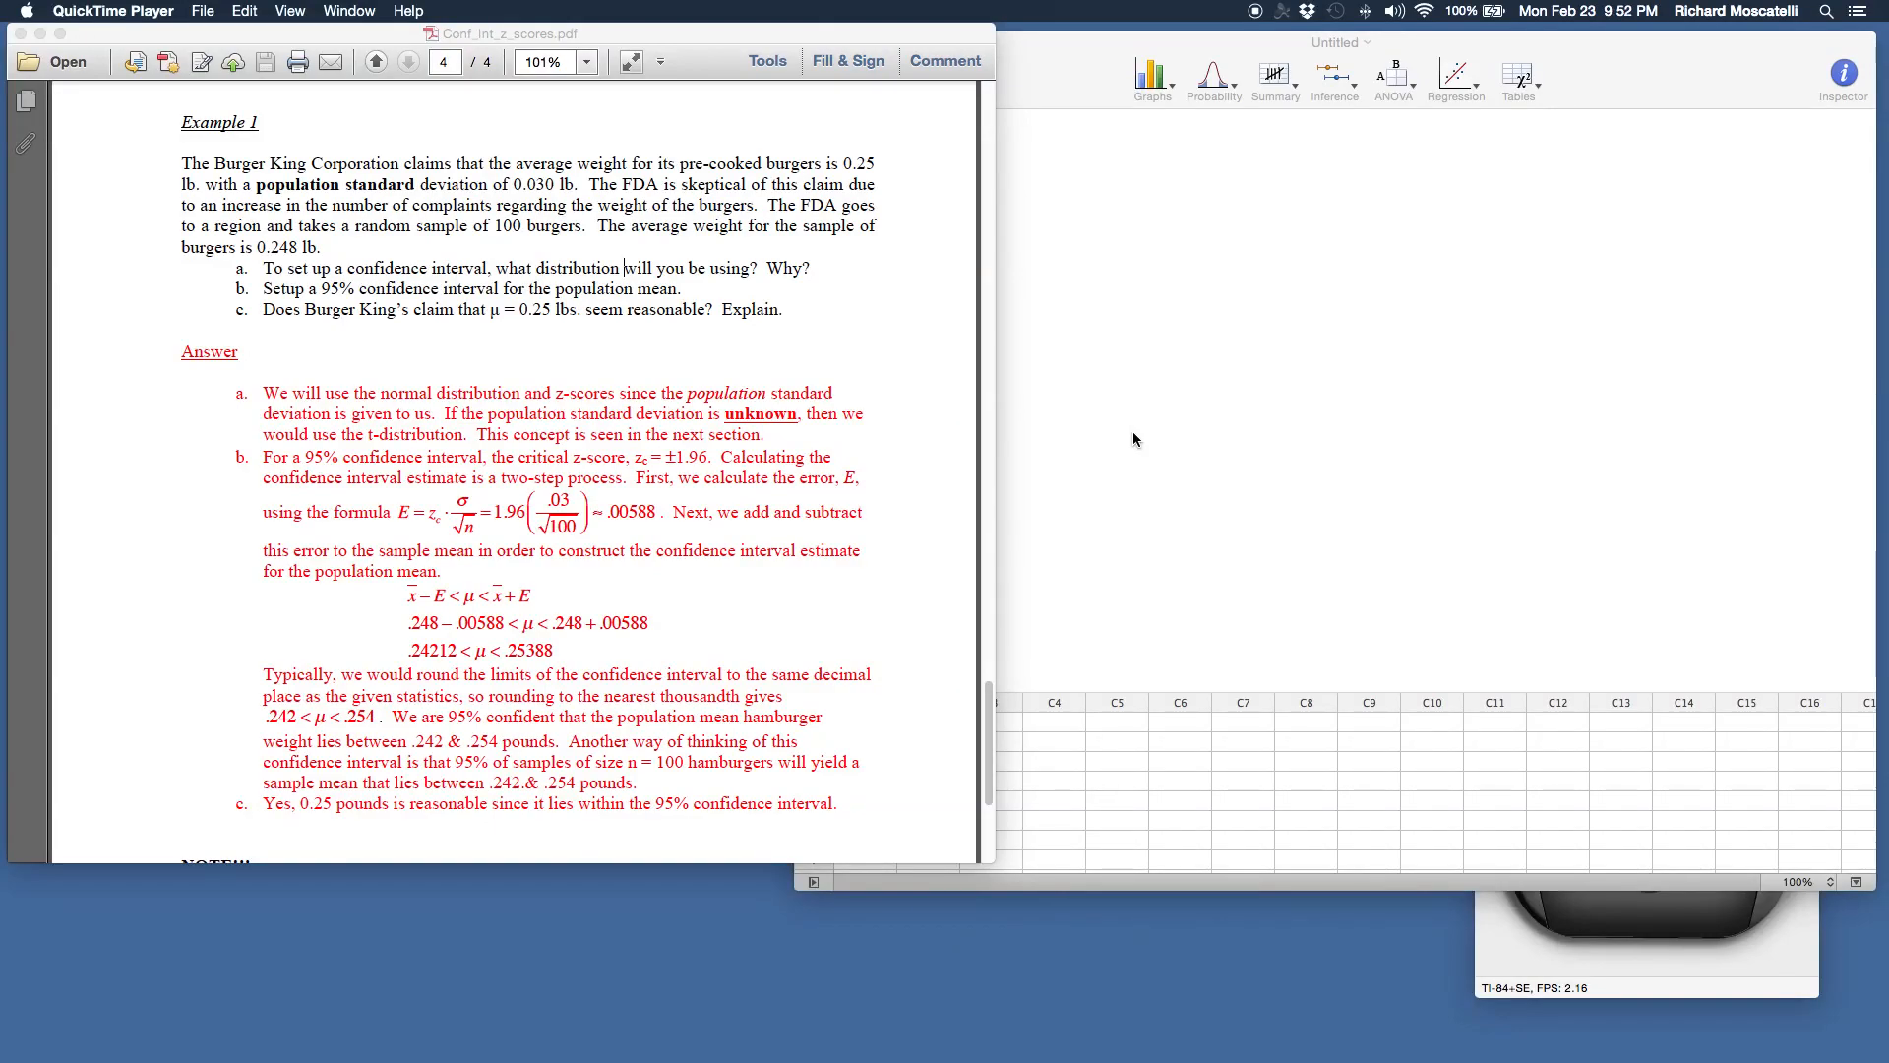
mouse_move(1017, 385)
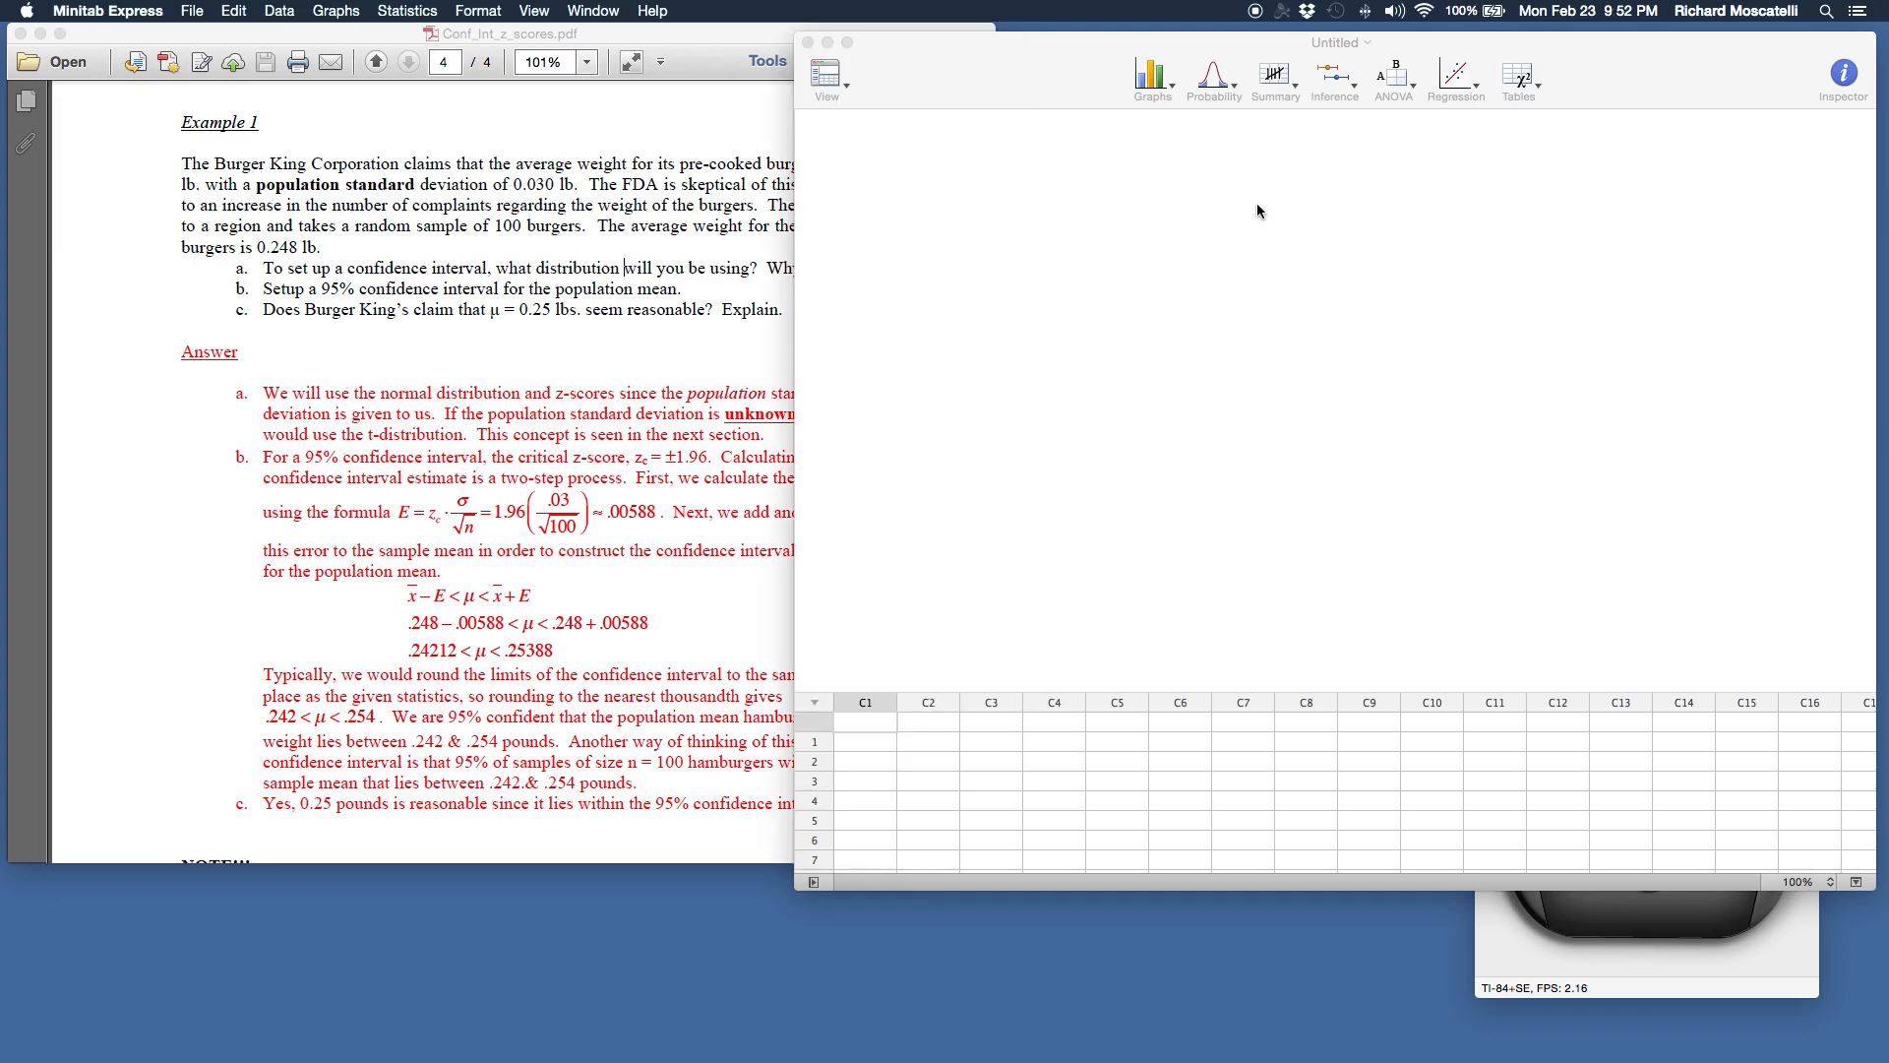
click(864, 720)
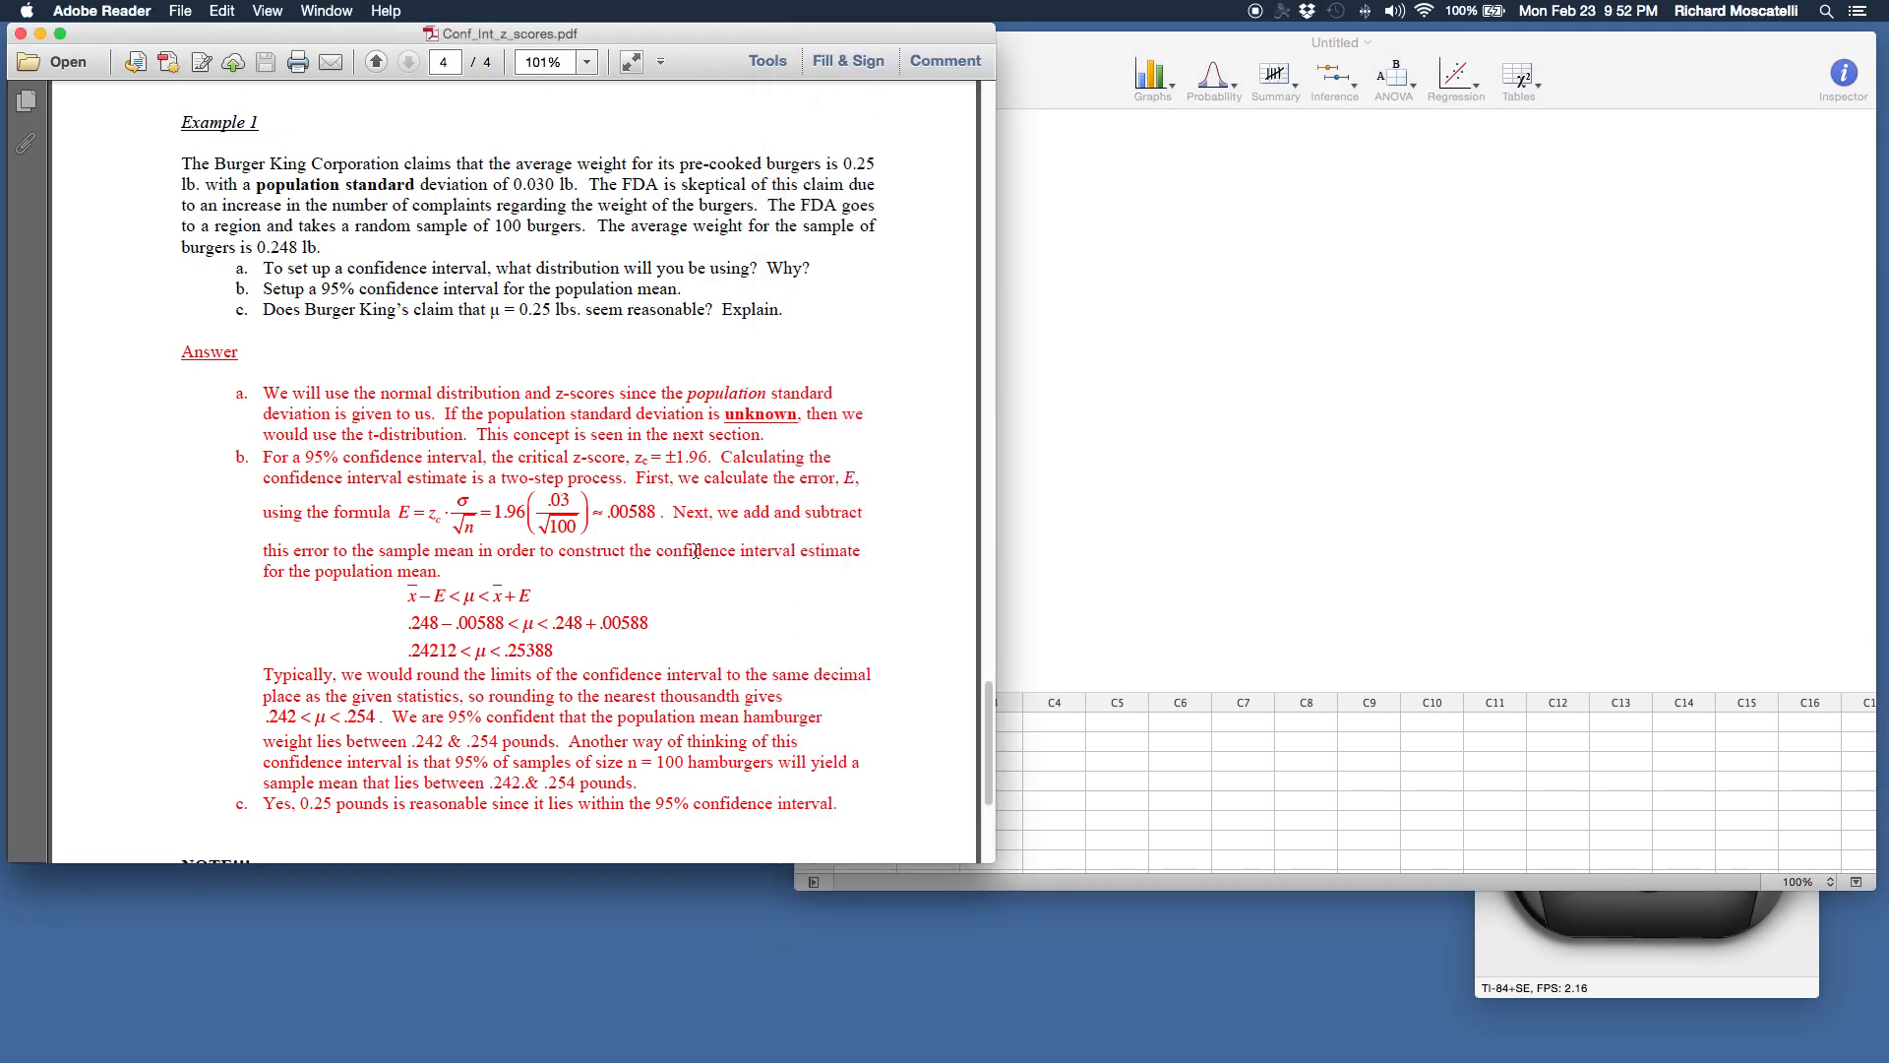
mouse_move(384, 506)
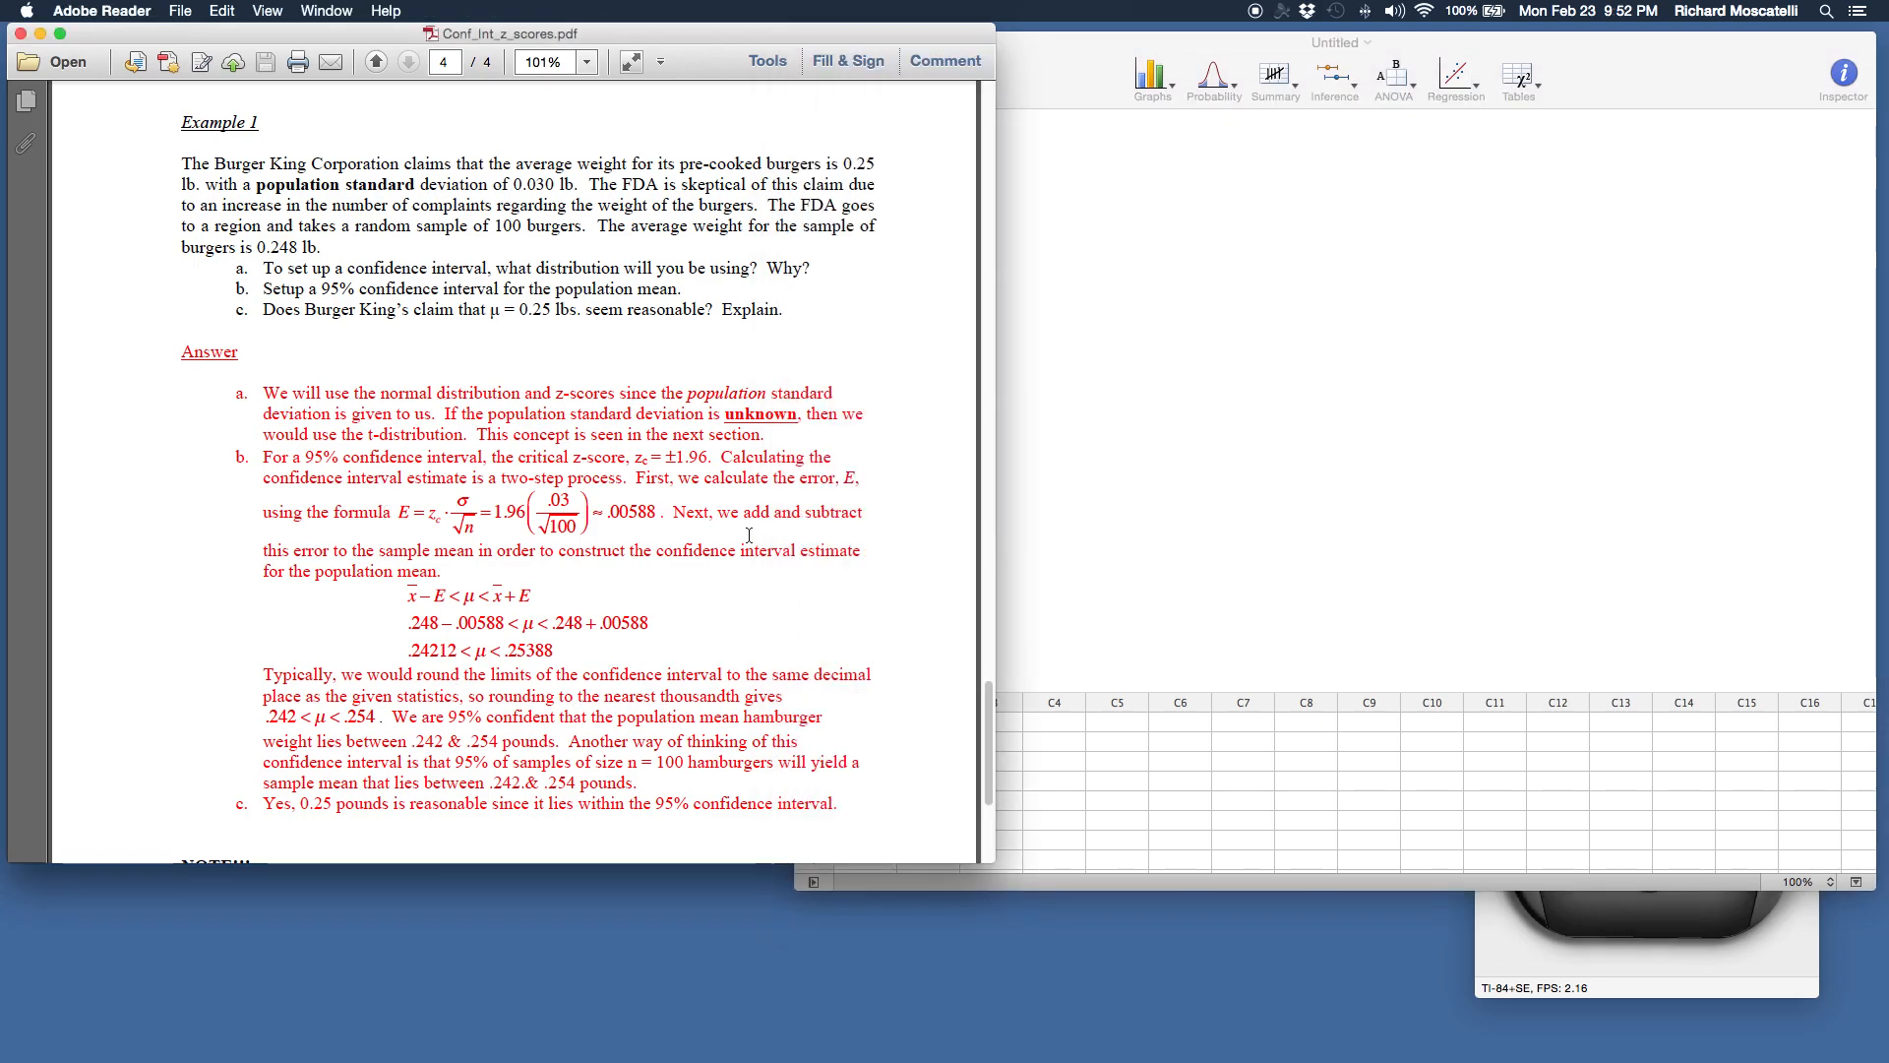
mouse_move(317, 511)
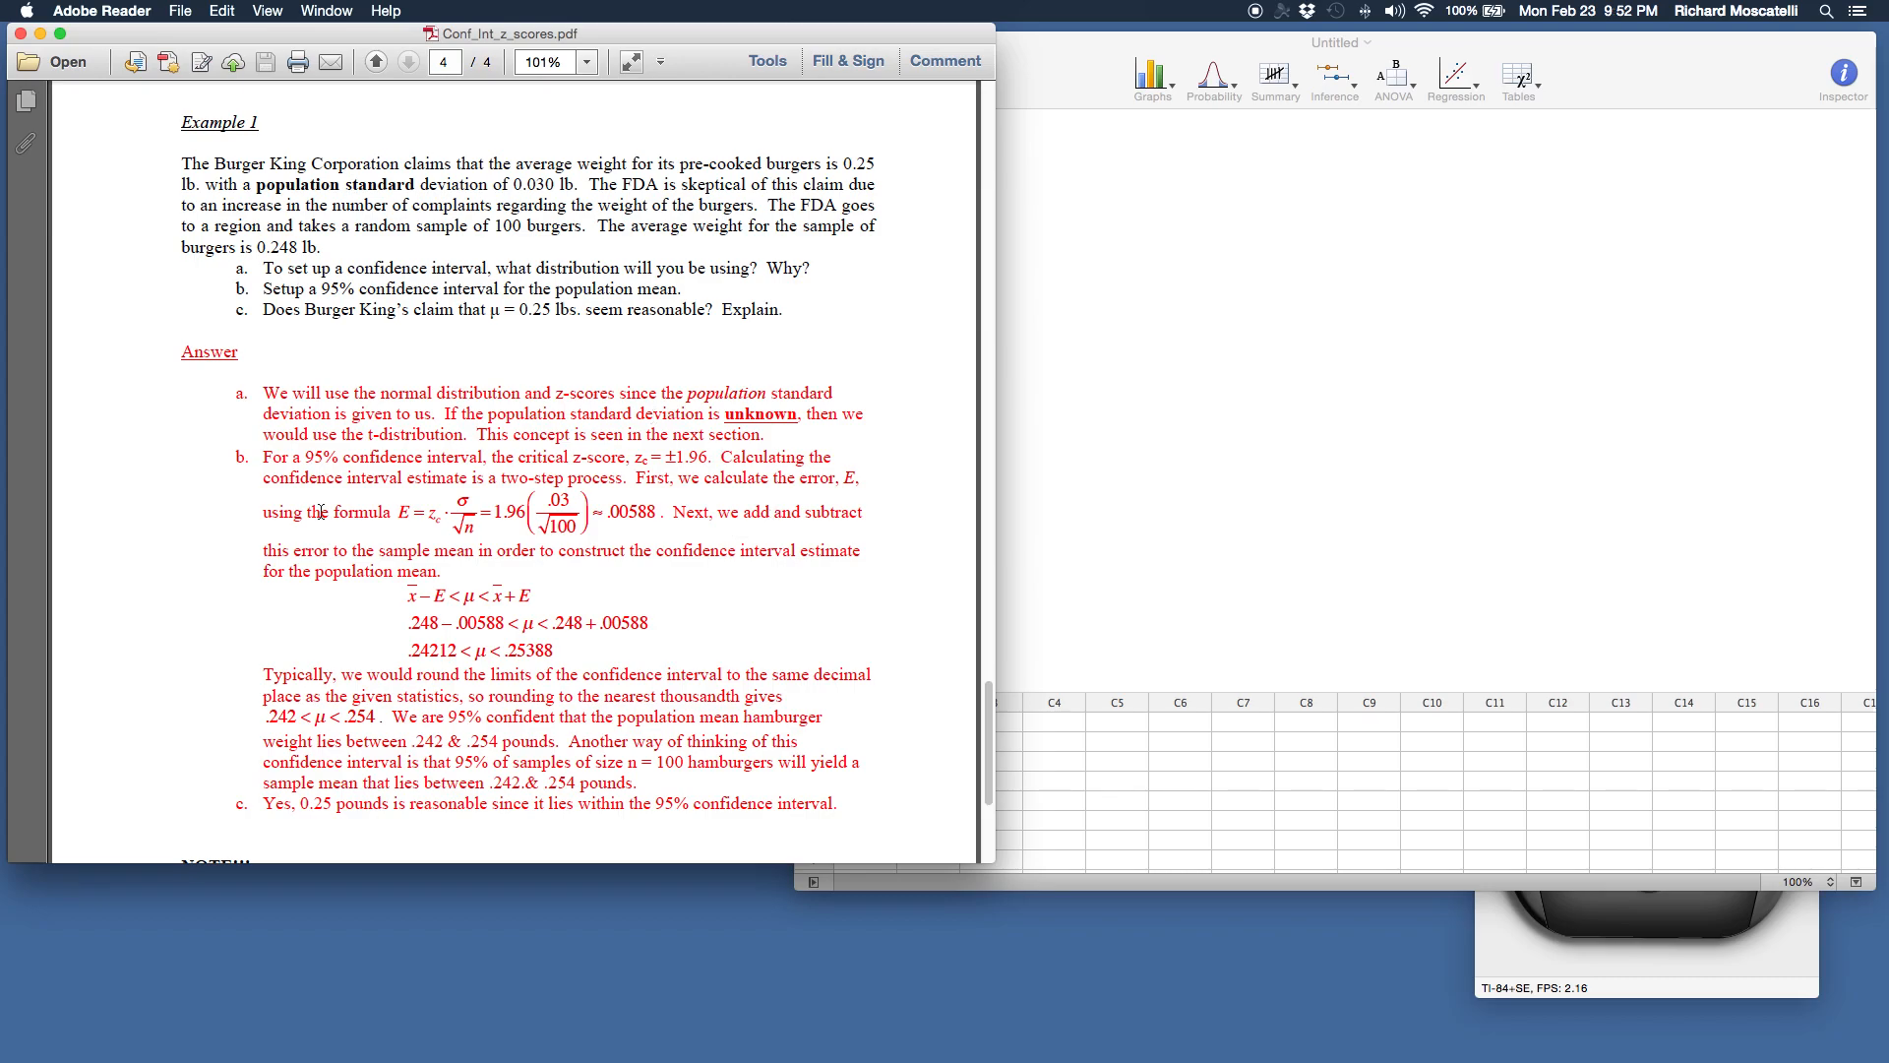
mouse_move(565, 653)
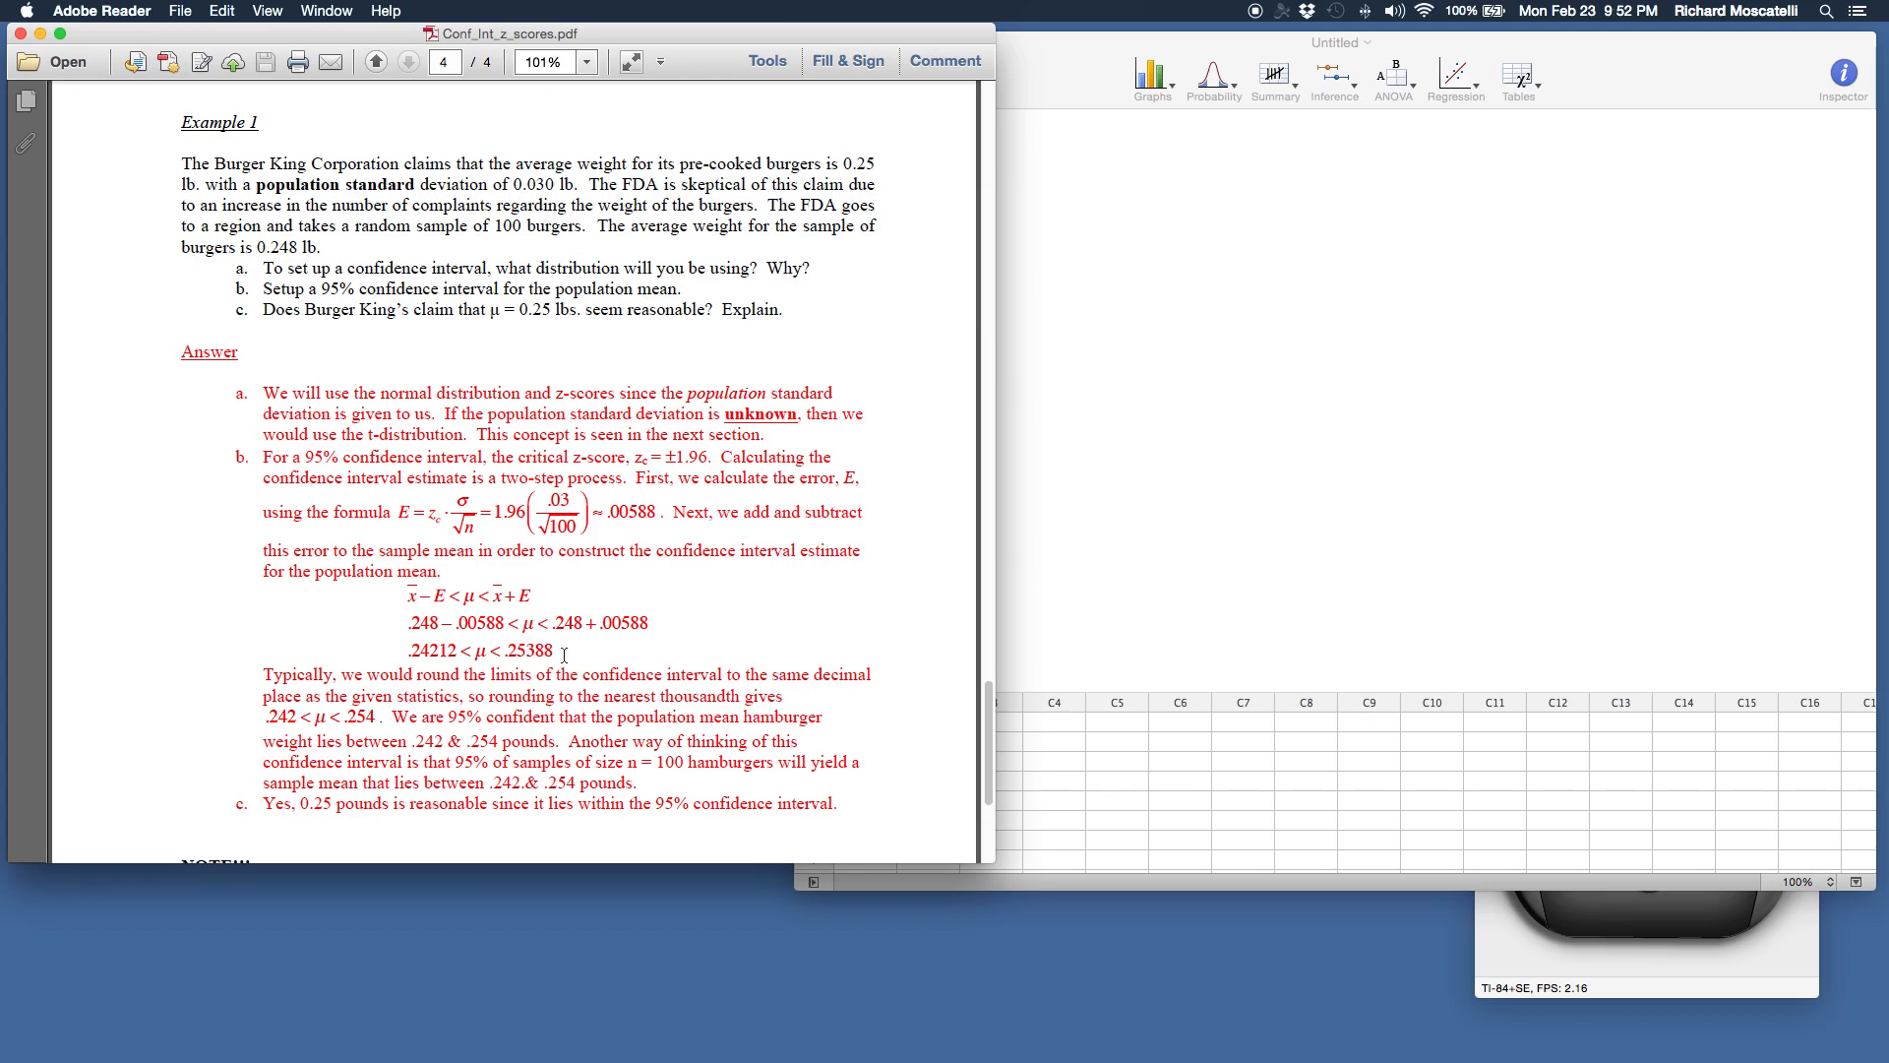
mouse_move(612, 669)
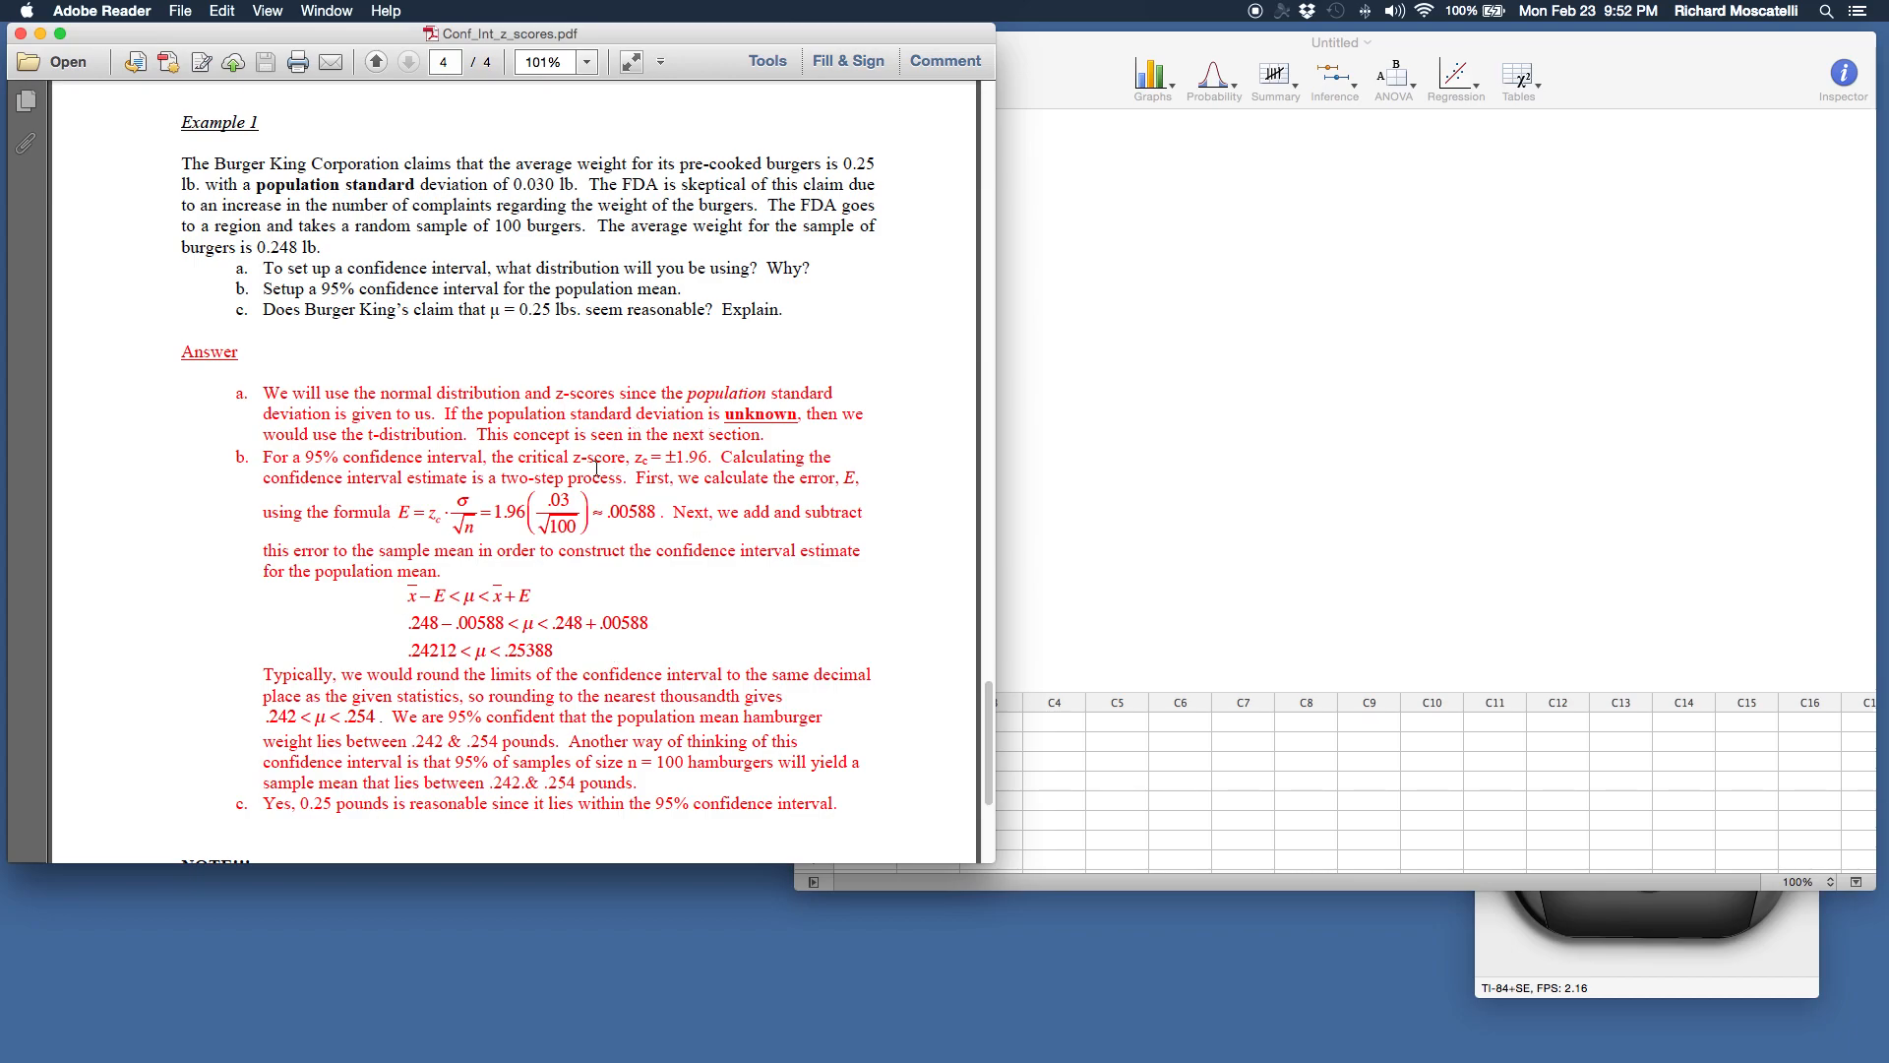
mouse_move(577, 576)
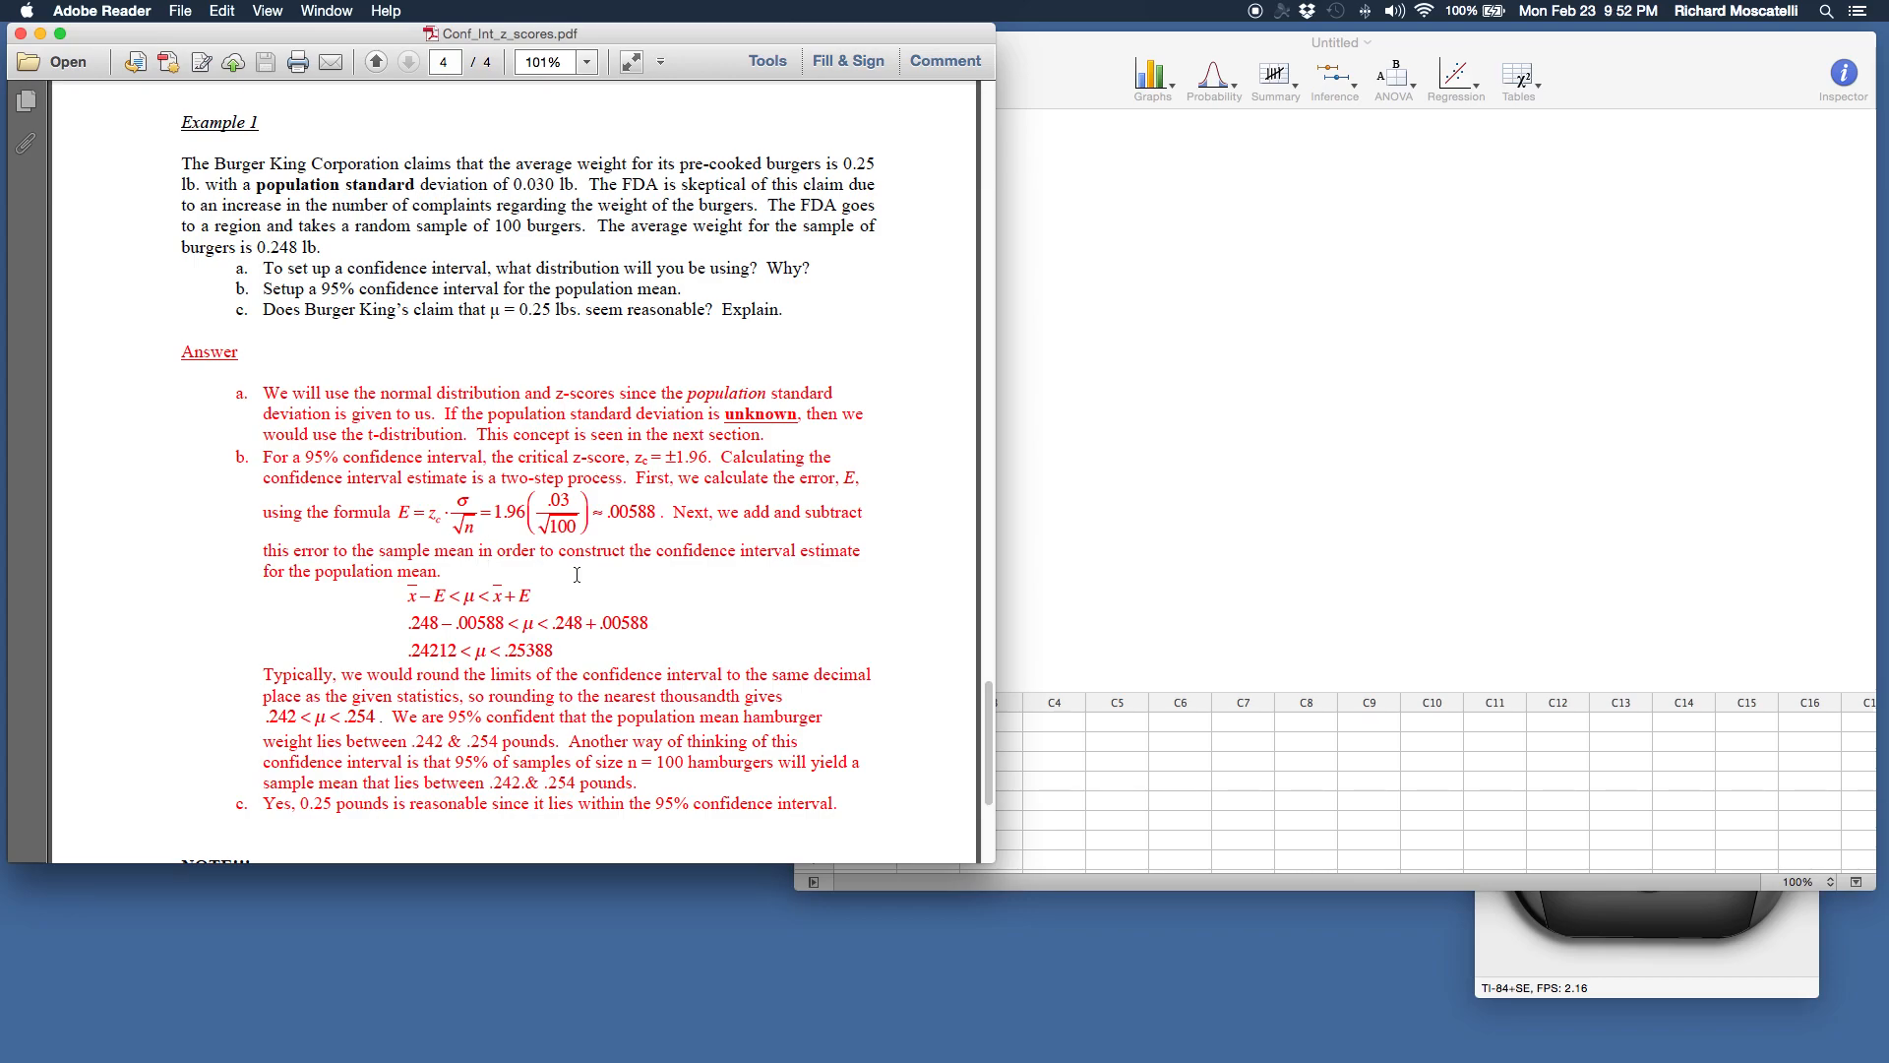
mouse_move(354, 181)
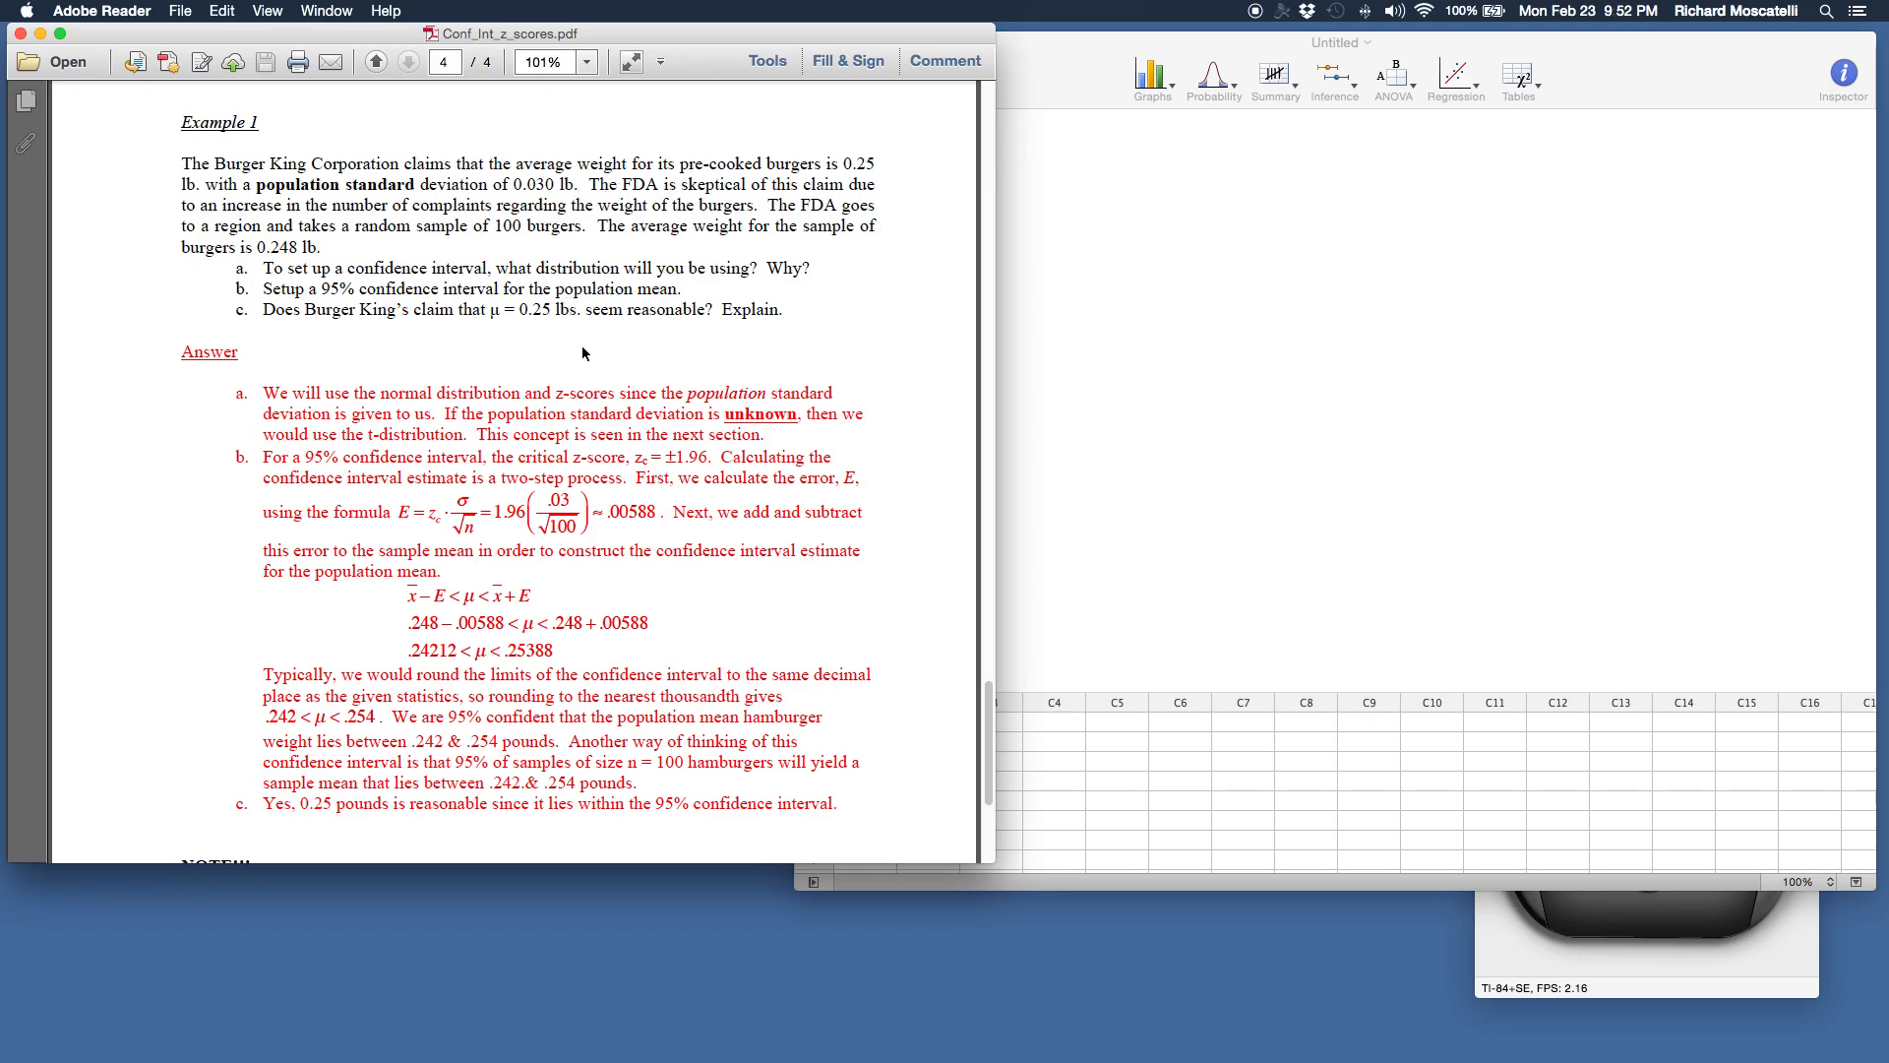
mouse_move(453, 518)
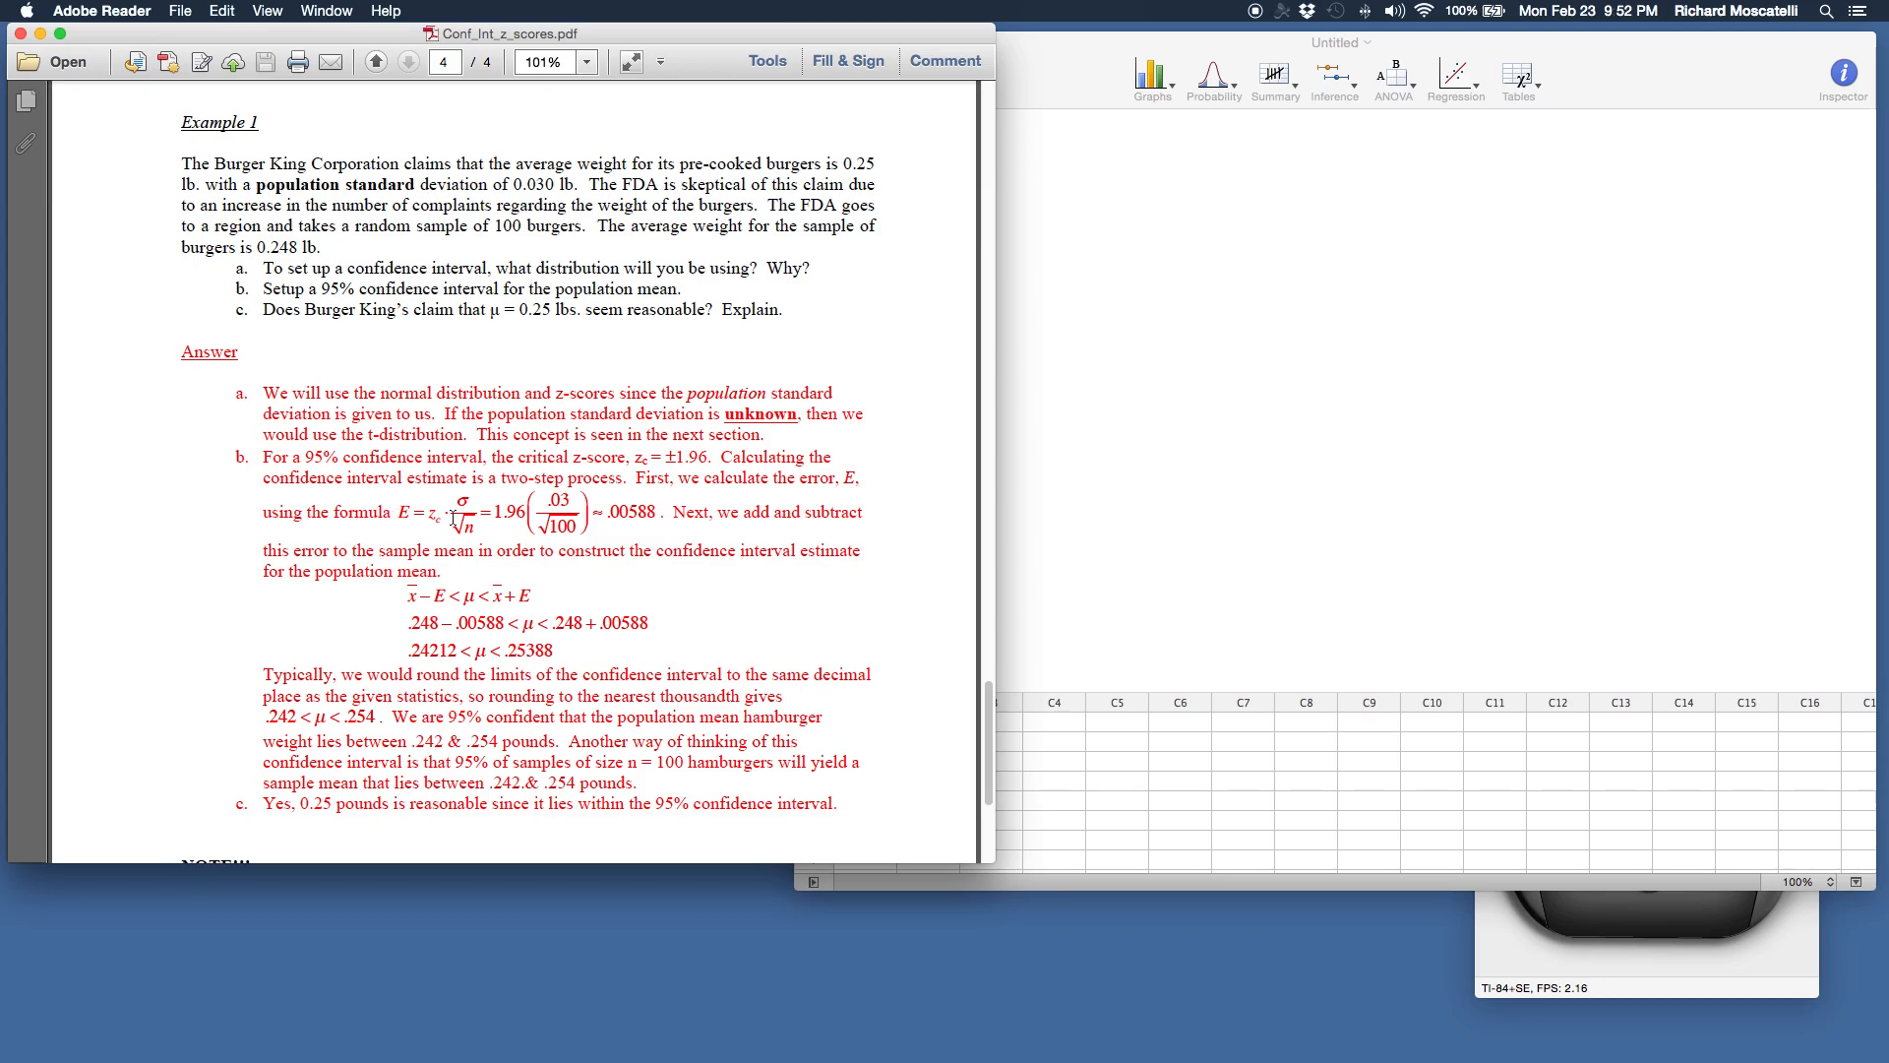
mouse_move(392, 518)
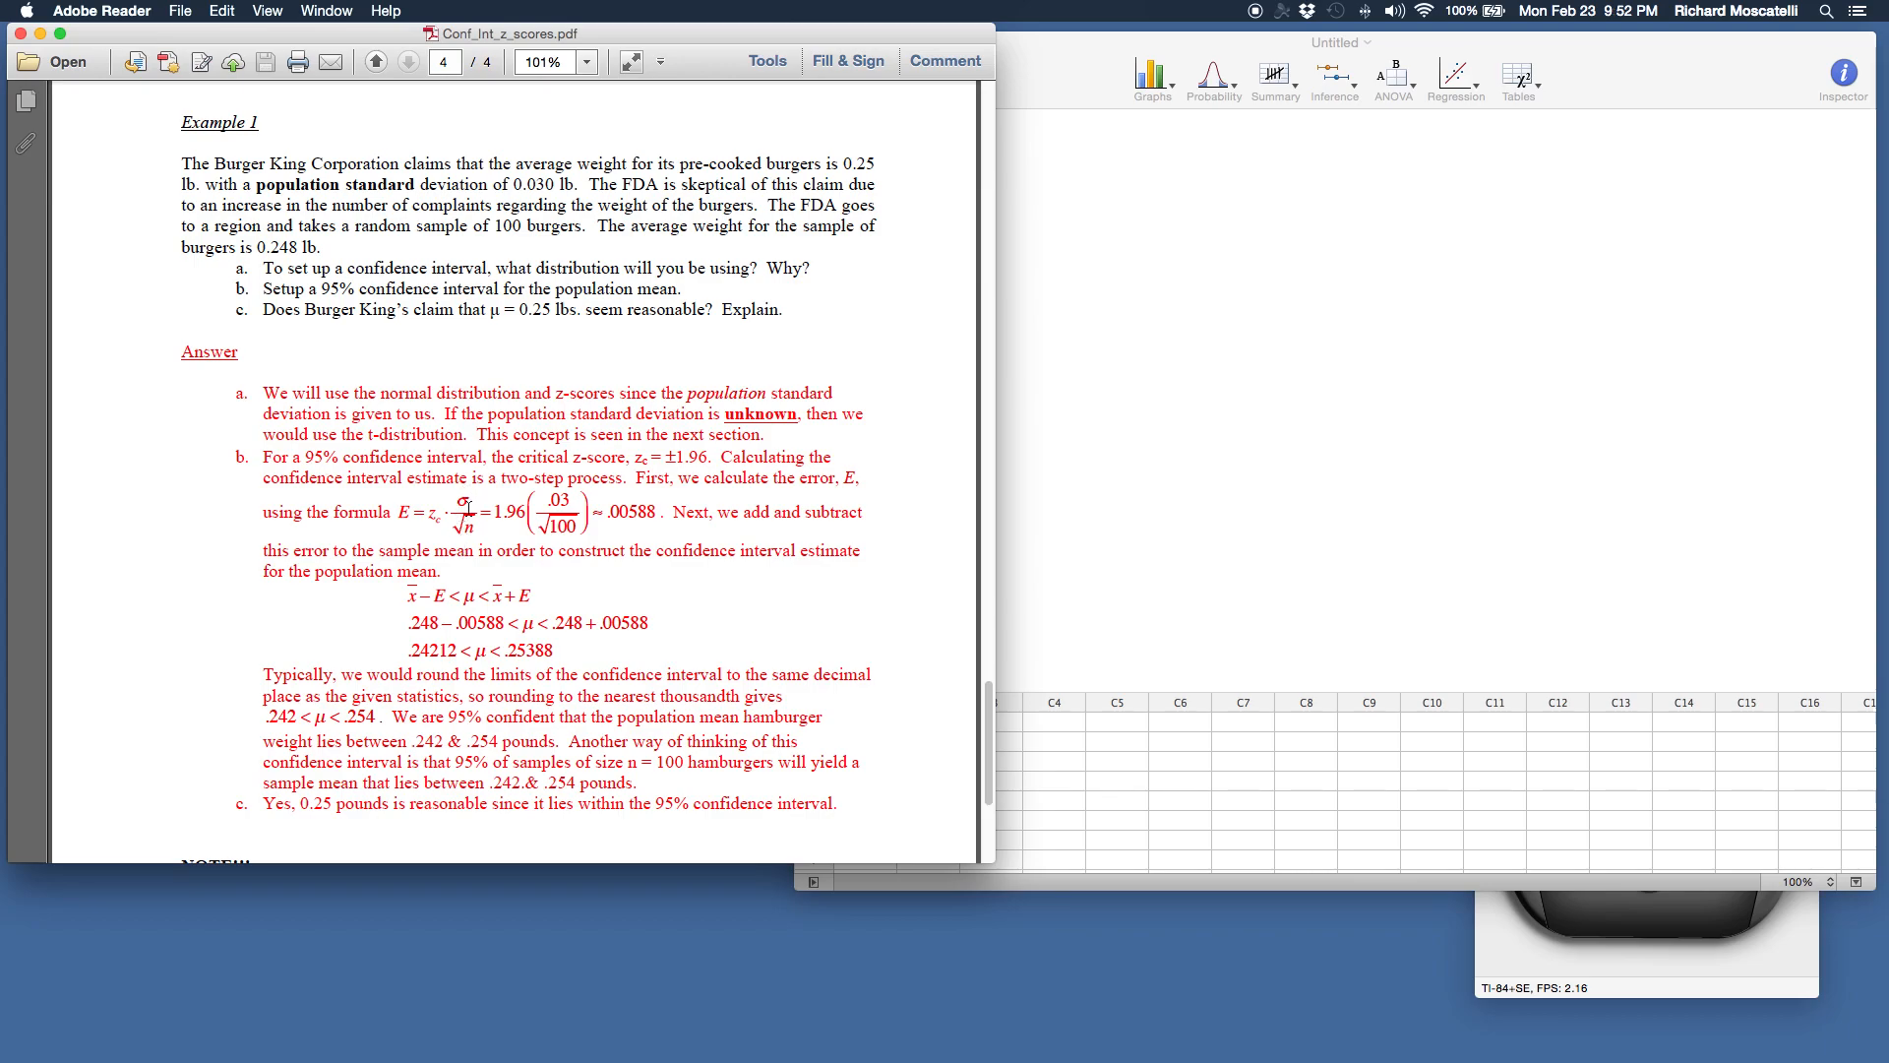
mouse_move(468, 509)
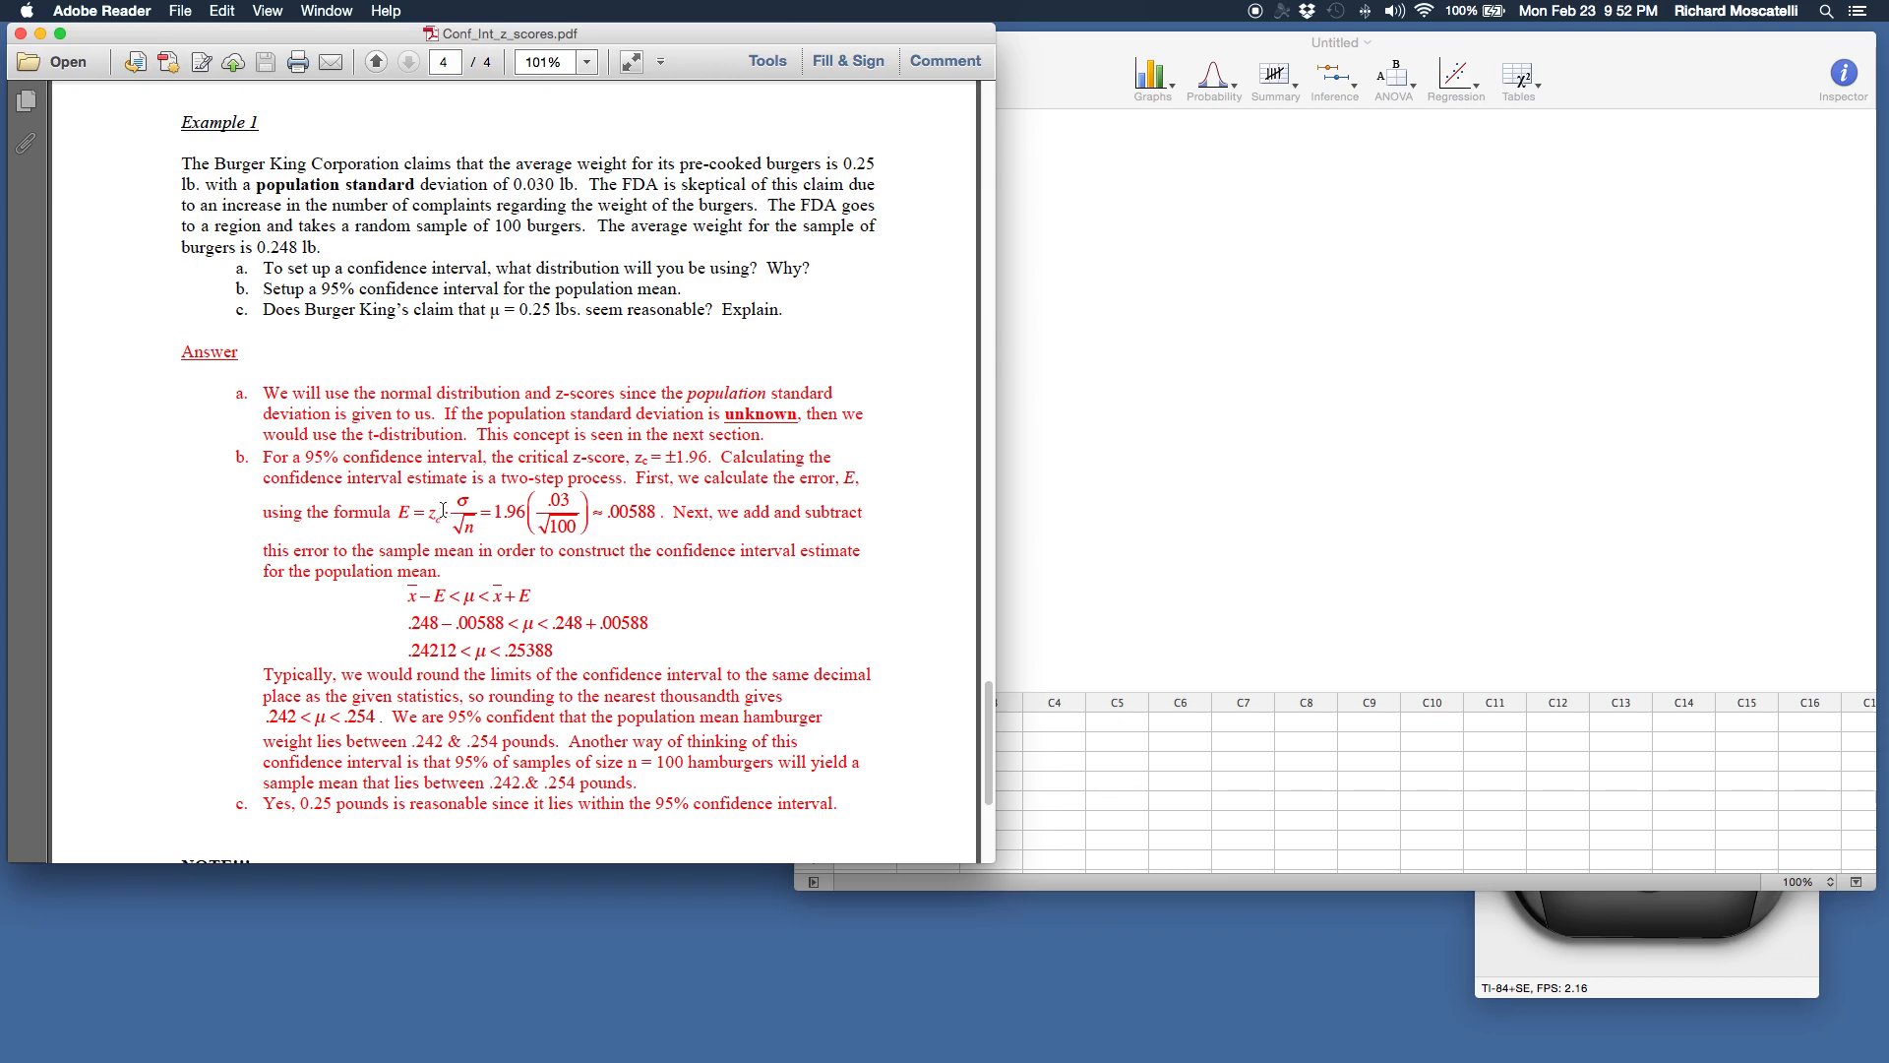
mouse_move(610, 514)
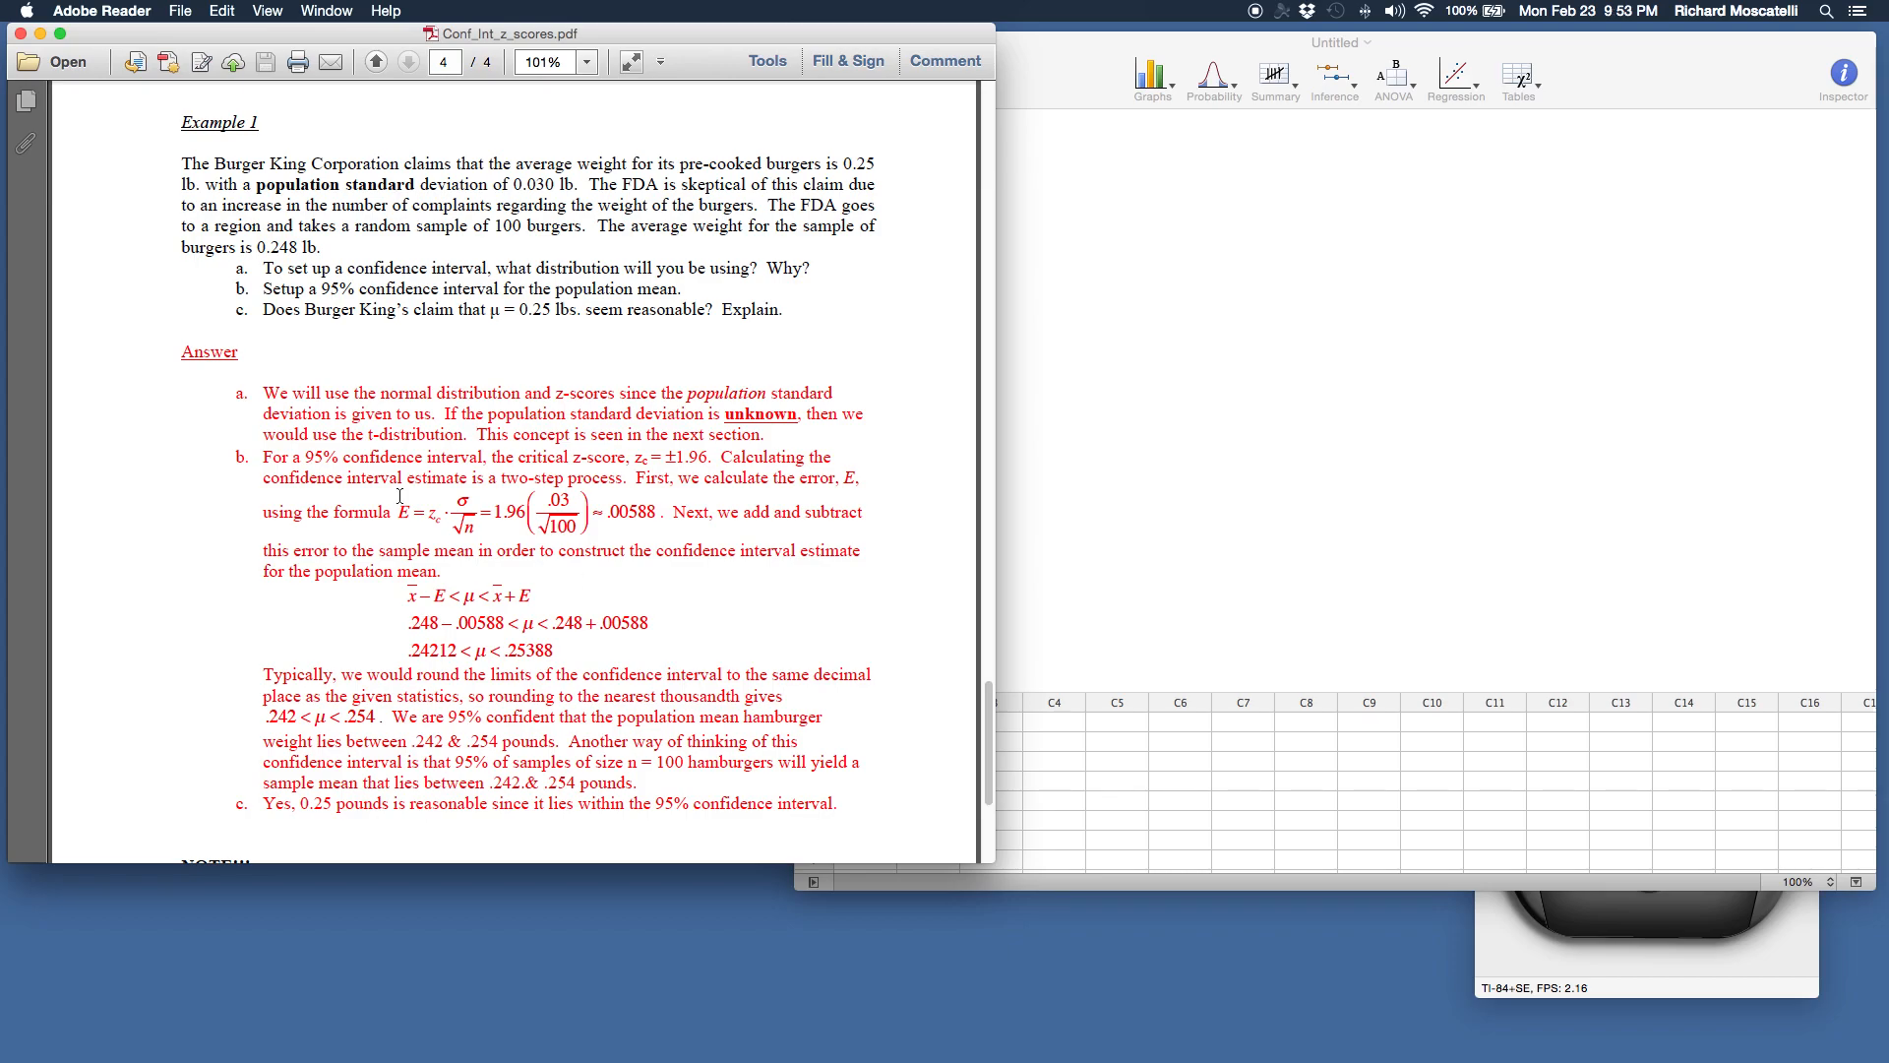
scroll(down, 3)
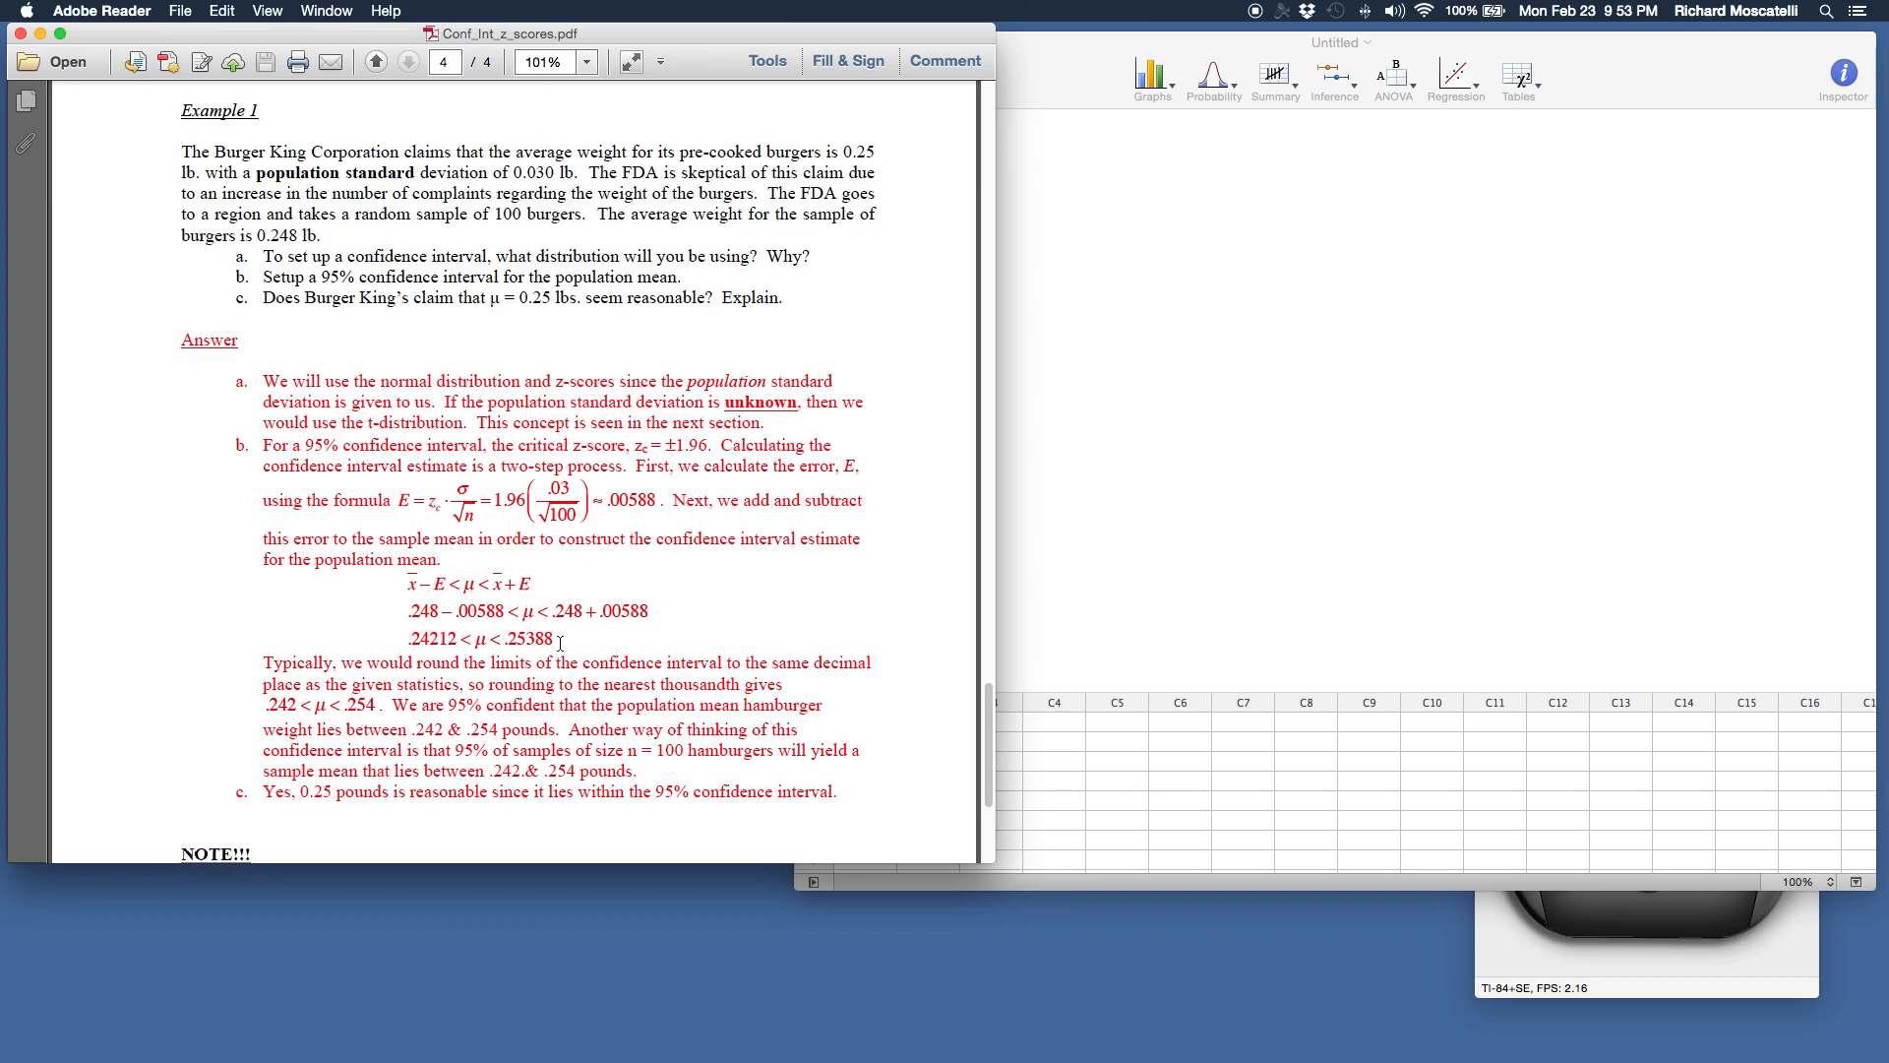
mouse_move(586, 642)
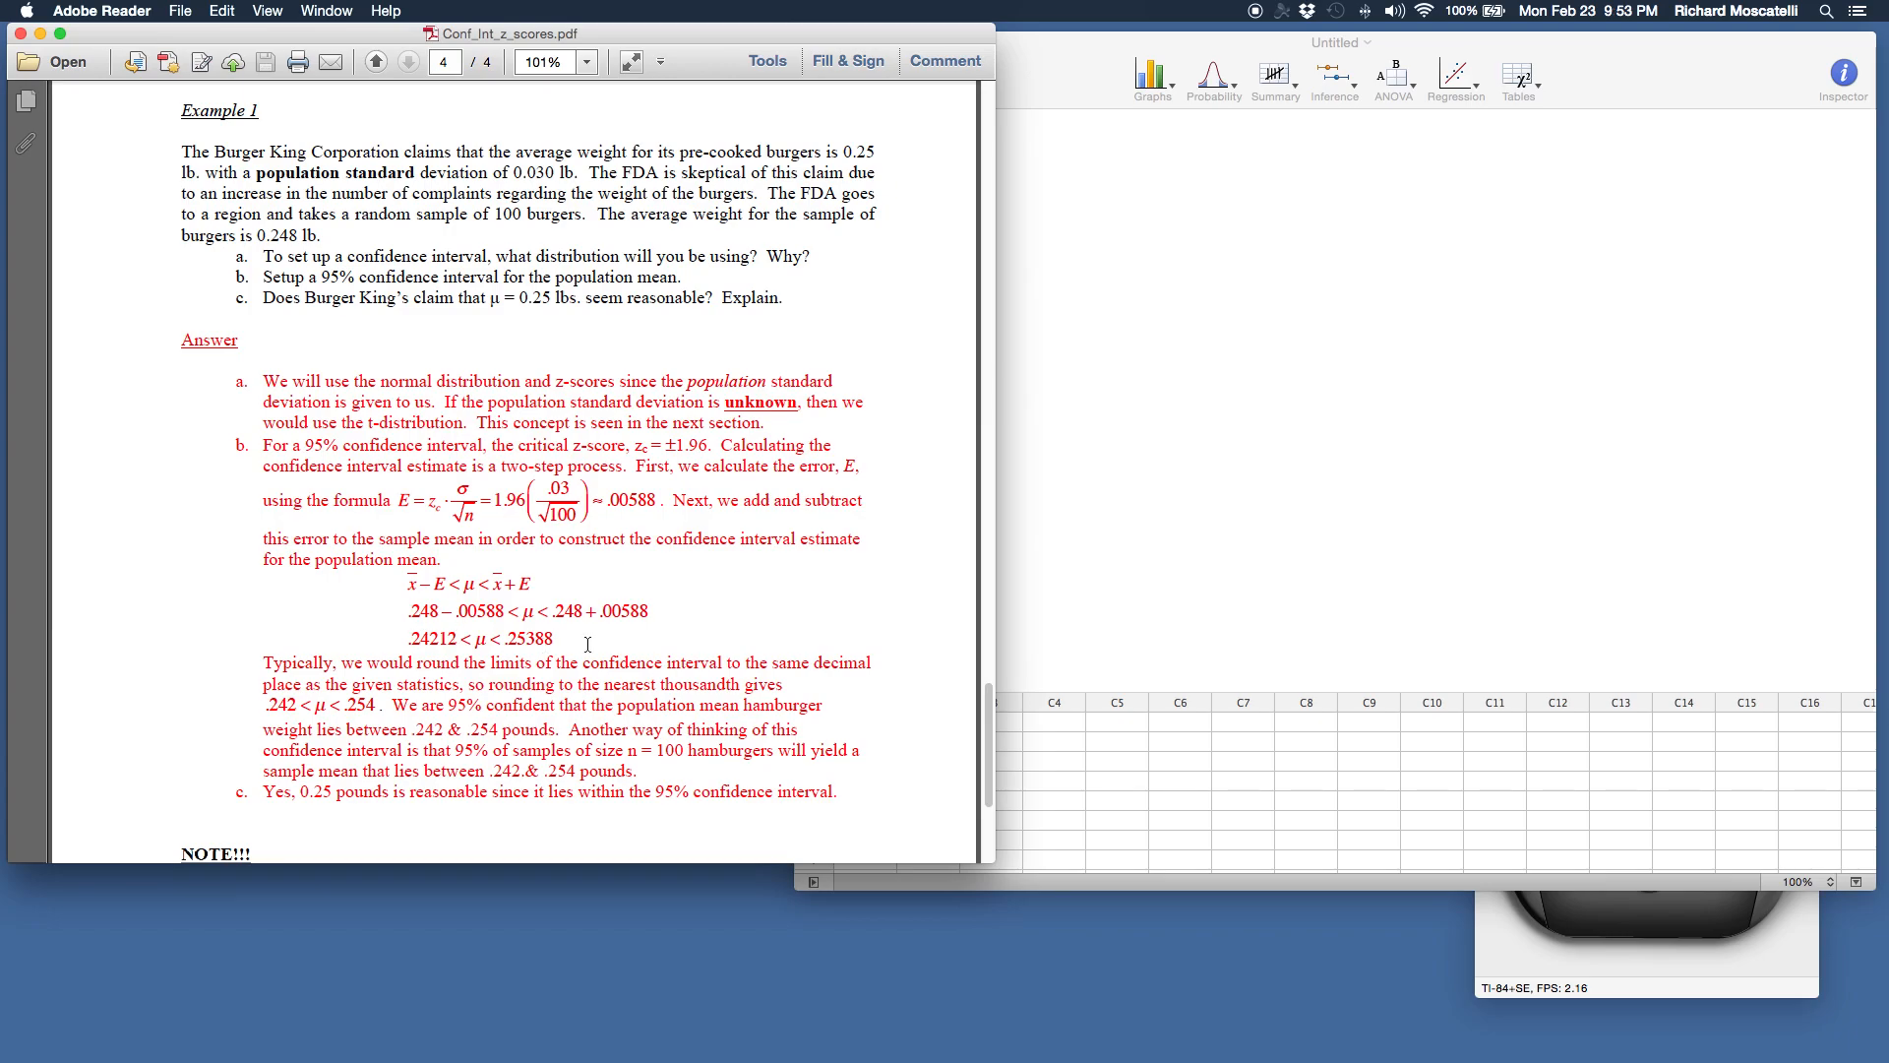
scroll(down, 3)
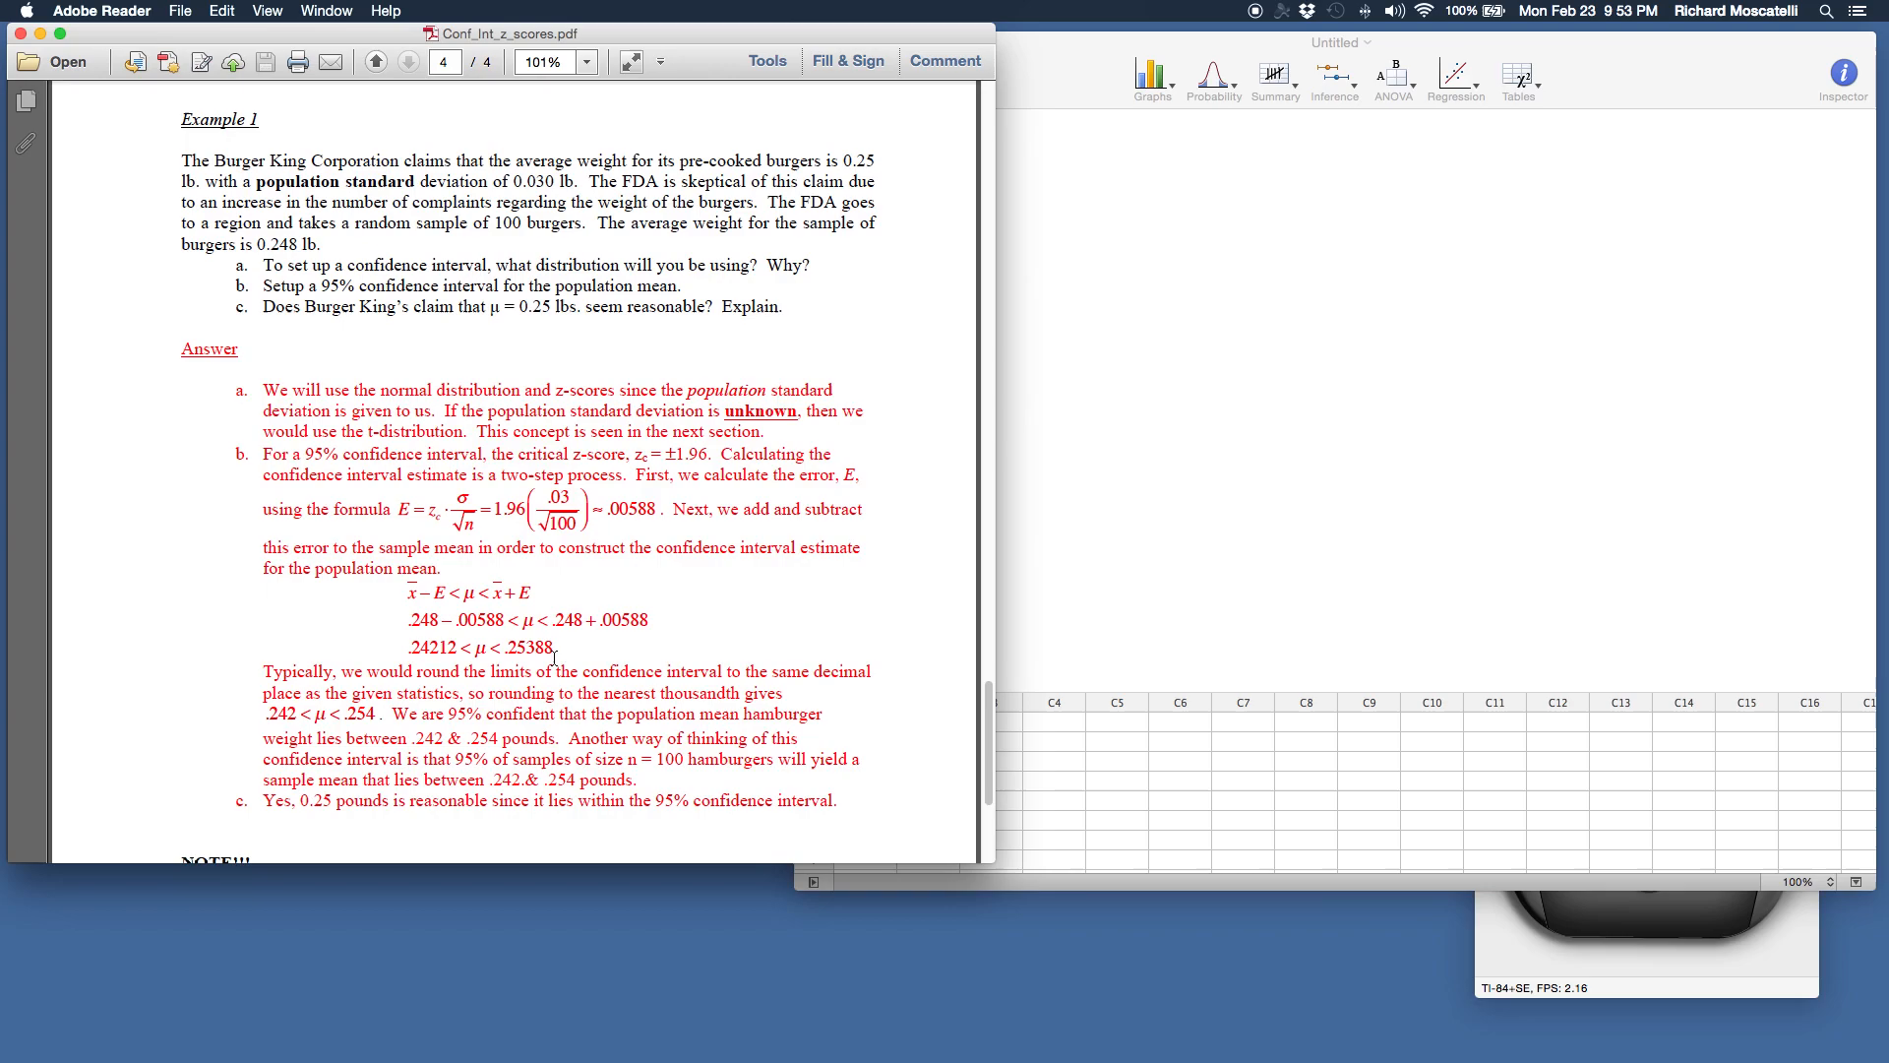
mouse_move(1354, 421)
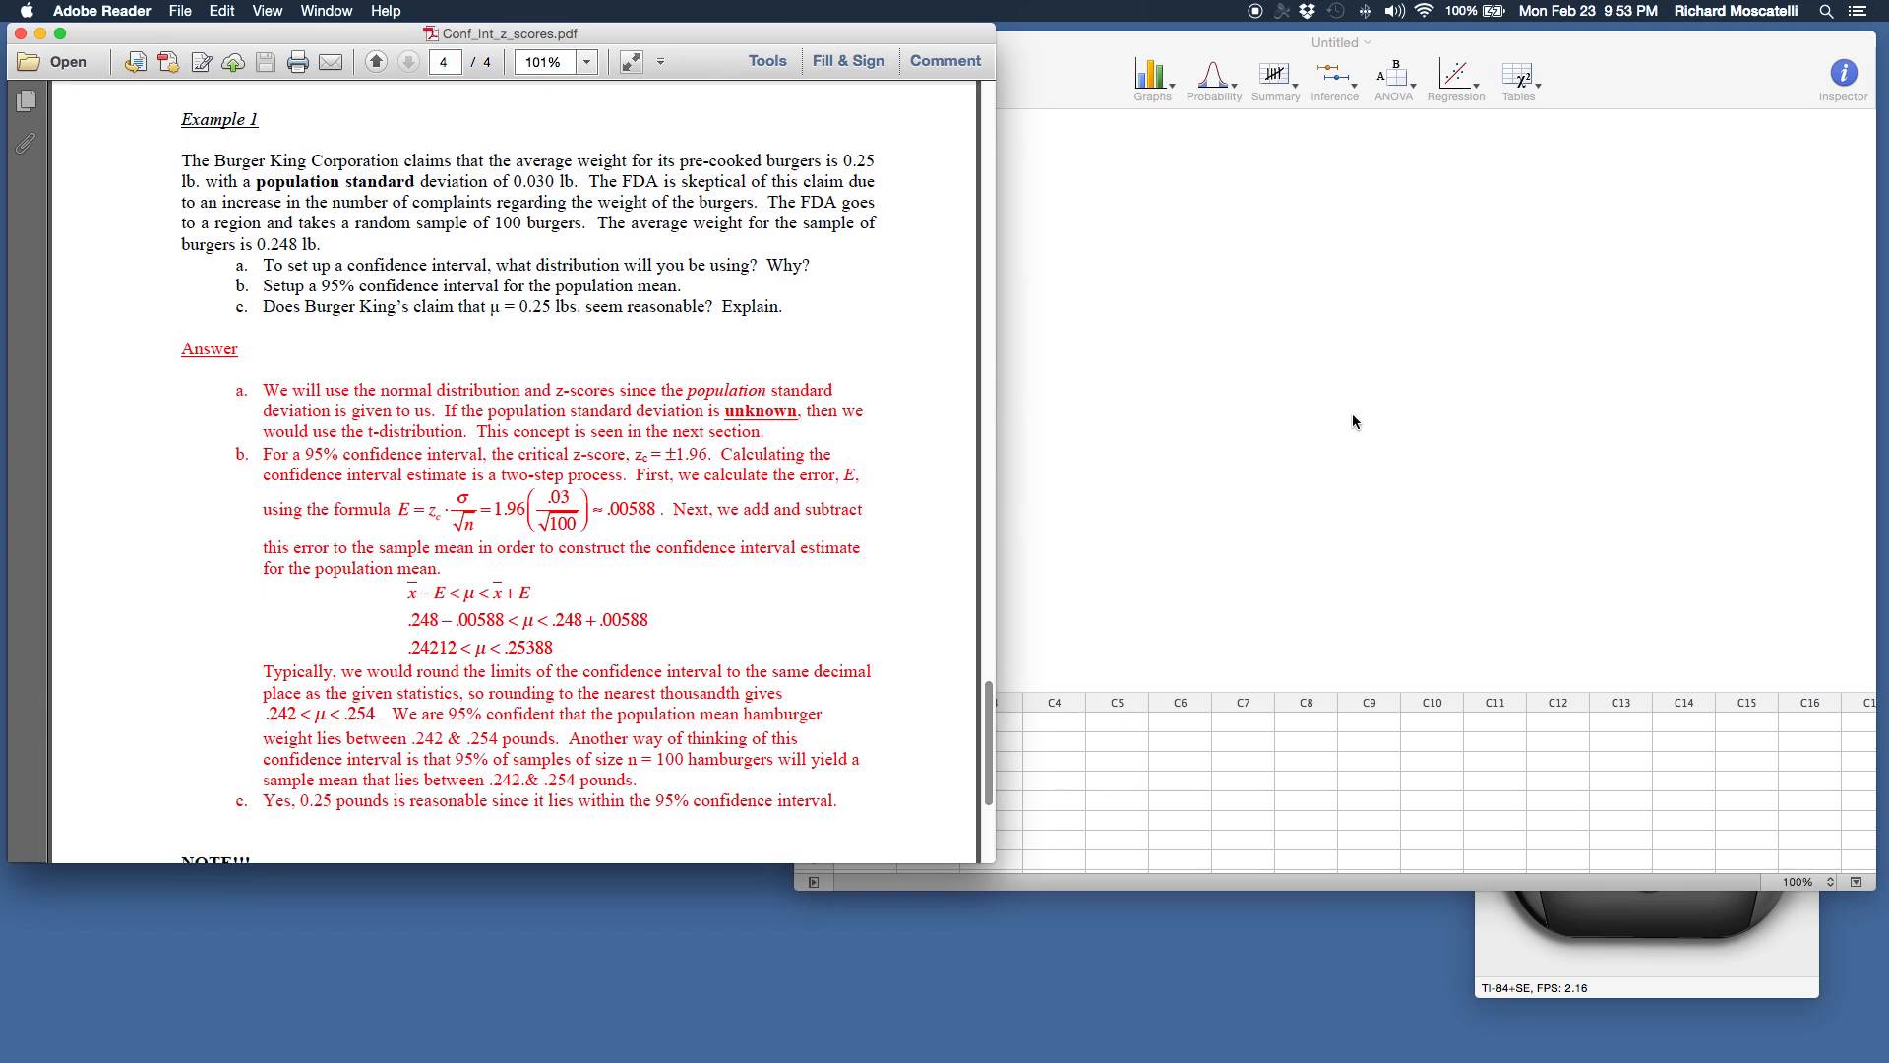
mouse_move(465, 583)
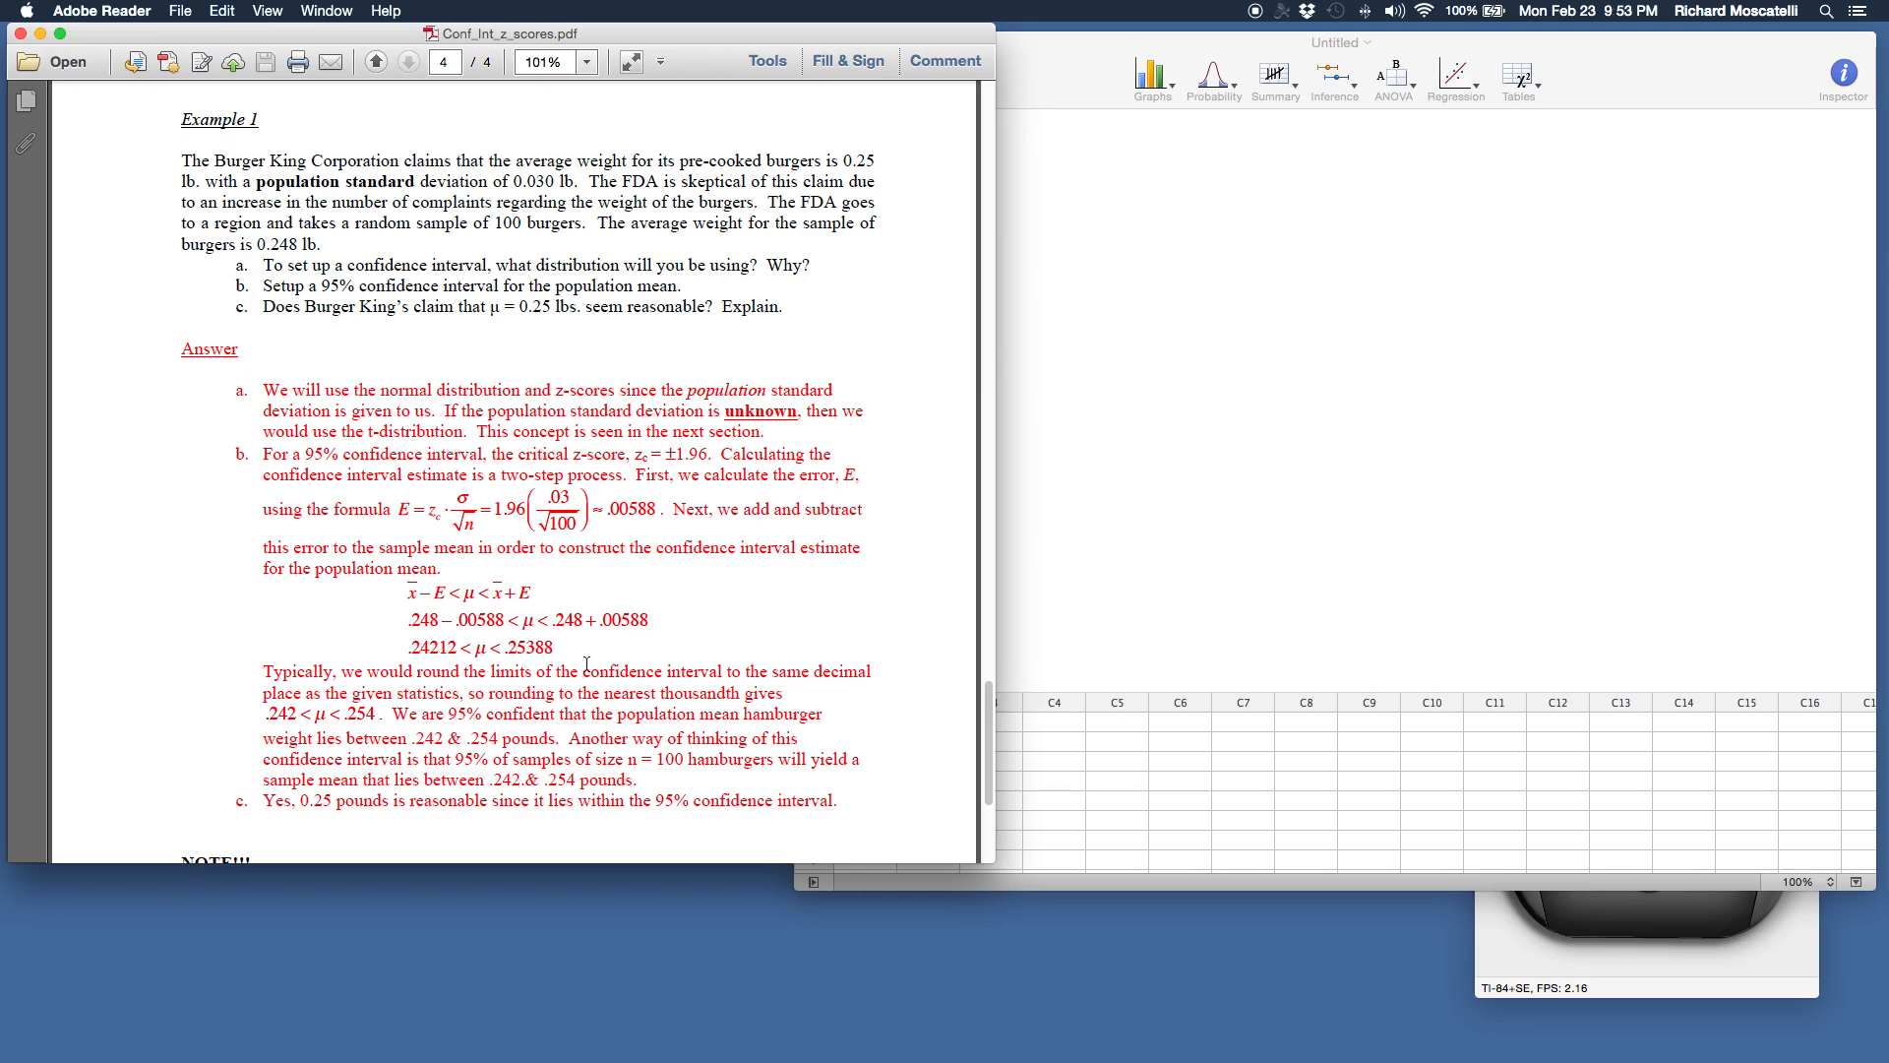
mouse_move(1409, 289)
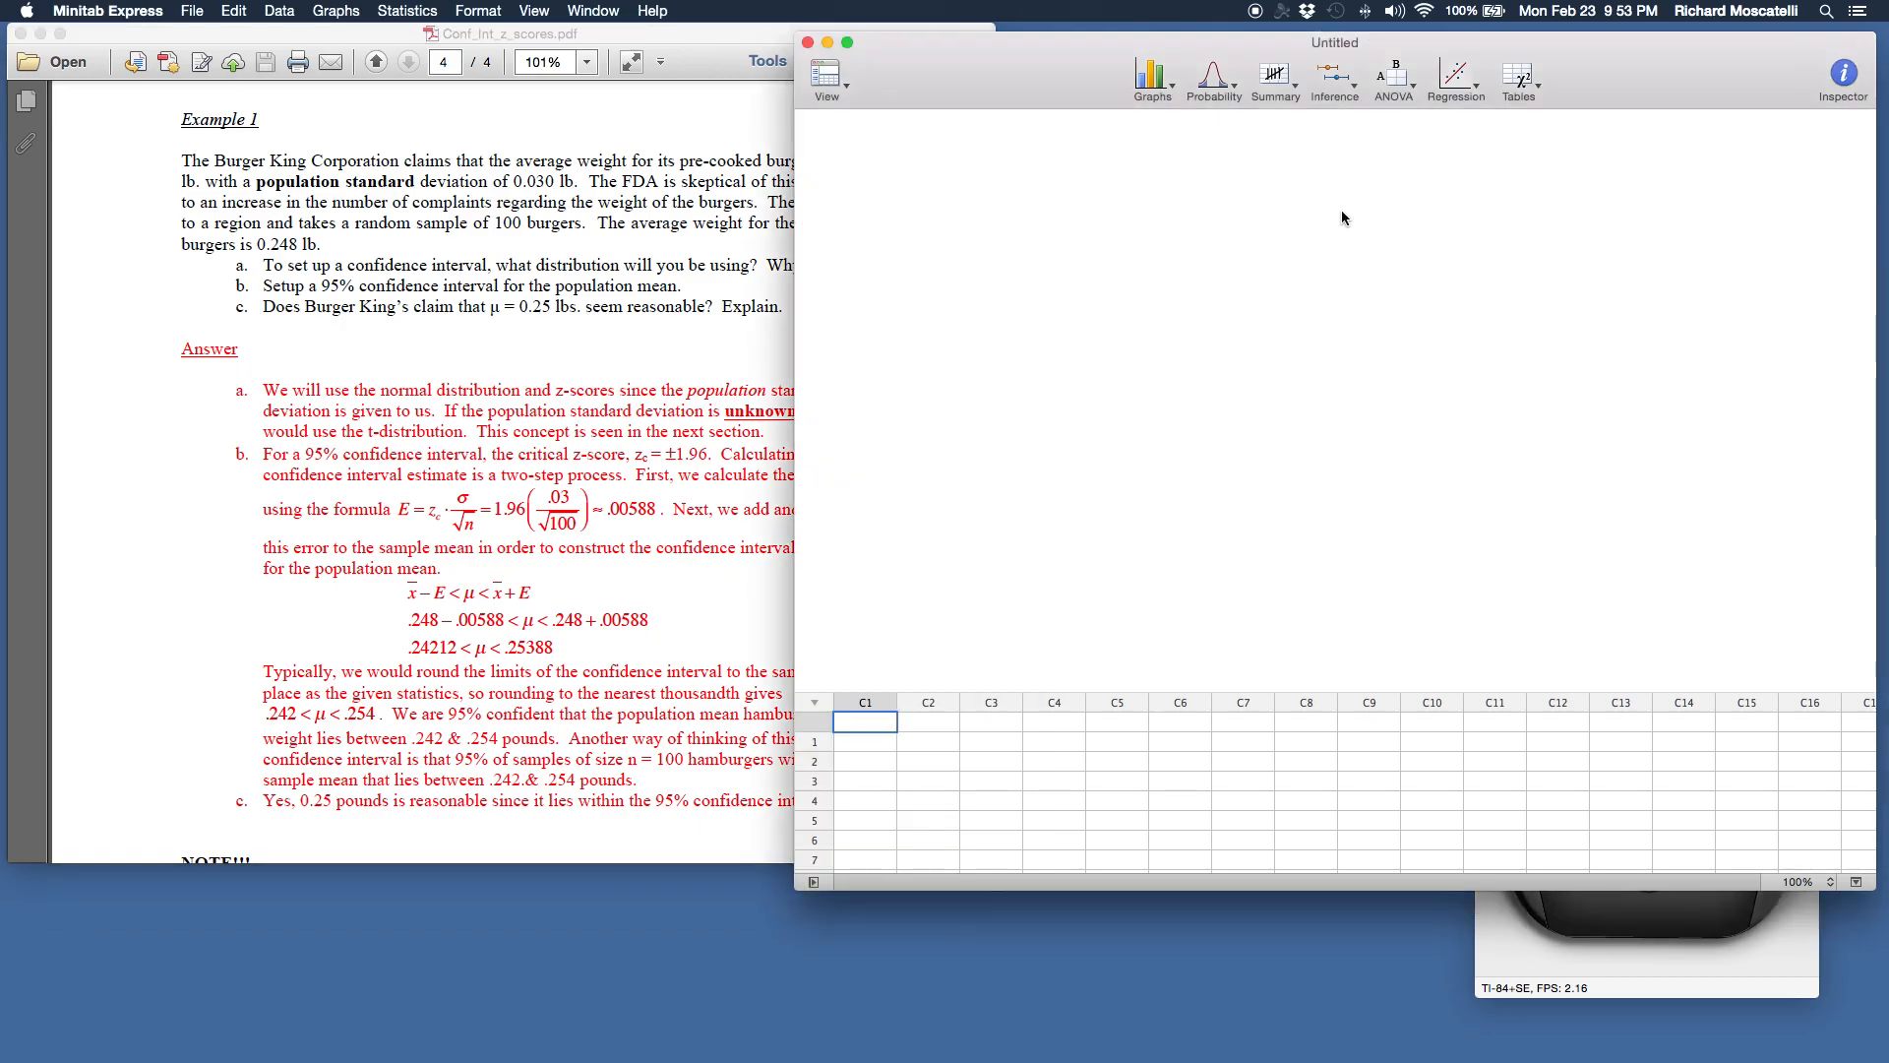
mouse_move(1302, 303)
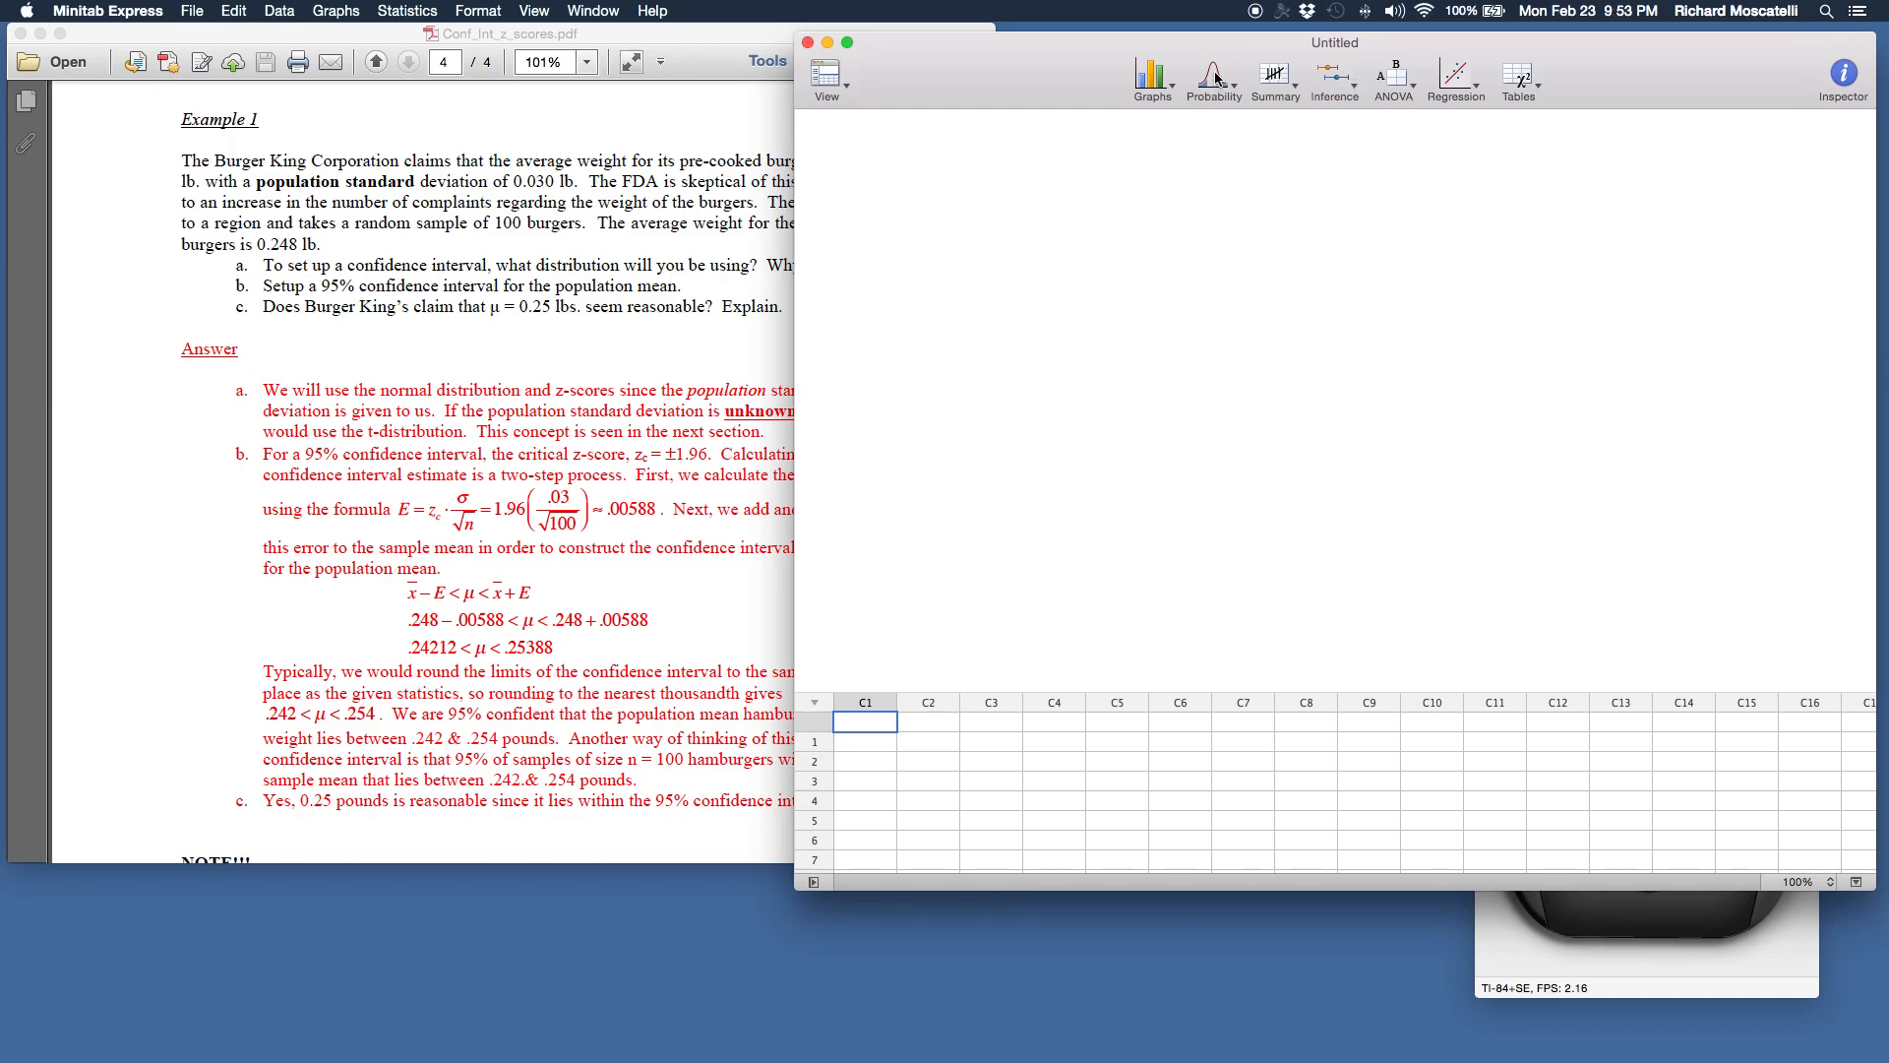
mouse_move(1234, 86)
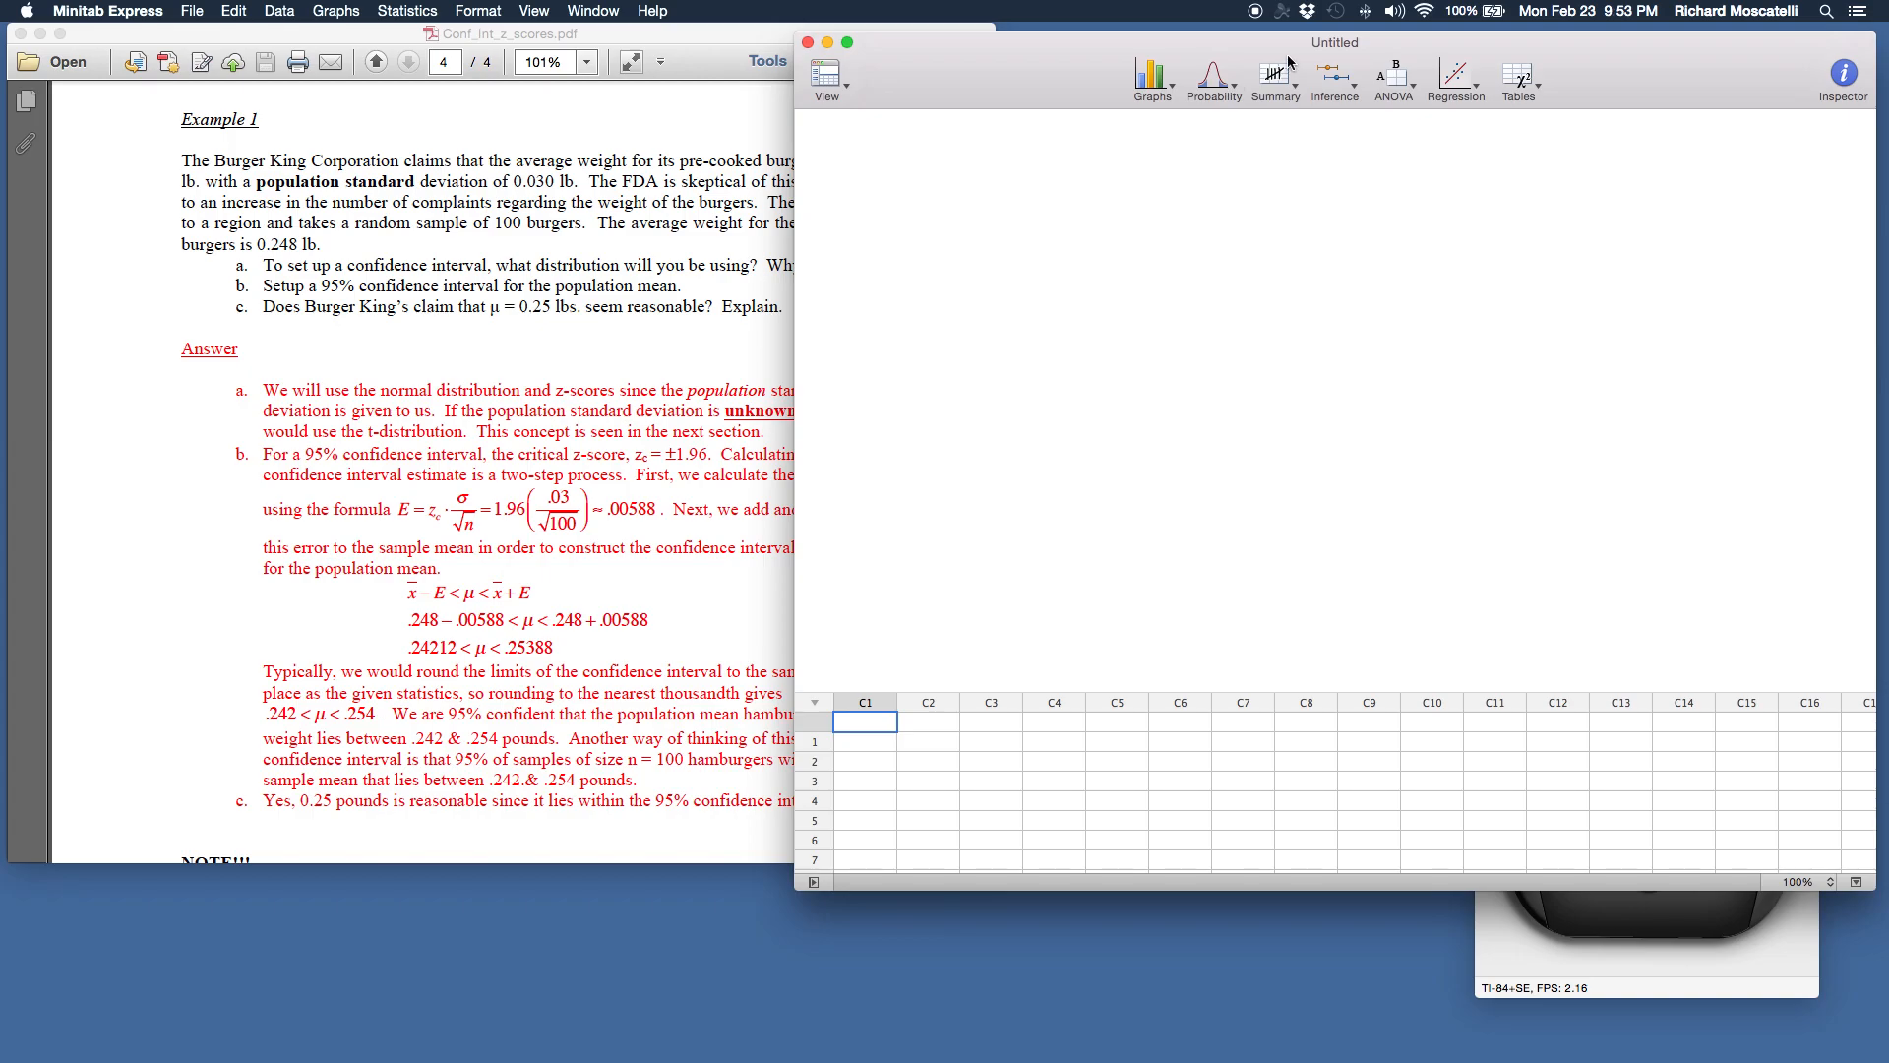
mouse_move(1310, 118)
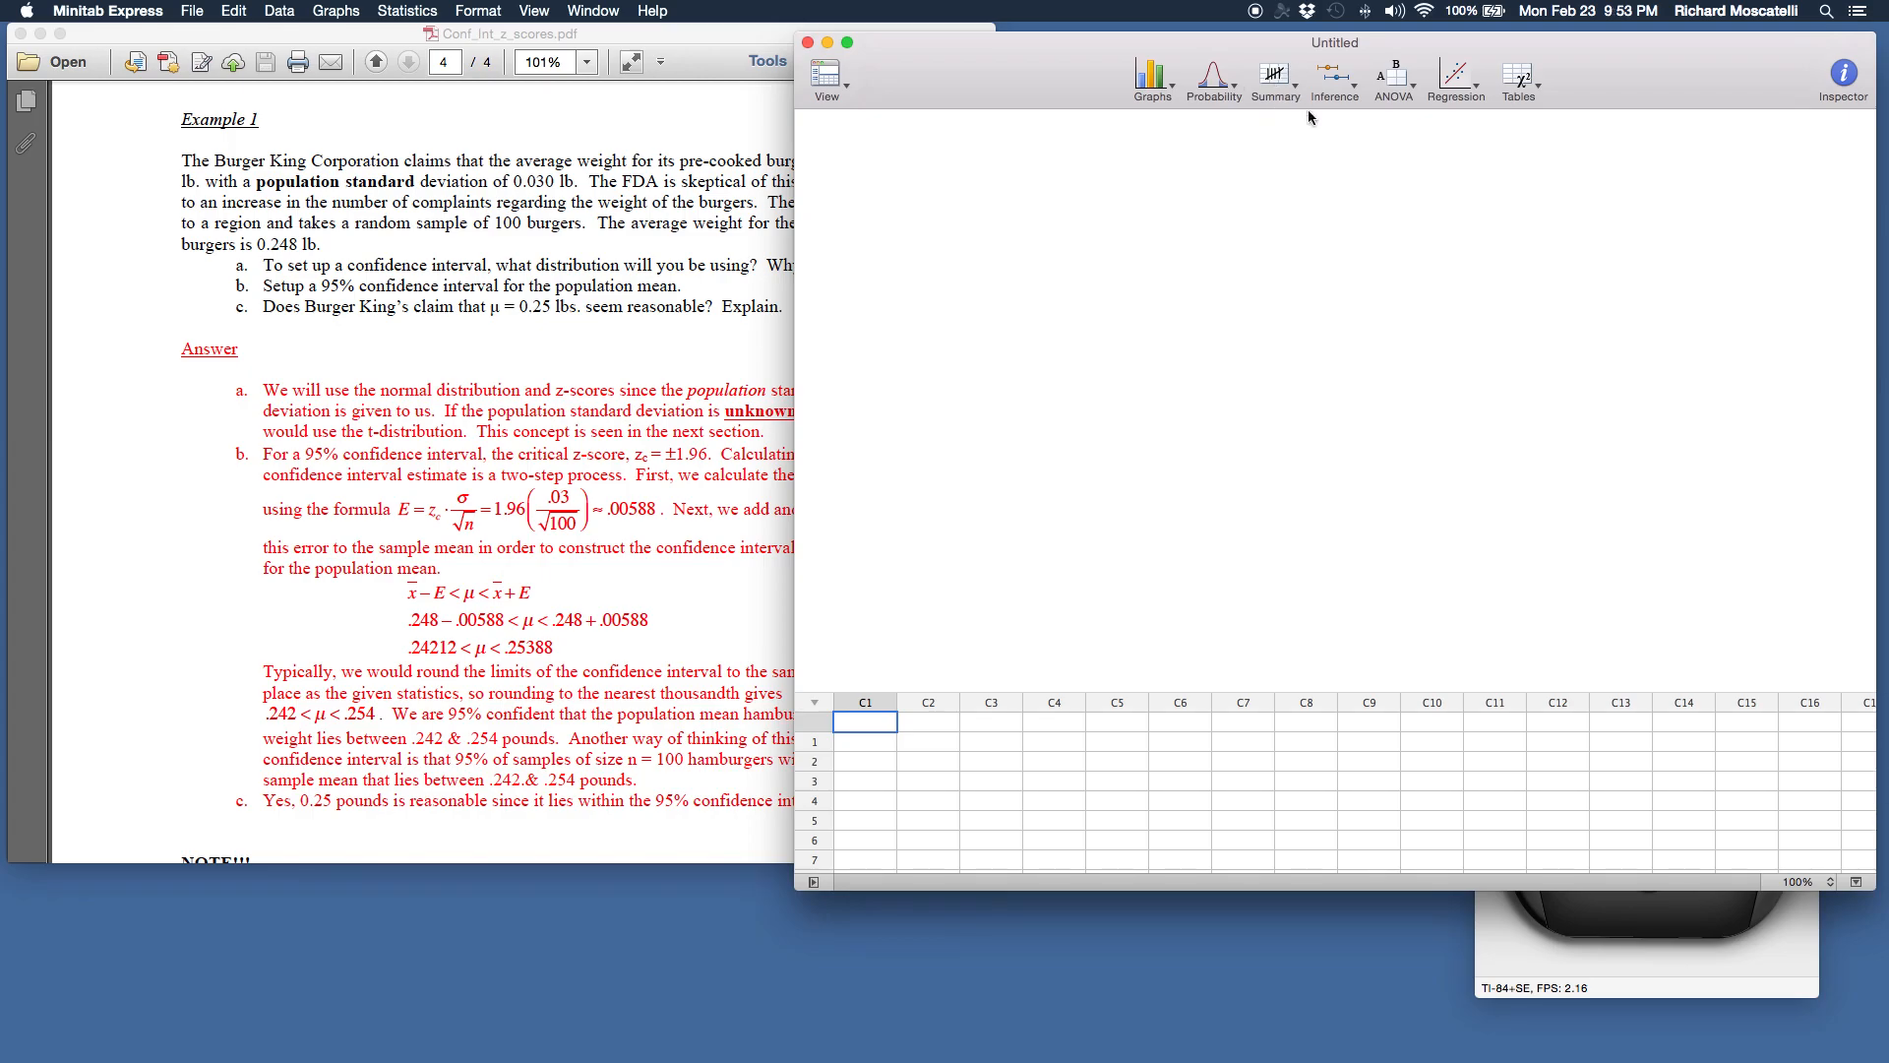
click(1334, 77)
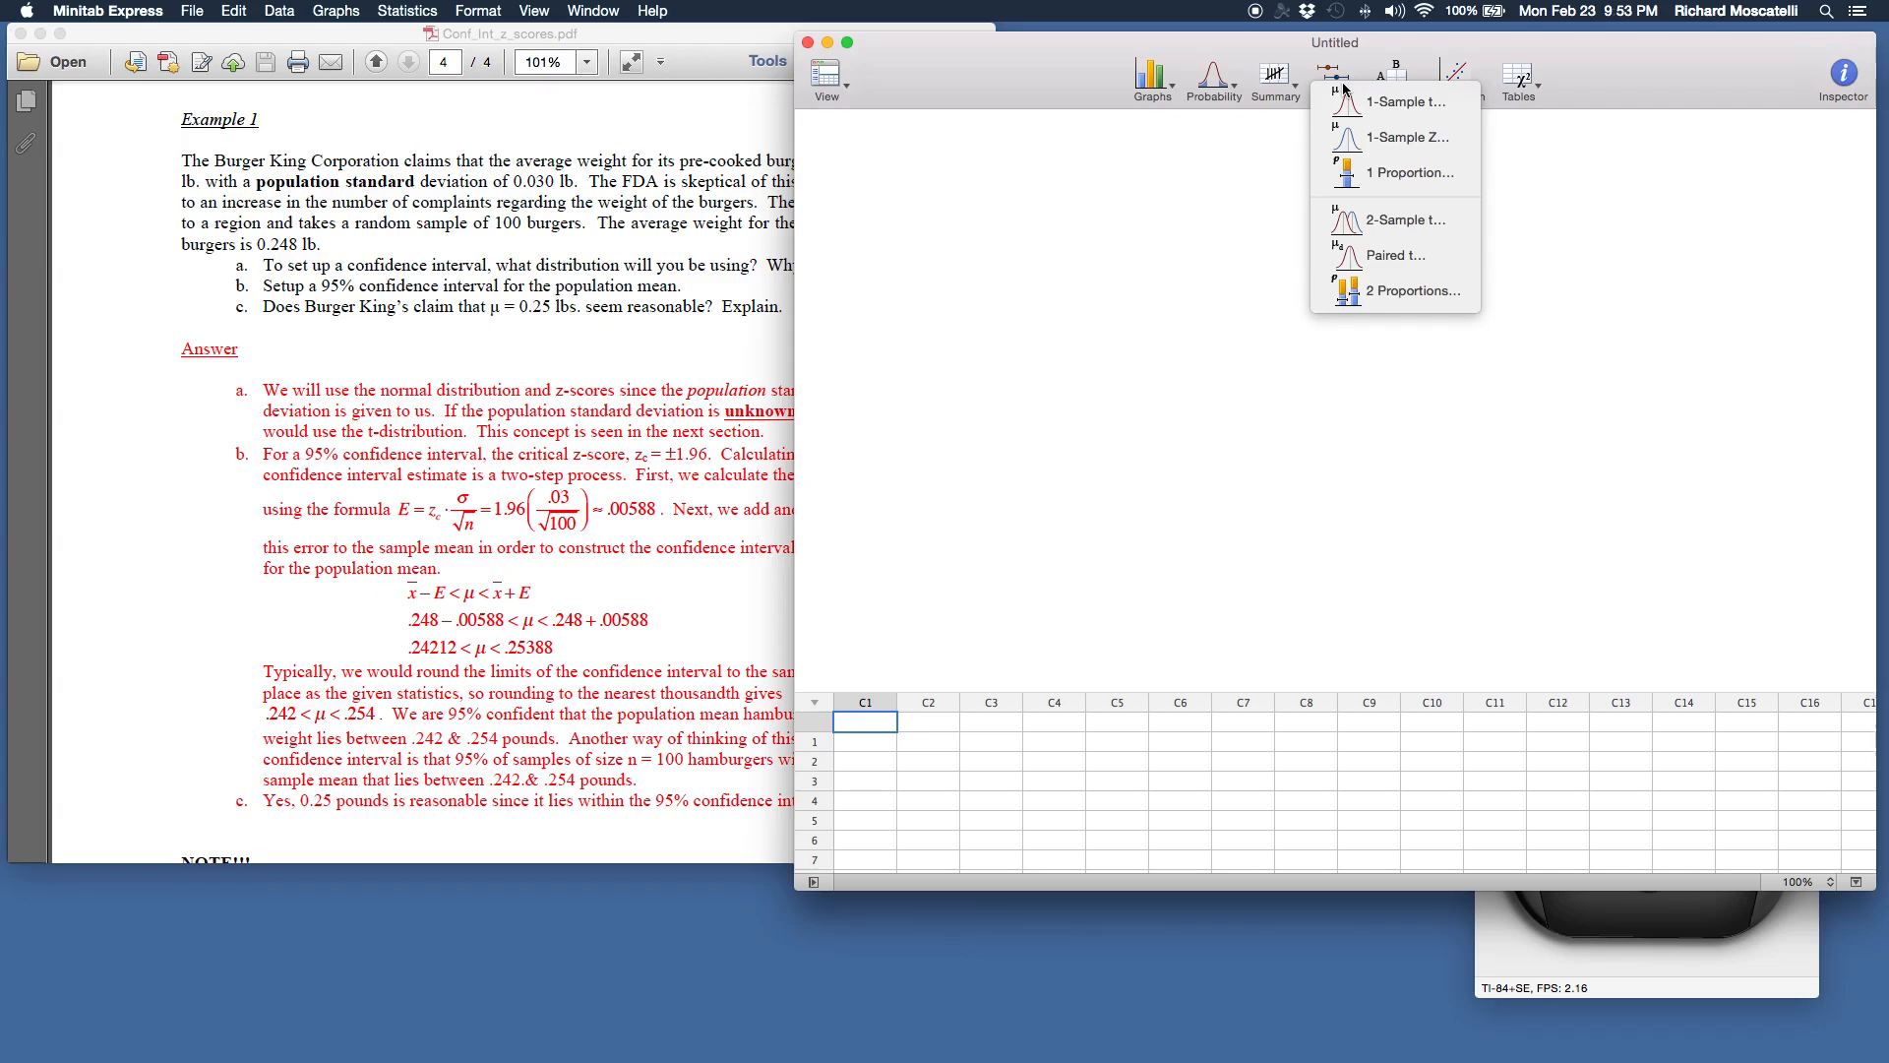
mouse_move(1397, 101)
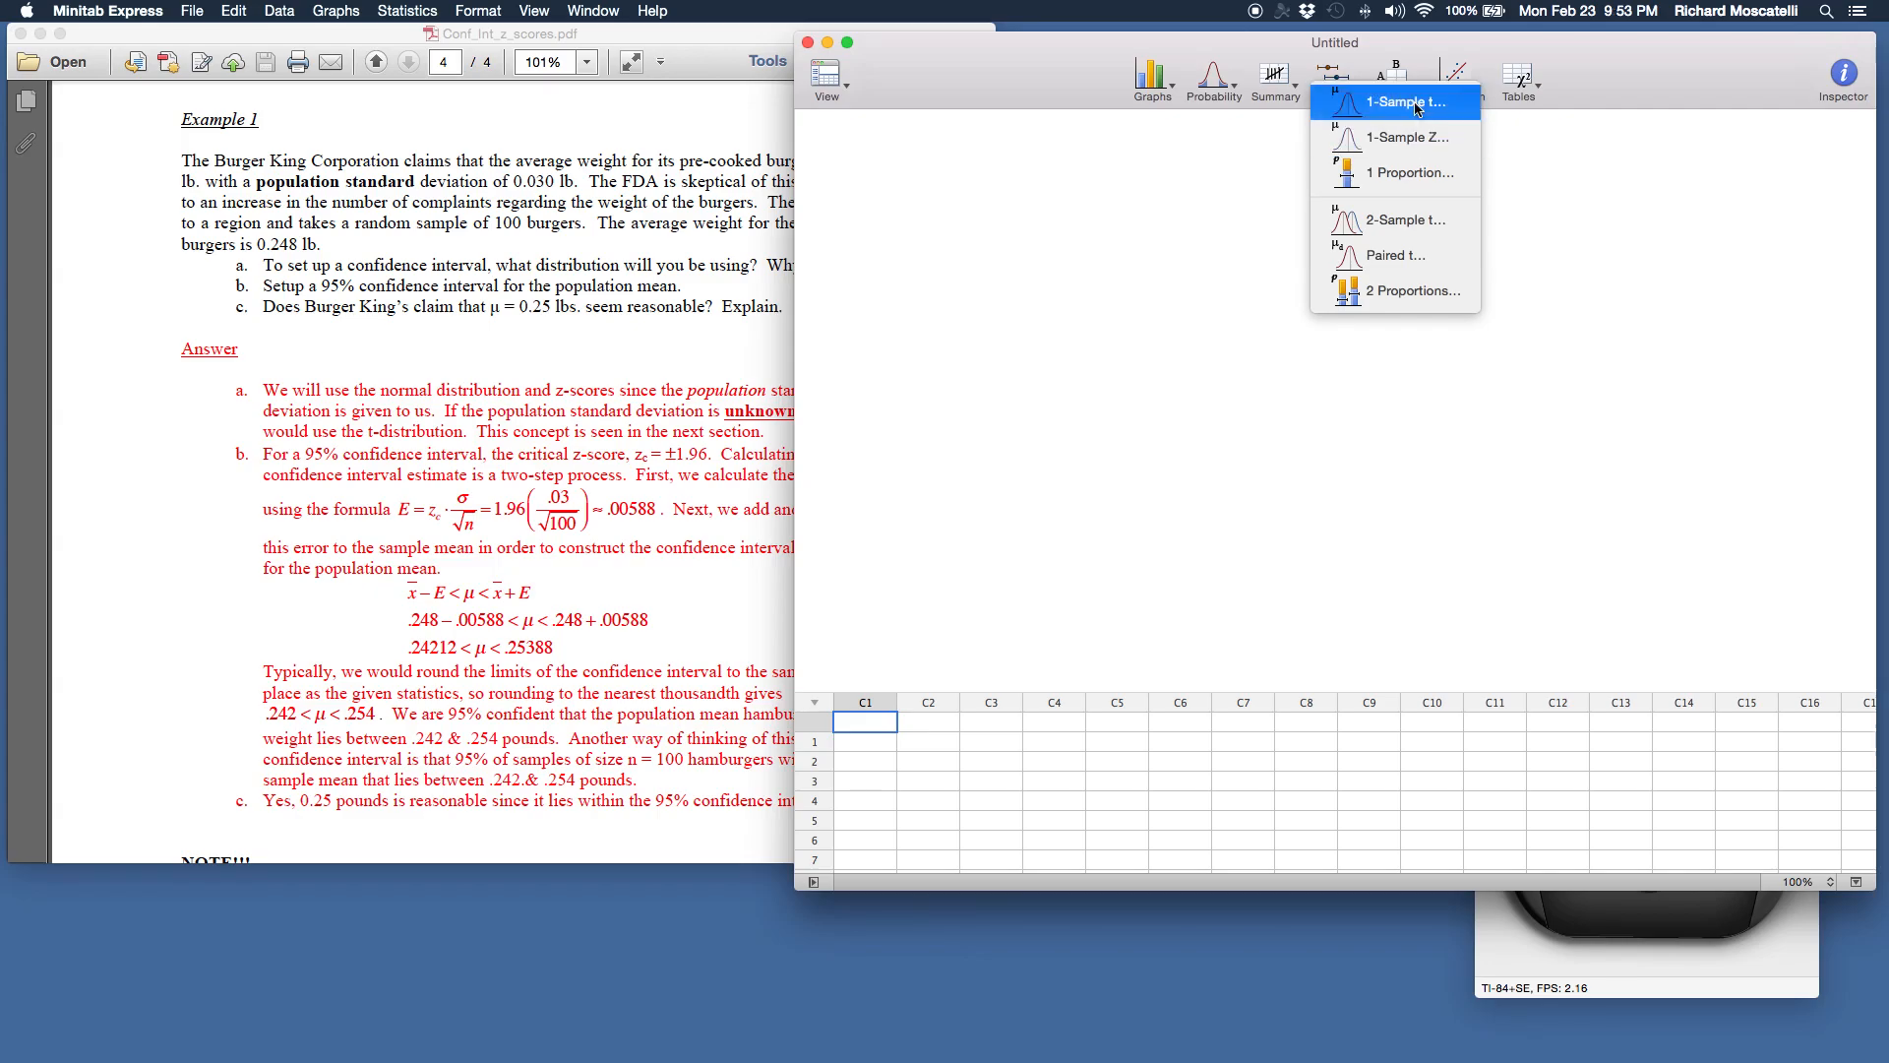
mouse_move(1416, 173)
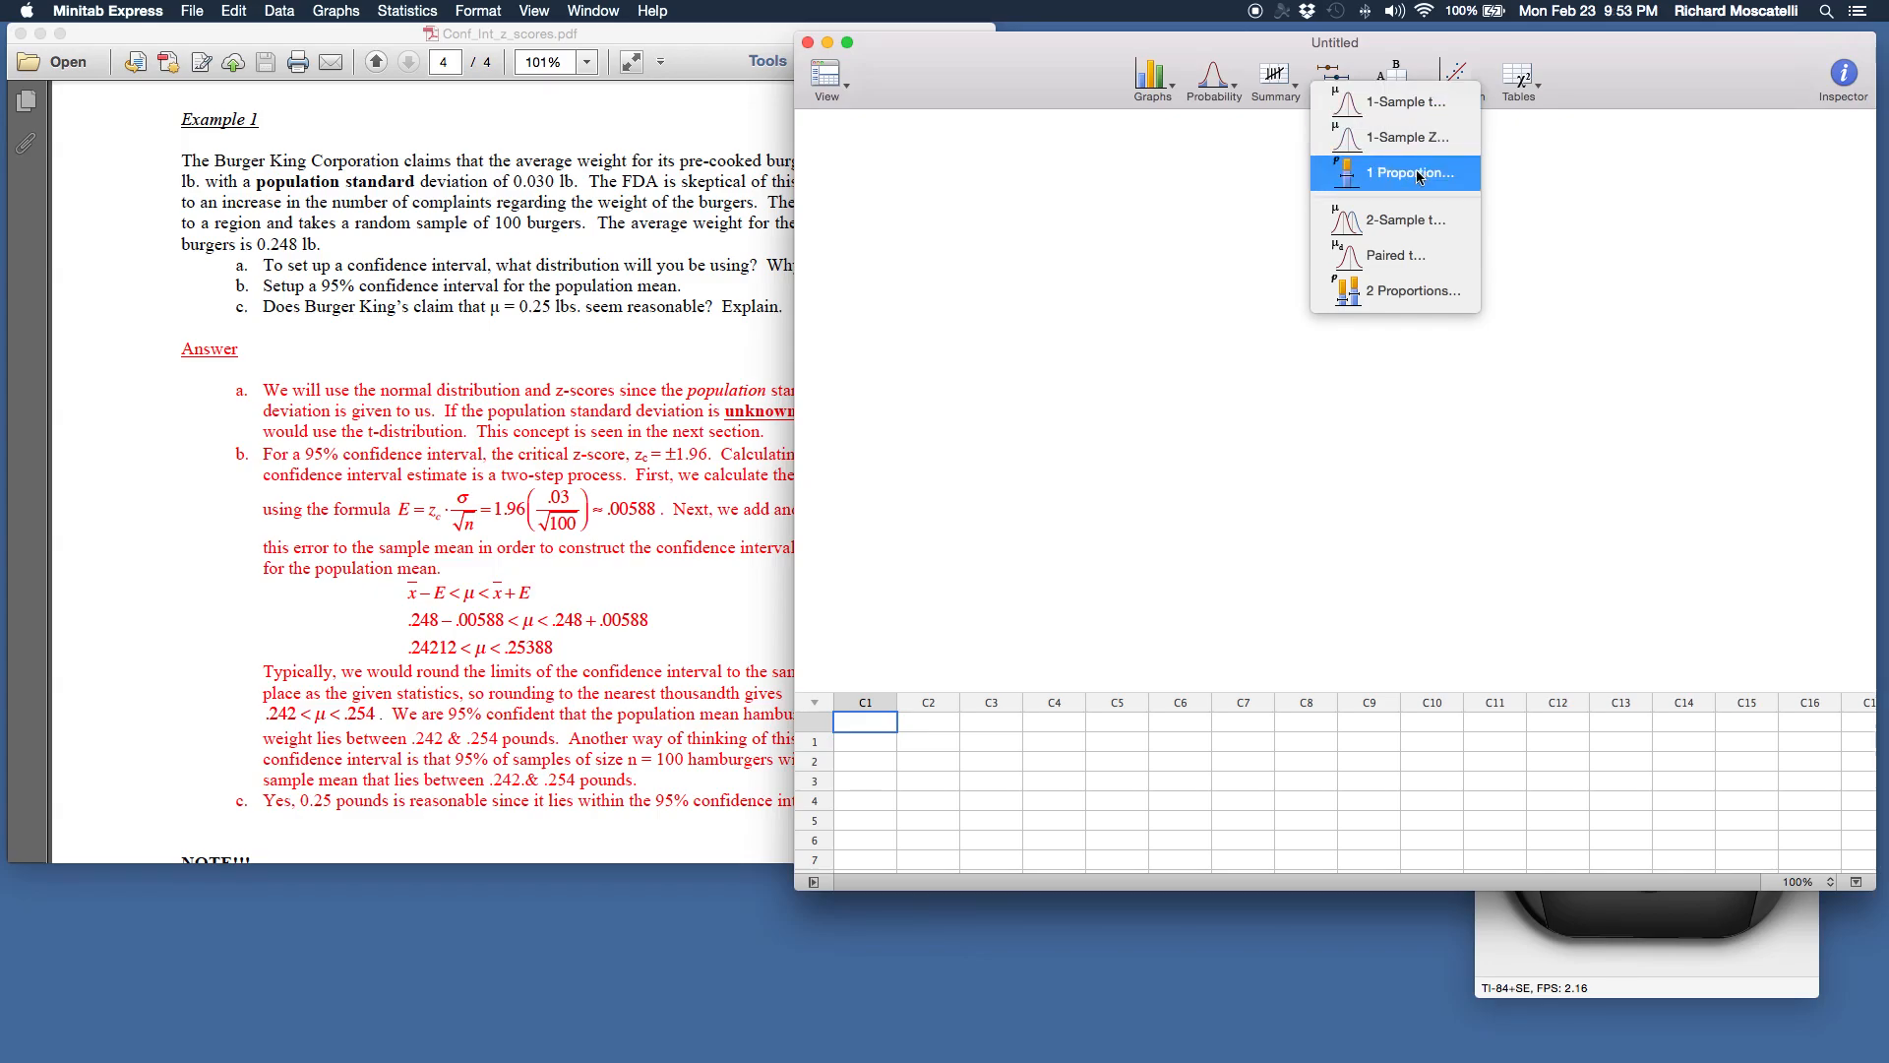
mouse_move(1395, 100)
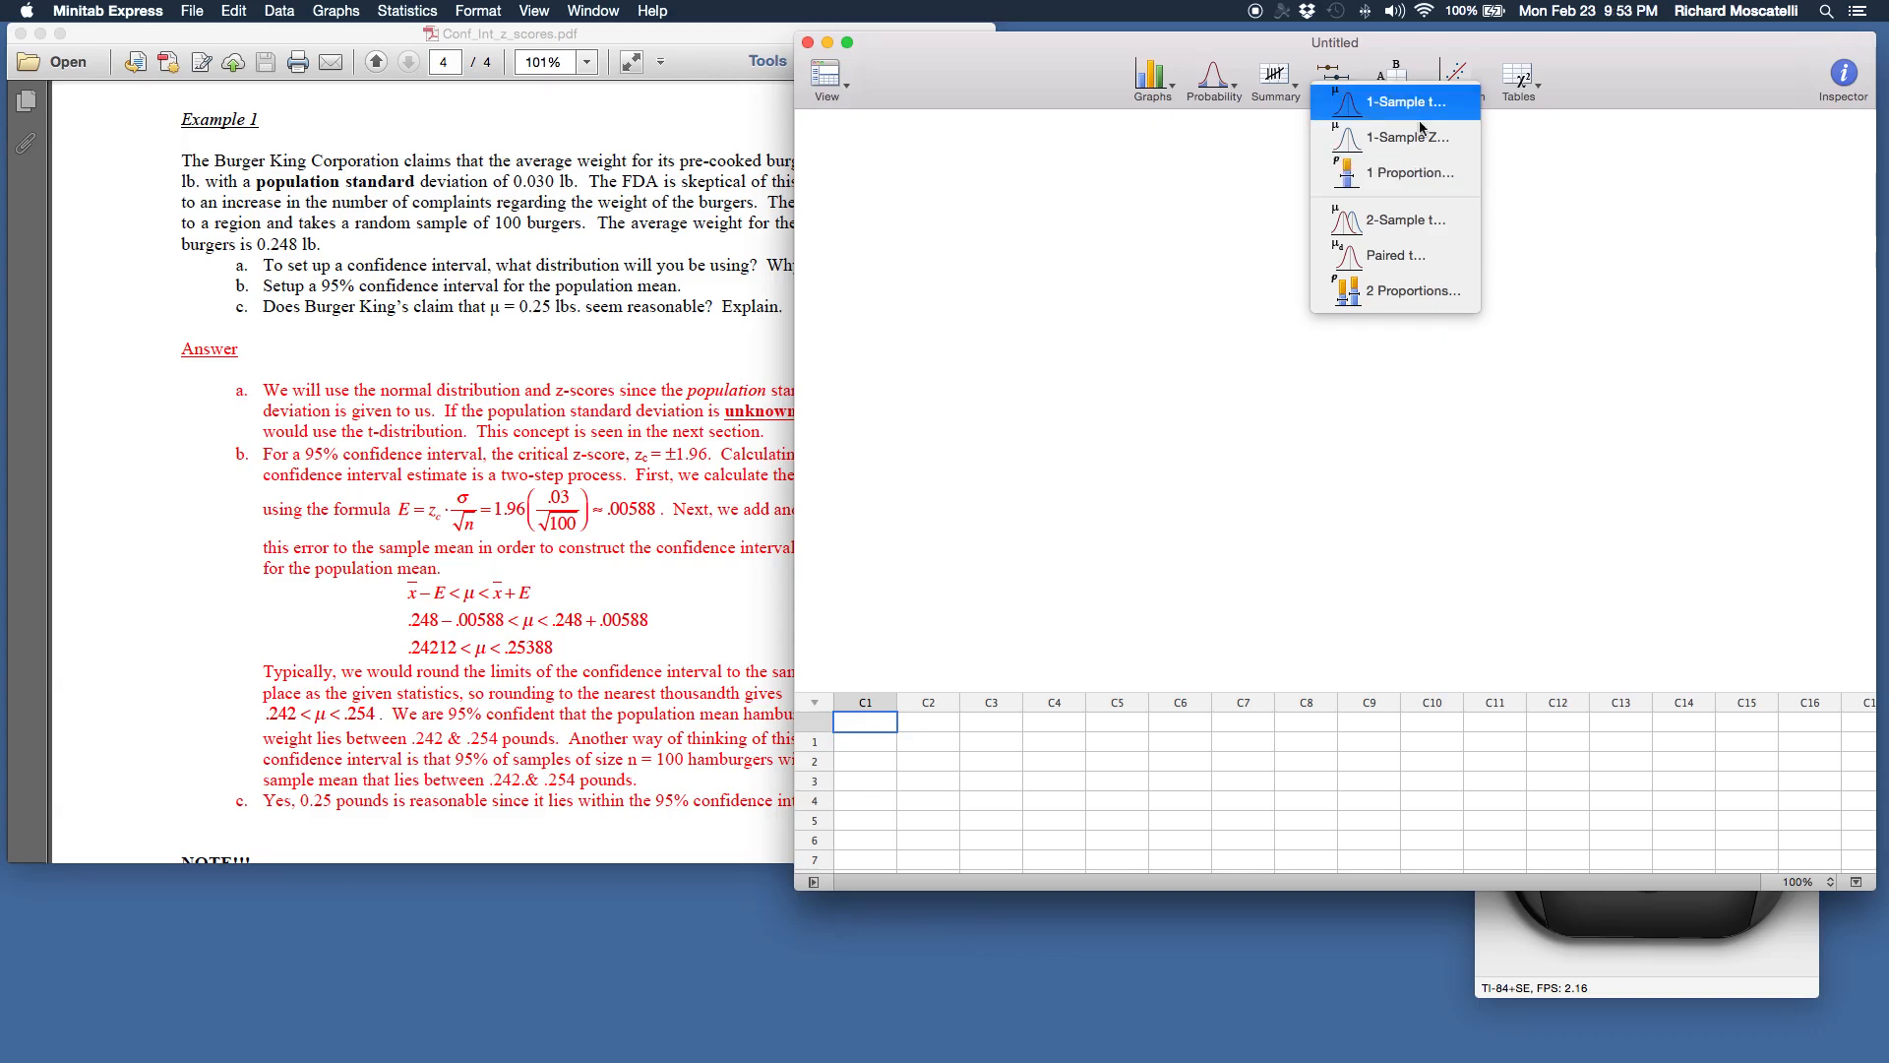
mouse_move(1403, 173)
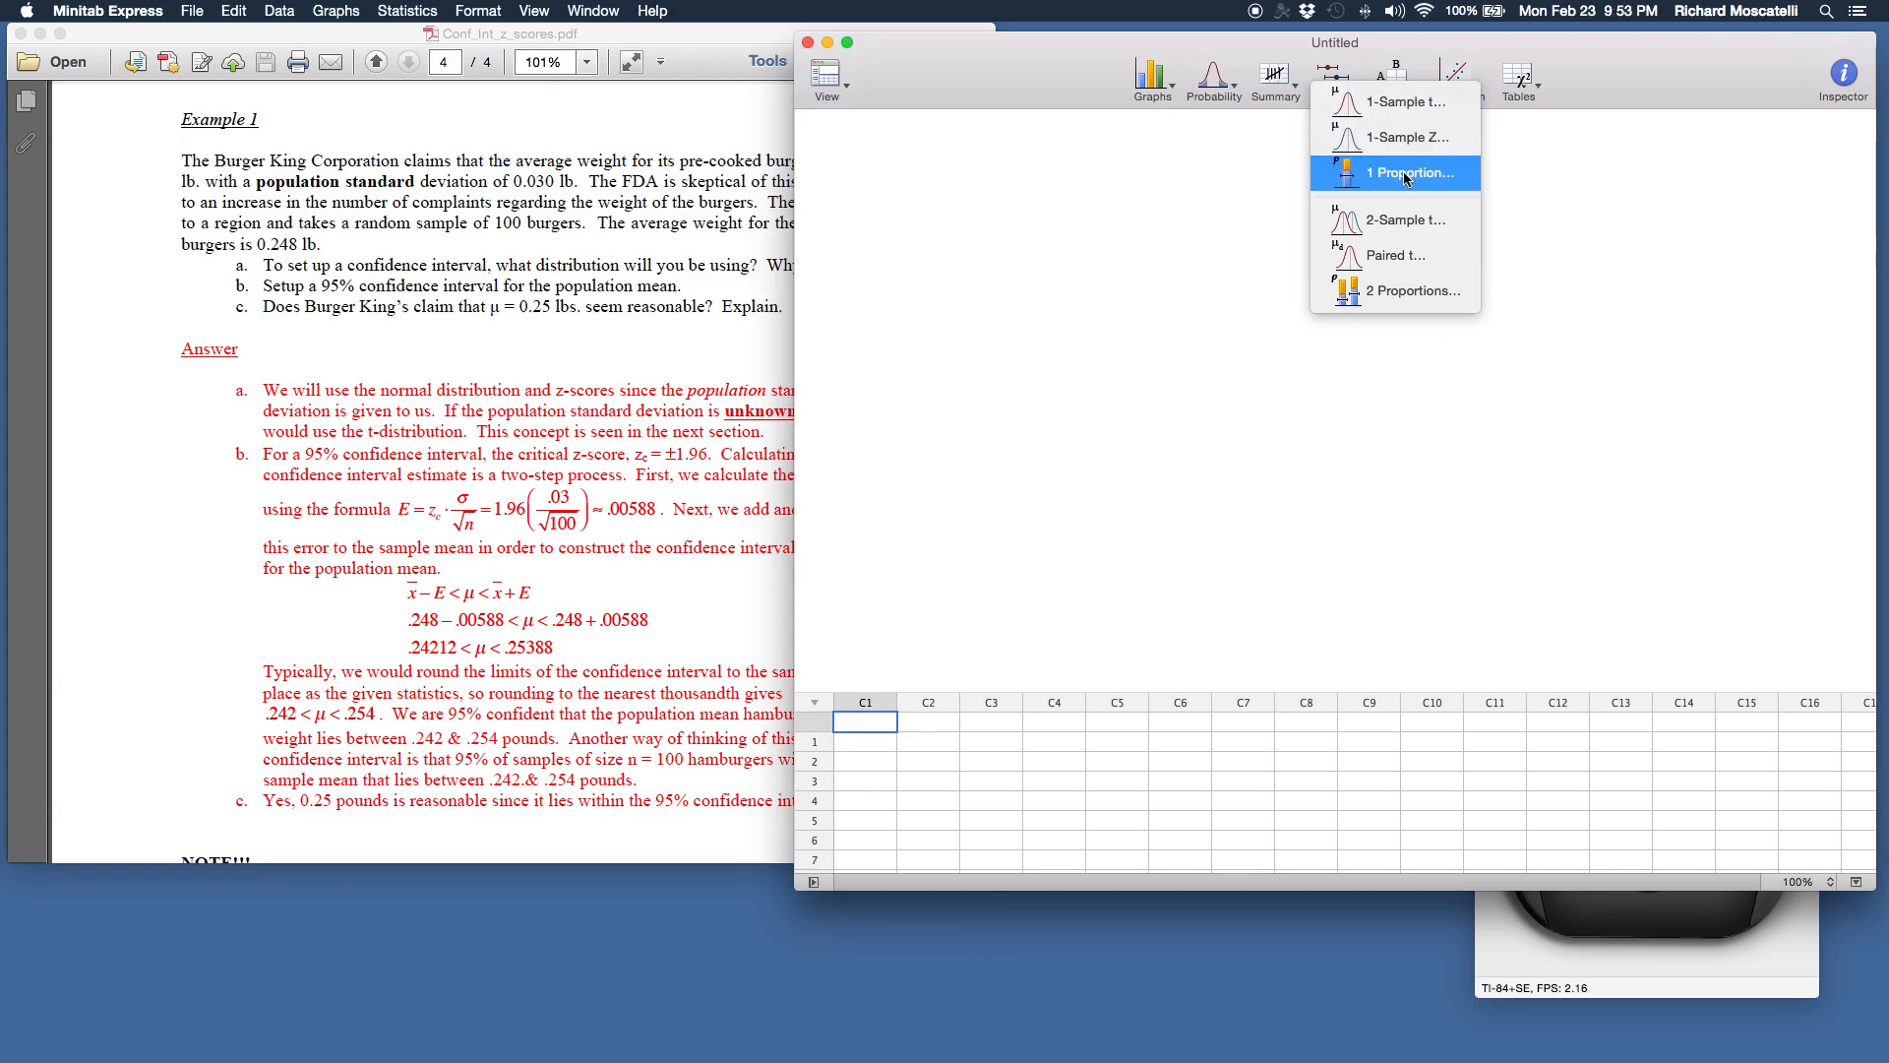
mouse_move(1397, 291)
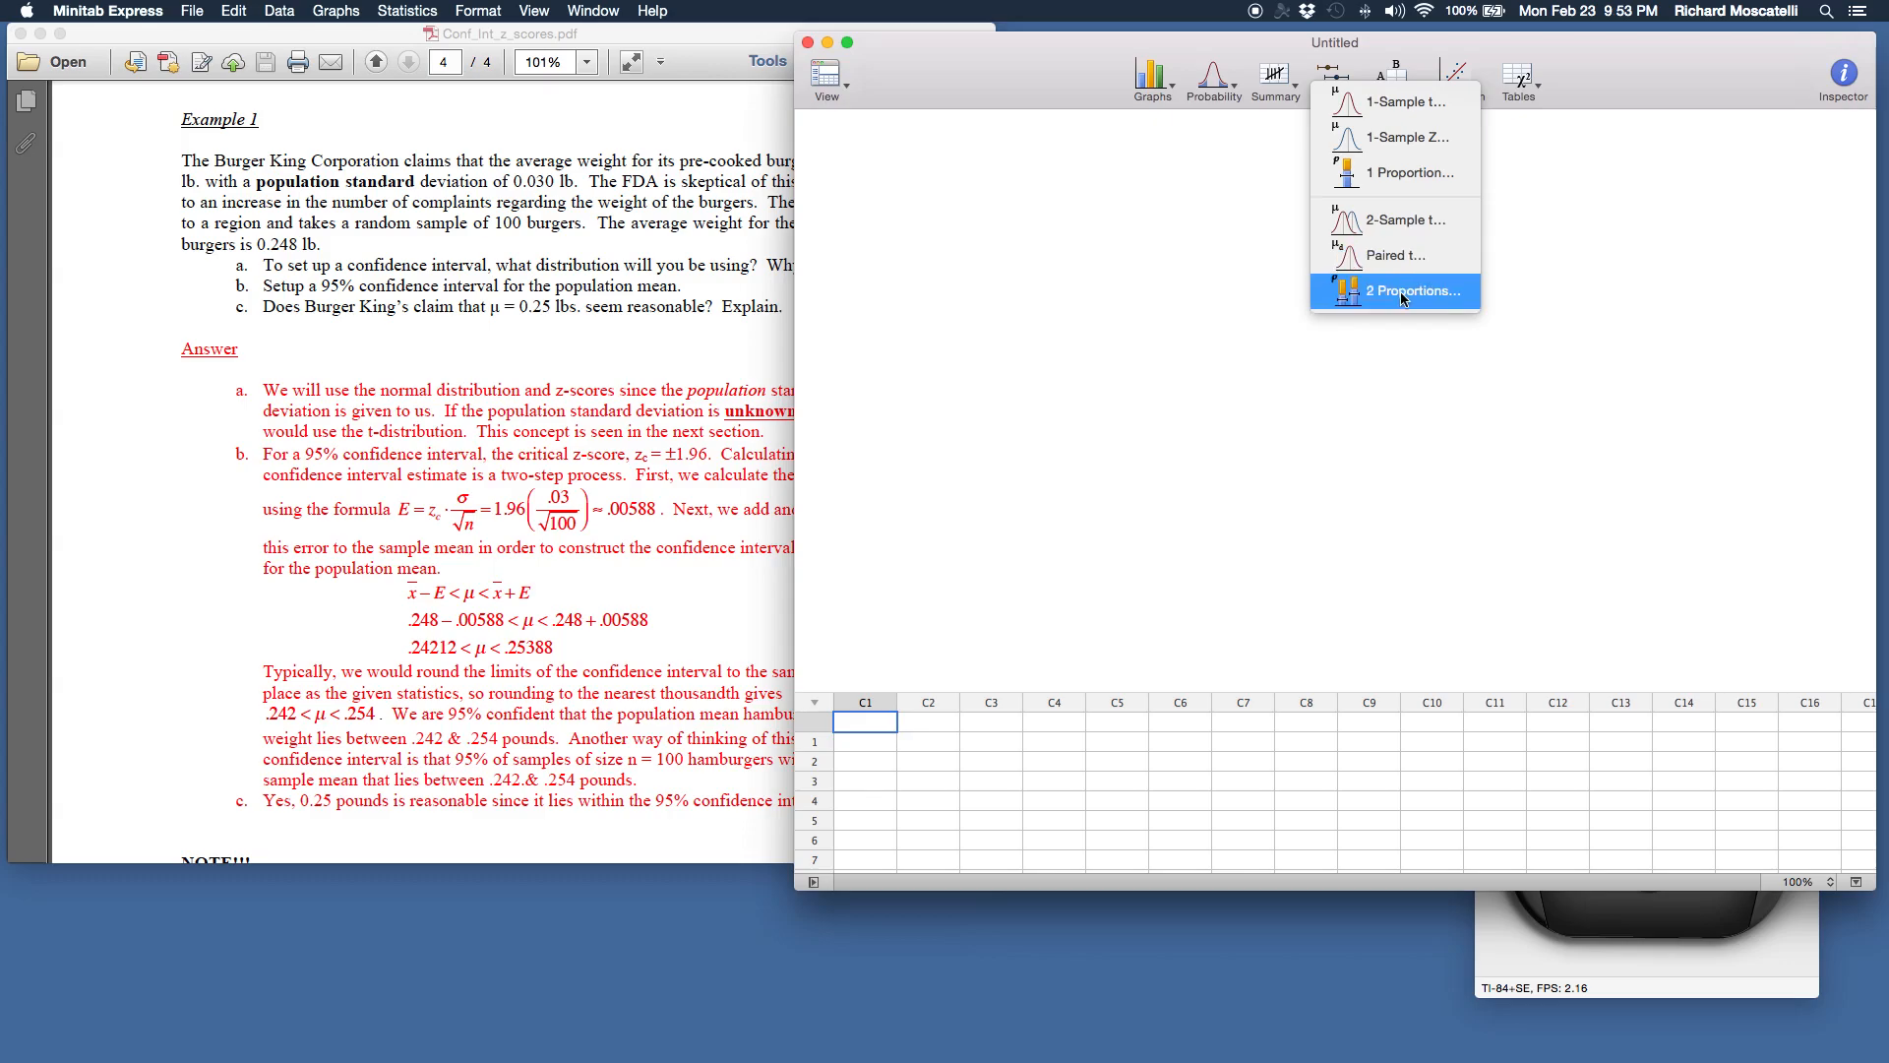
mouse_move(1403, 309)
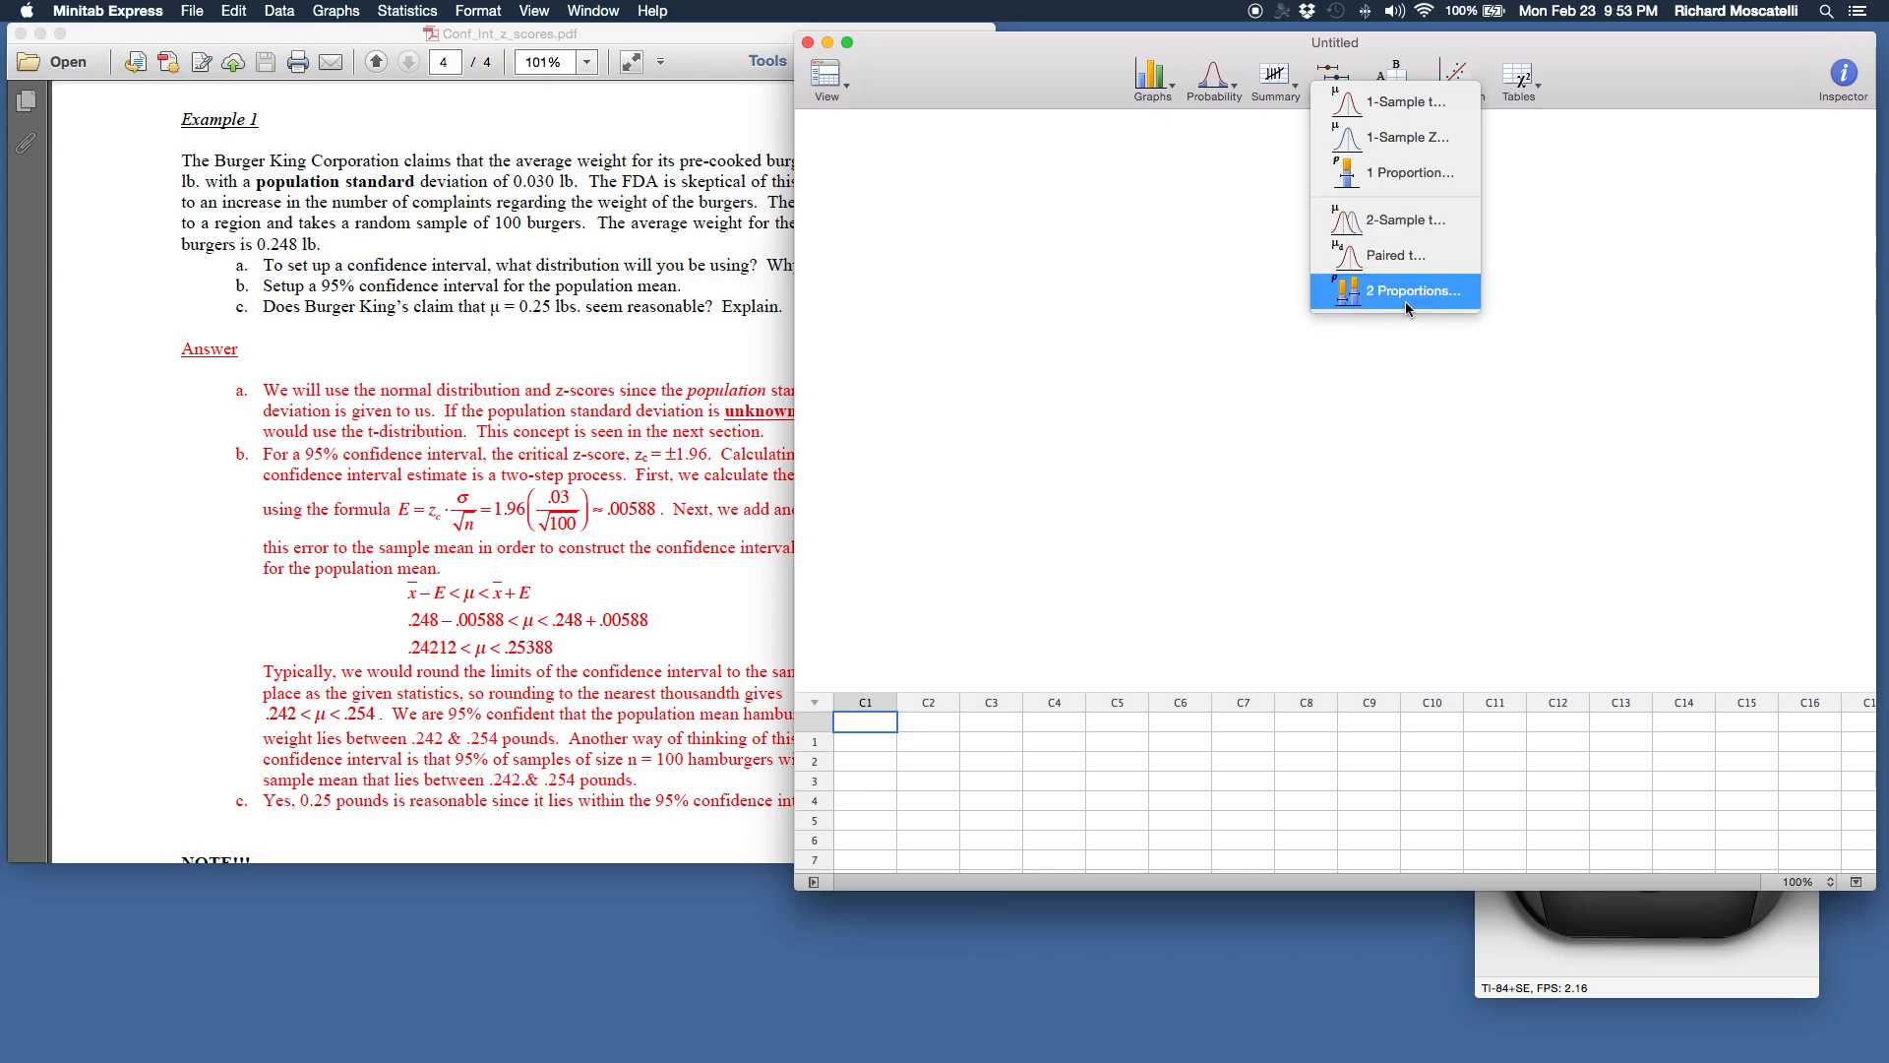
mouse_move(1397, 256)
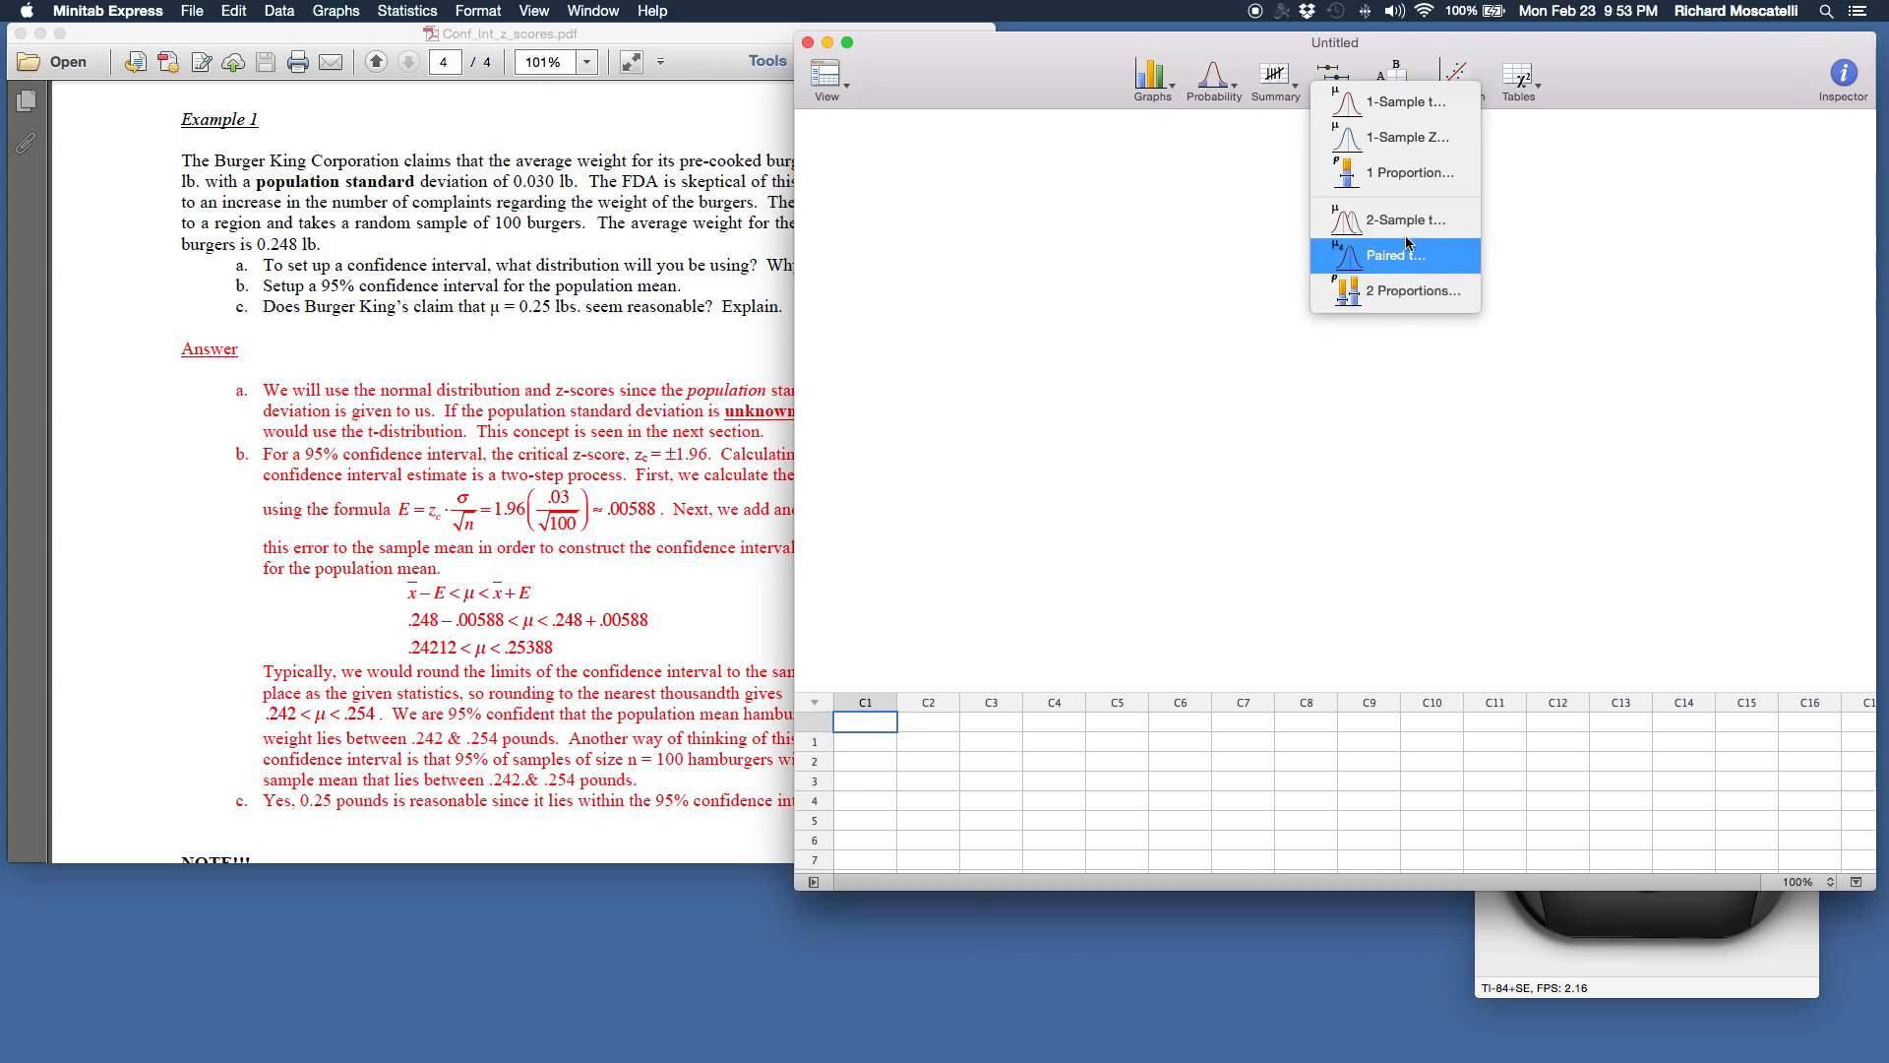
mouse_move(1395, 218)
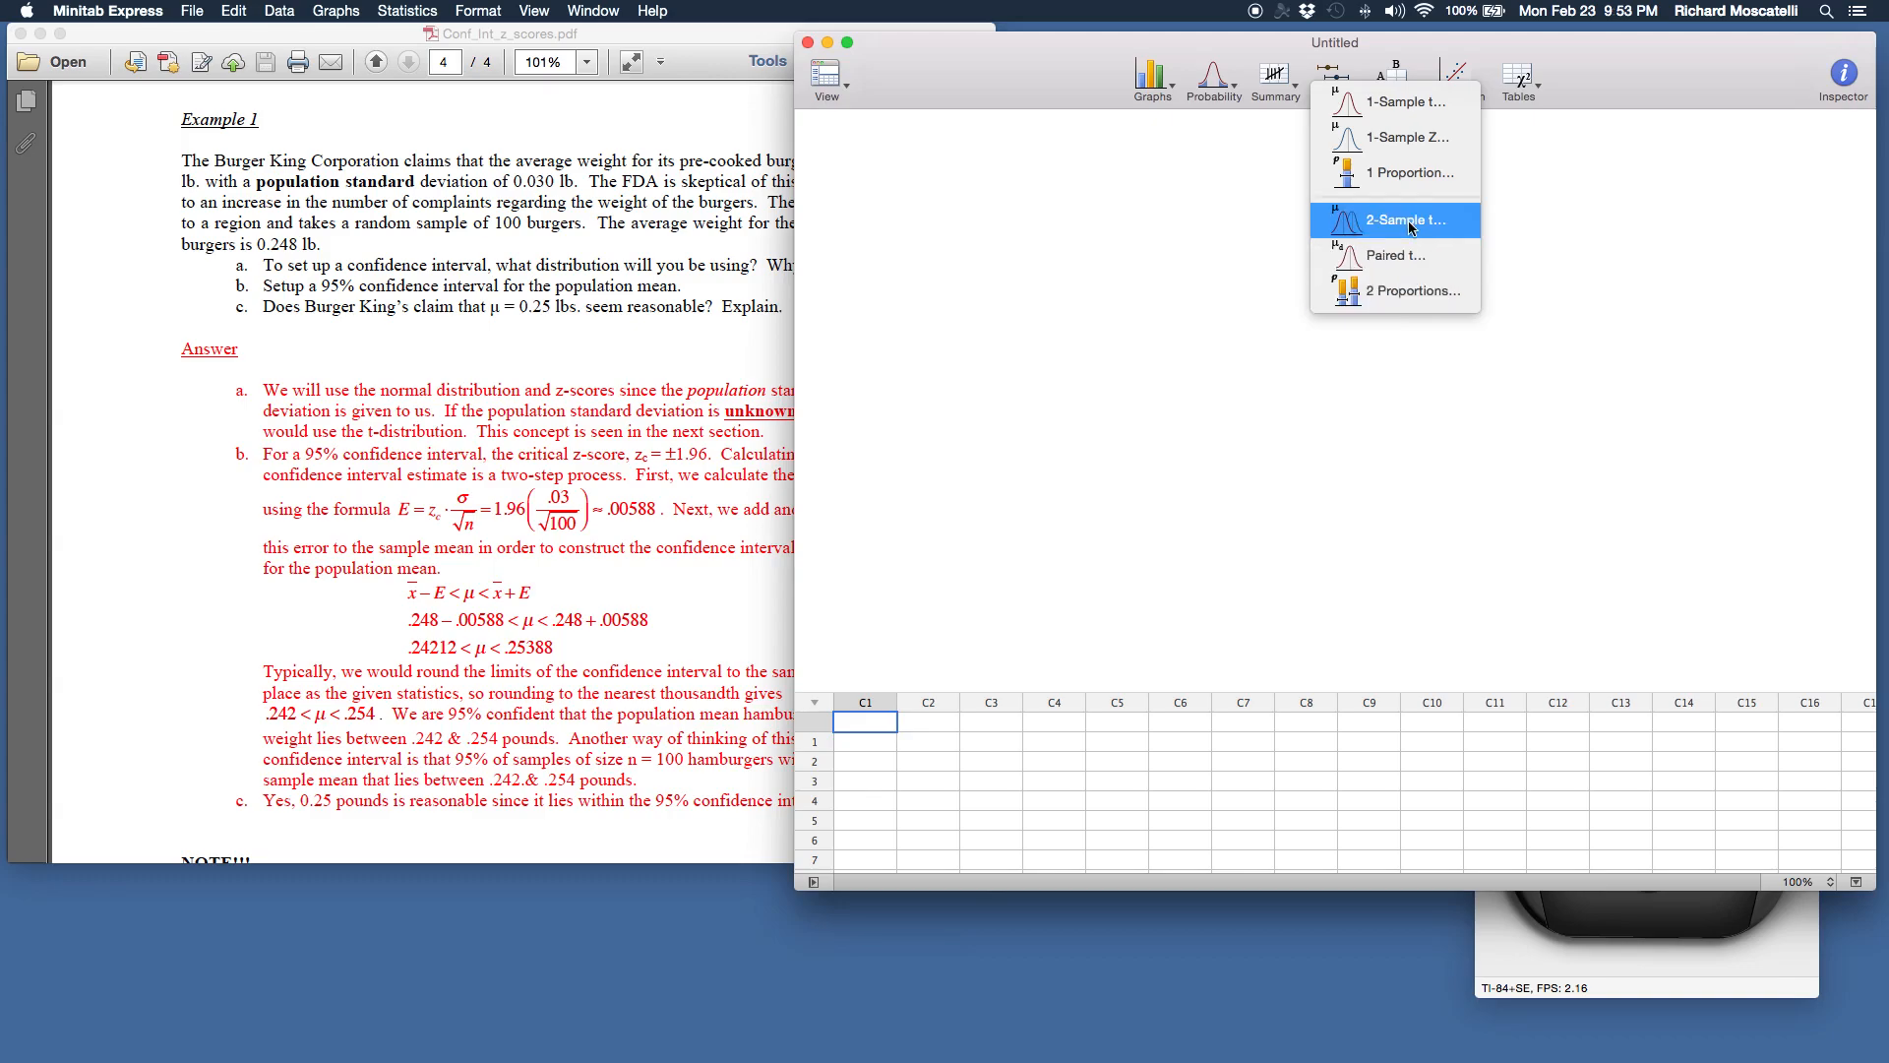
mouse_move(1397, 135)
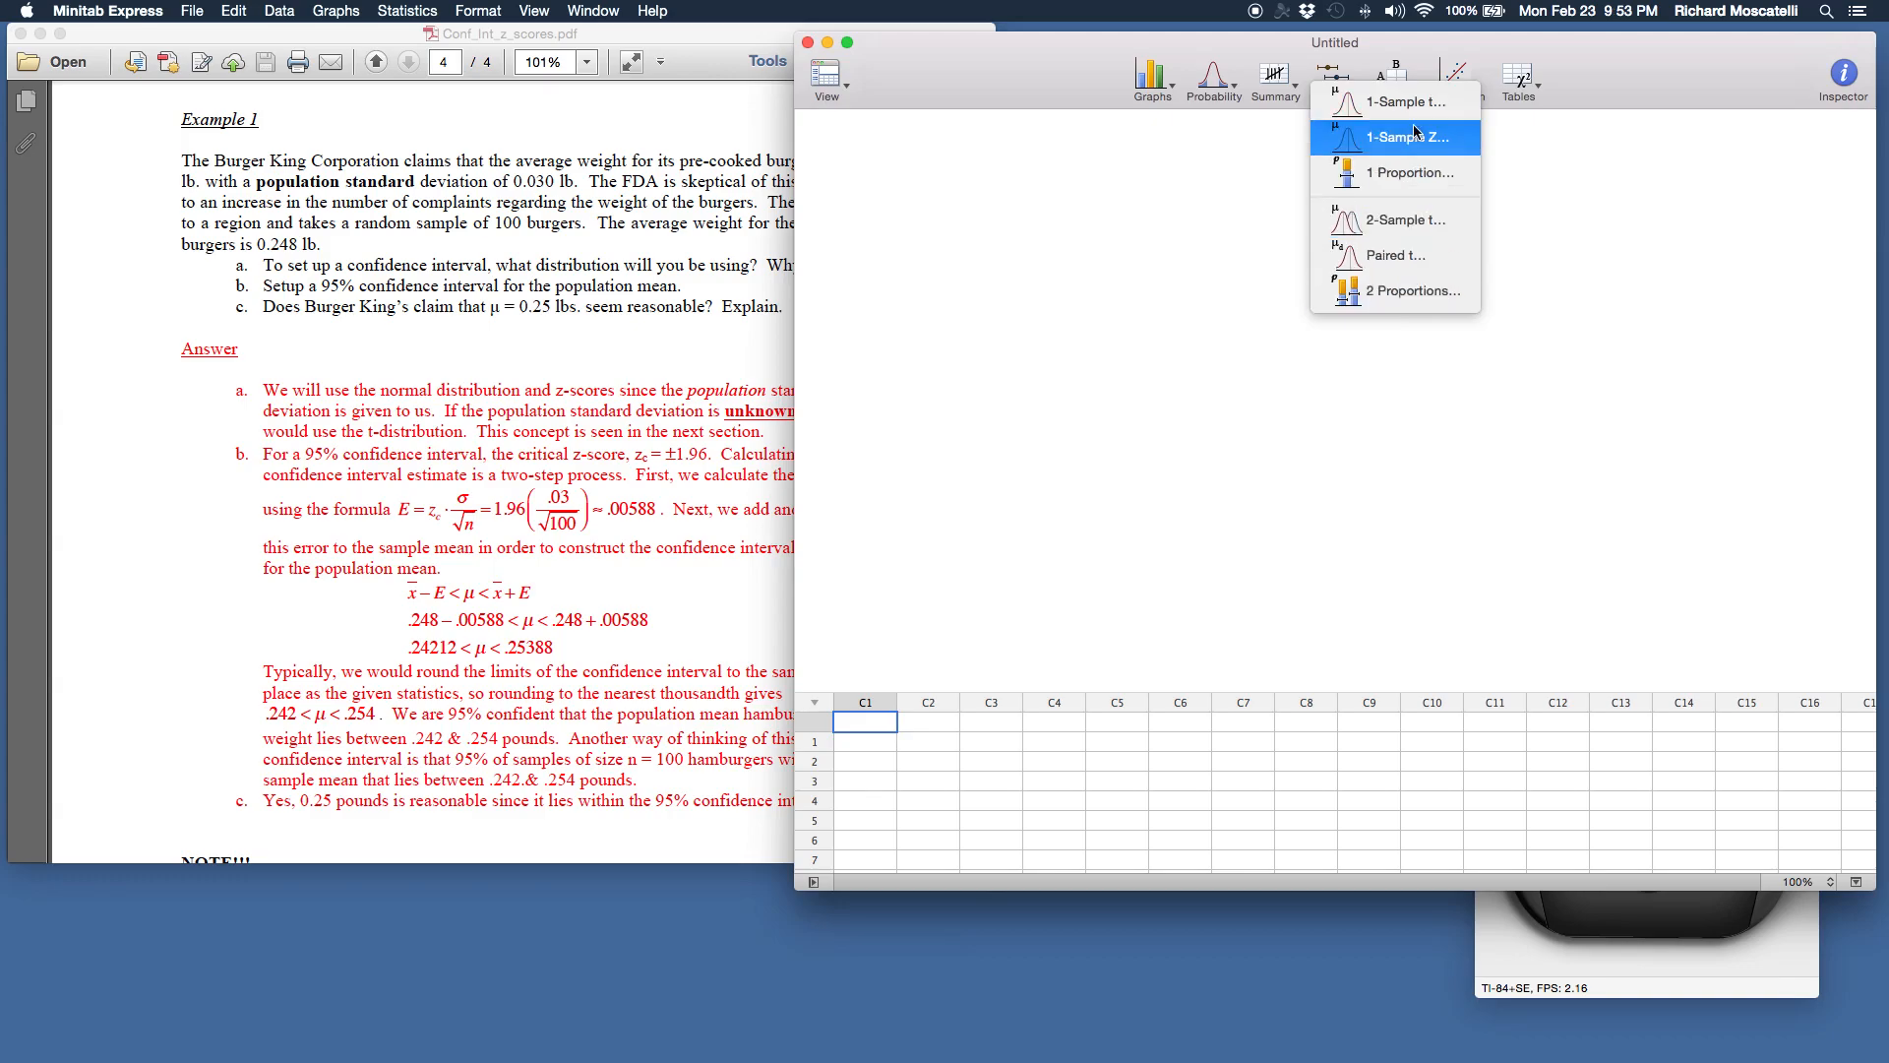
mouse_move(1435, 152)
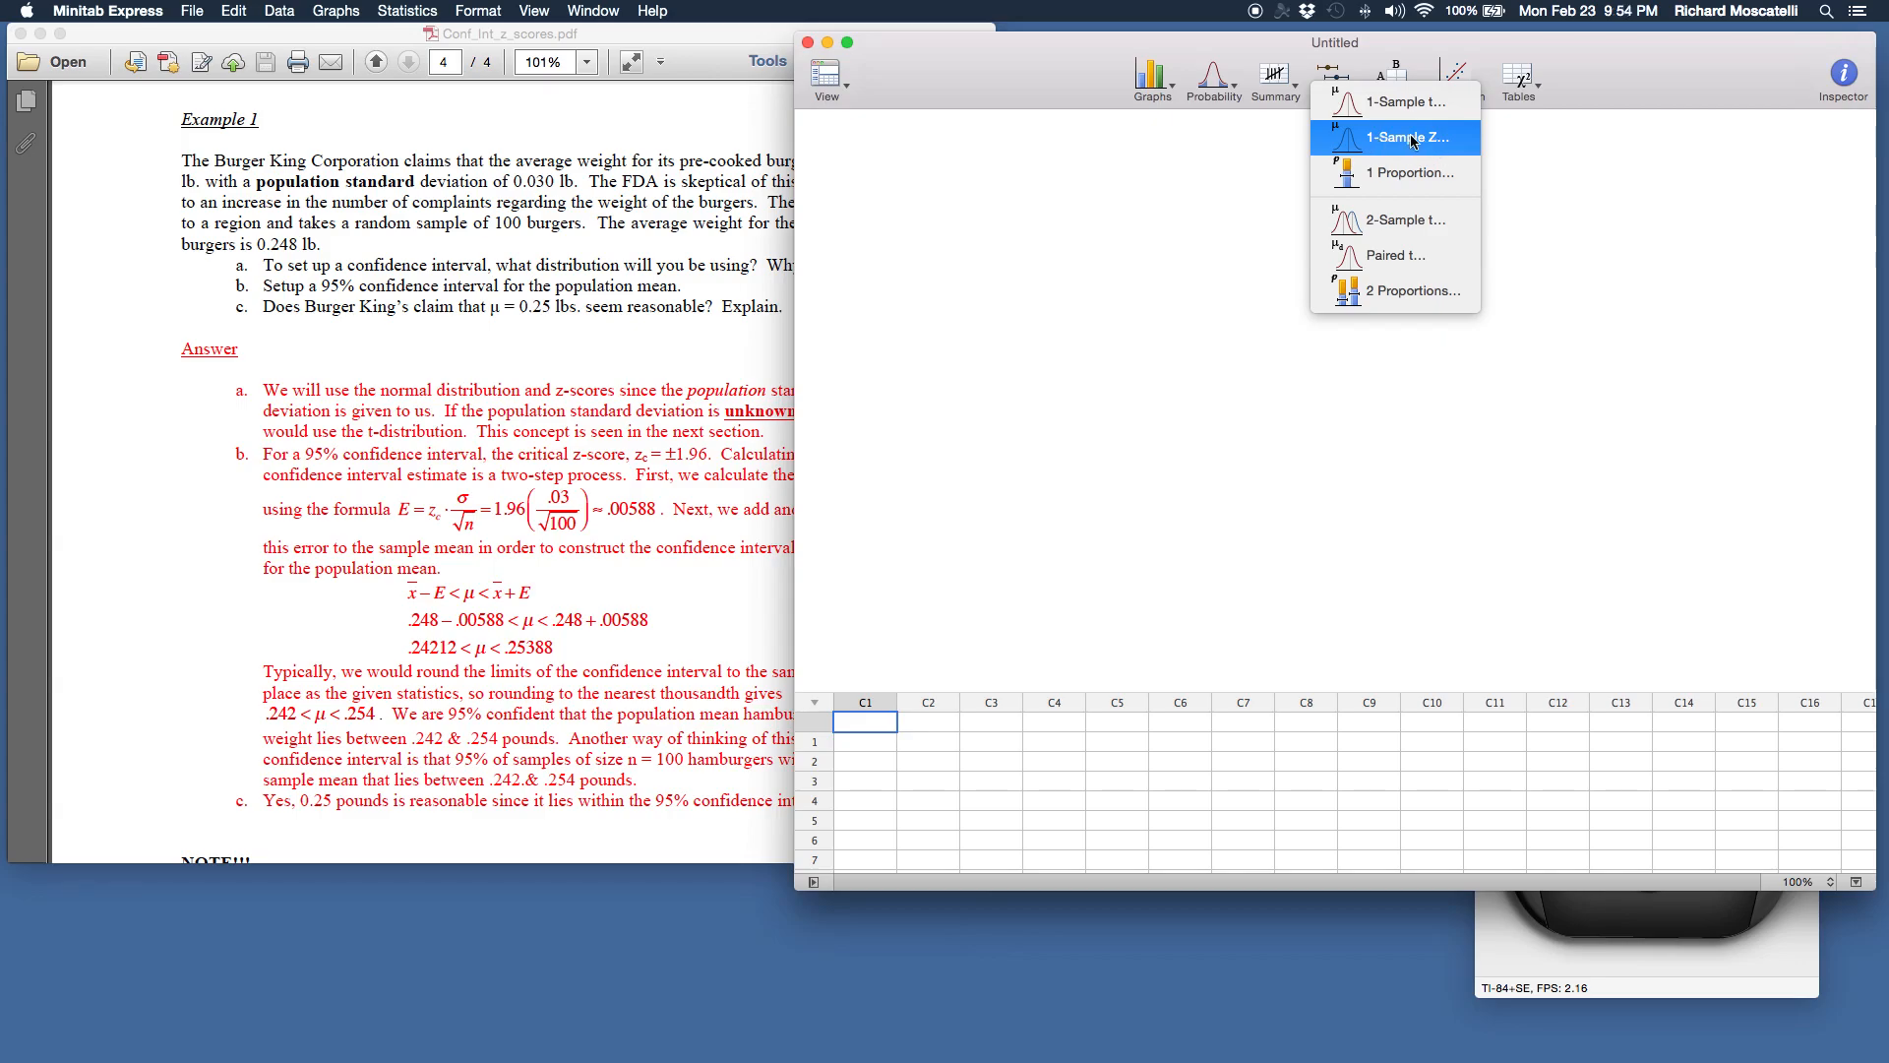
Step: Start a 1-Sample Z analysis and show the data-source choices
click(1402, 137)
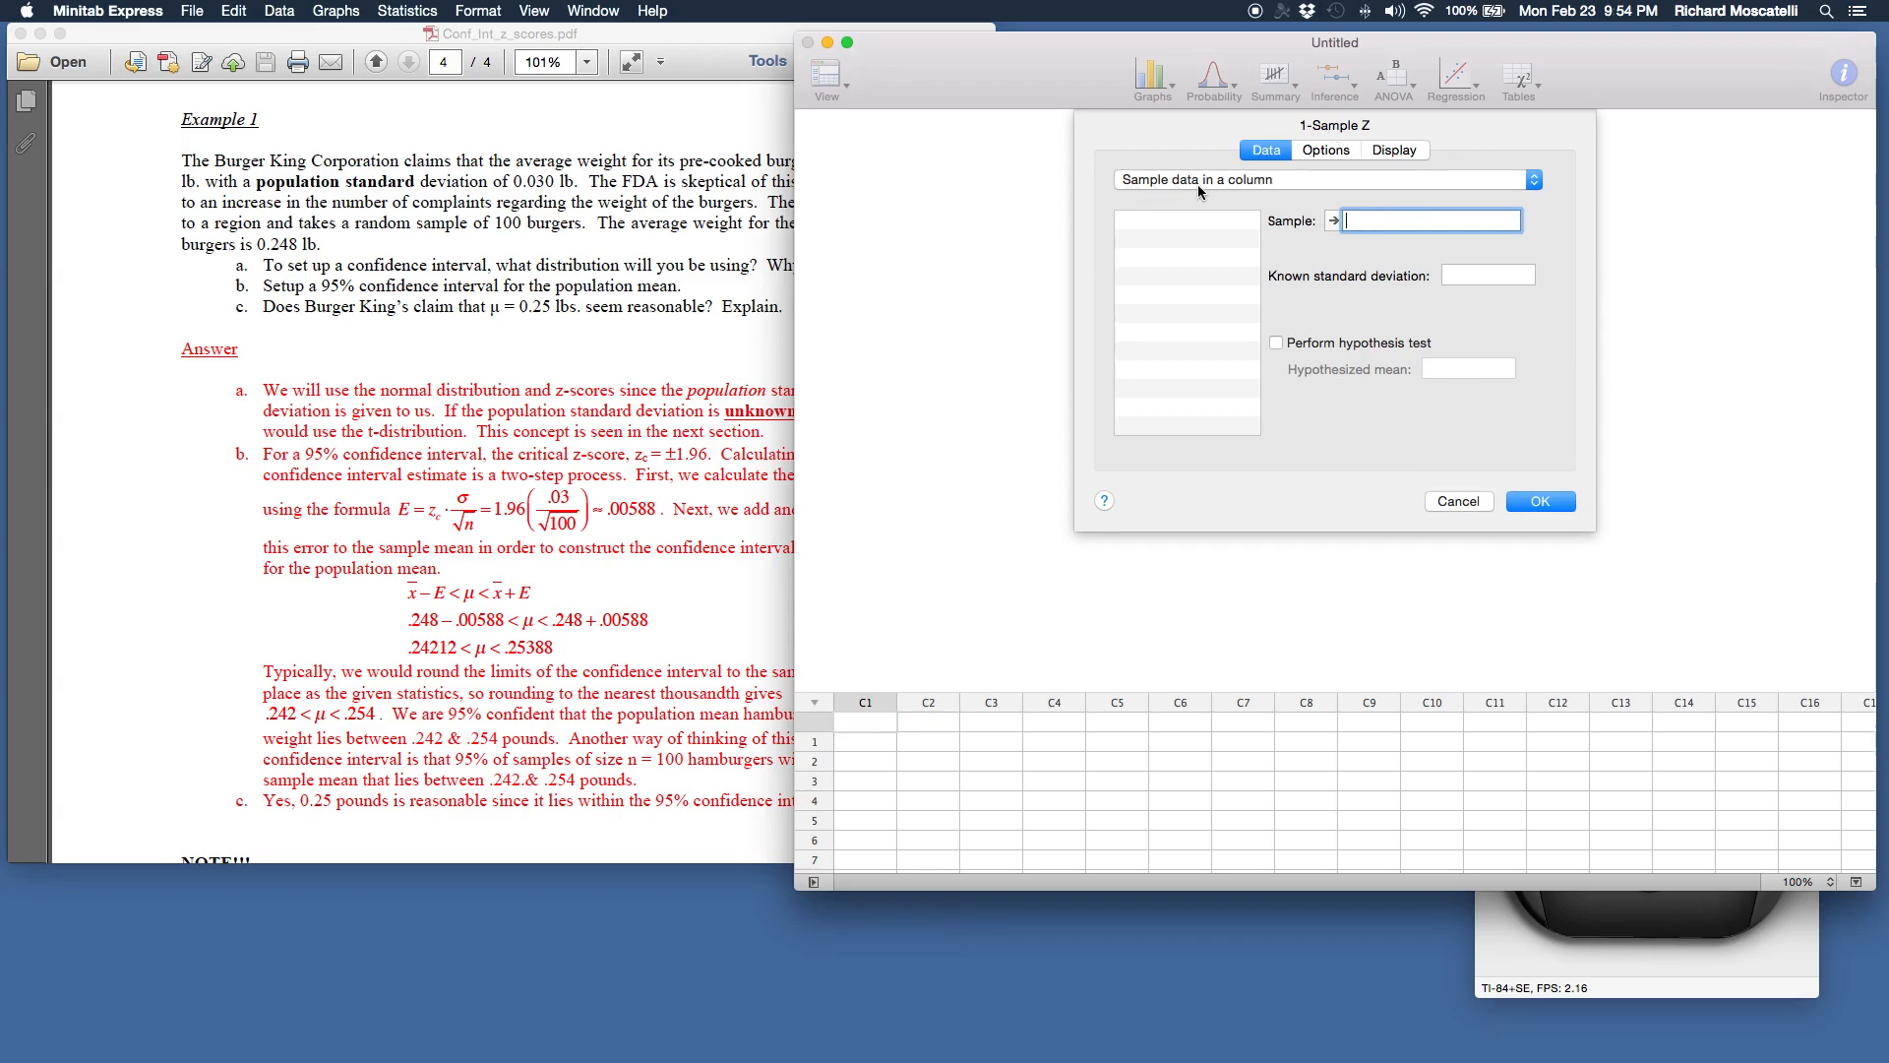
mouse_move(852, 775)
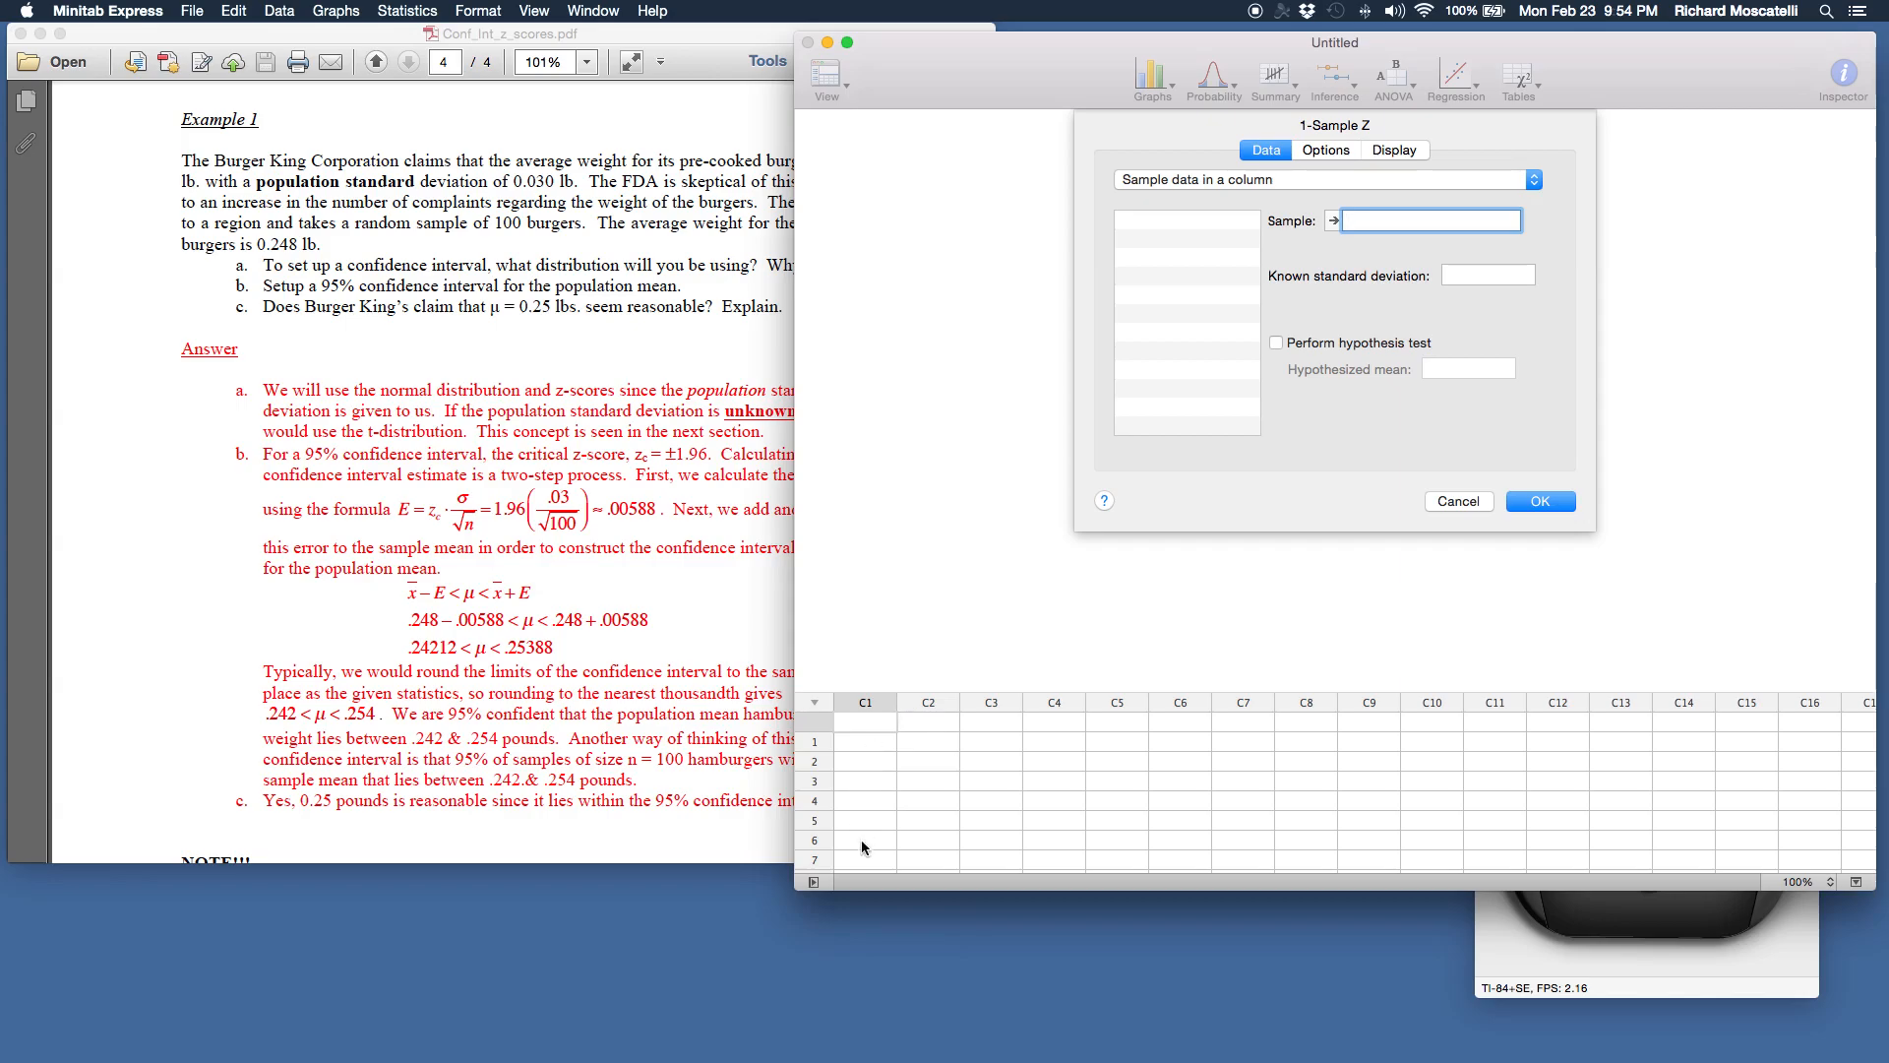
click(1322, 179)
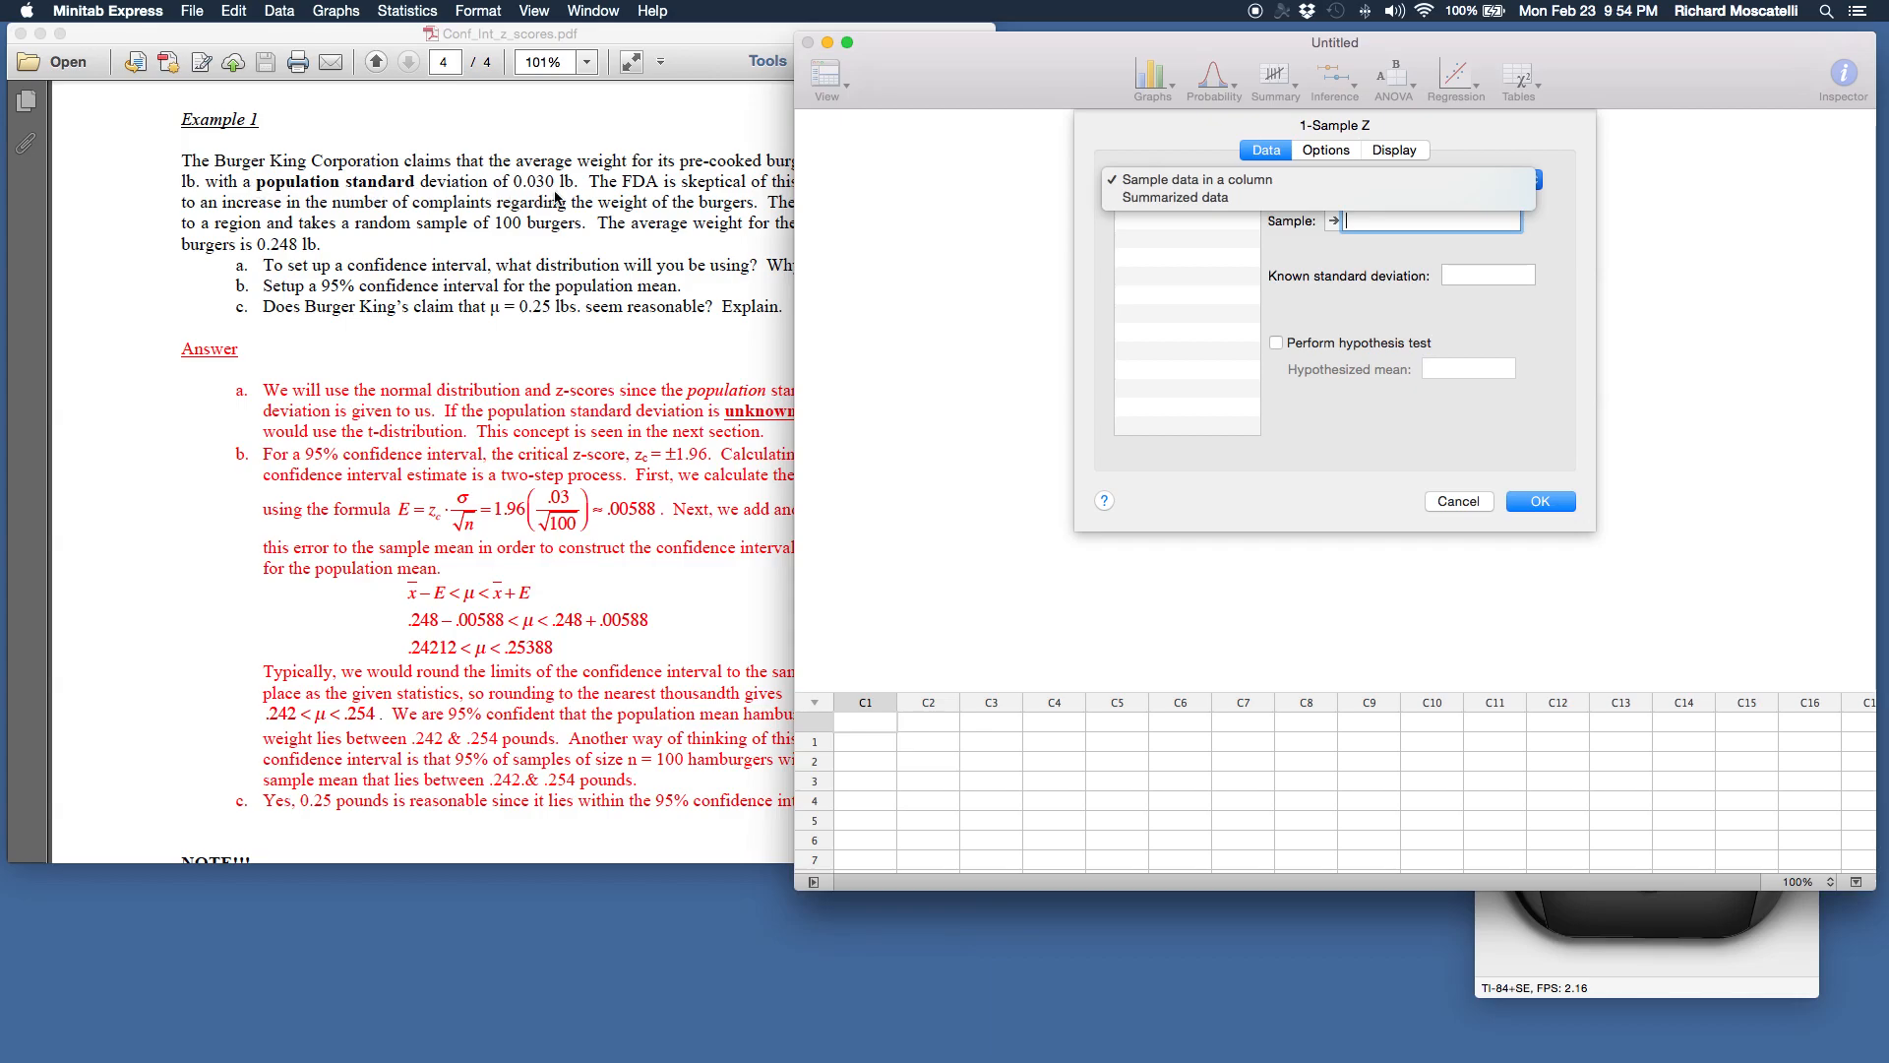
mouse_move(295, 262)
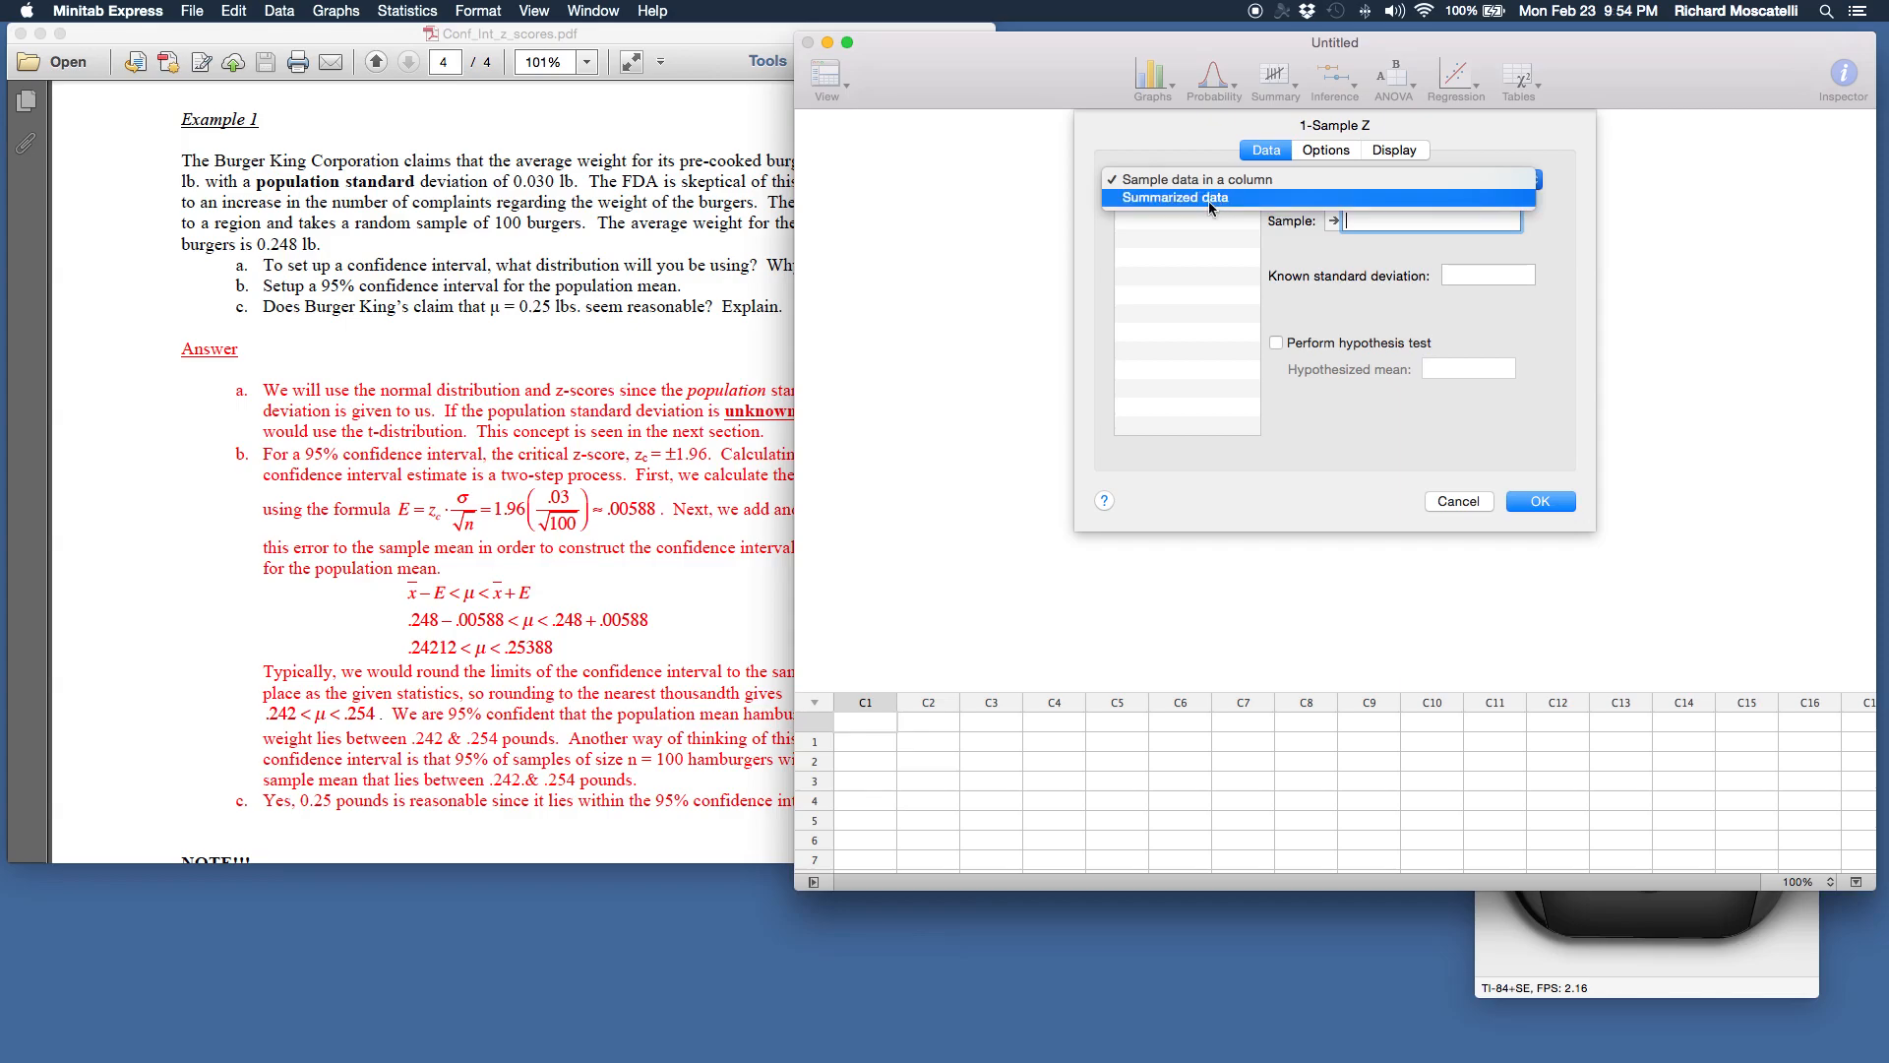
Step: Use summarized data with sample size 100, sample mean .248 and known standard deviation .03
click(1169, 197)
text(1)
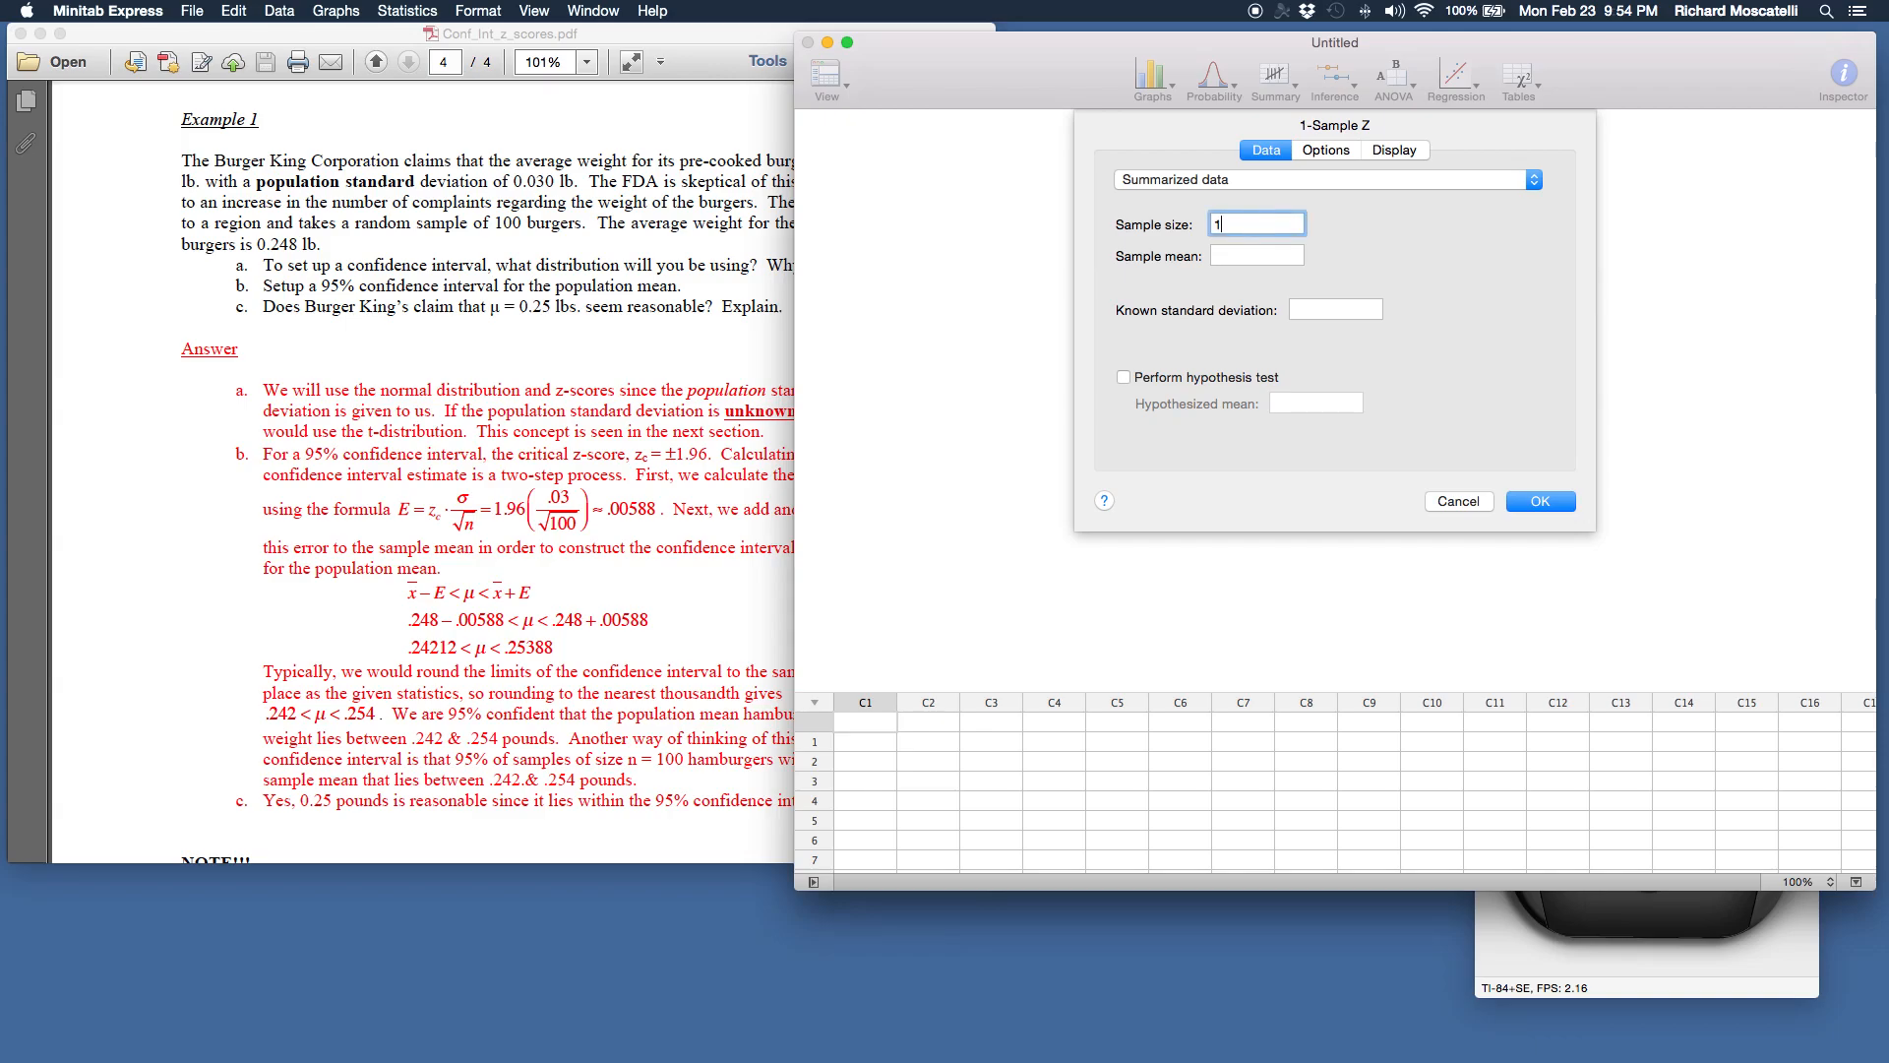
text(00)
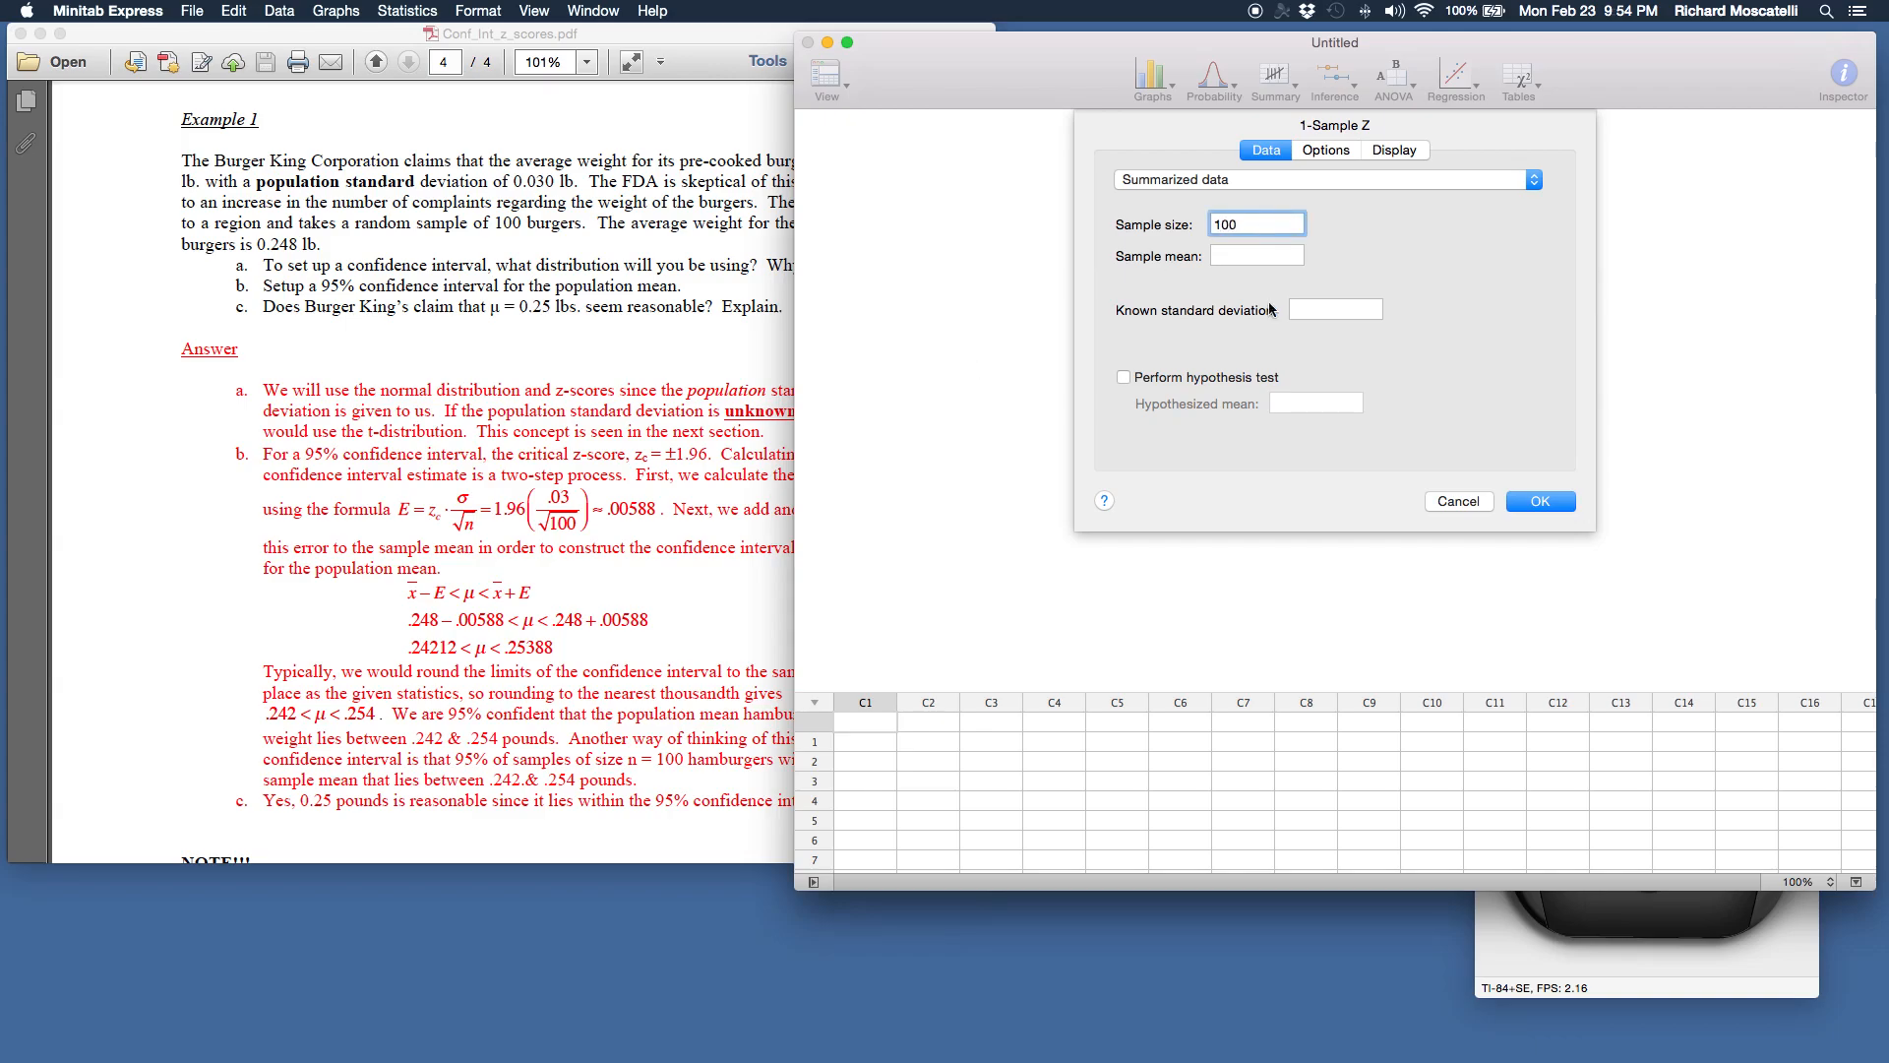
click(1258, 254)
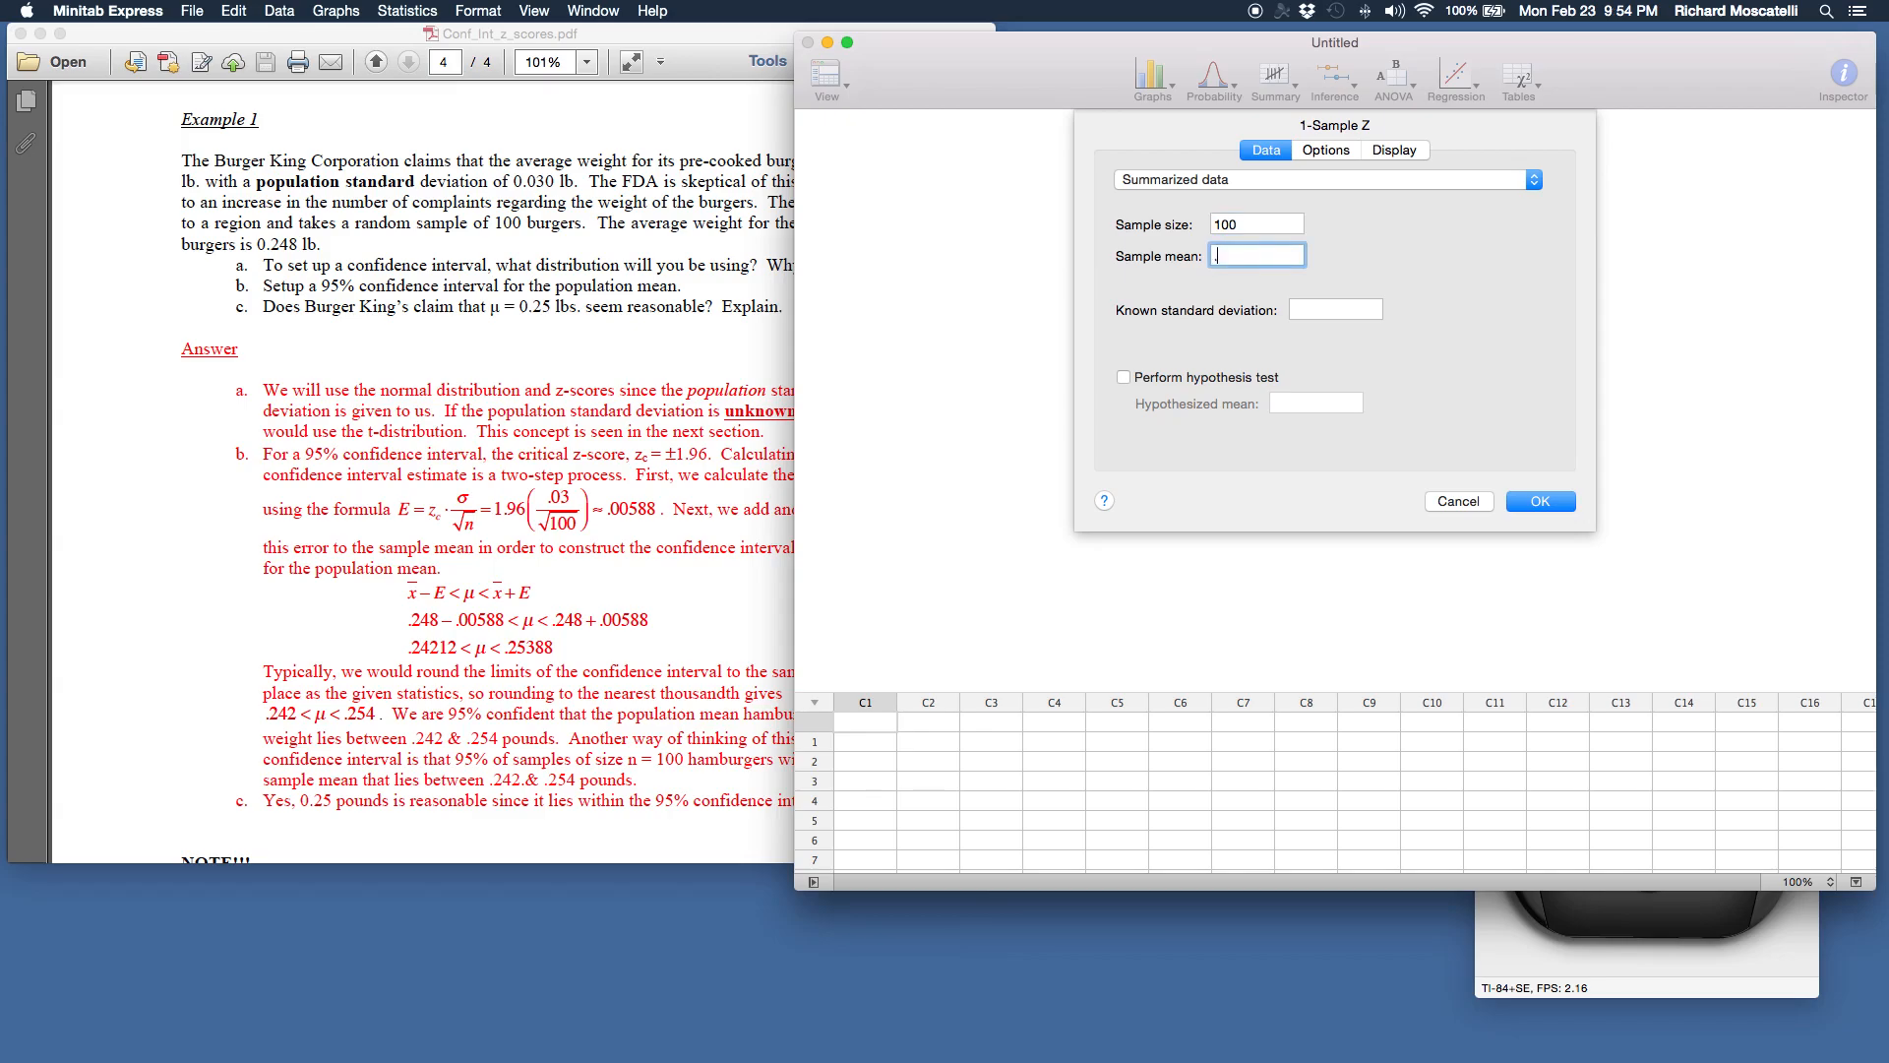
text(.248)
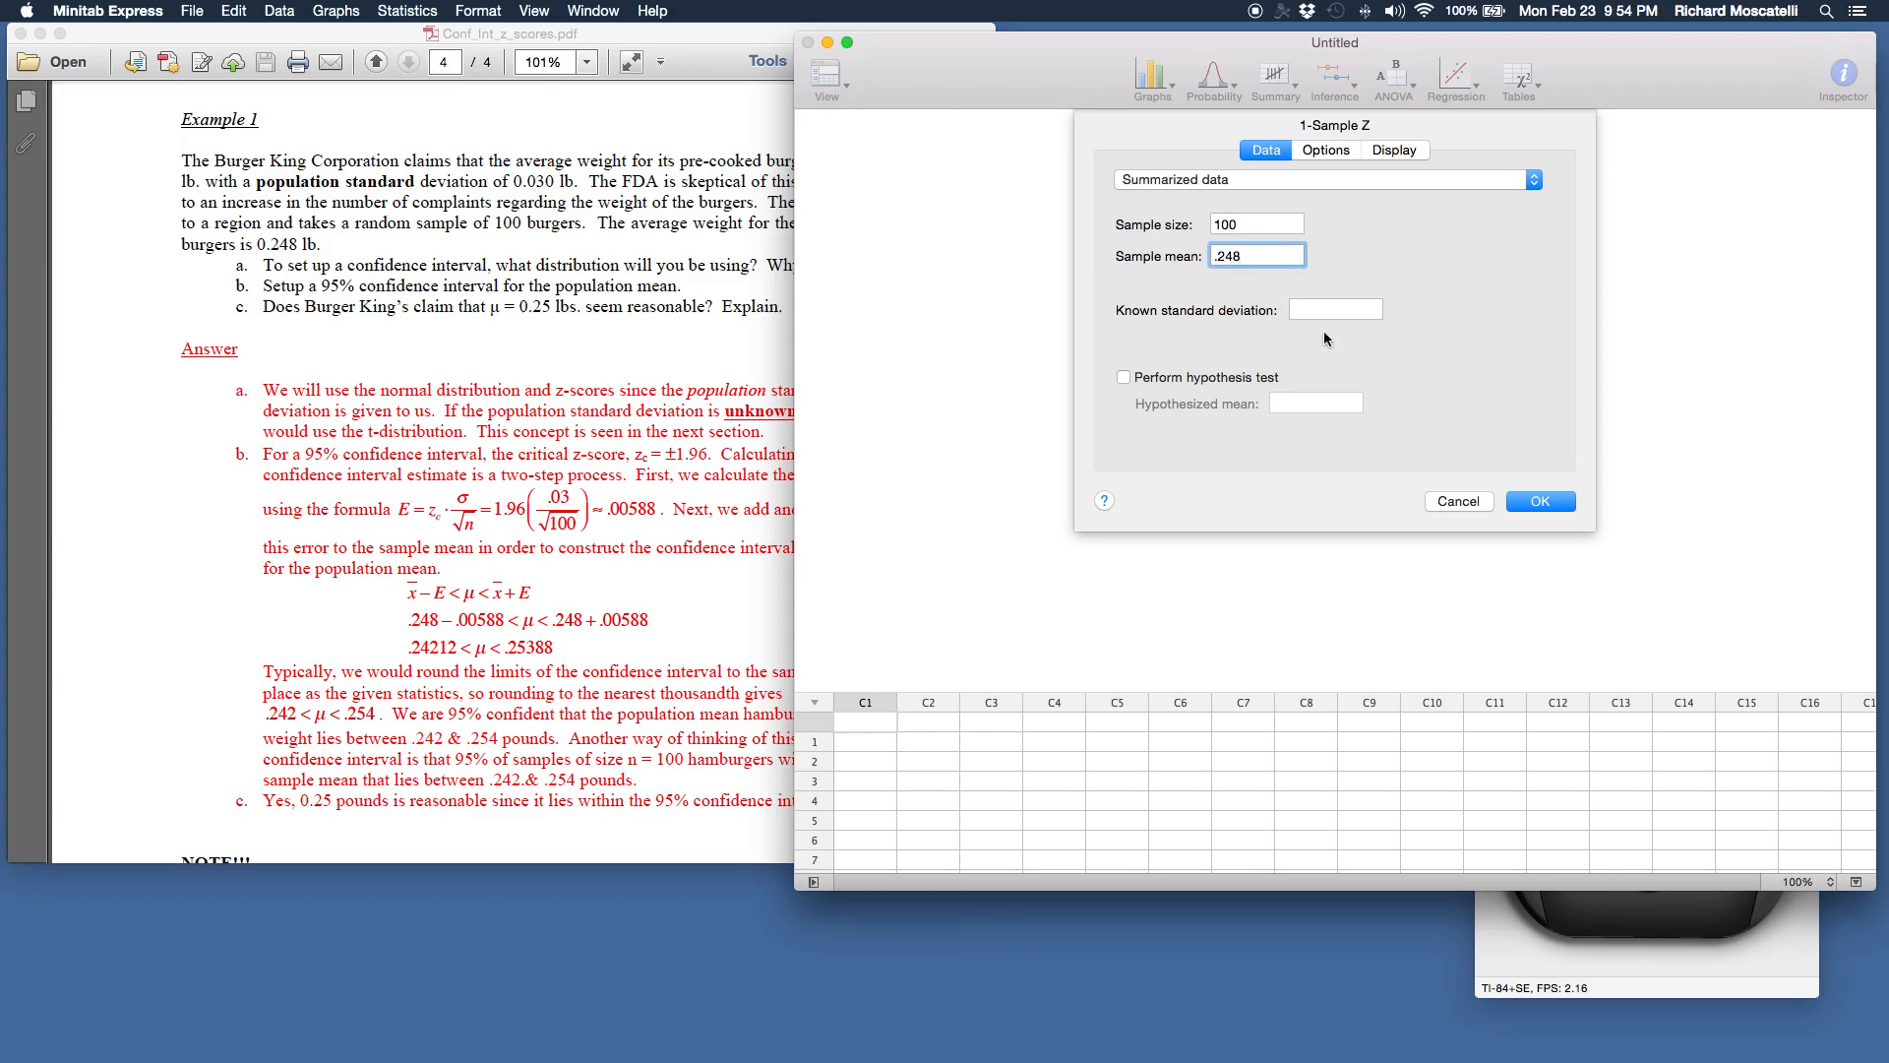
click(1334, 309)
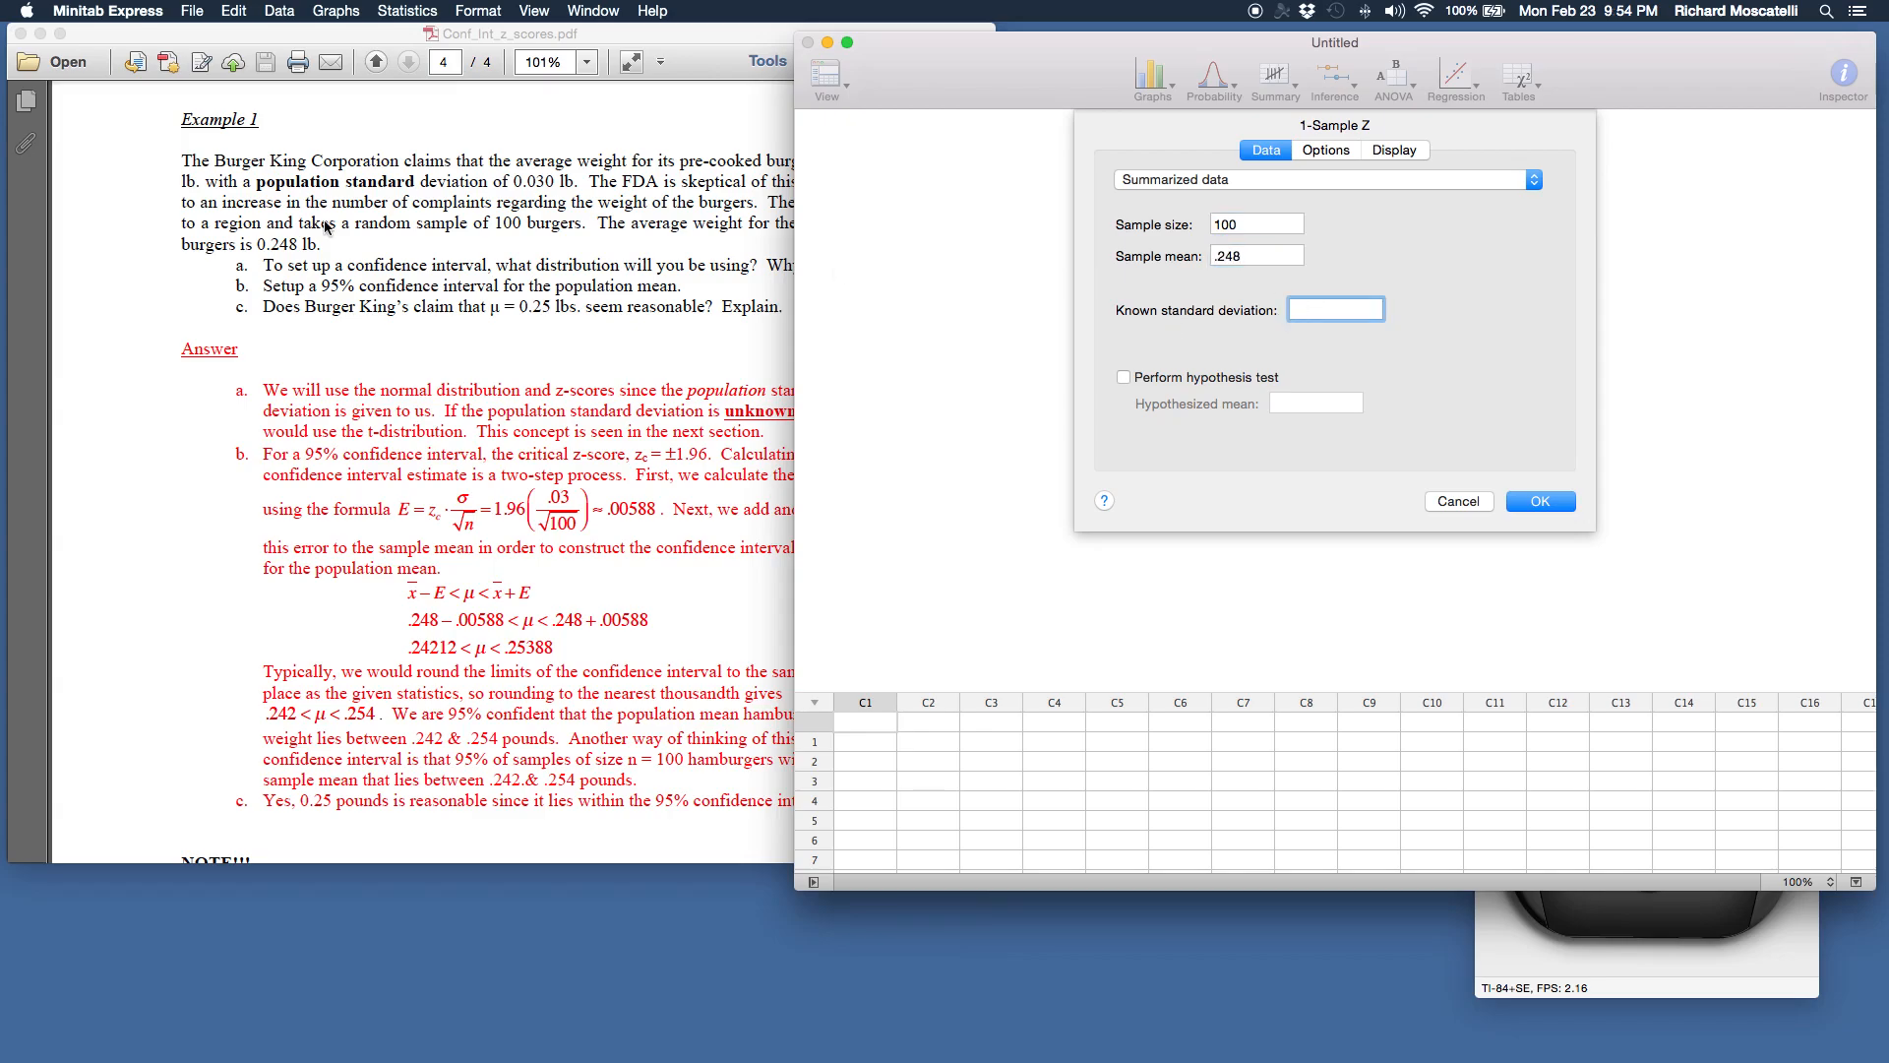
mouse_move(541, 193)
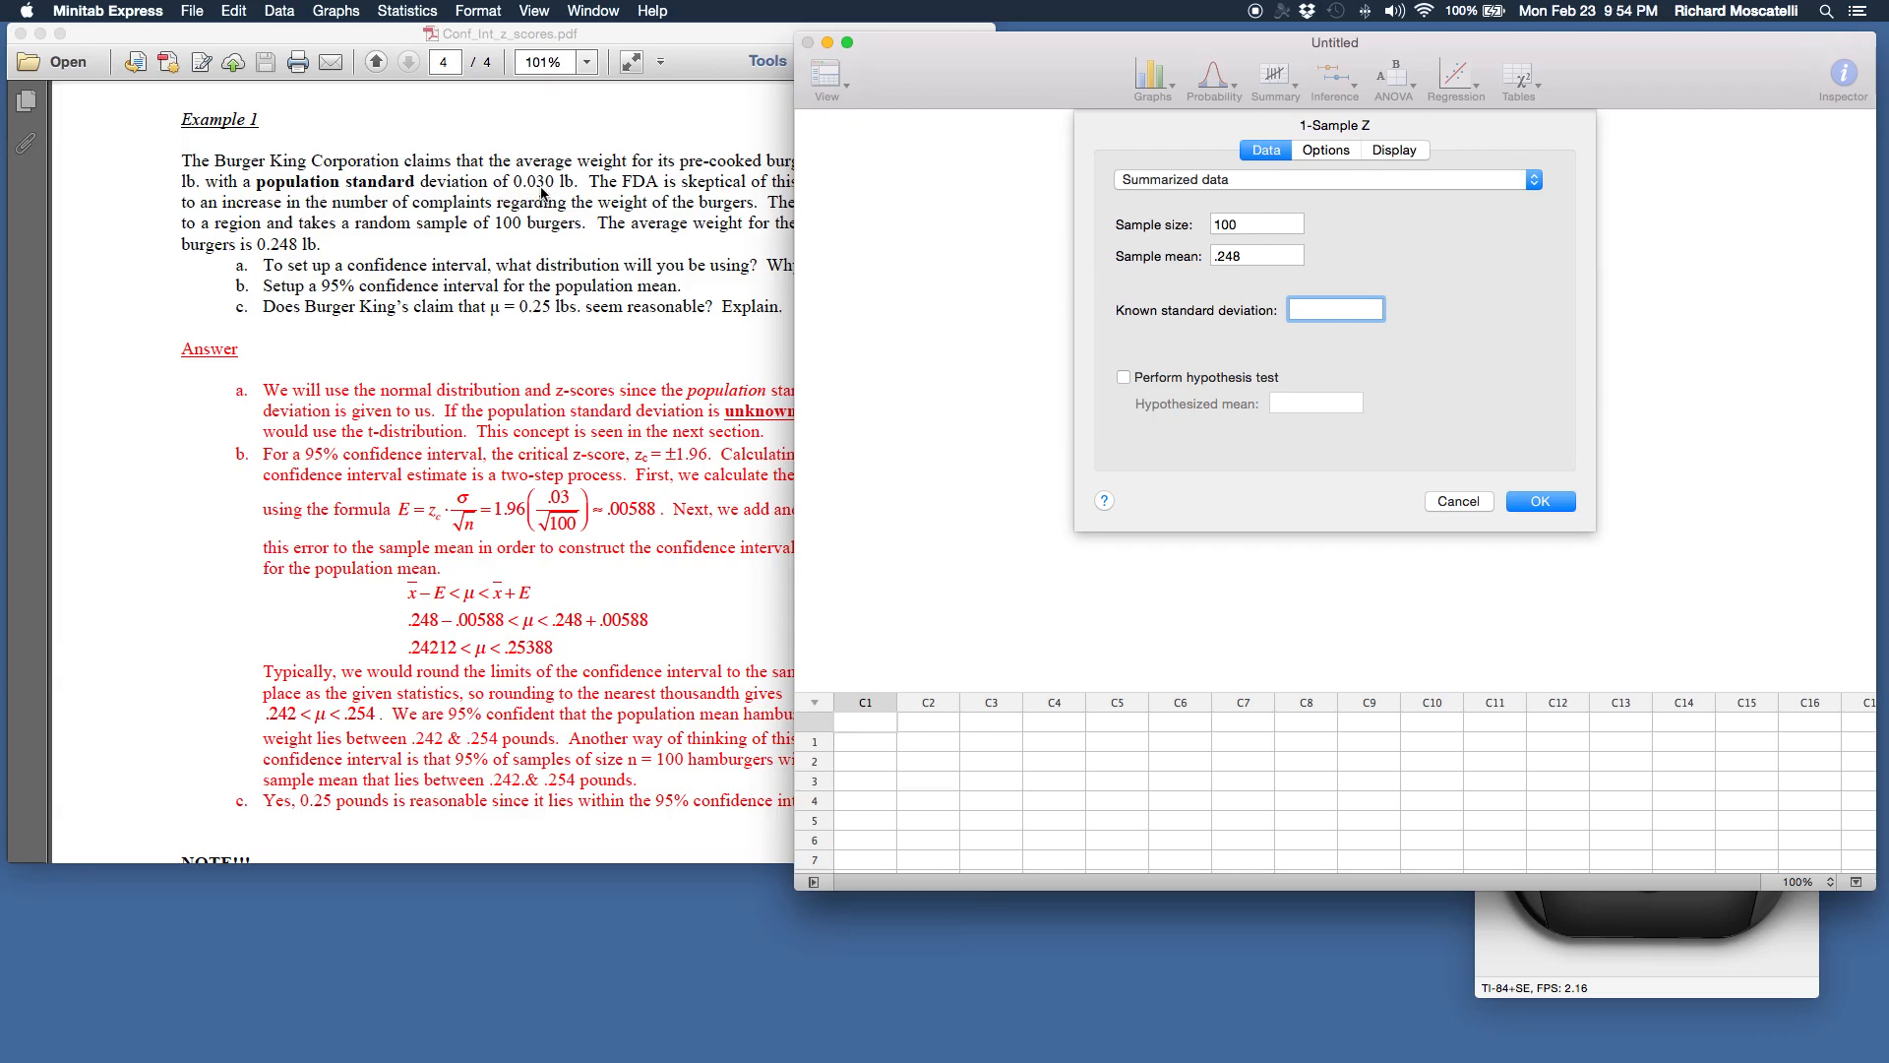
click(1334, 308)
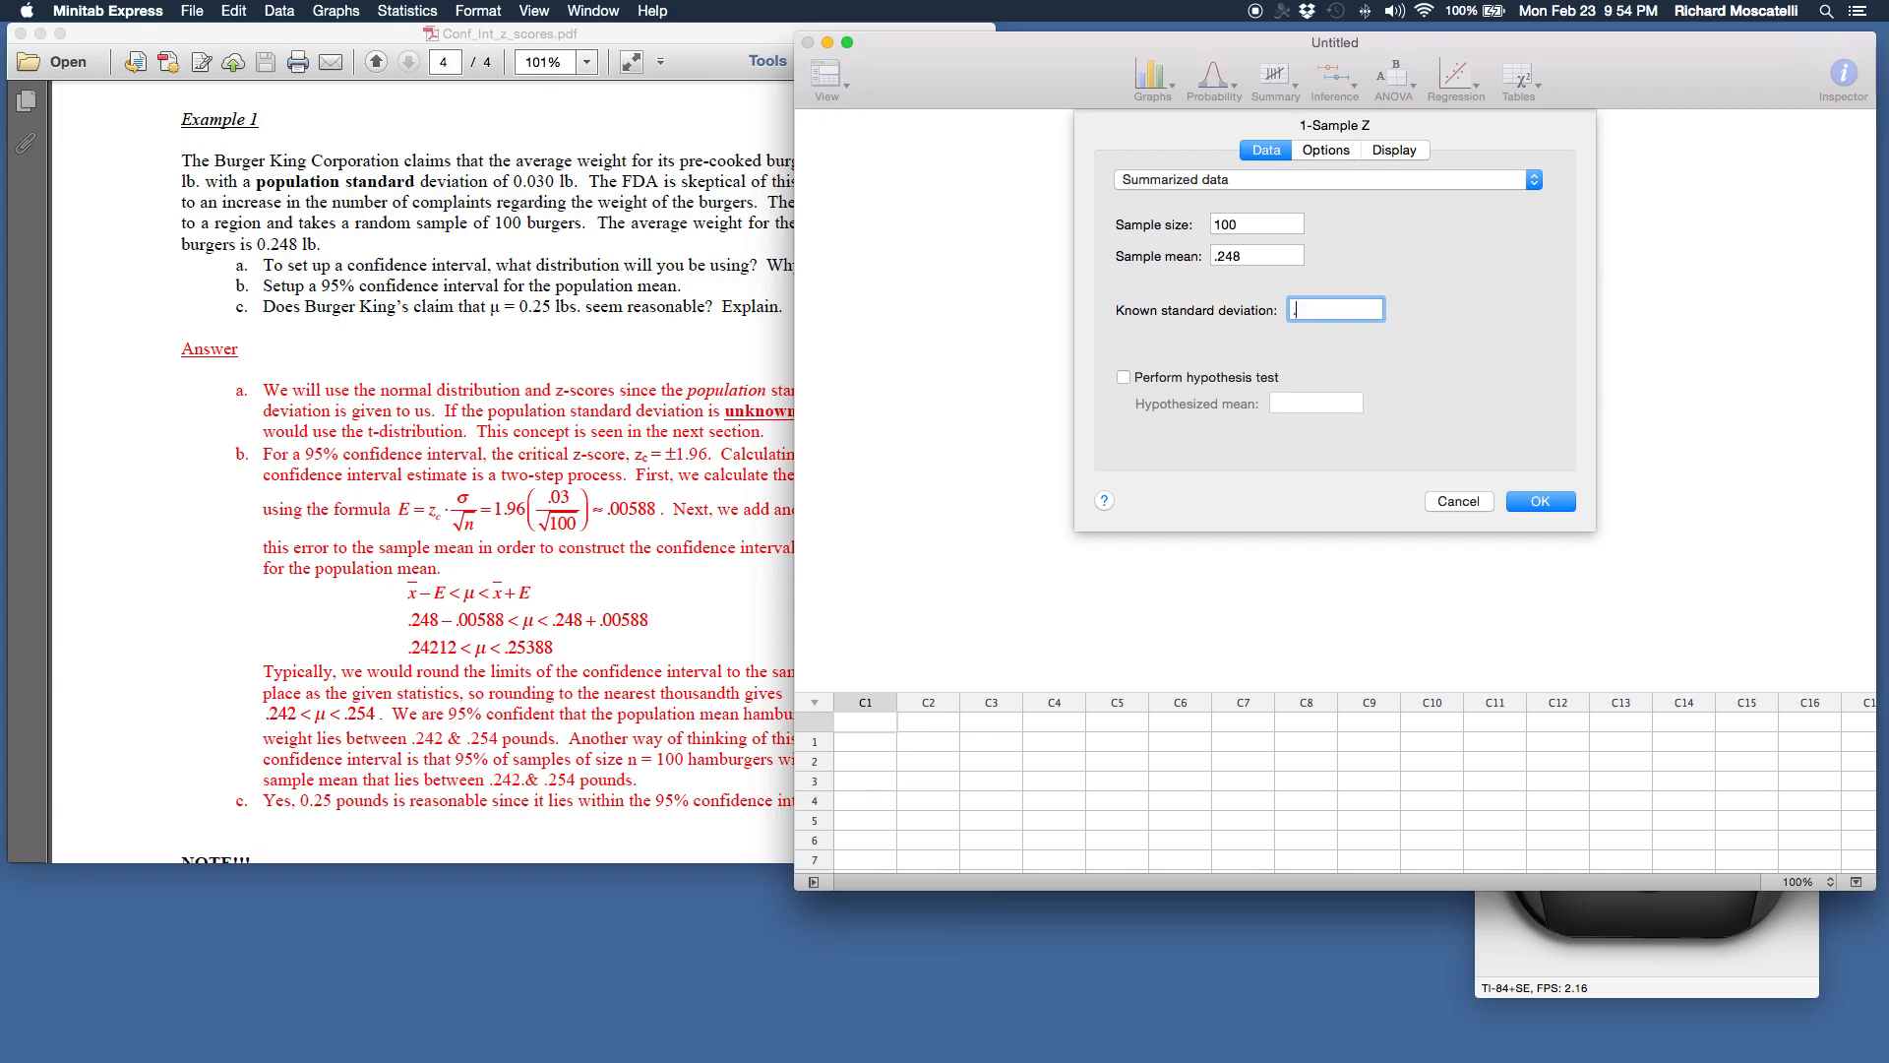
text(.03)
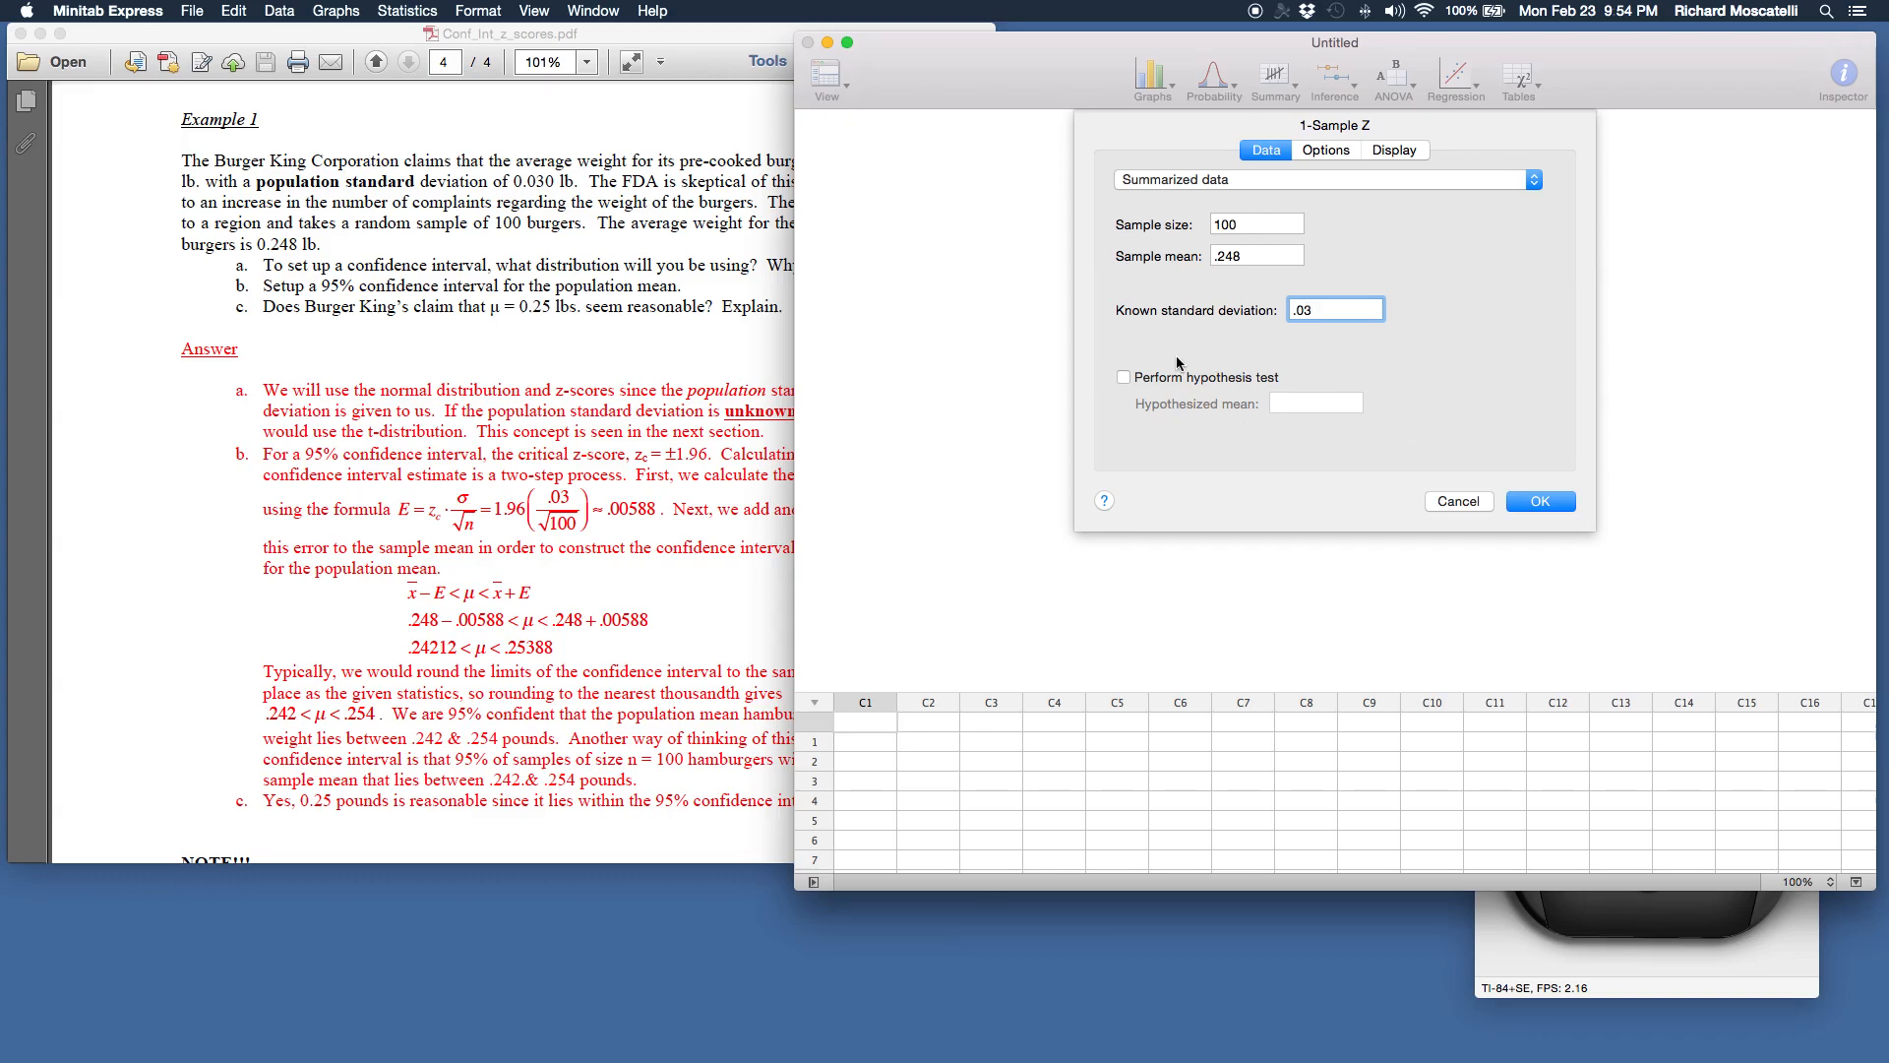
mouse_move(1298, 437)
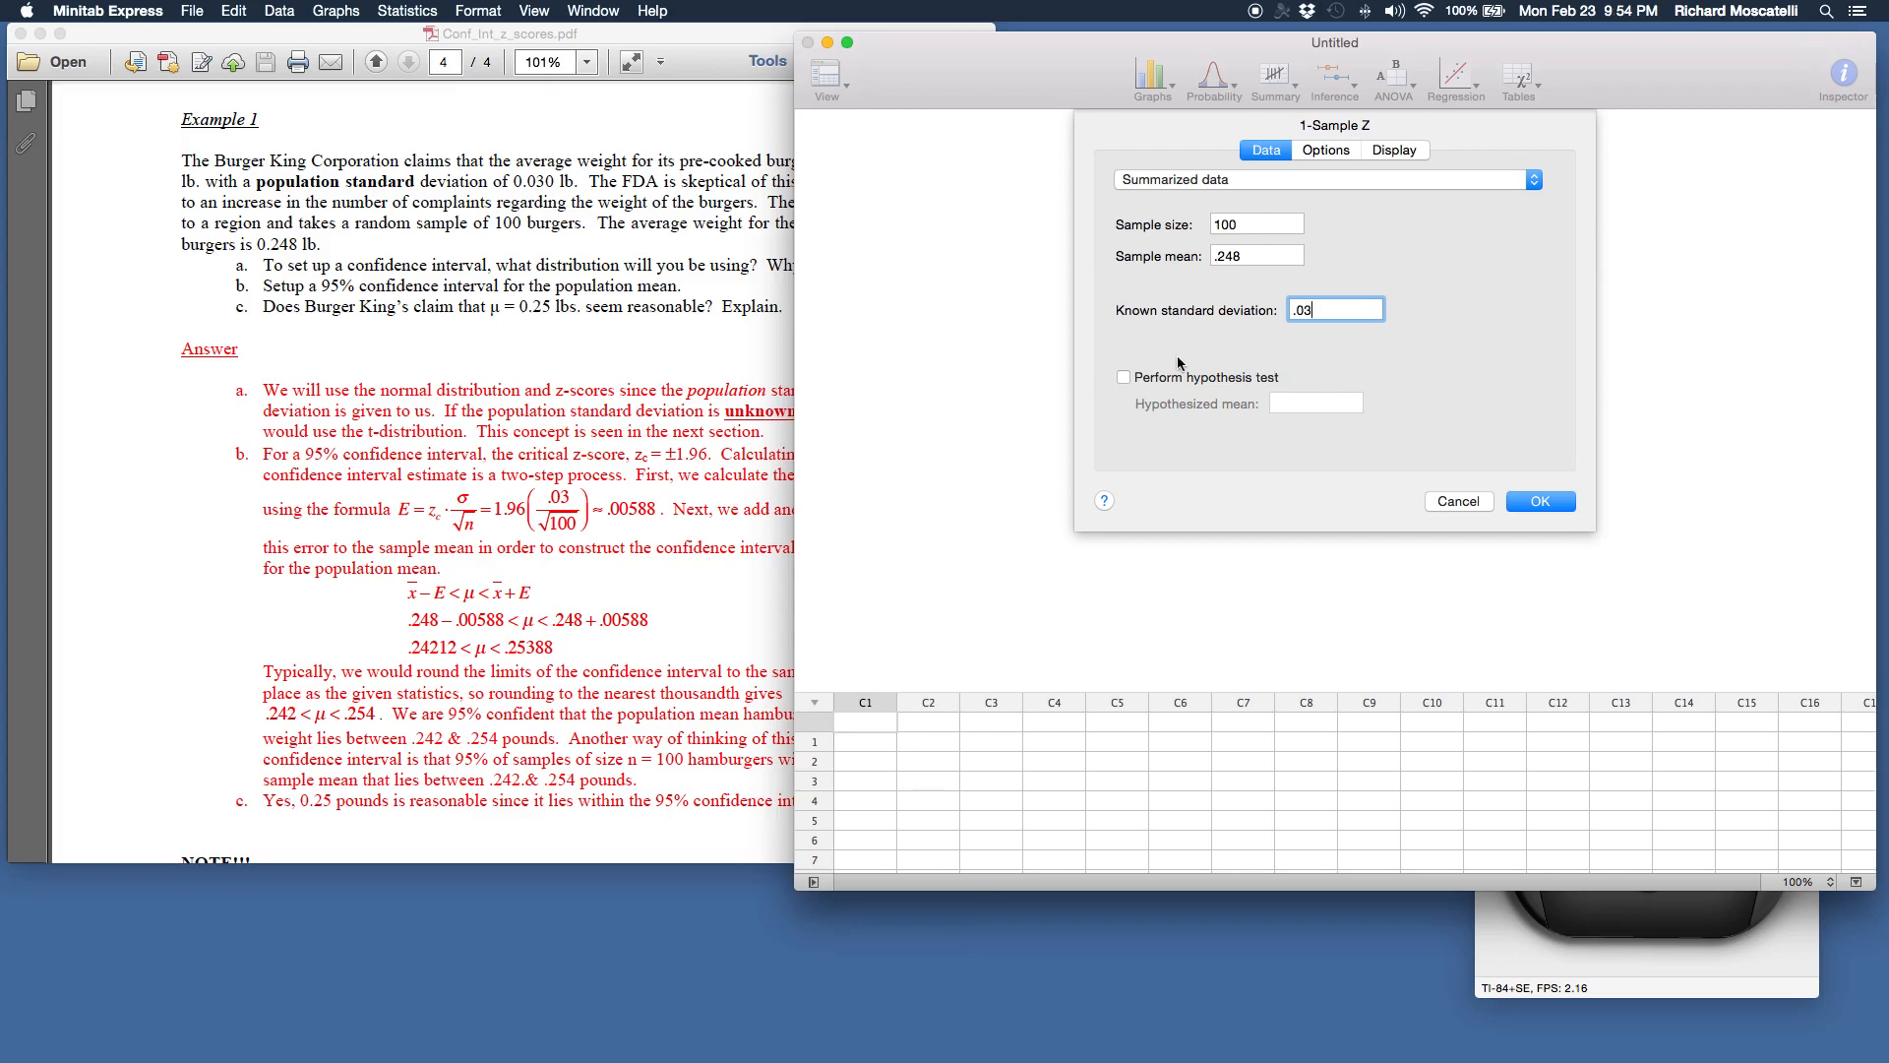
mouse_move(1104, 382)
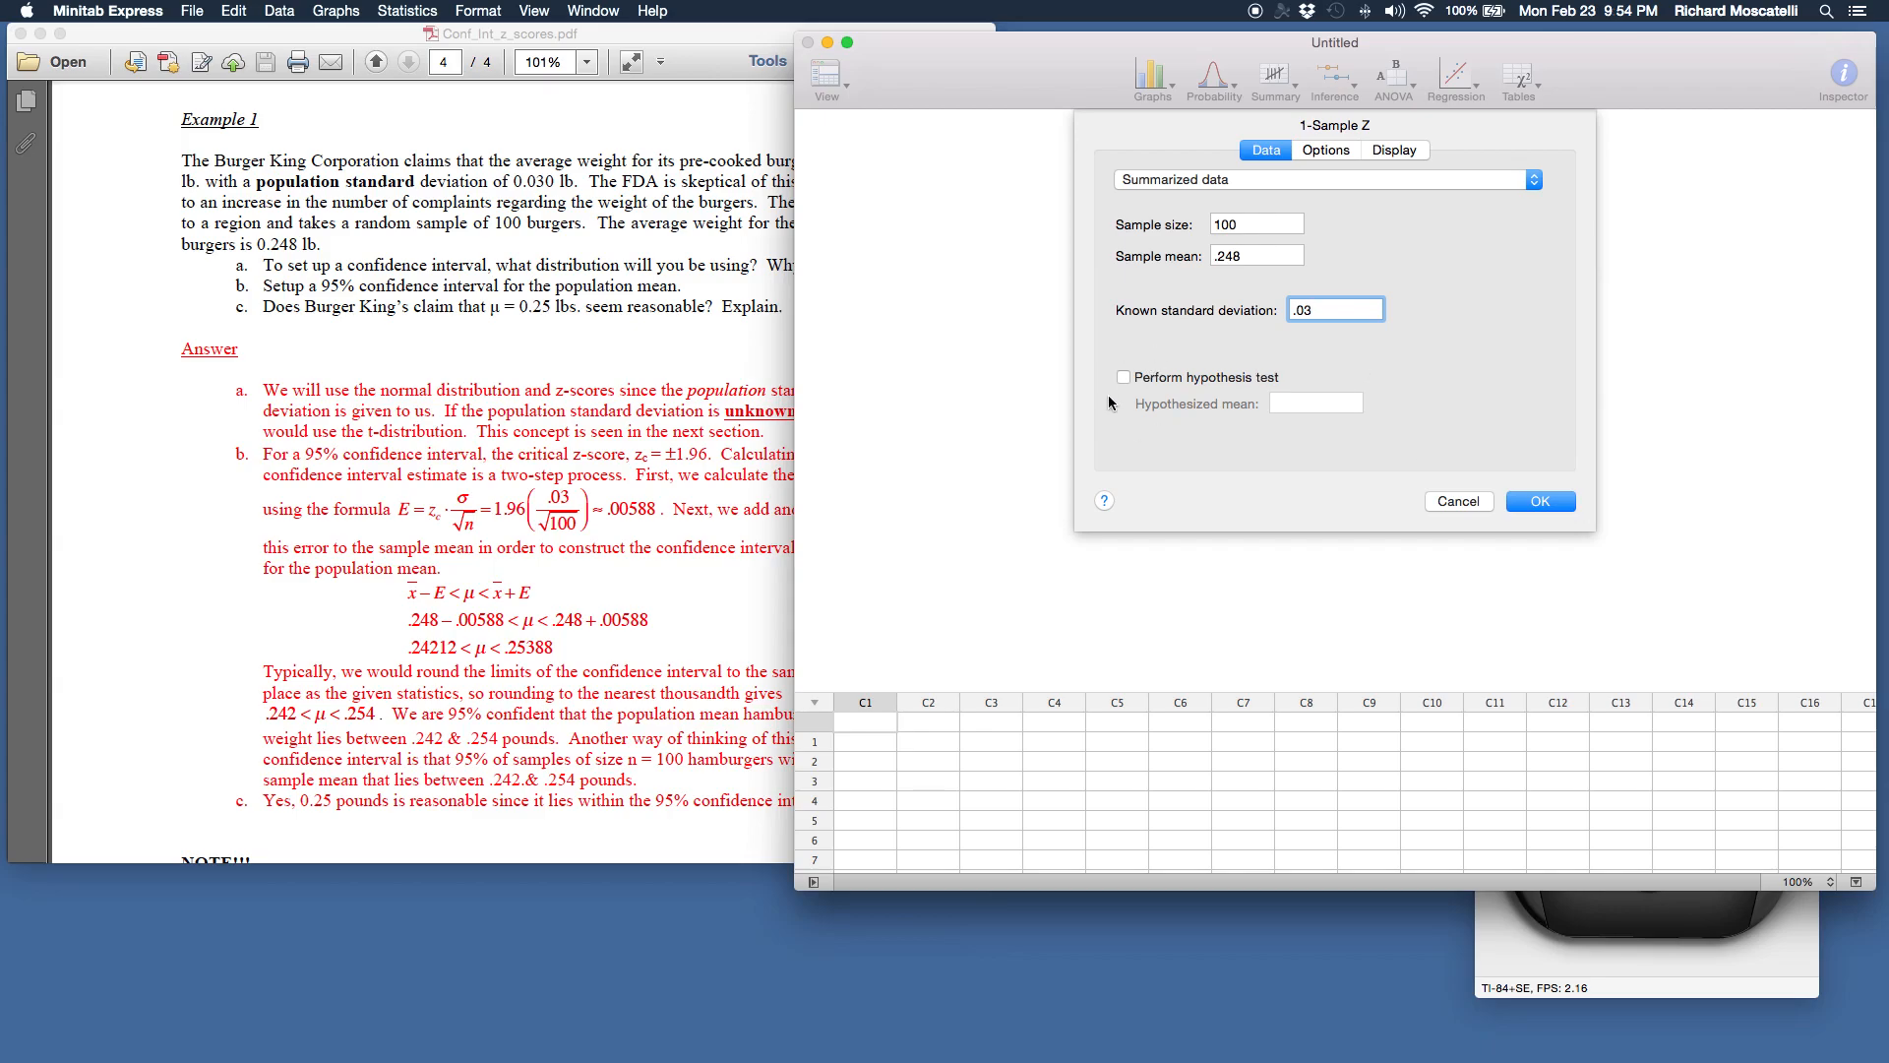
mouse_move(1384, 418)
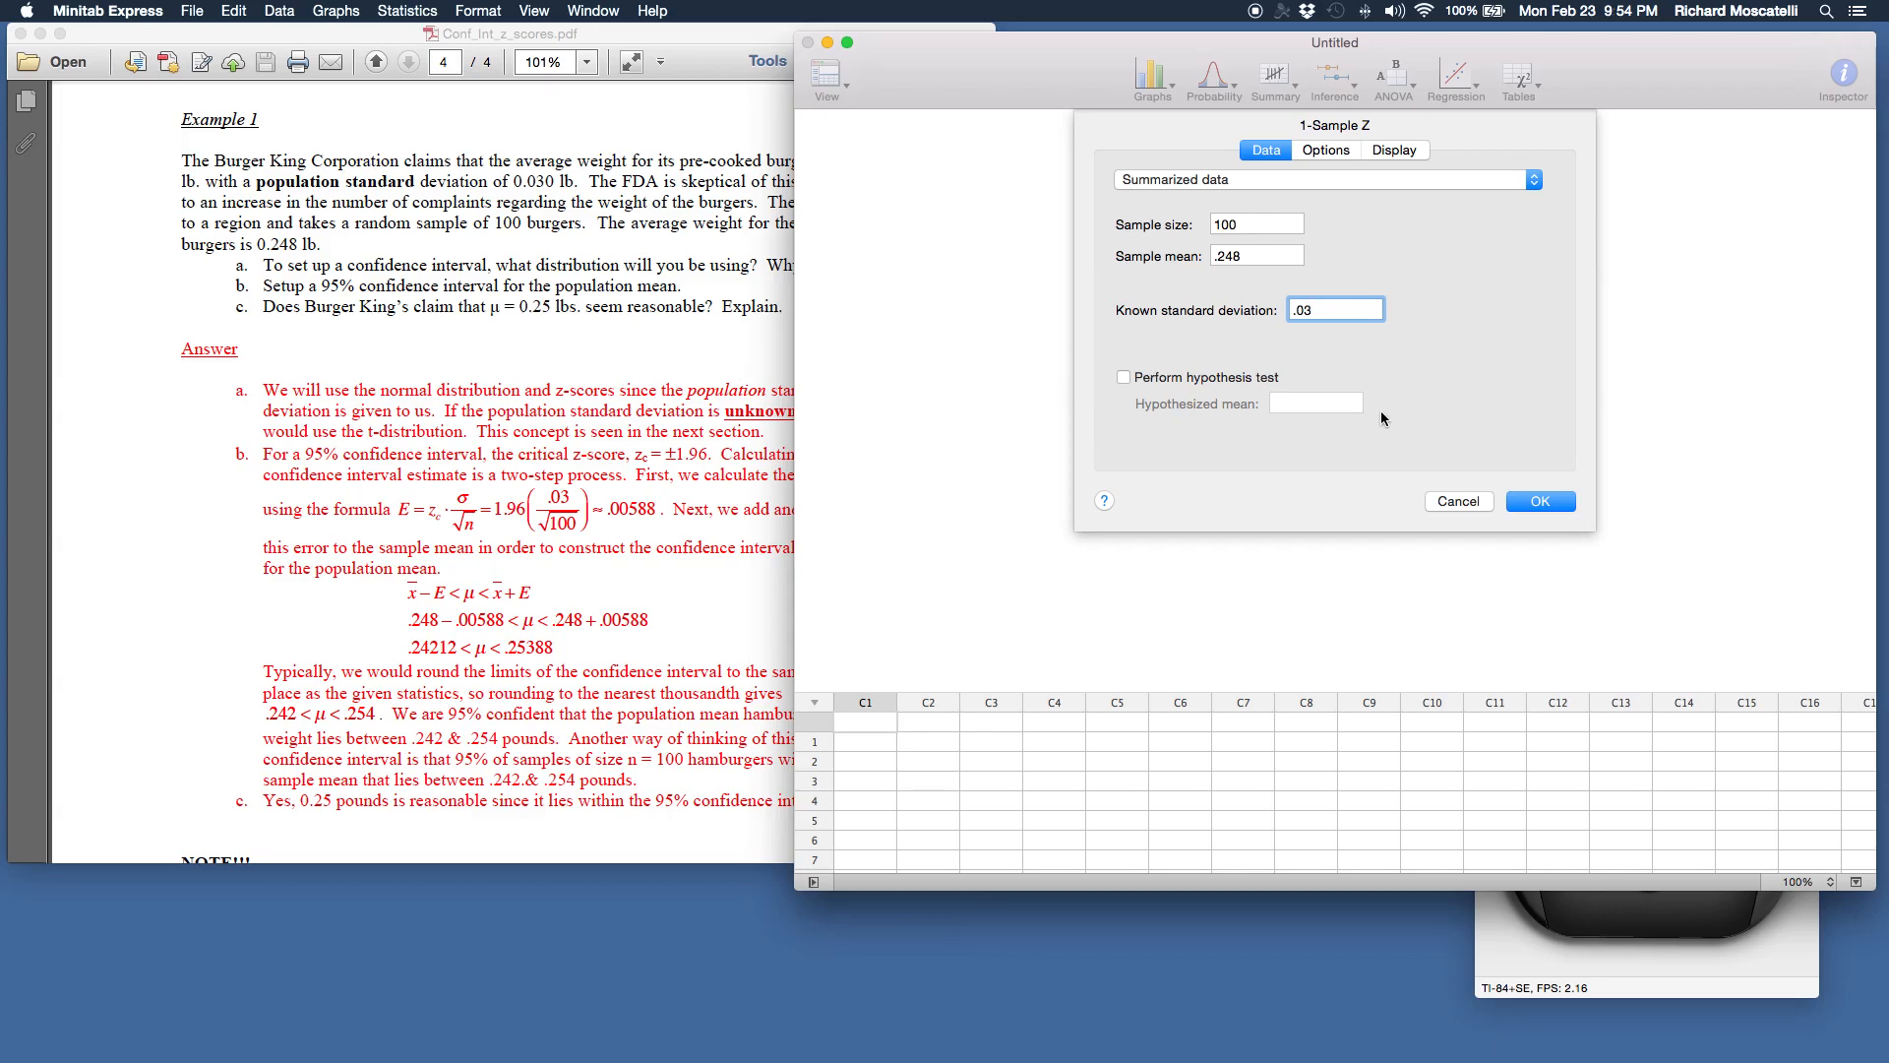
click(1334, 308)
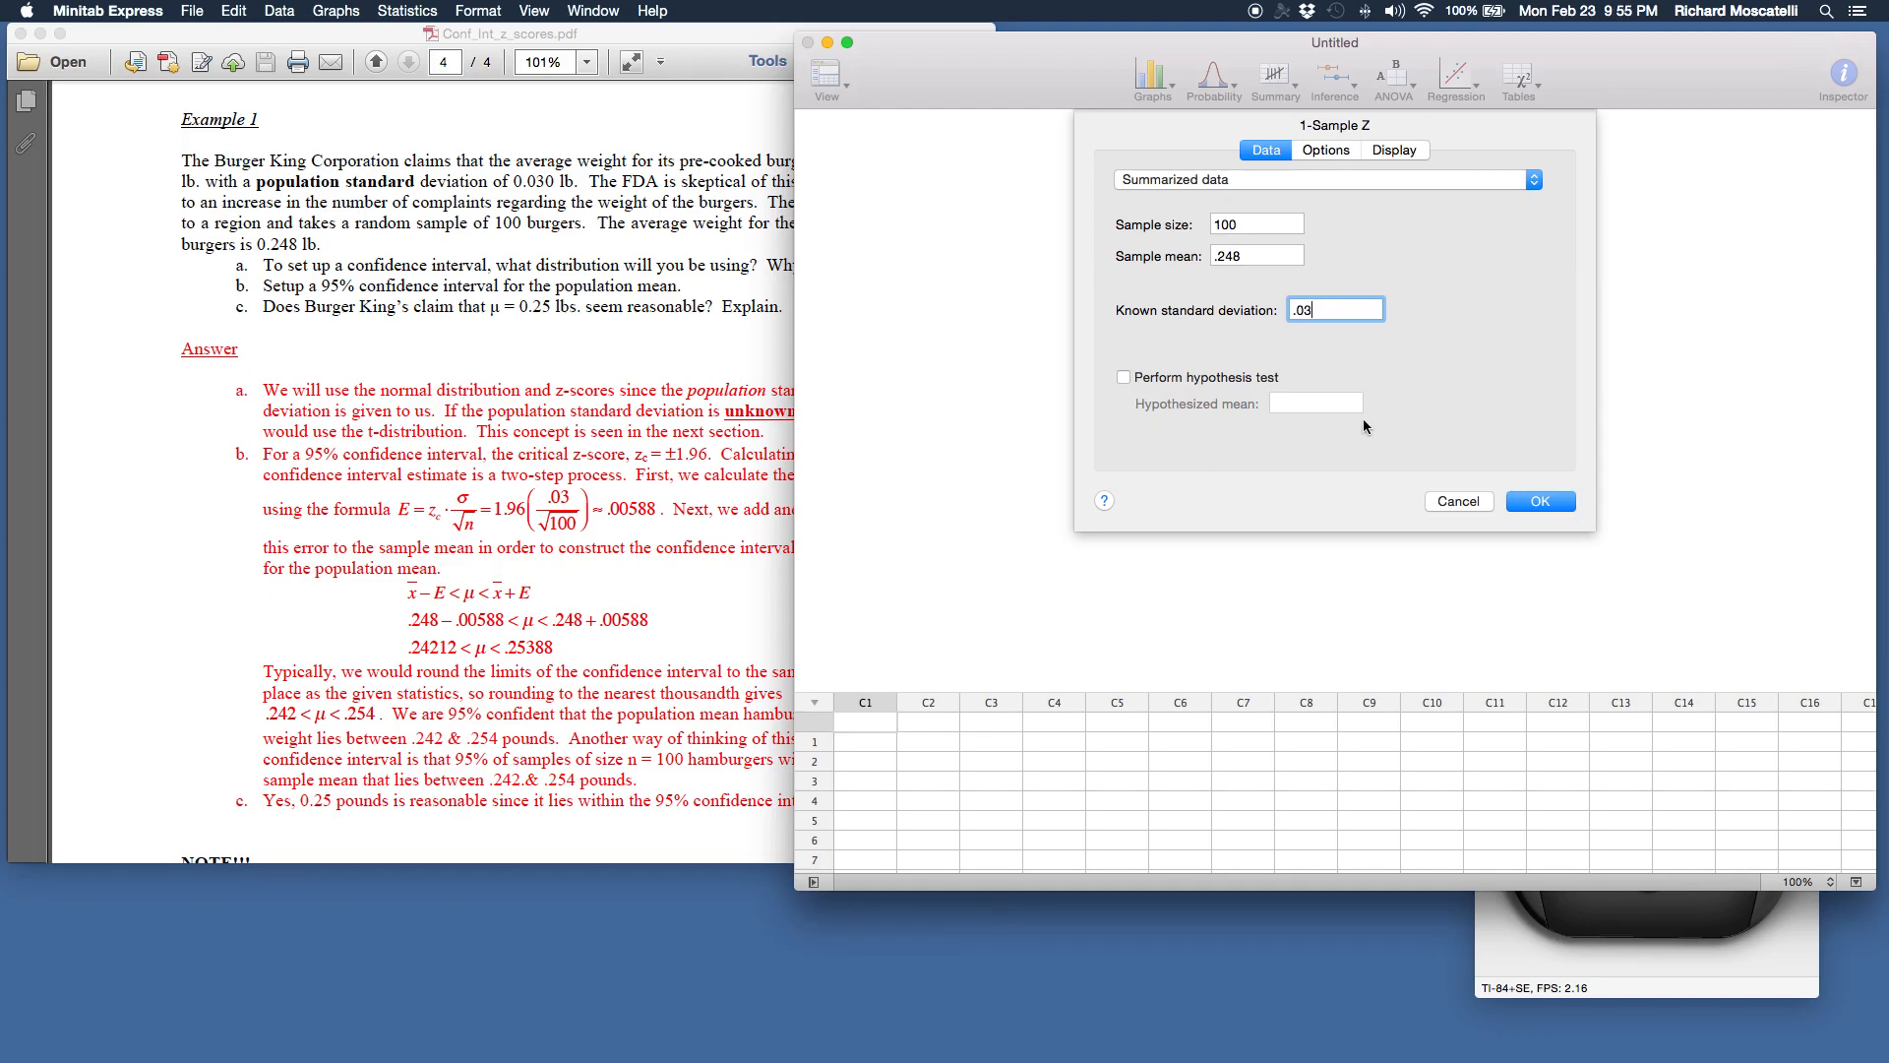
mouse_move(1324, 365)
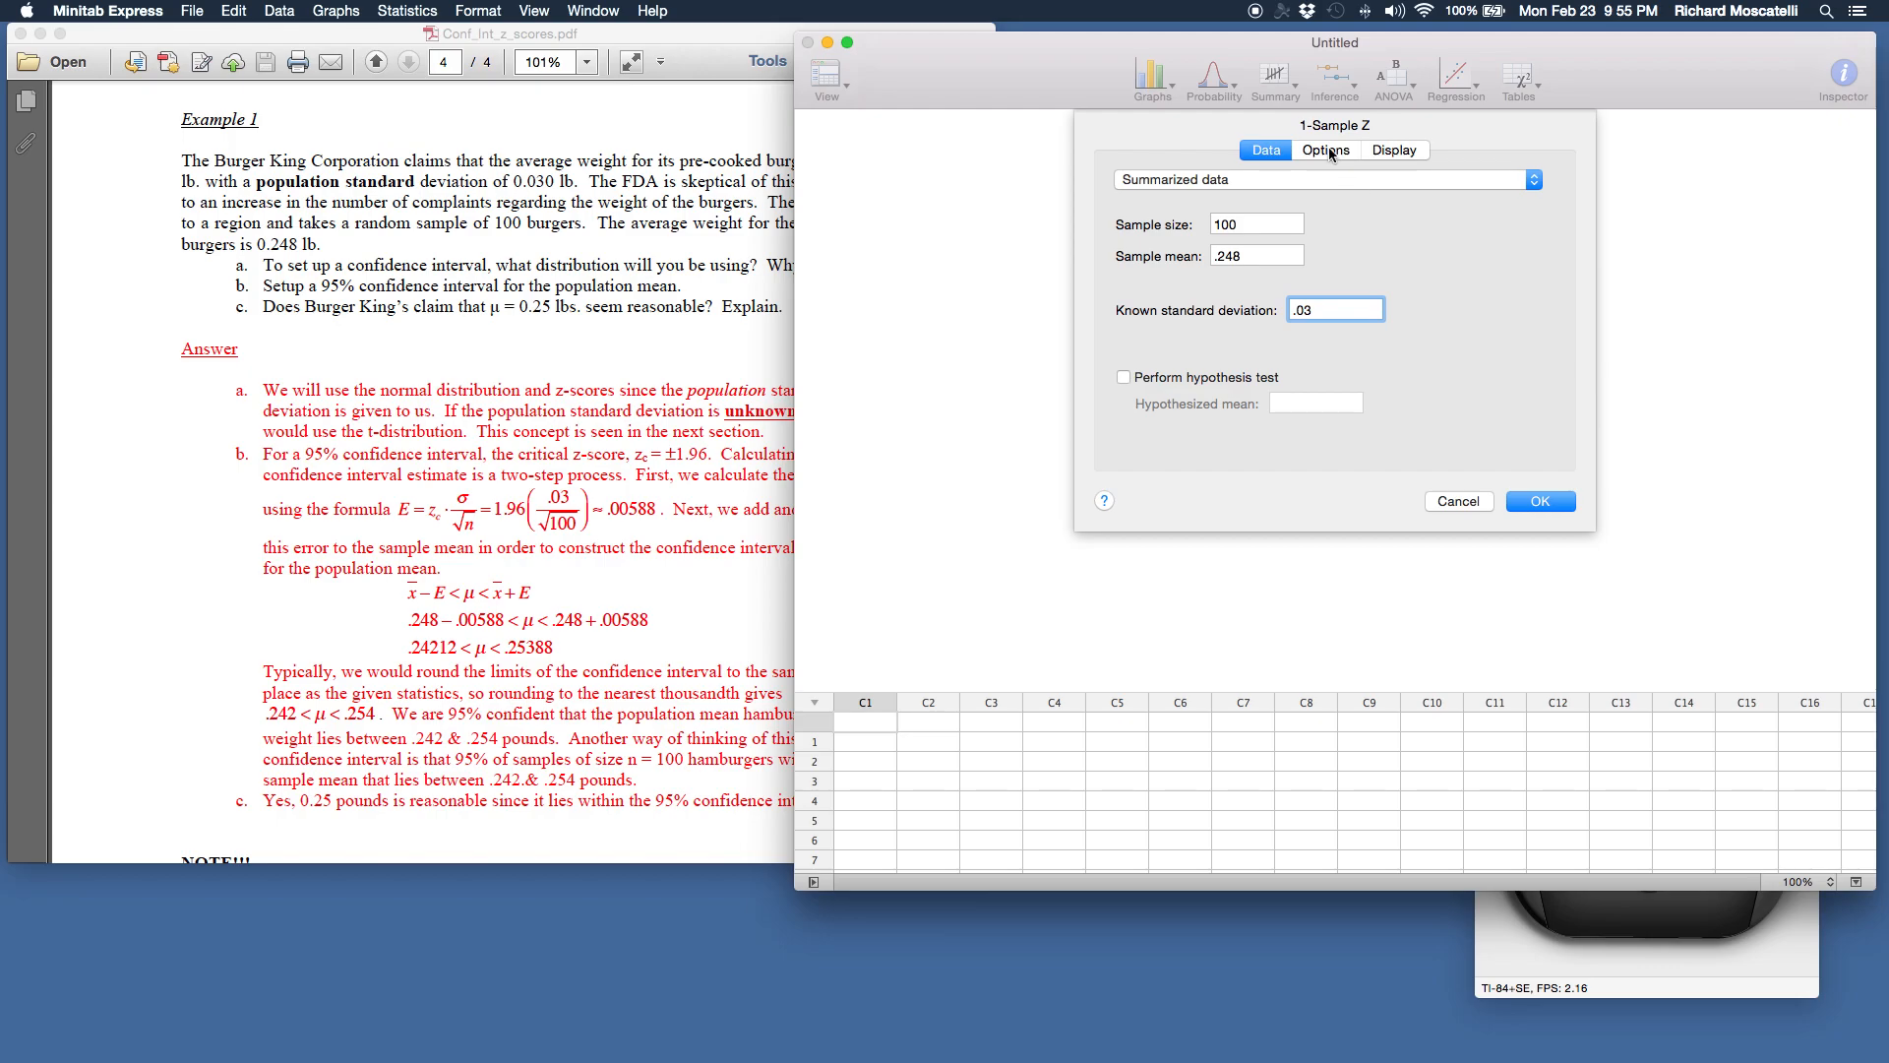
click(1324, 150)
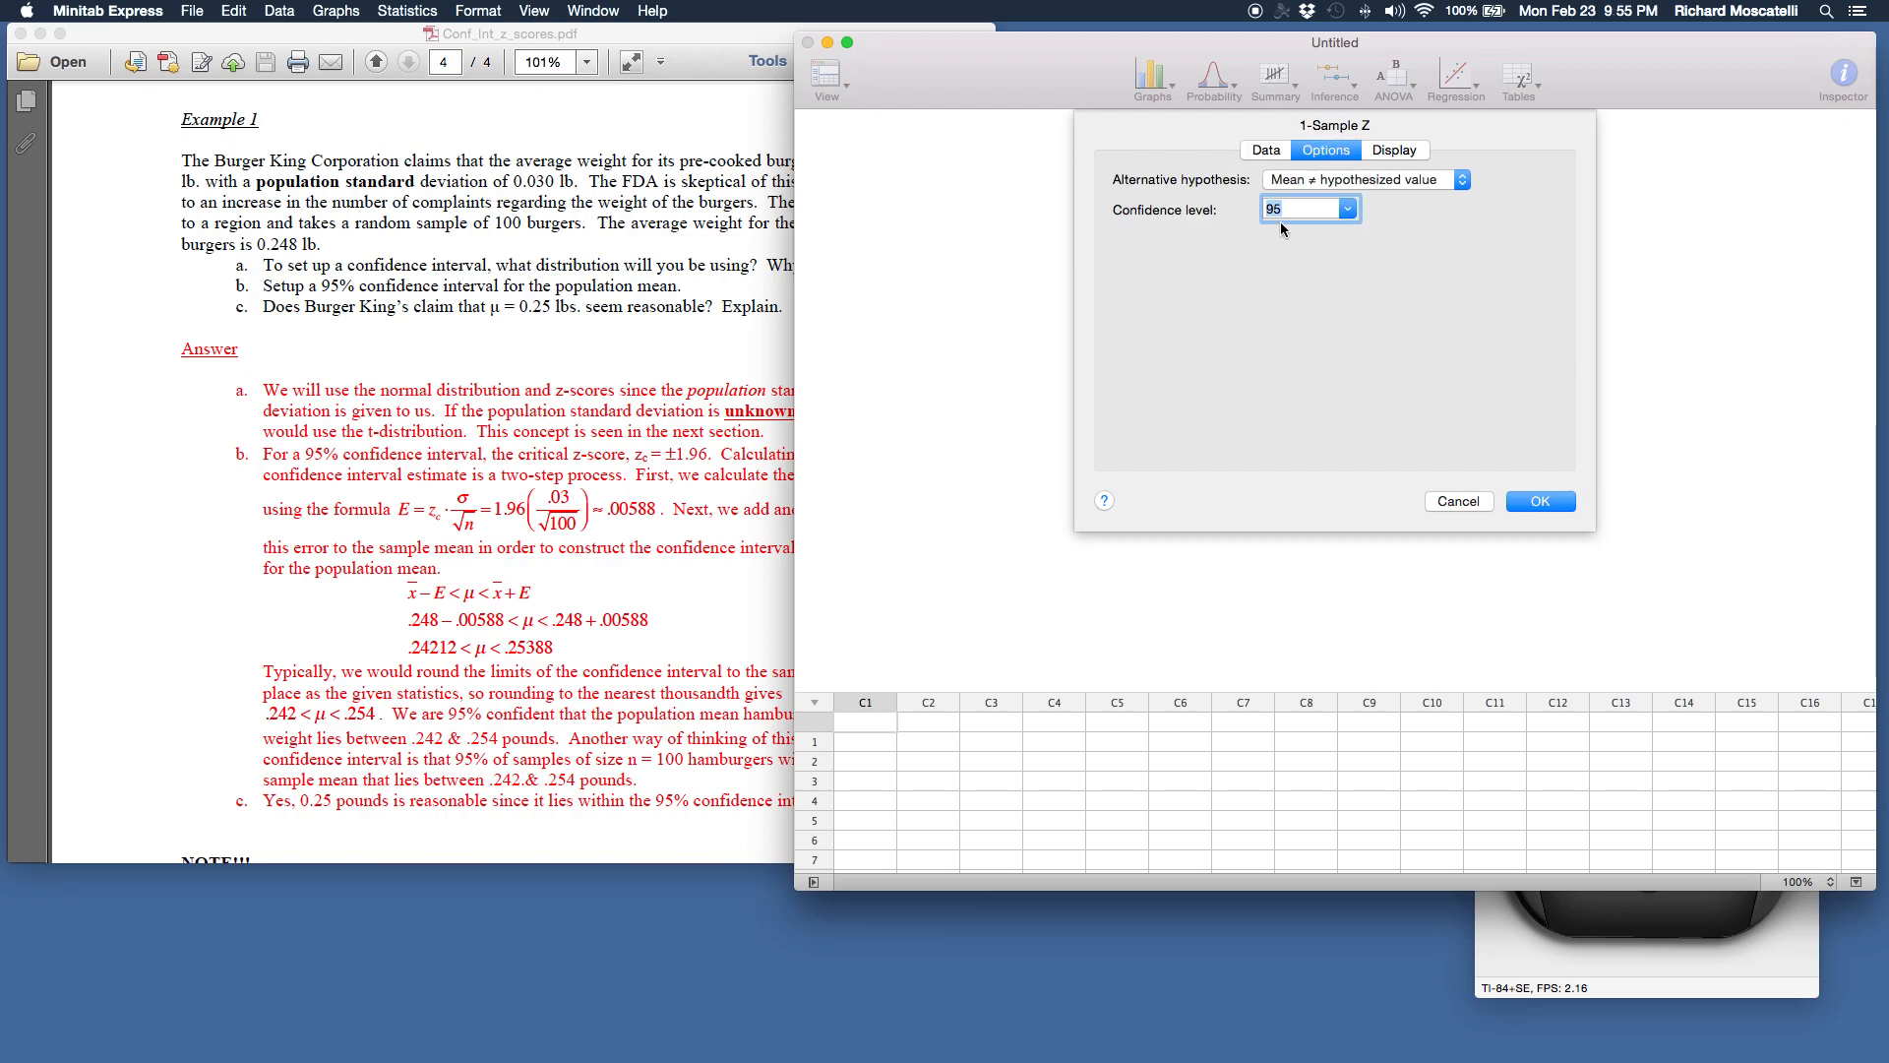
mouse_move(455, 330)
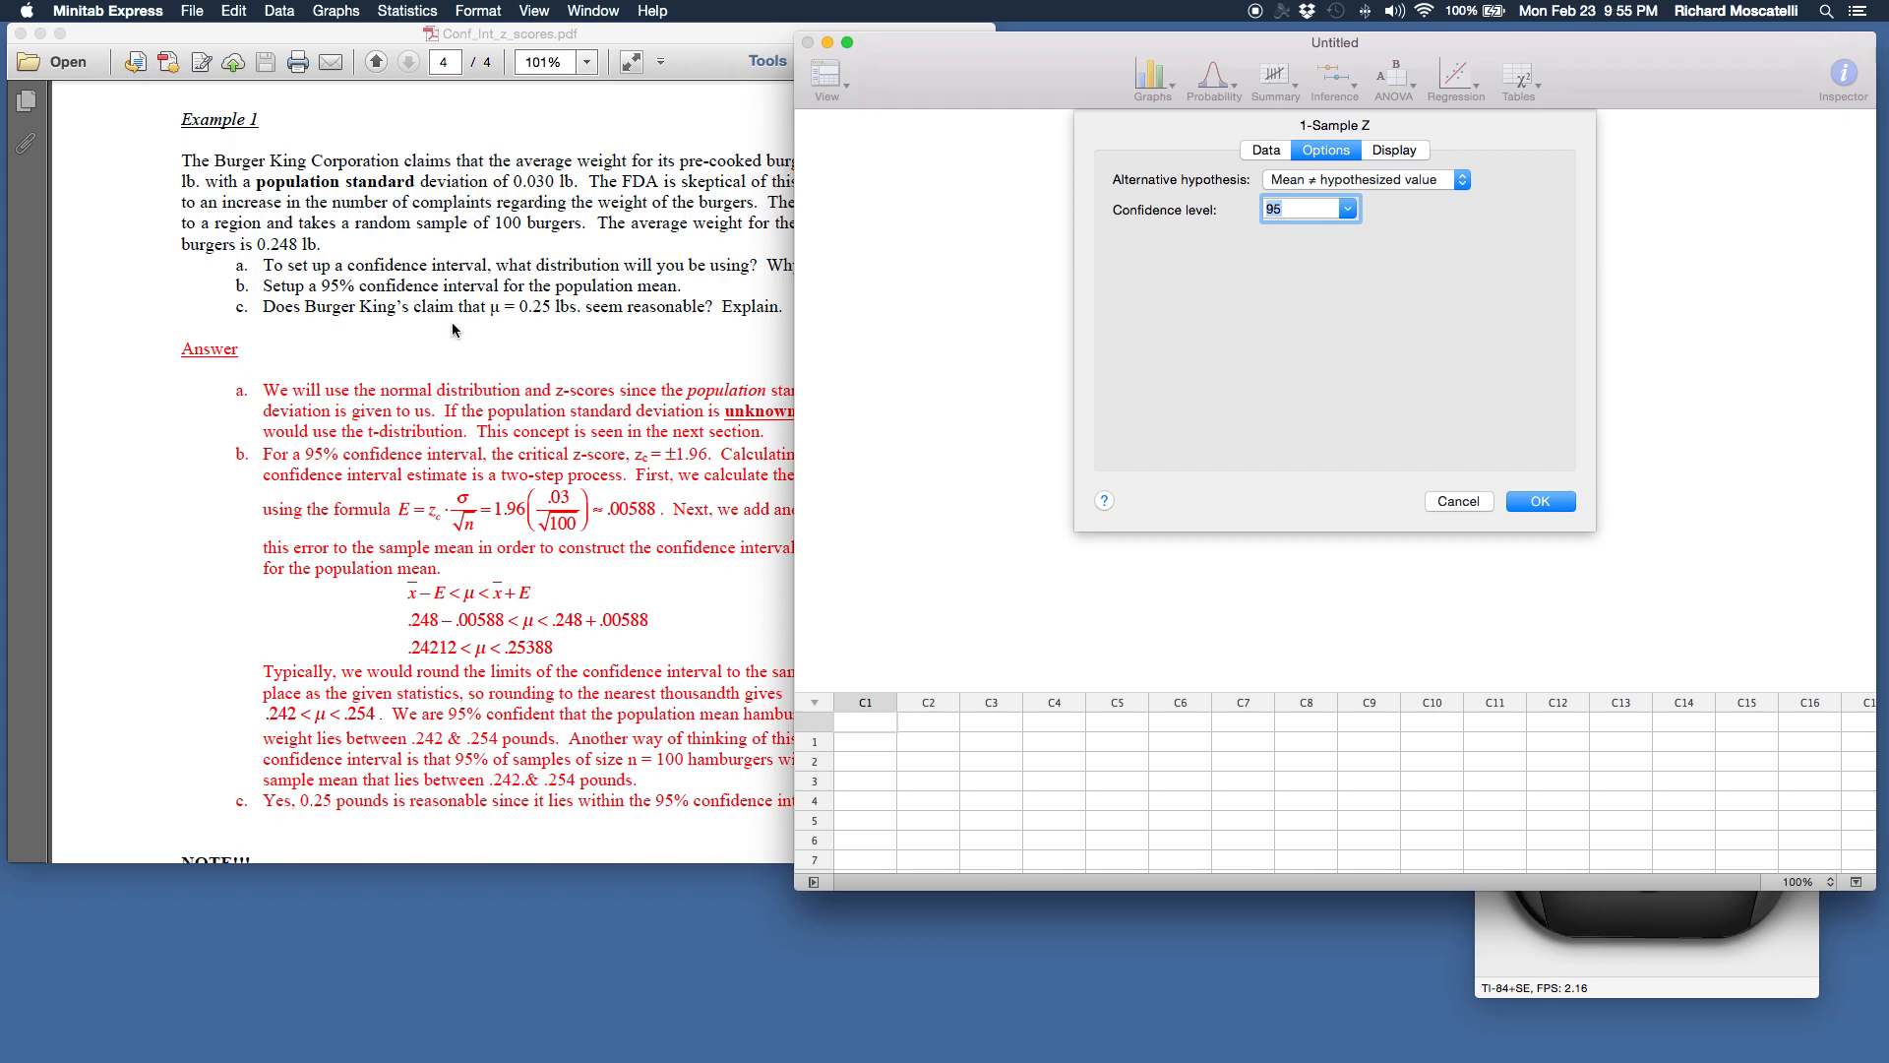
mouse_move(470, 309)
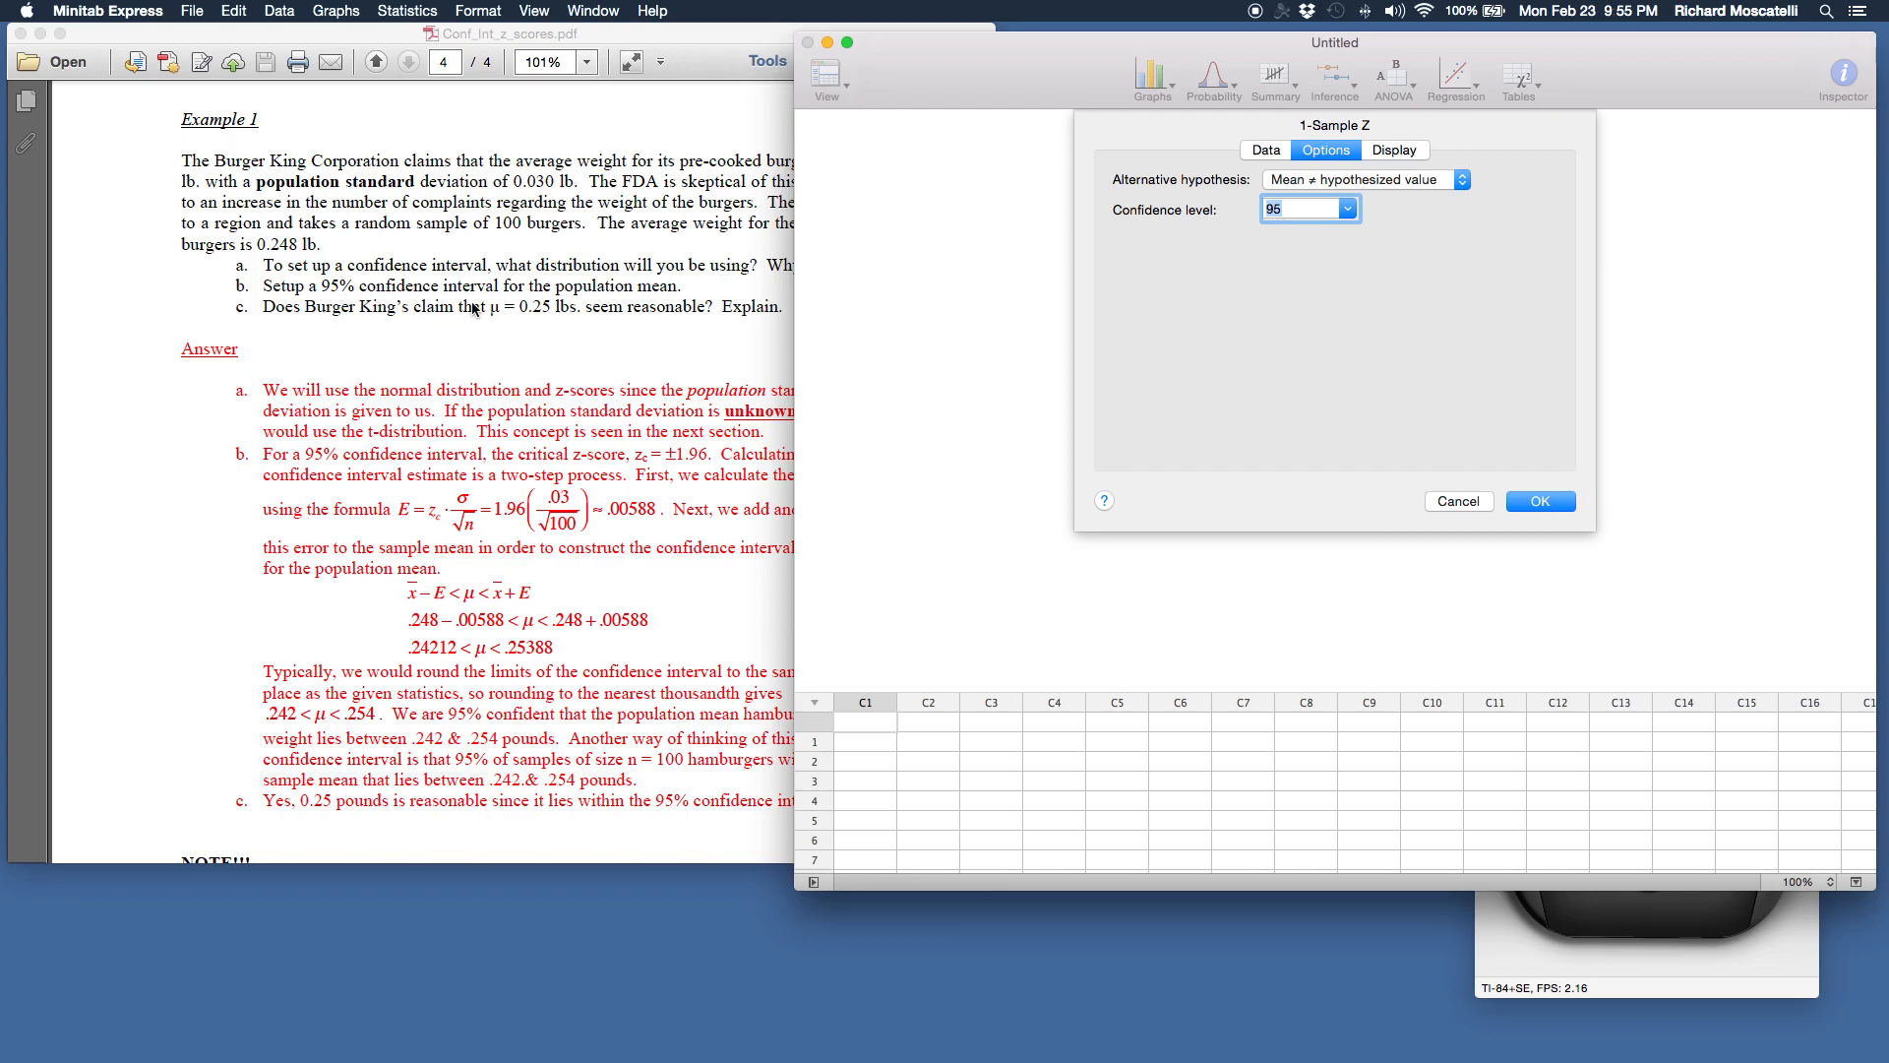
mouse_move(1277, 228)
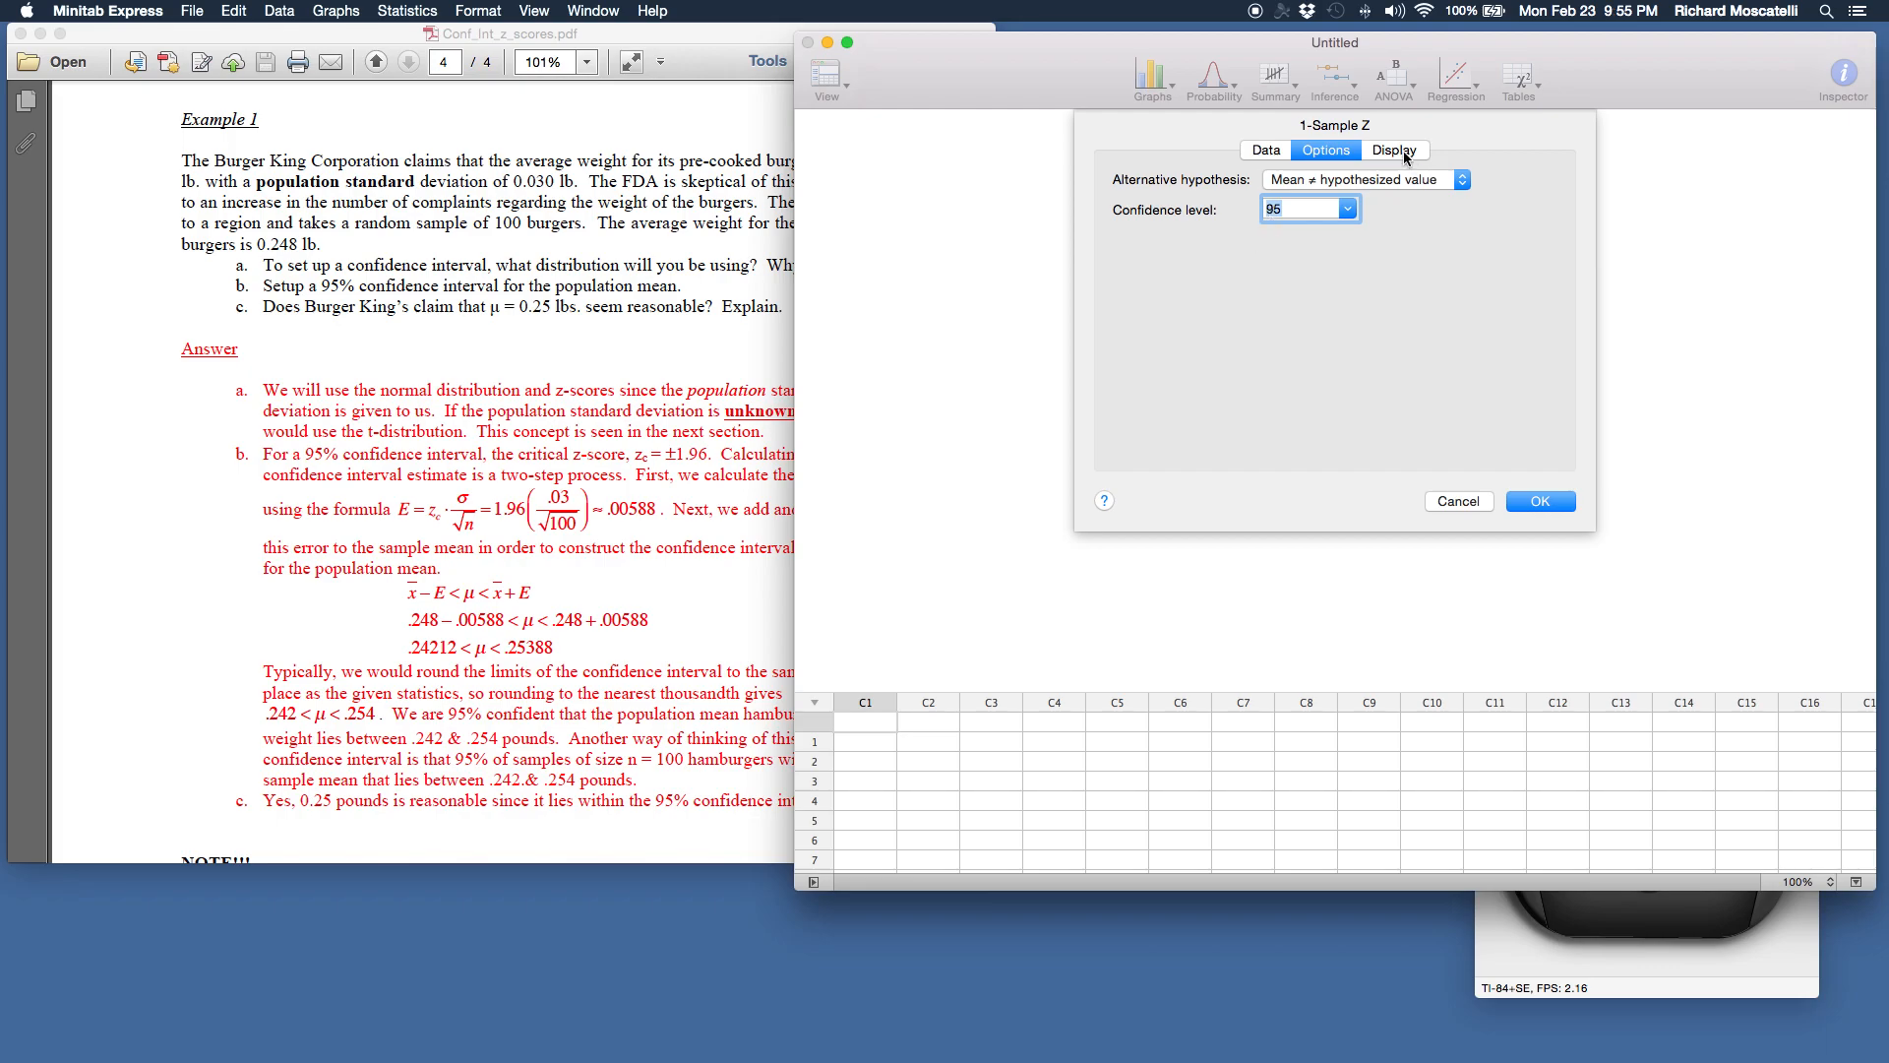
click(1393, 149)
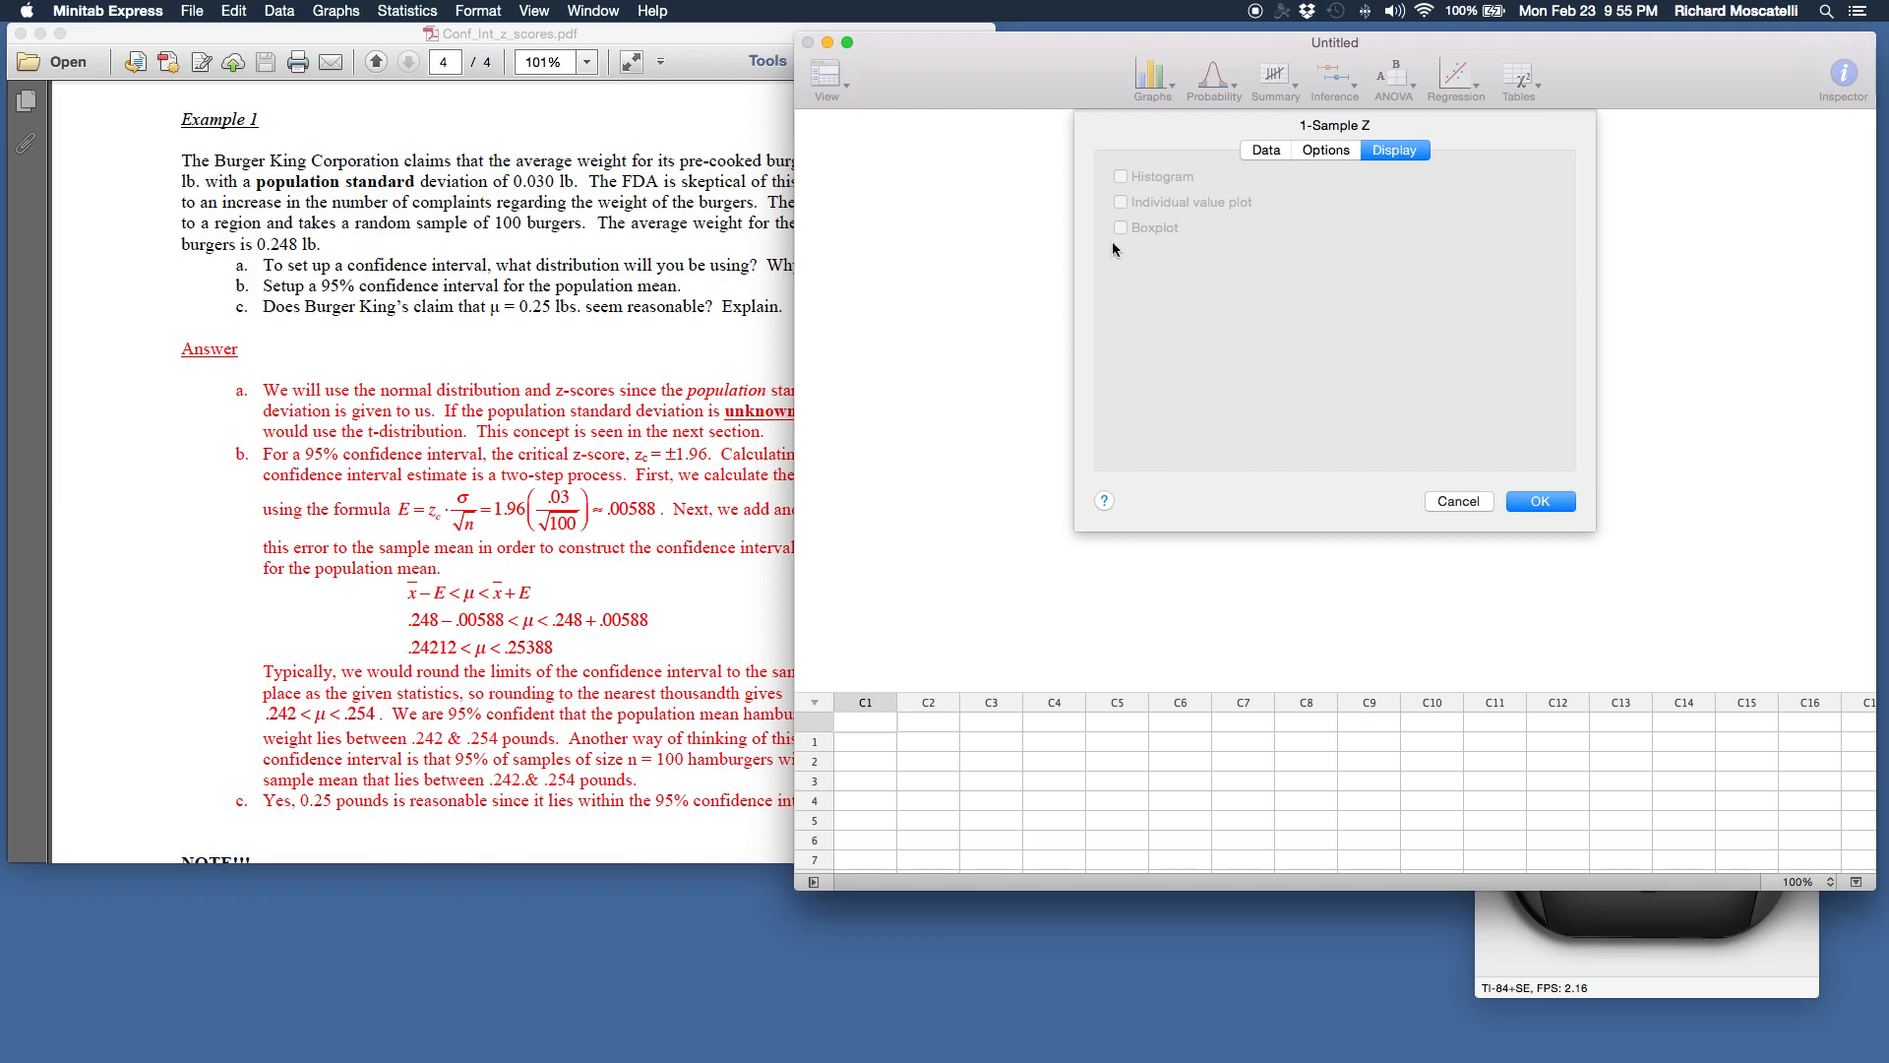
mouse_move(1257, 158)
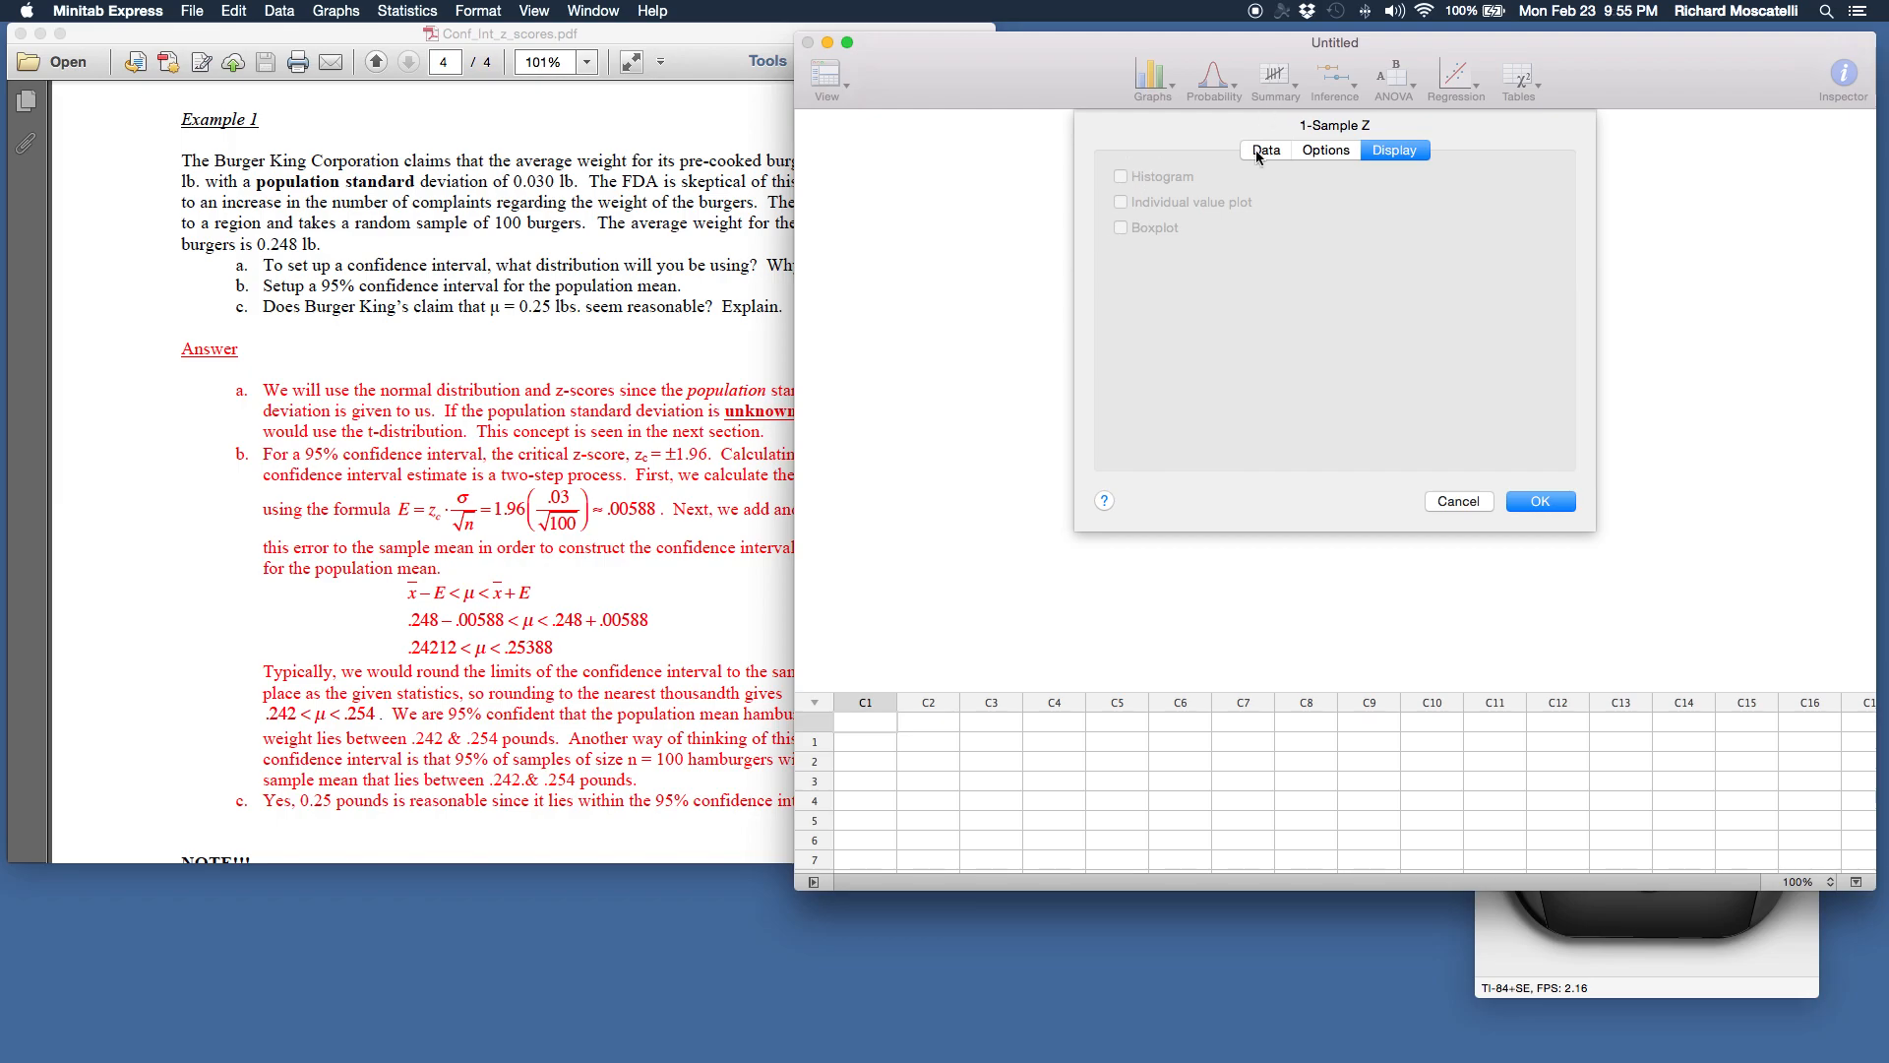
click(1263, 149)
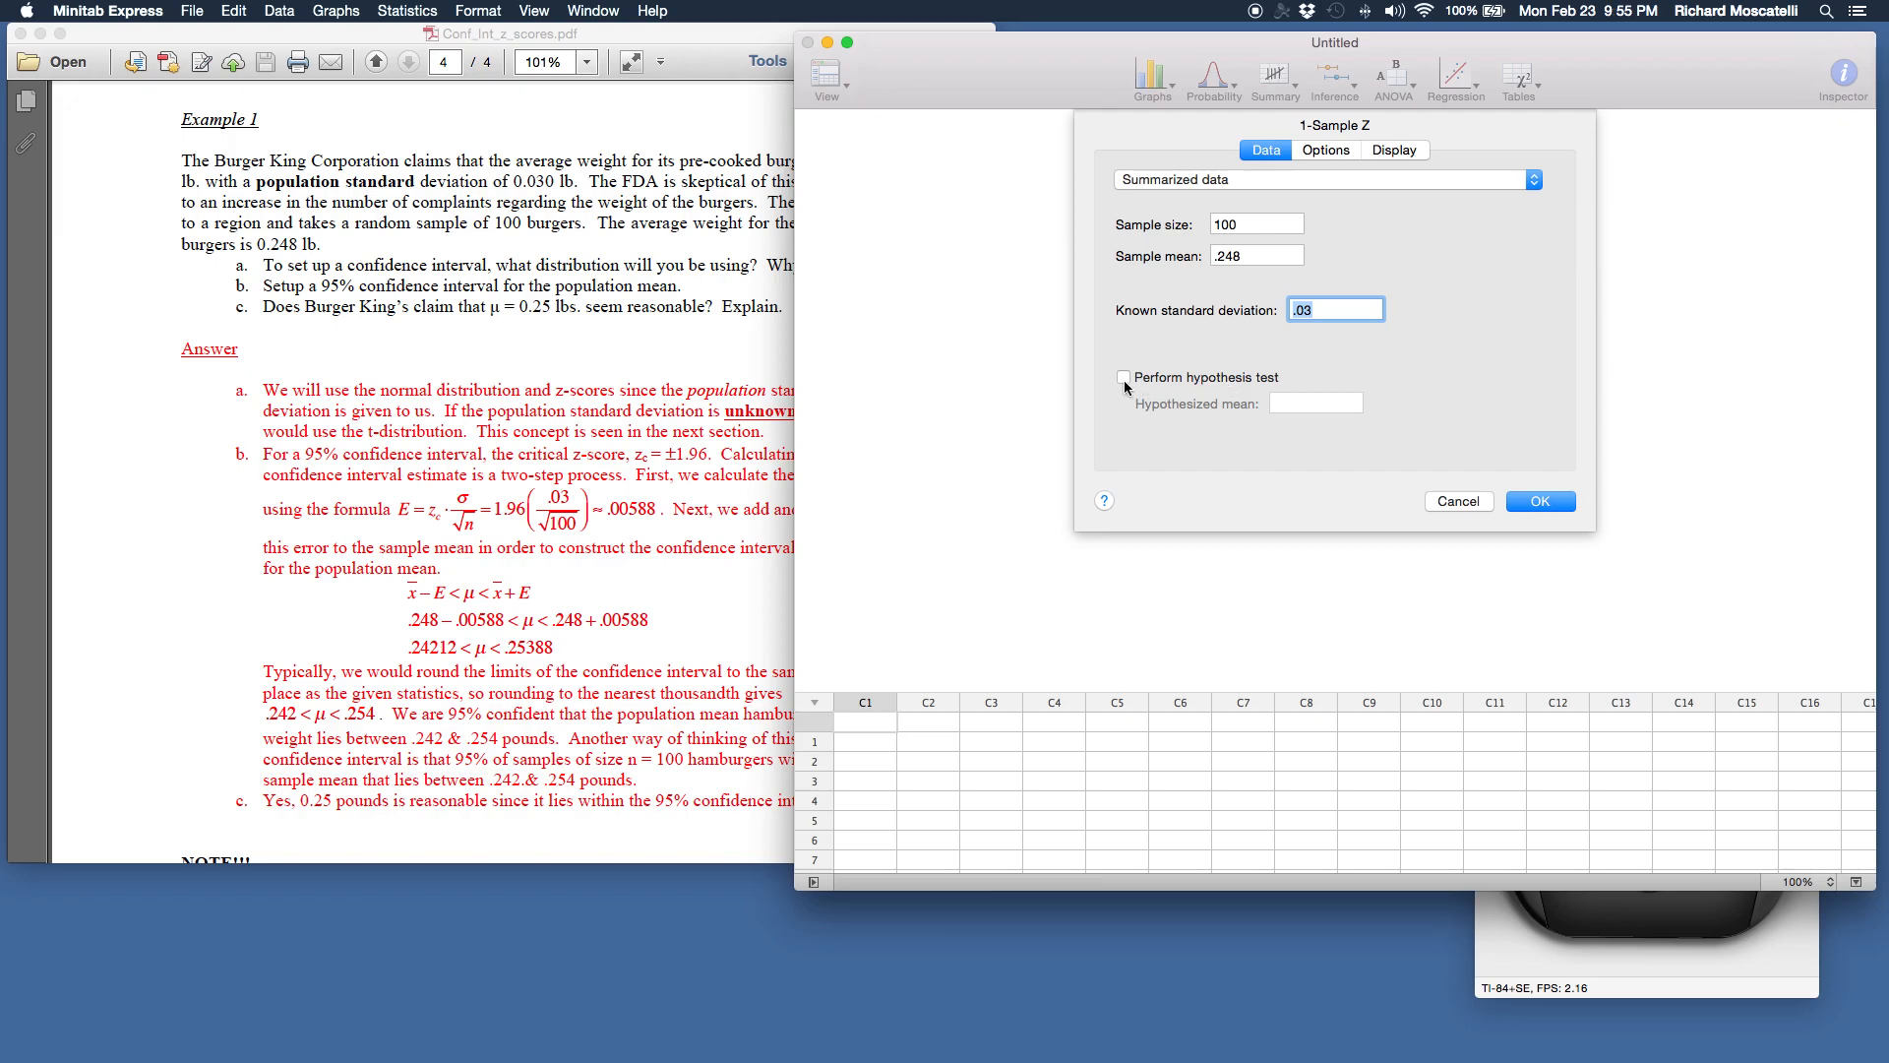
click(1394, 150)
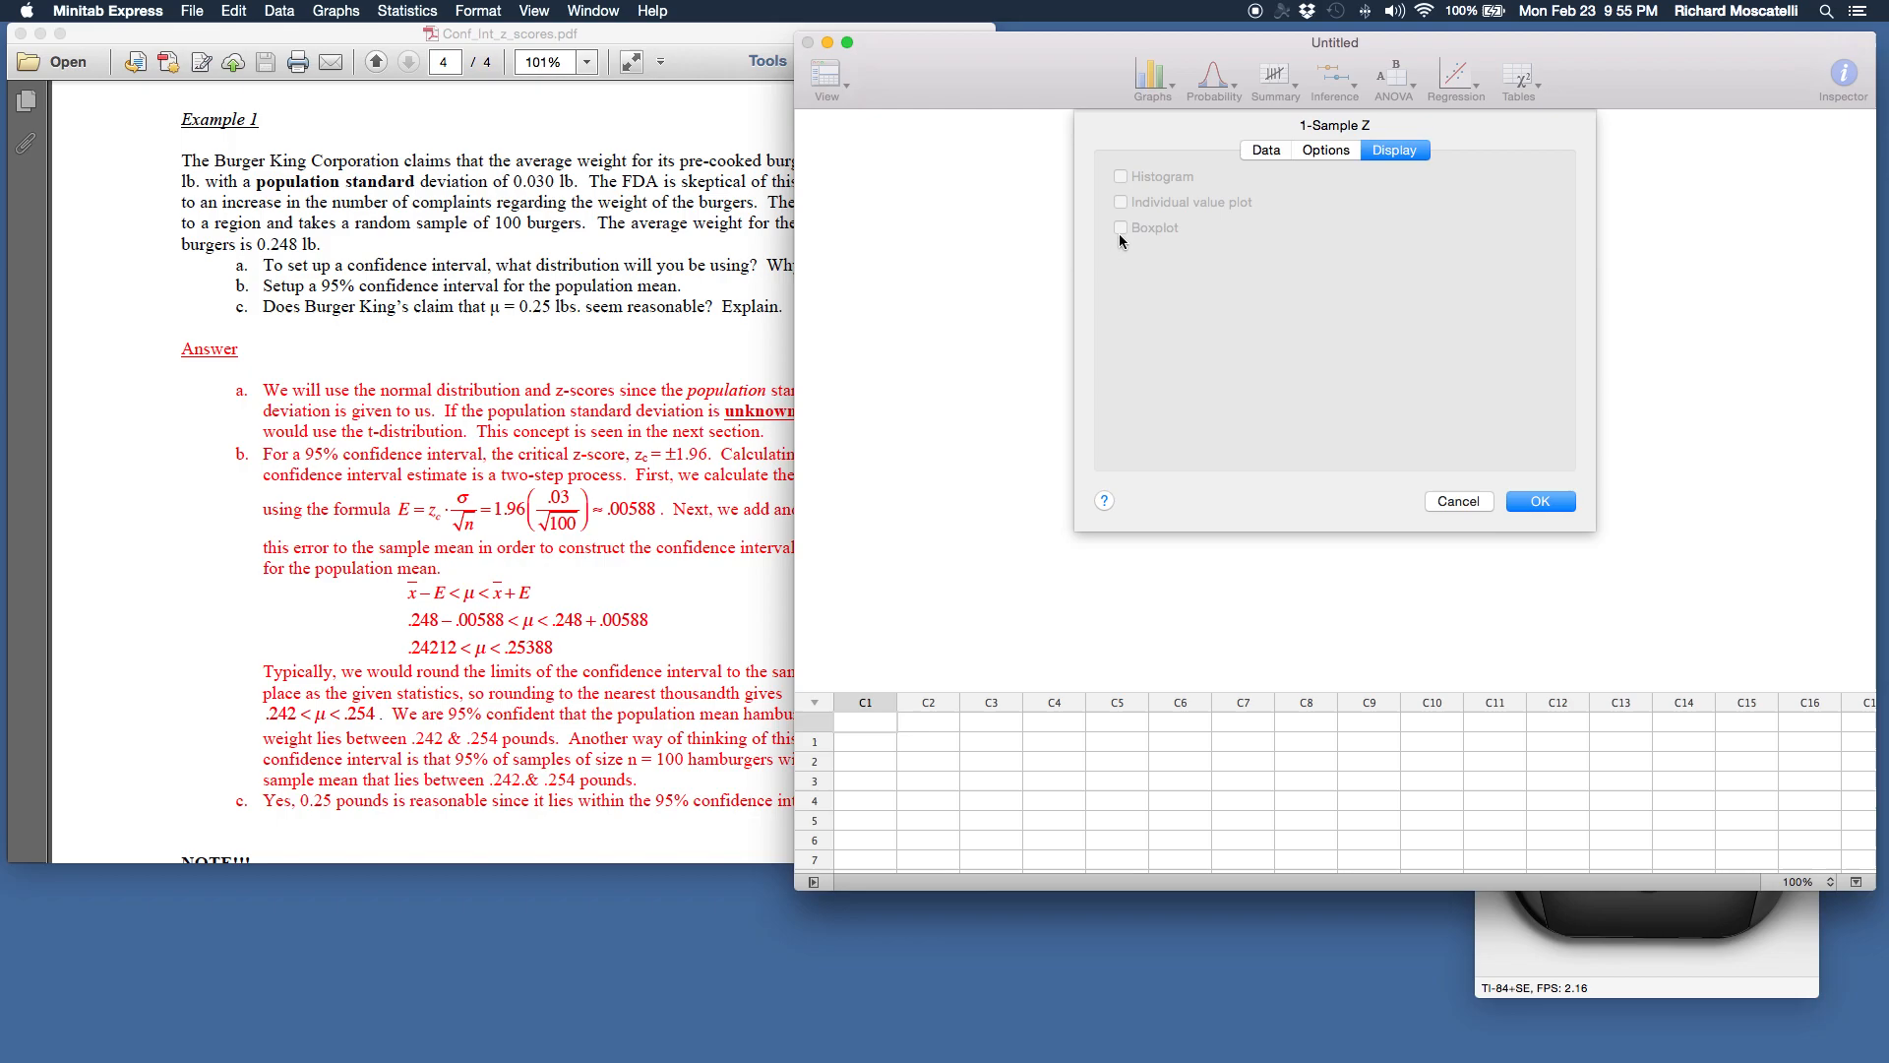
click(1324, 149)
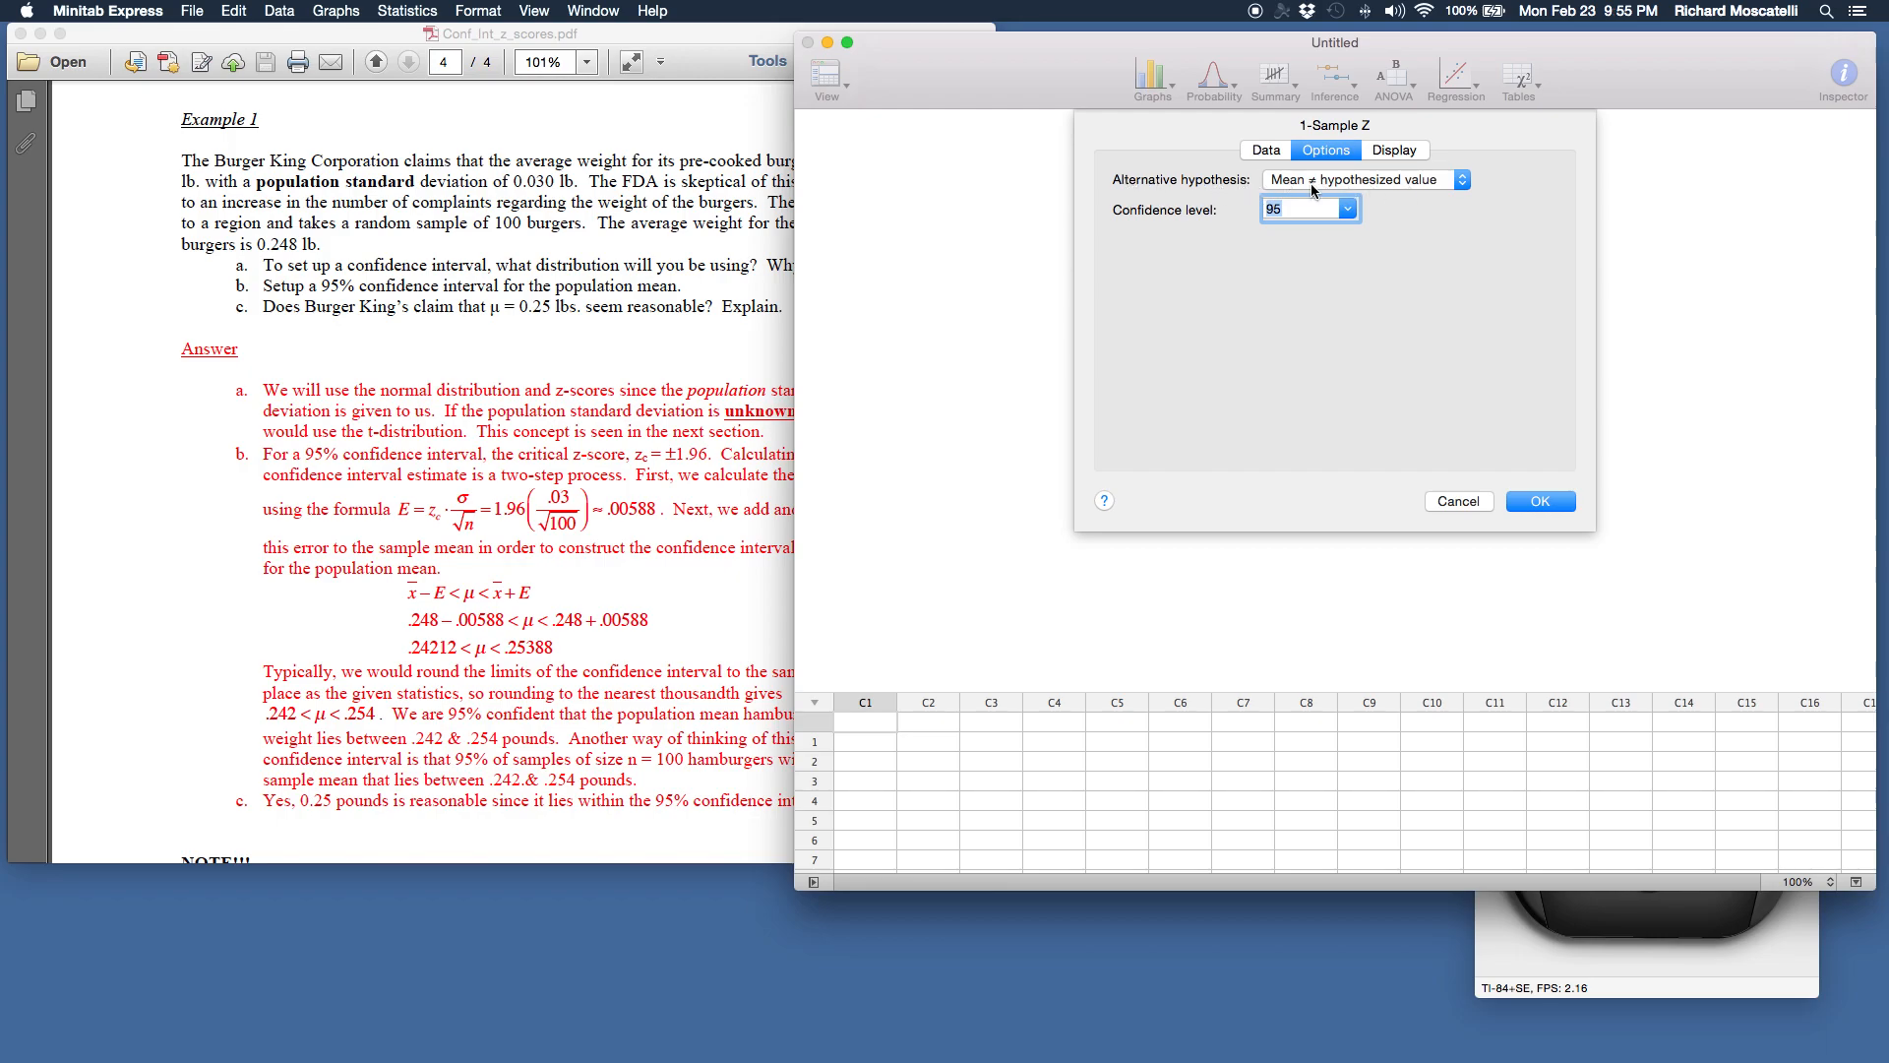
mouse_move(1234, 193)
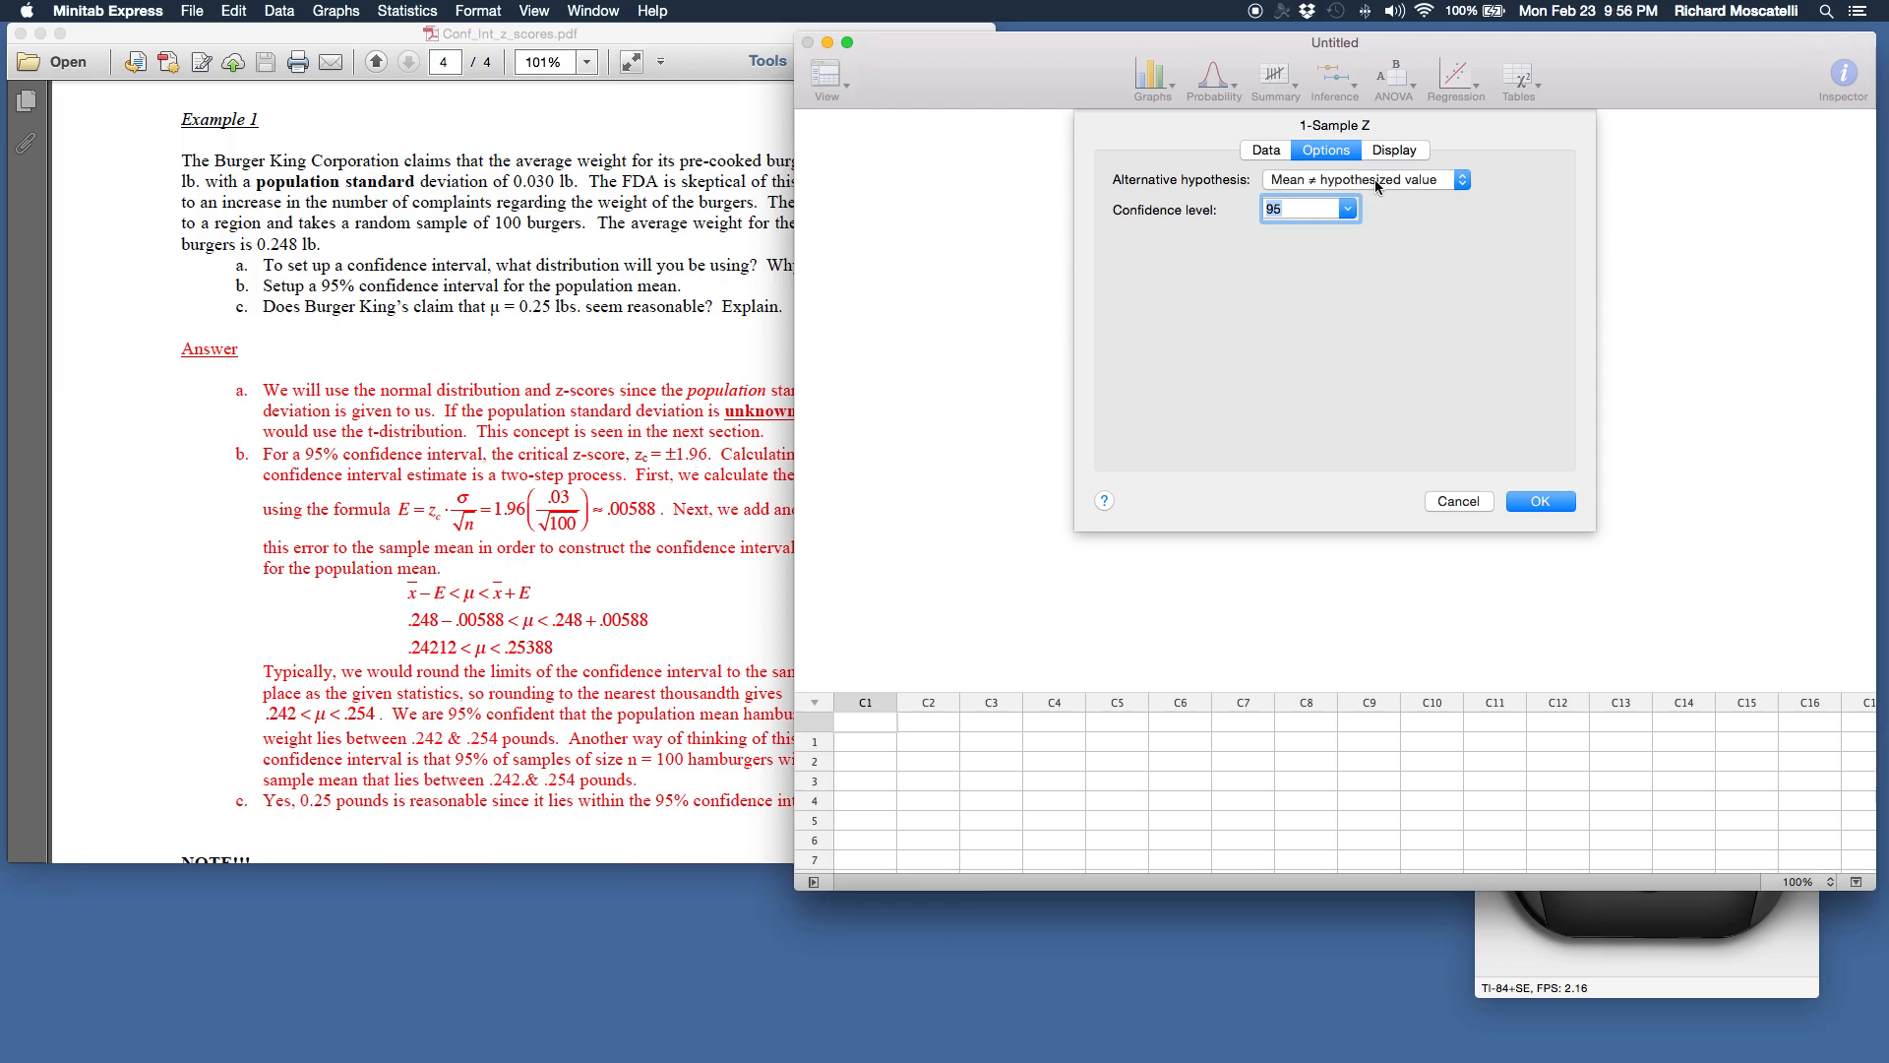
mouse_move(1578, 380)
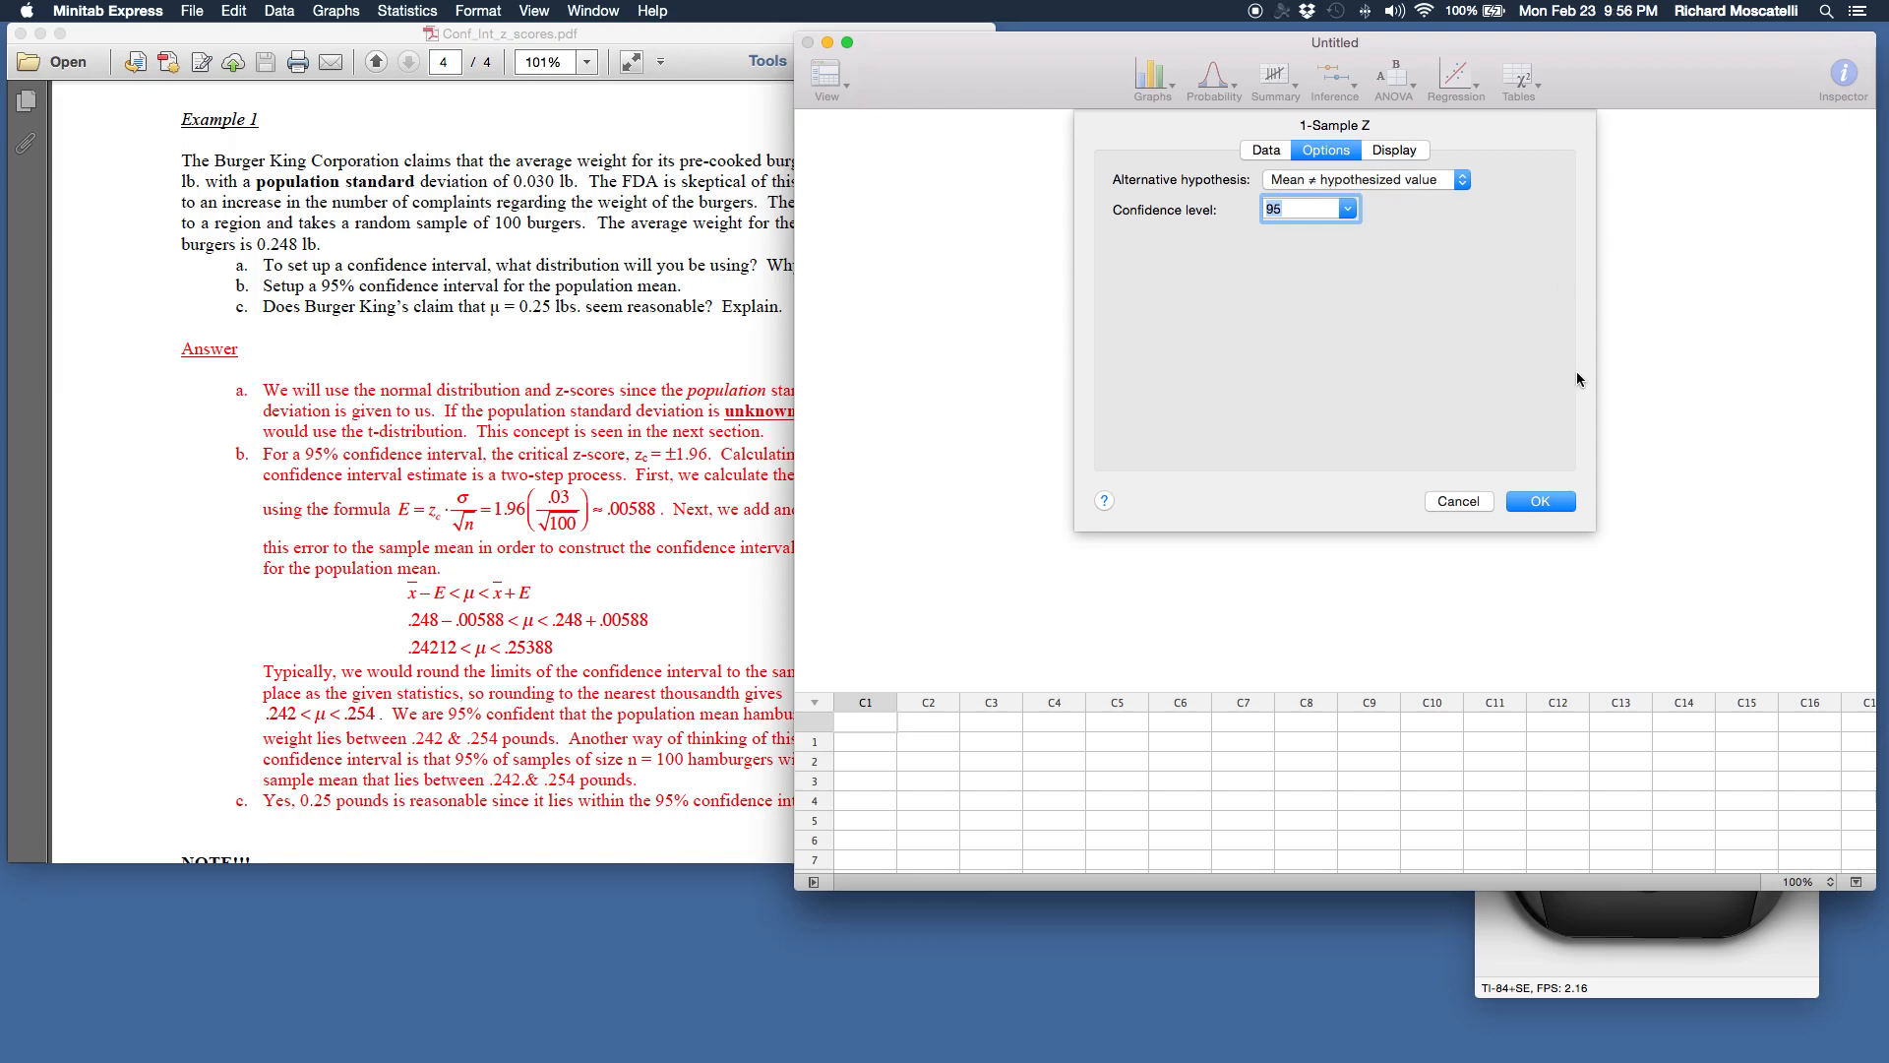
click(1265, 149)
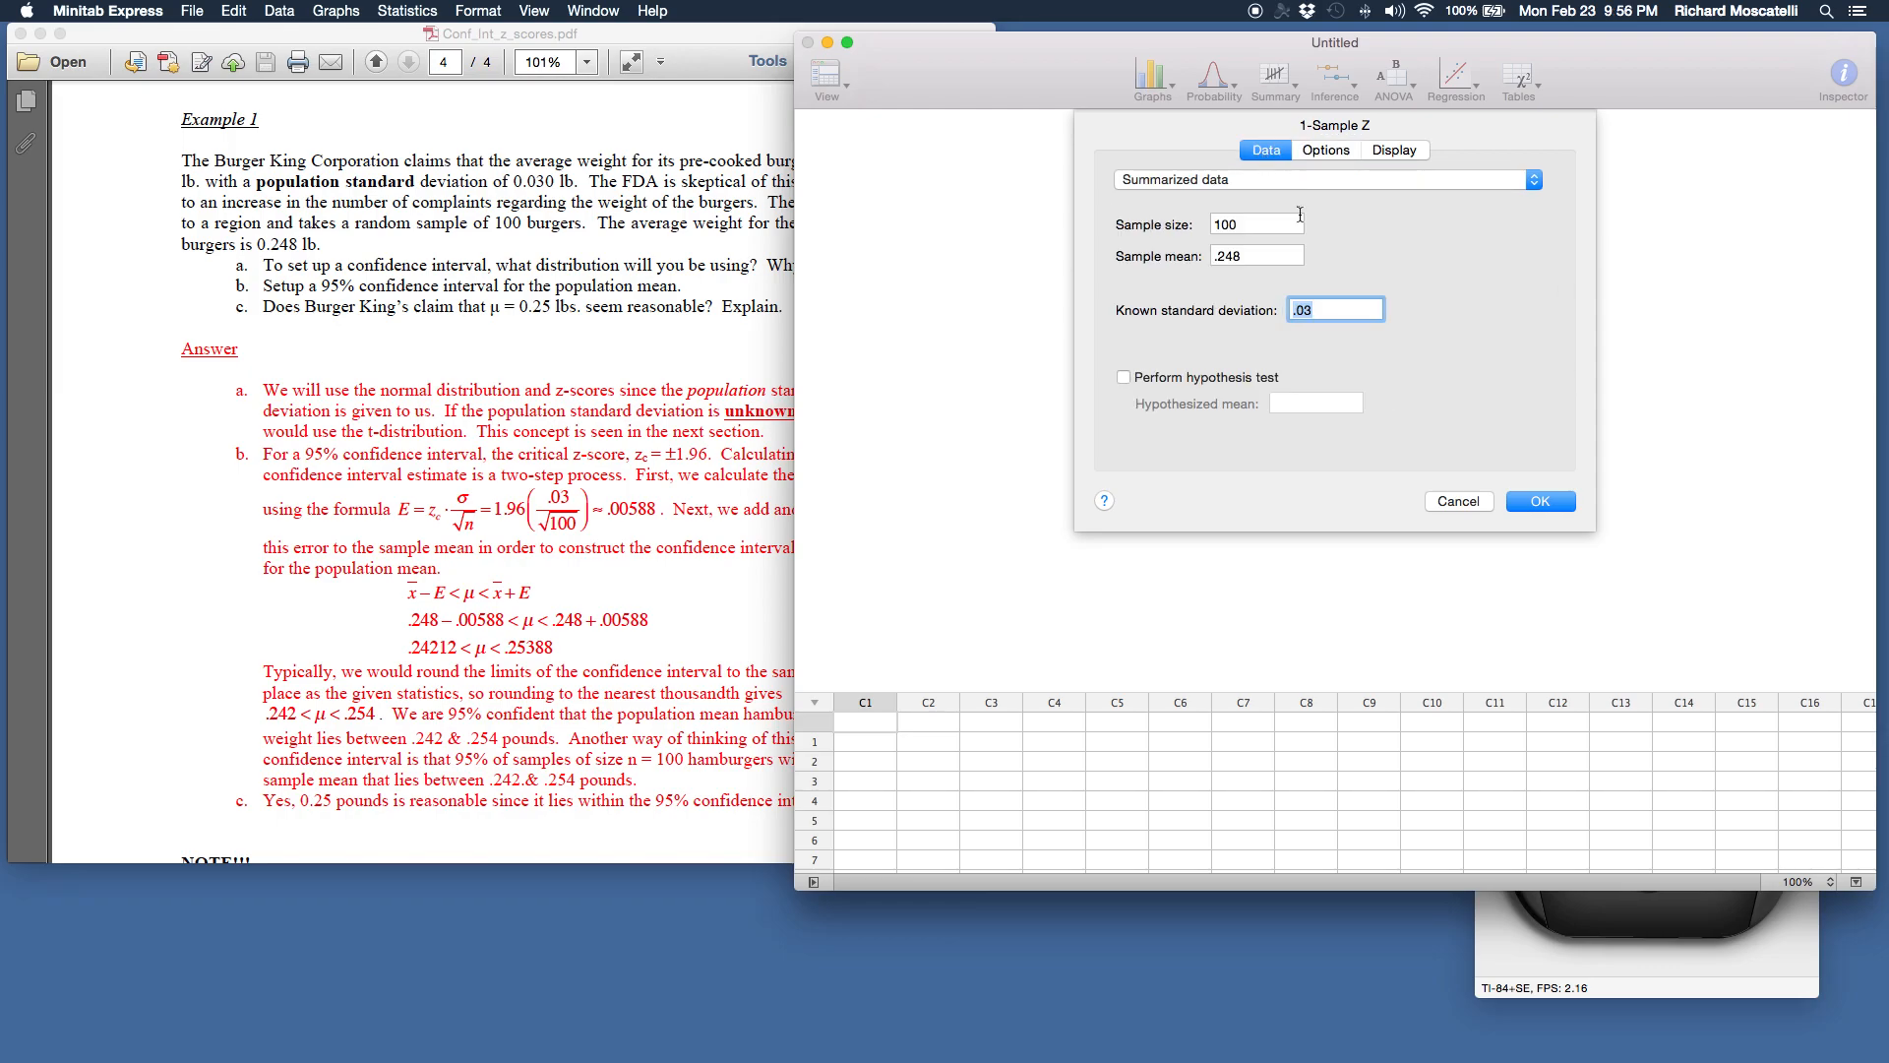
click(1539, 500)
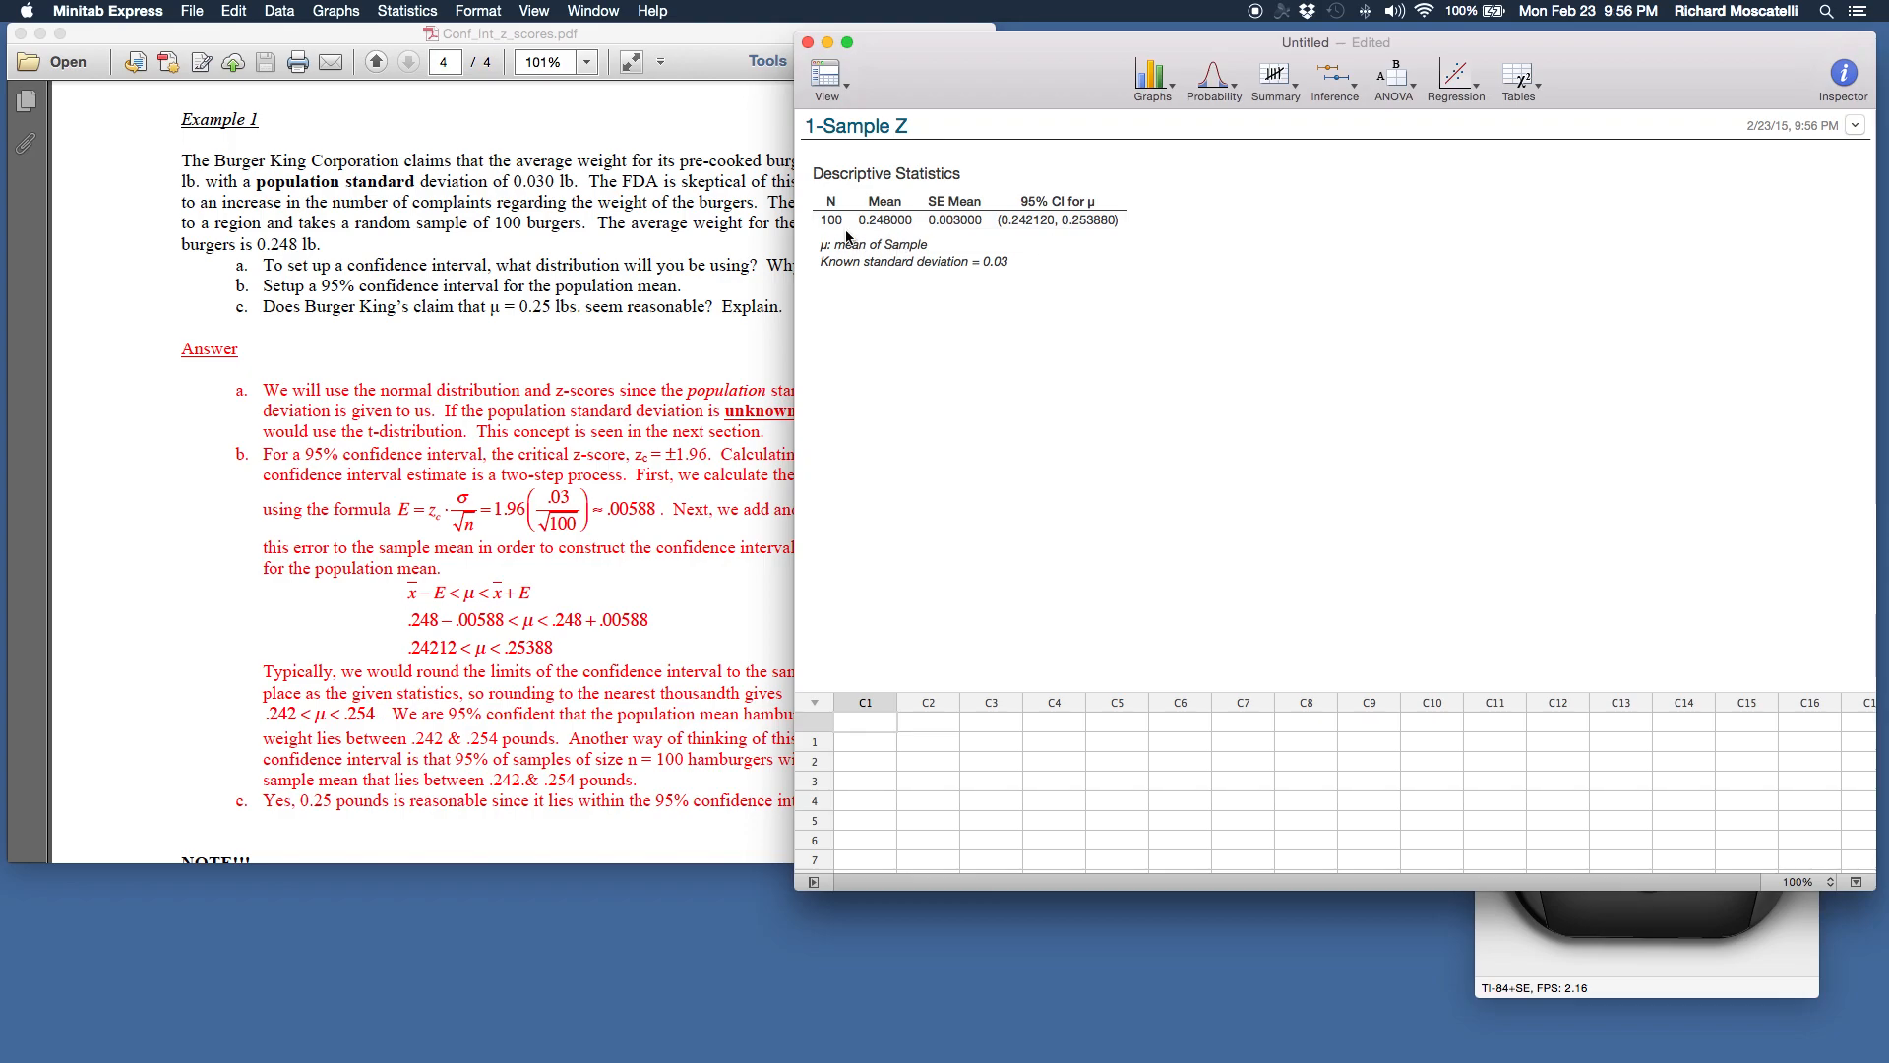
mouse_move(830, 238)
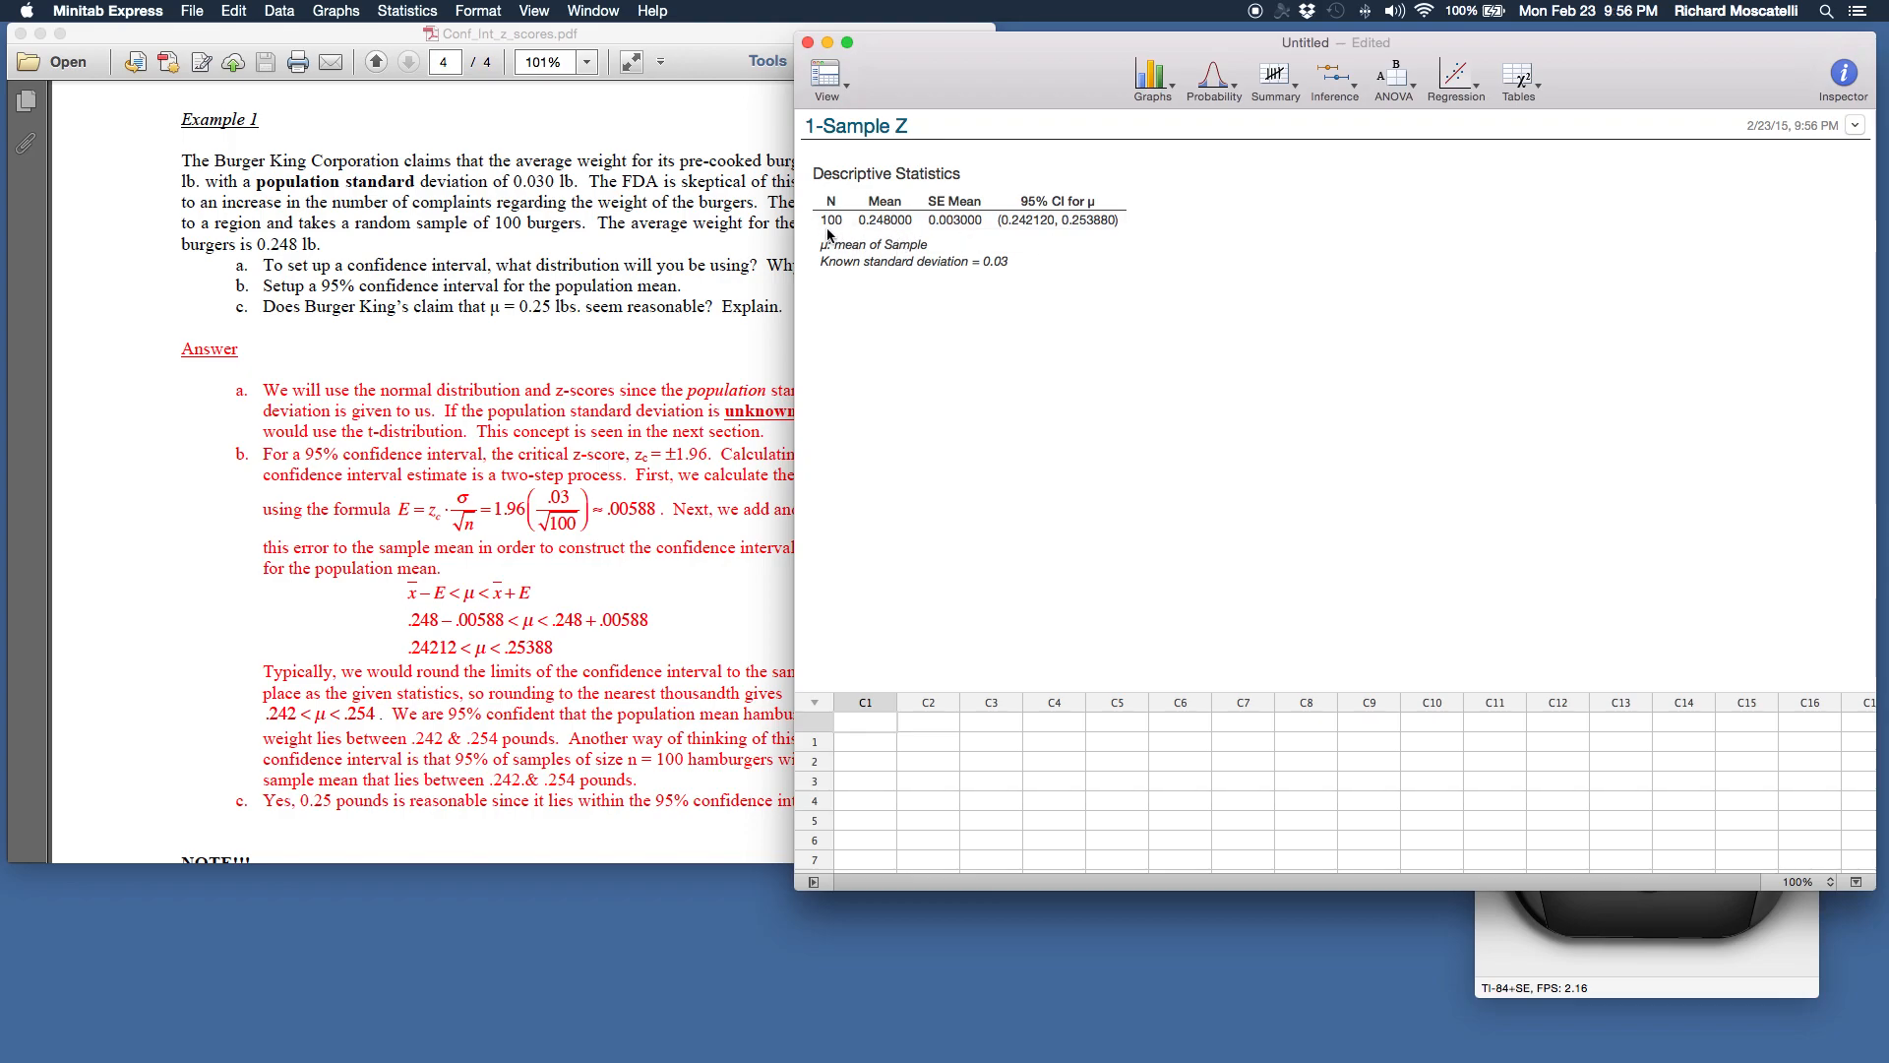
mouse_move(883, 238)
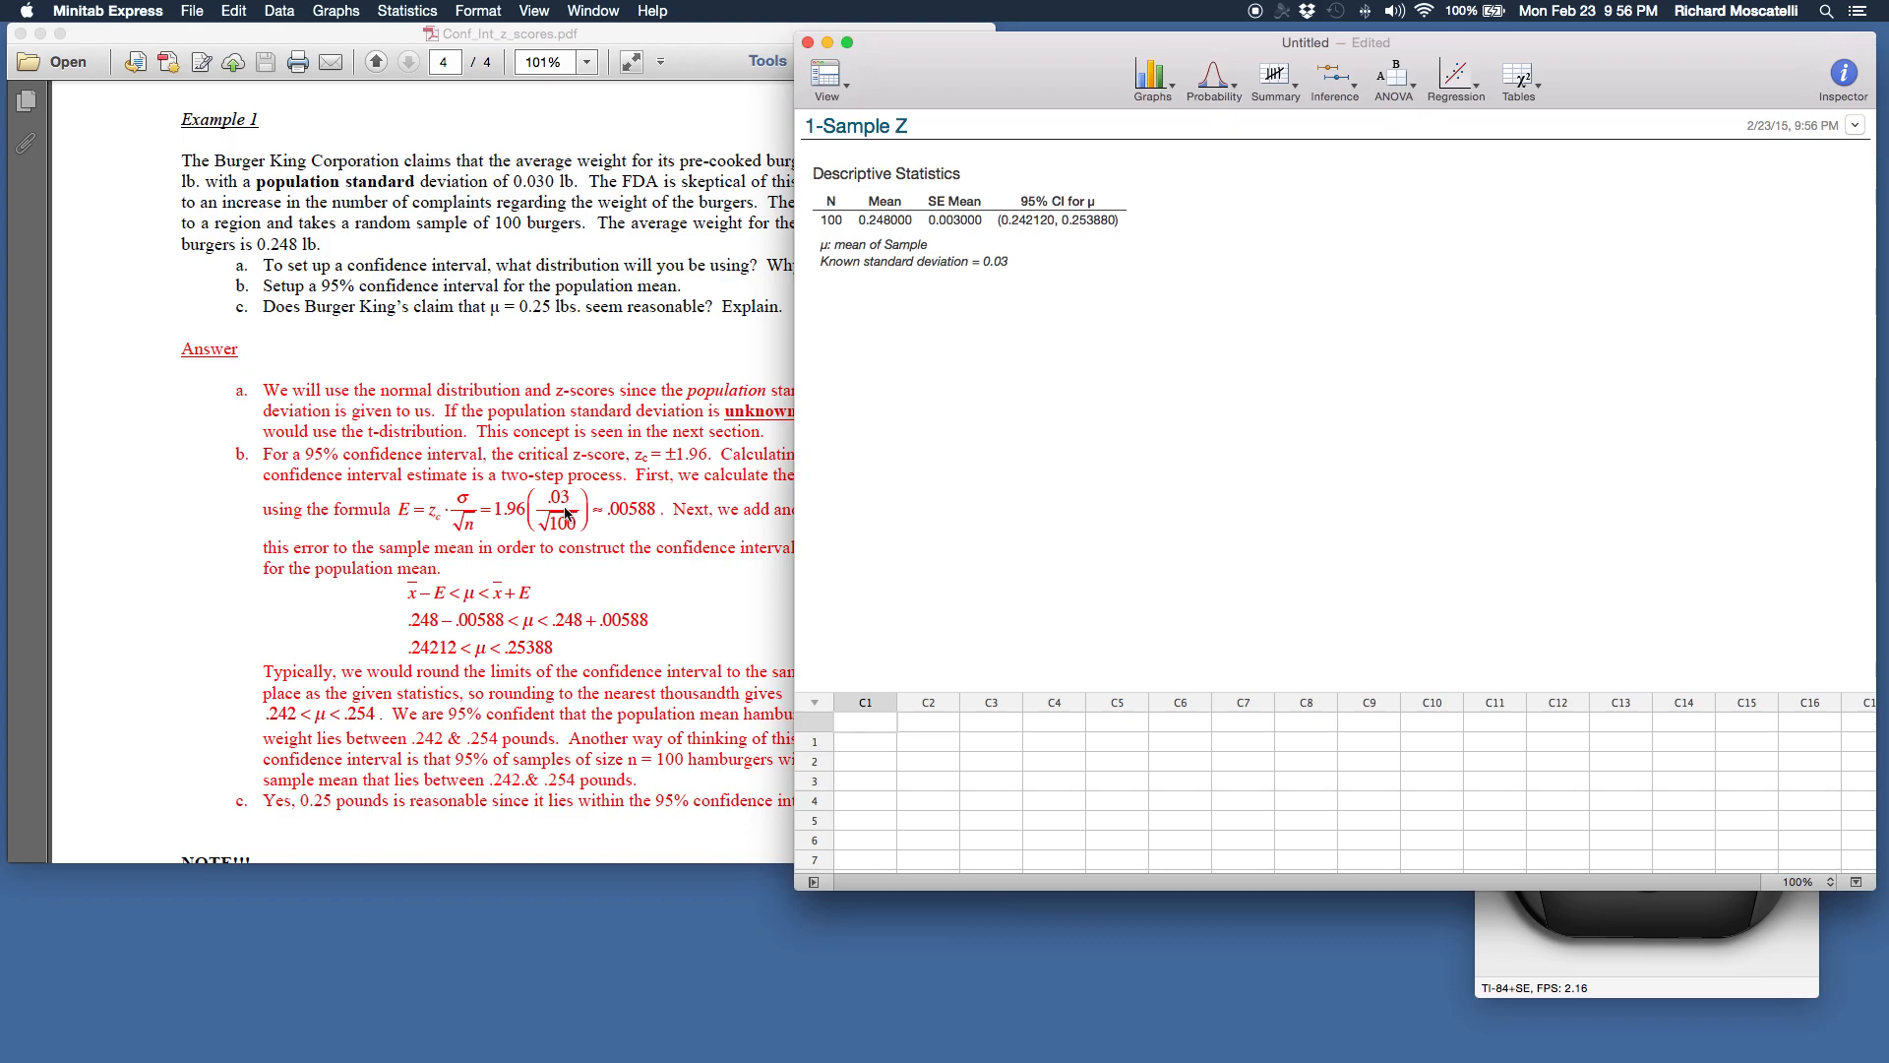
mouse_move(561, 545)
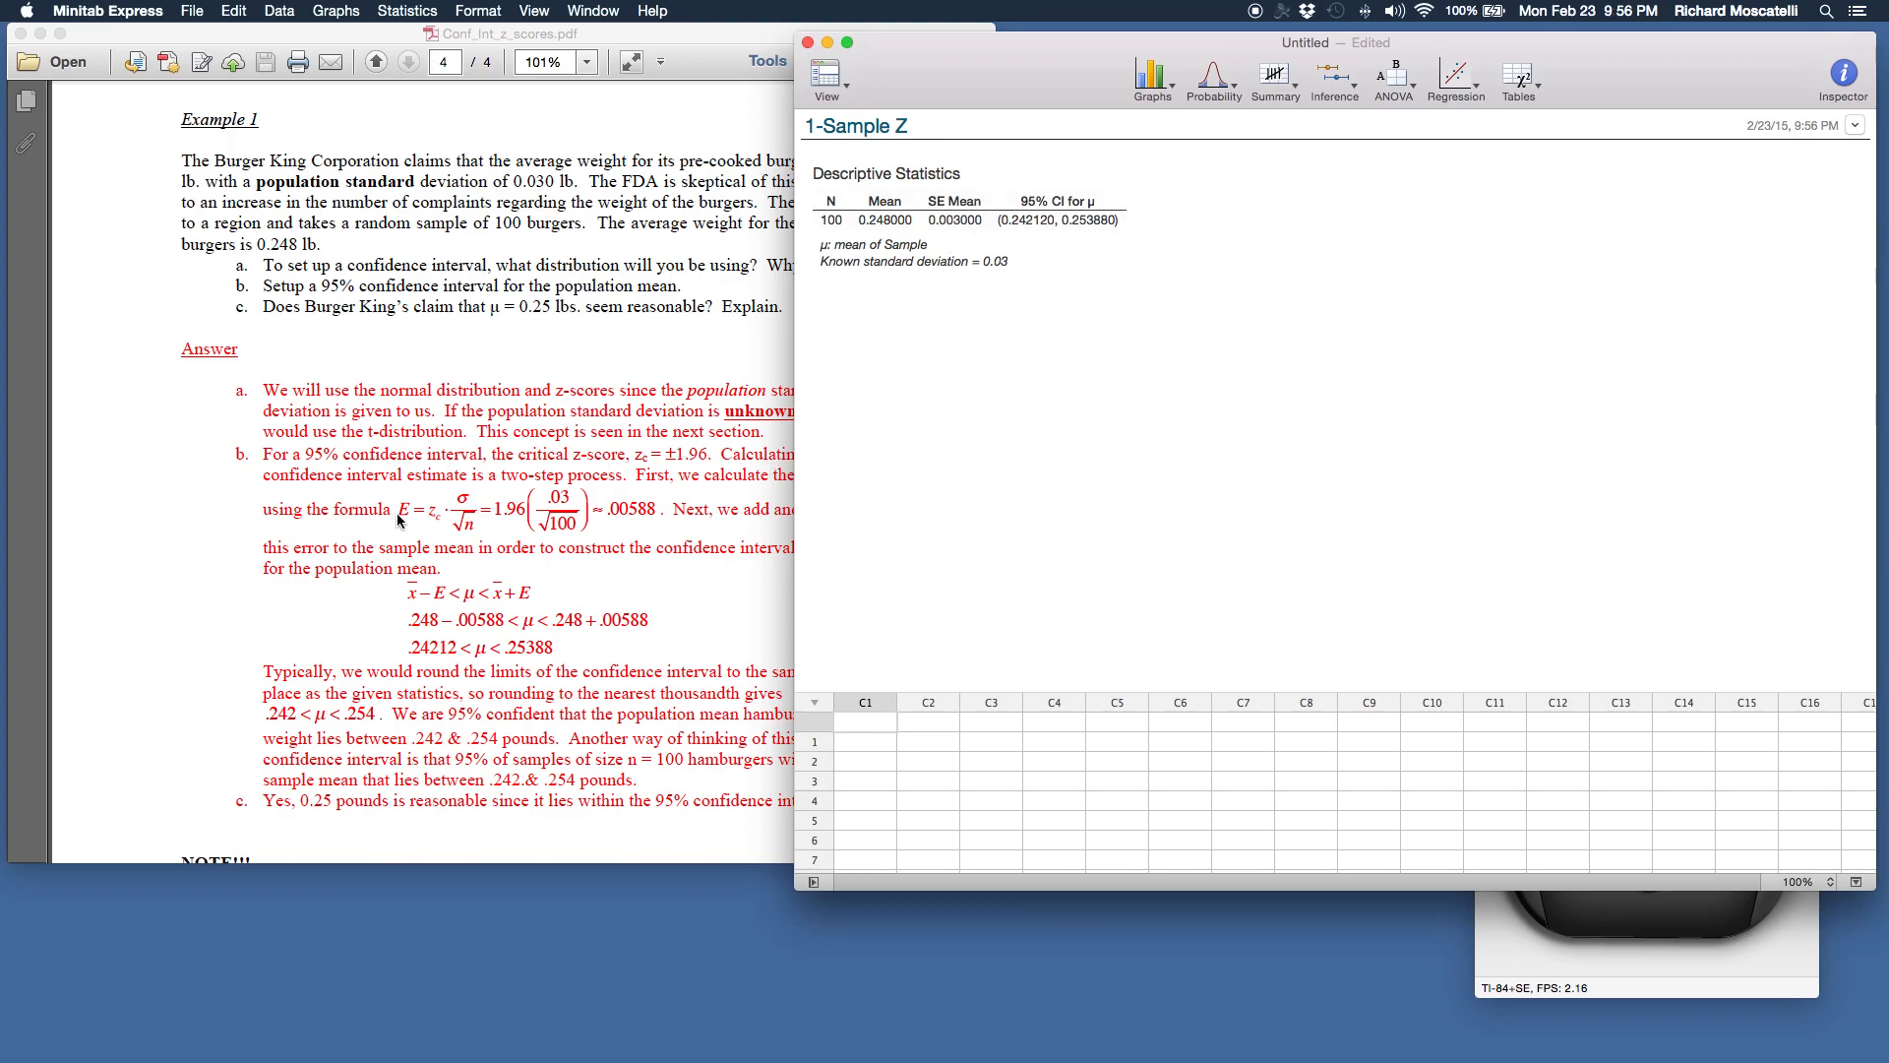
mouse_move(437, 520)
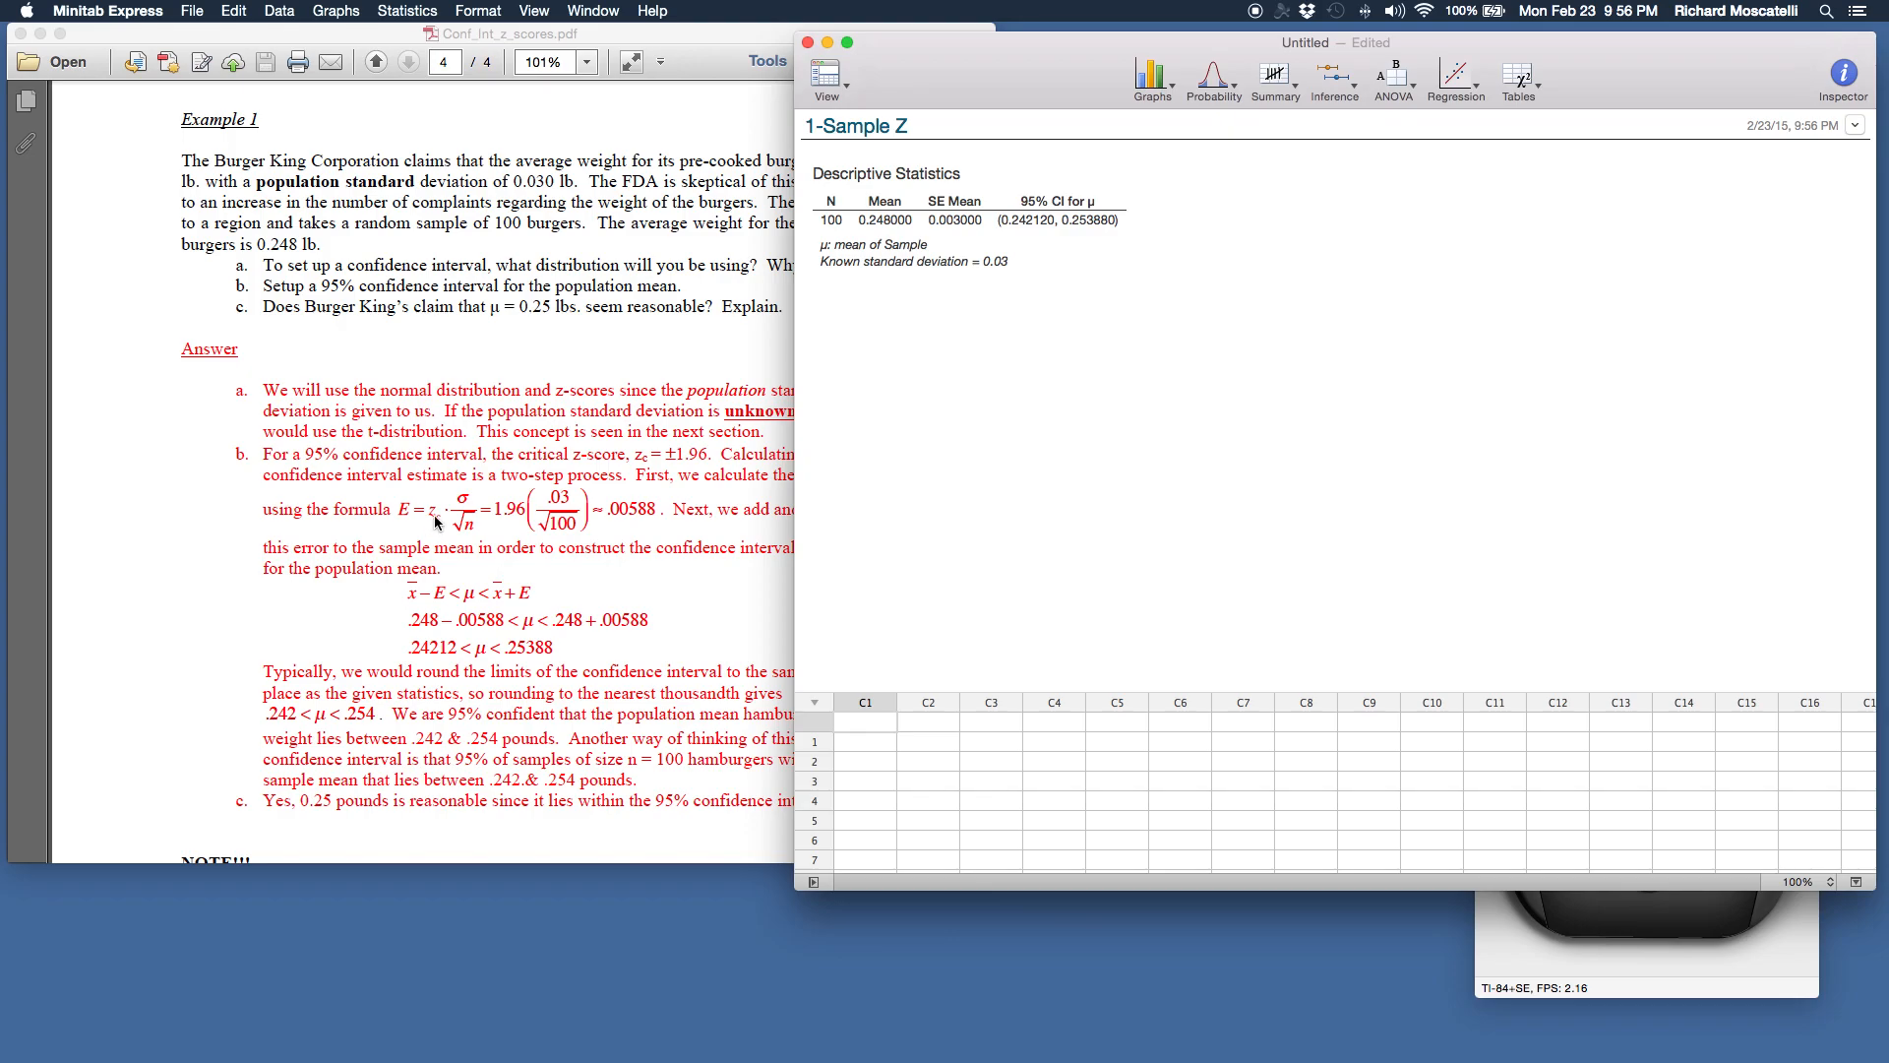
mouse_move(470, 537)
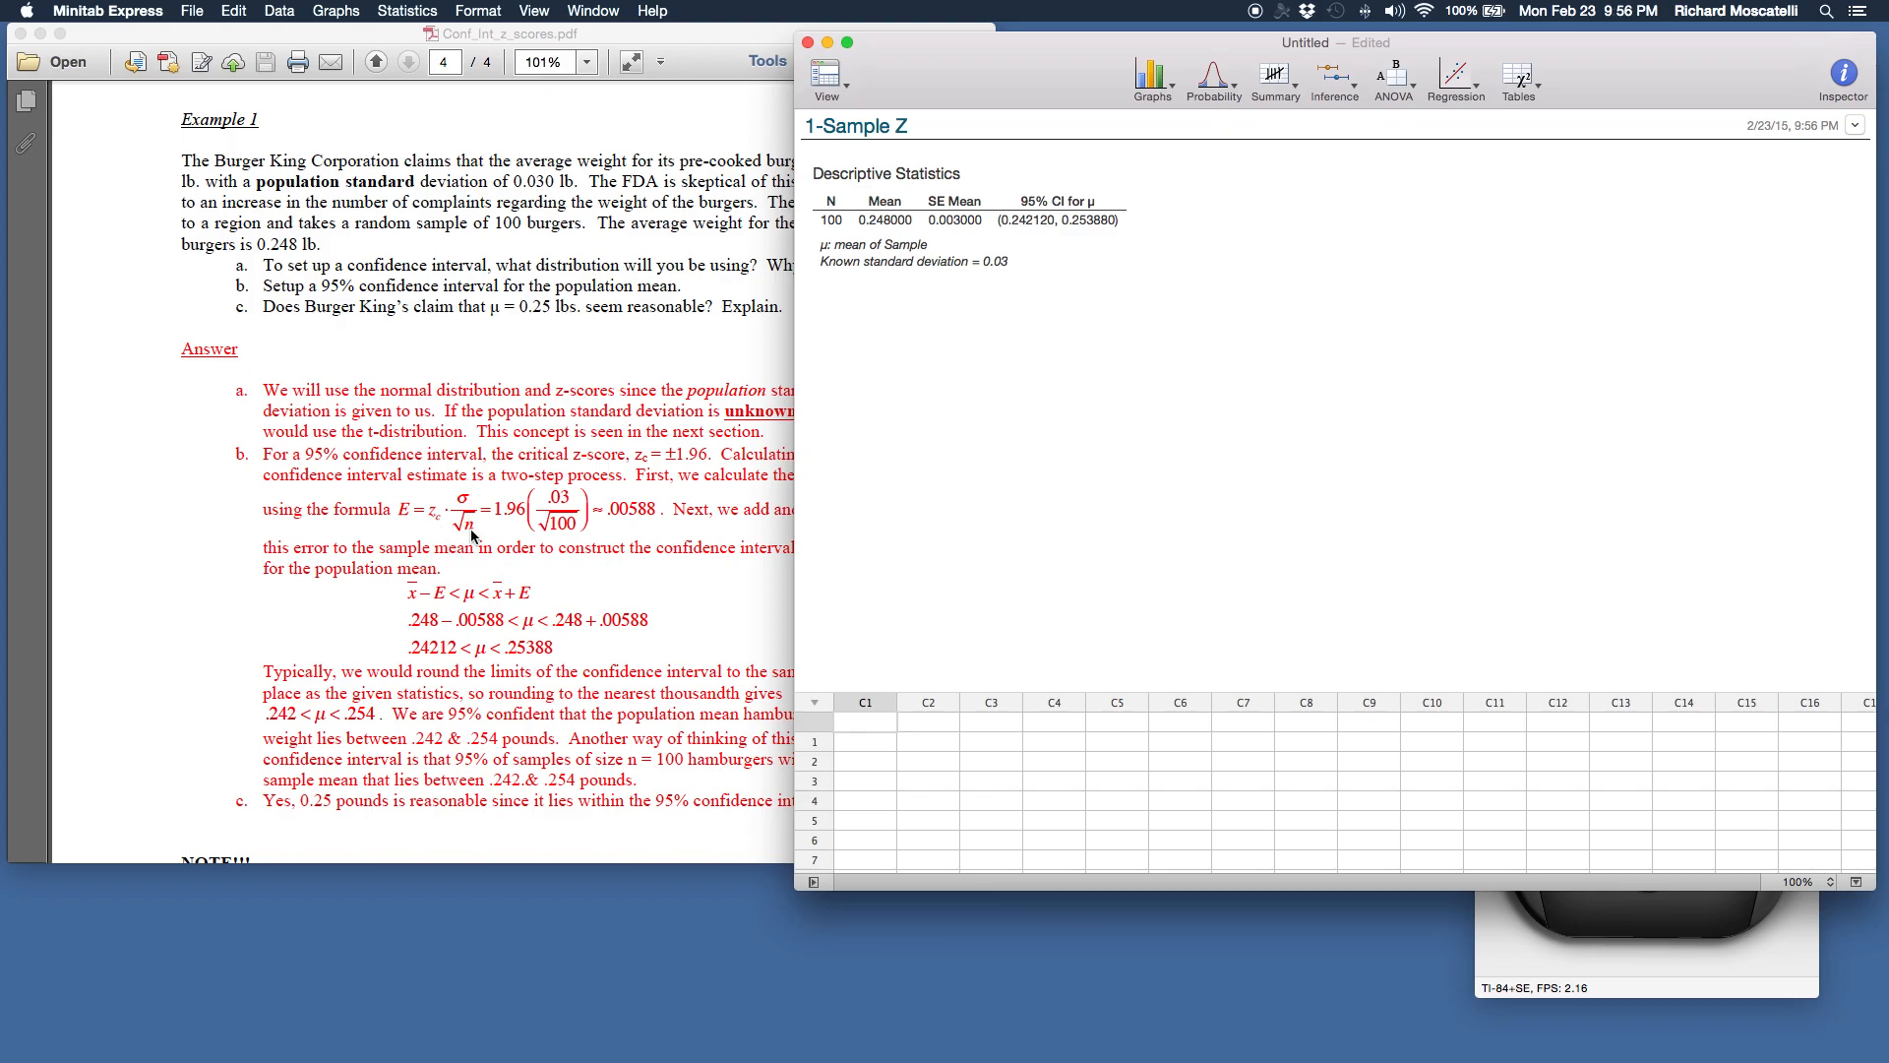
mouse_move(1090, 215)
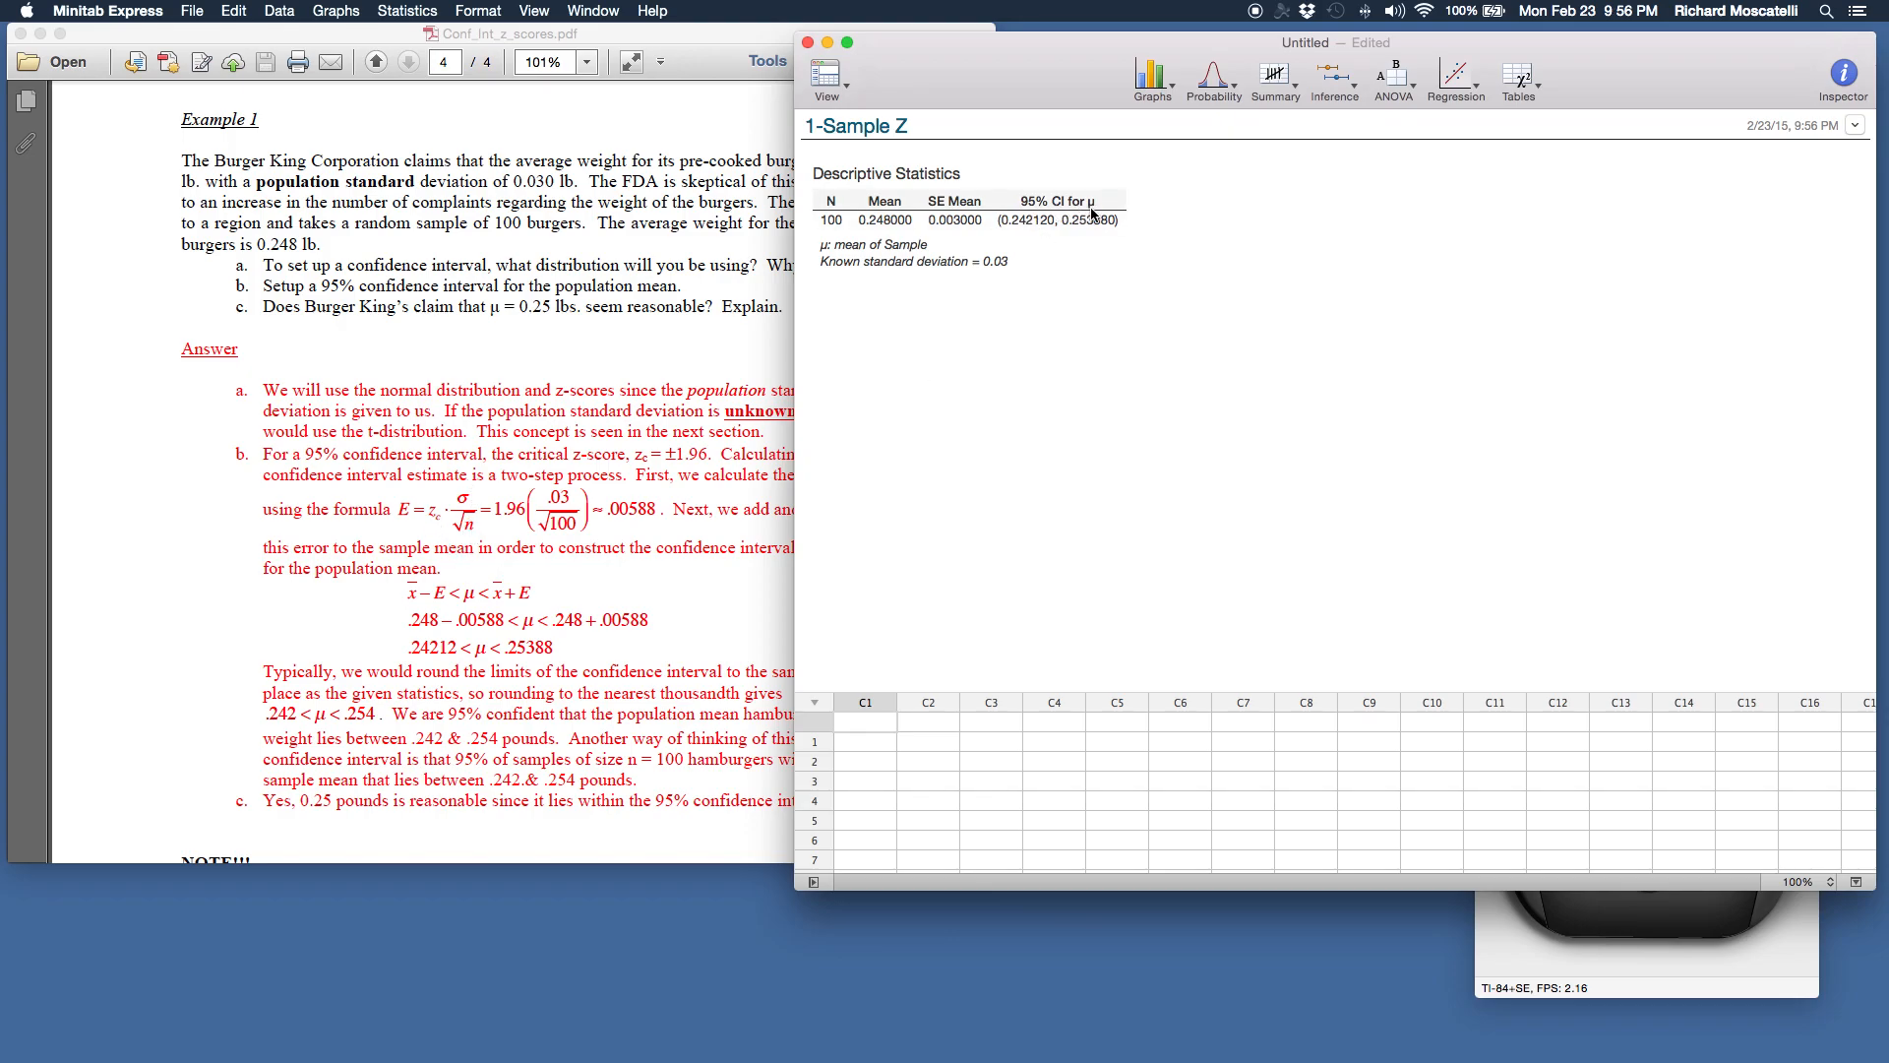
mouse_move(1065, 234)
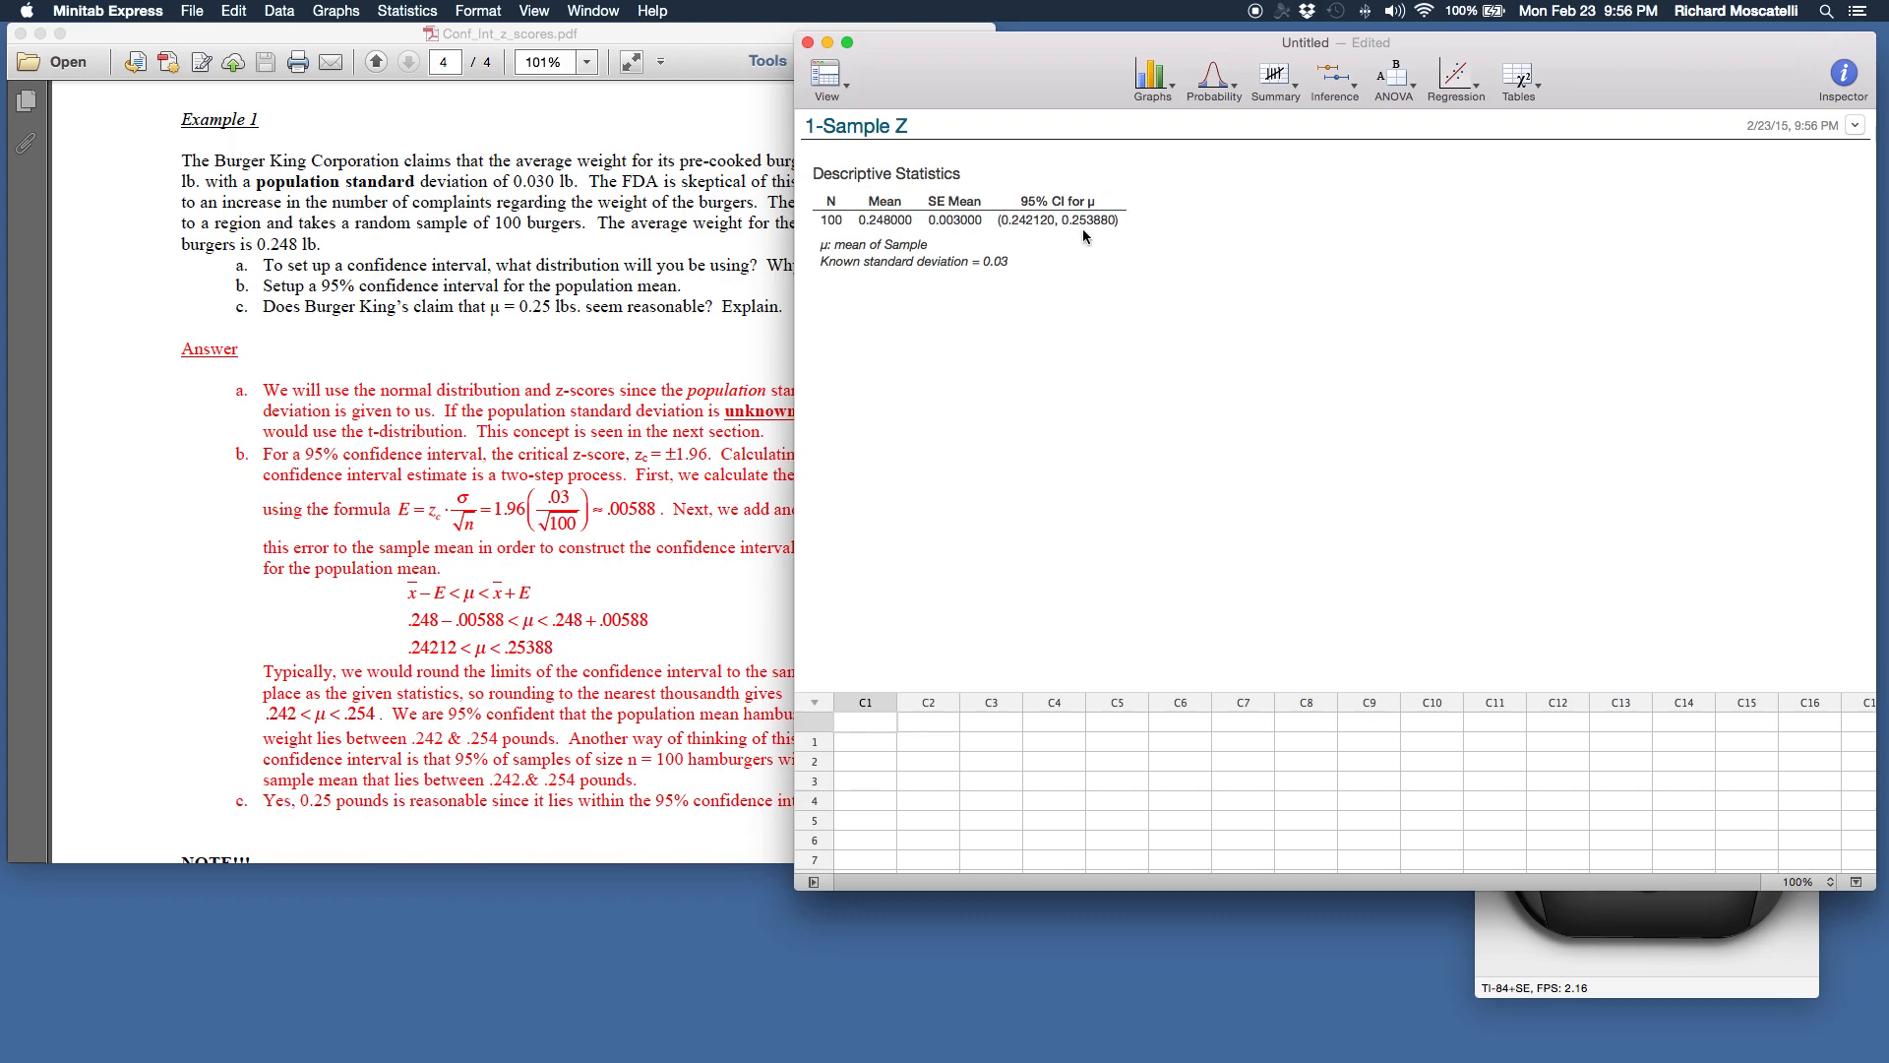
mouse_move(1069, 201)
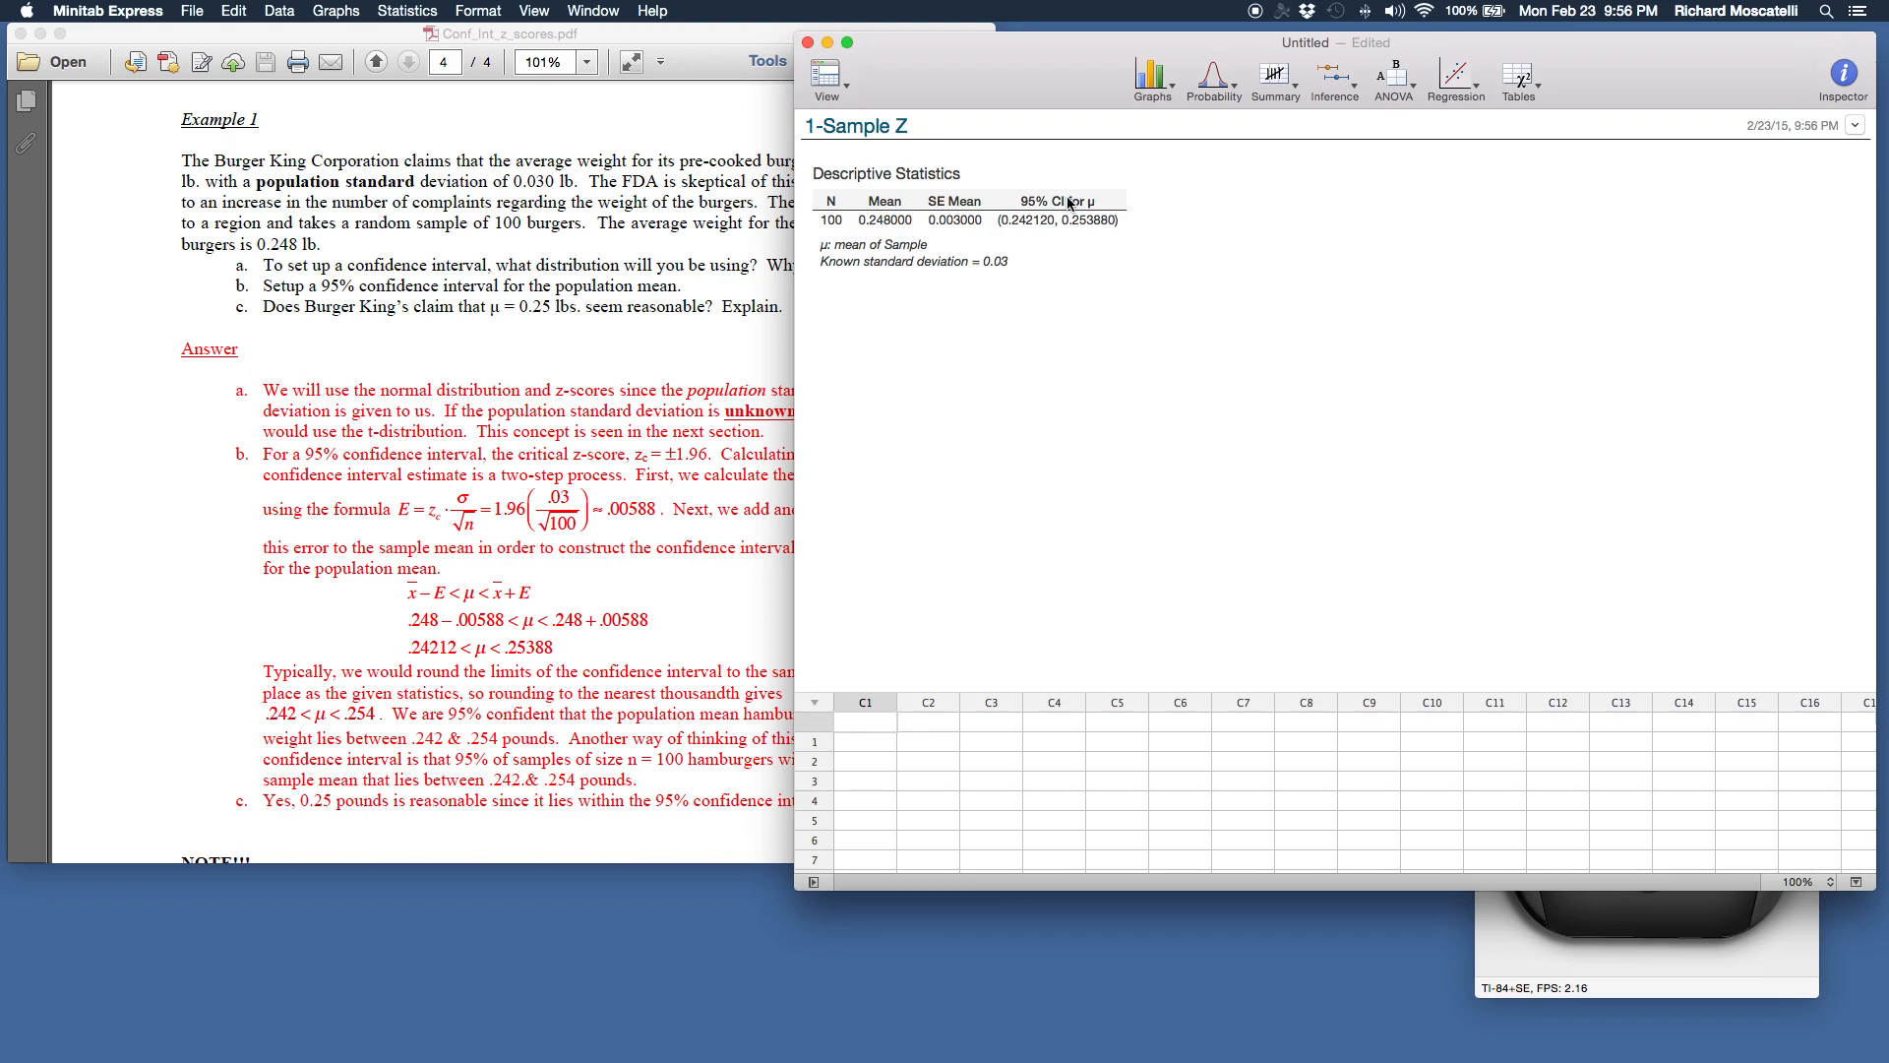
mouse_move(618, 533)
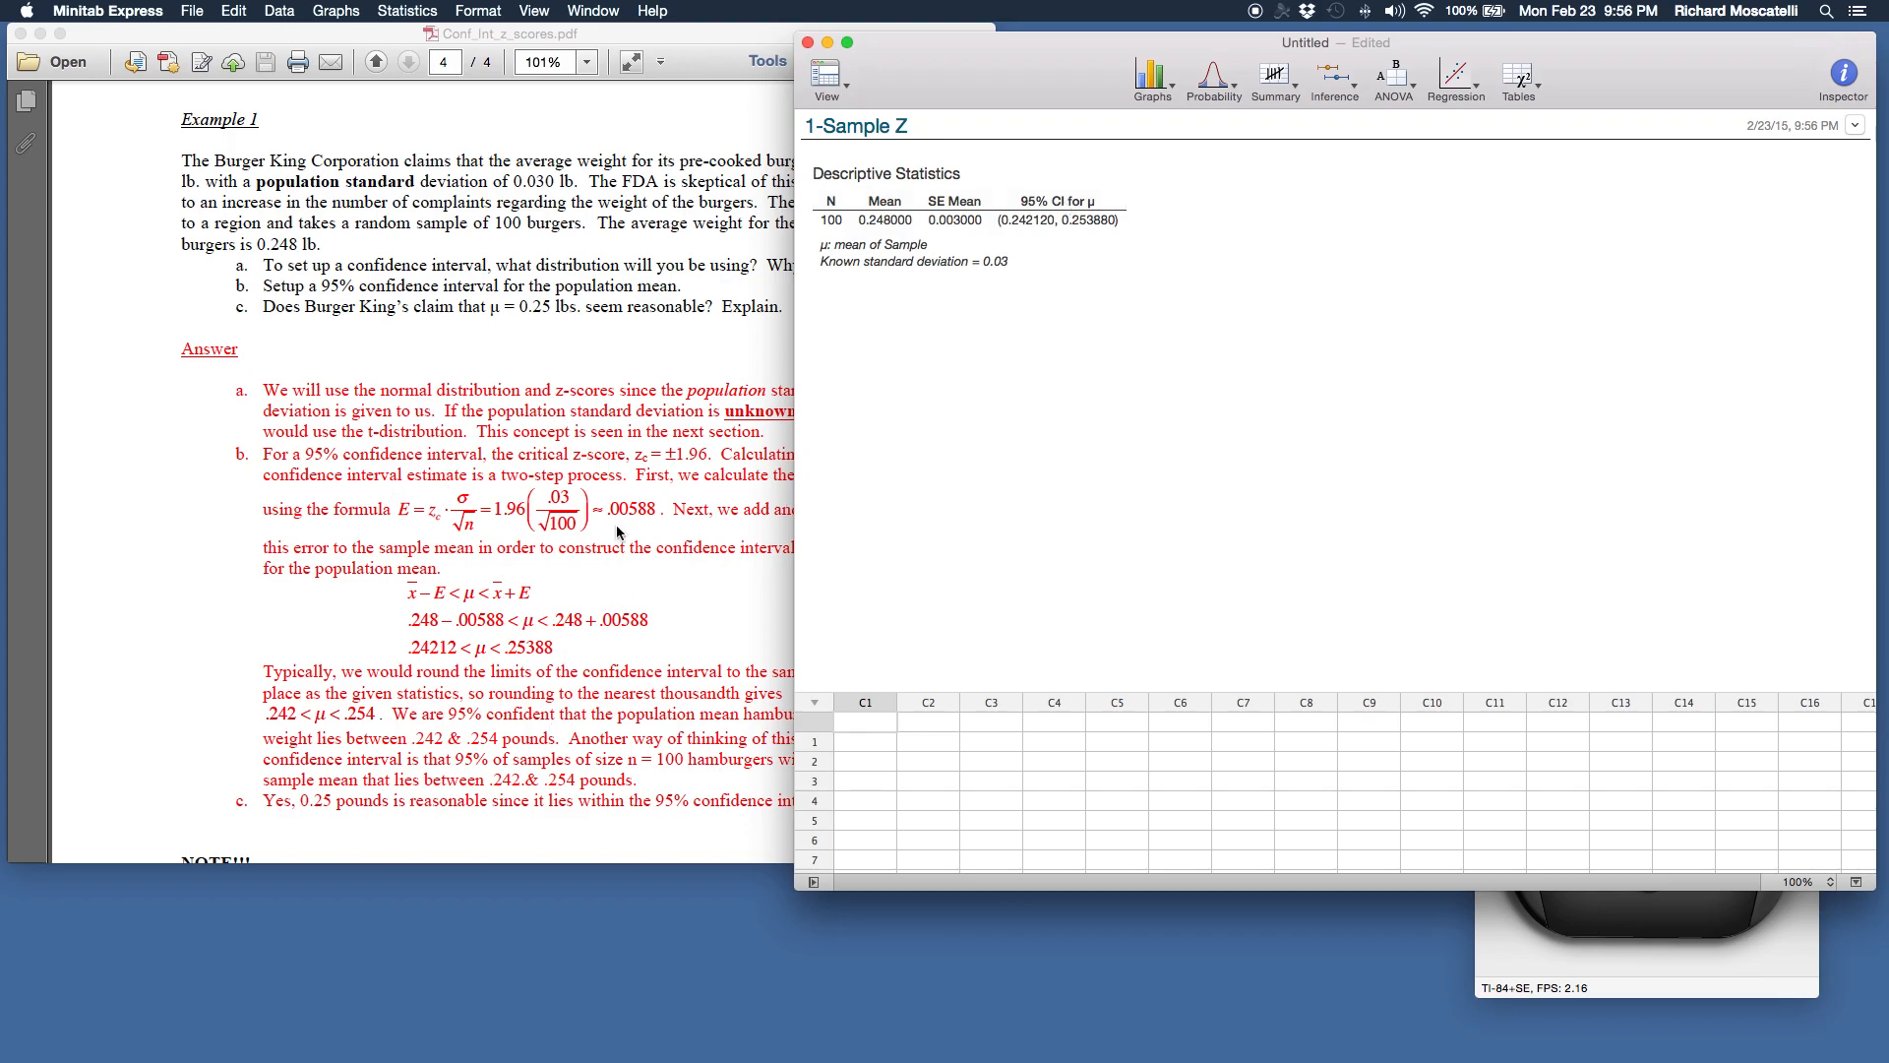
mouse_move(1037, 175)
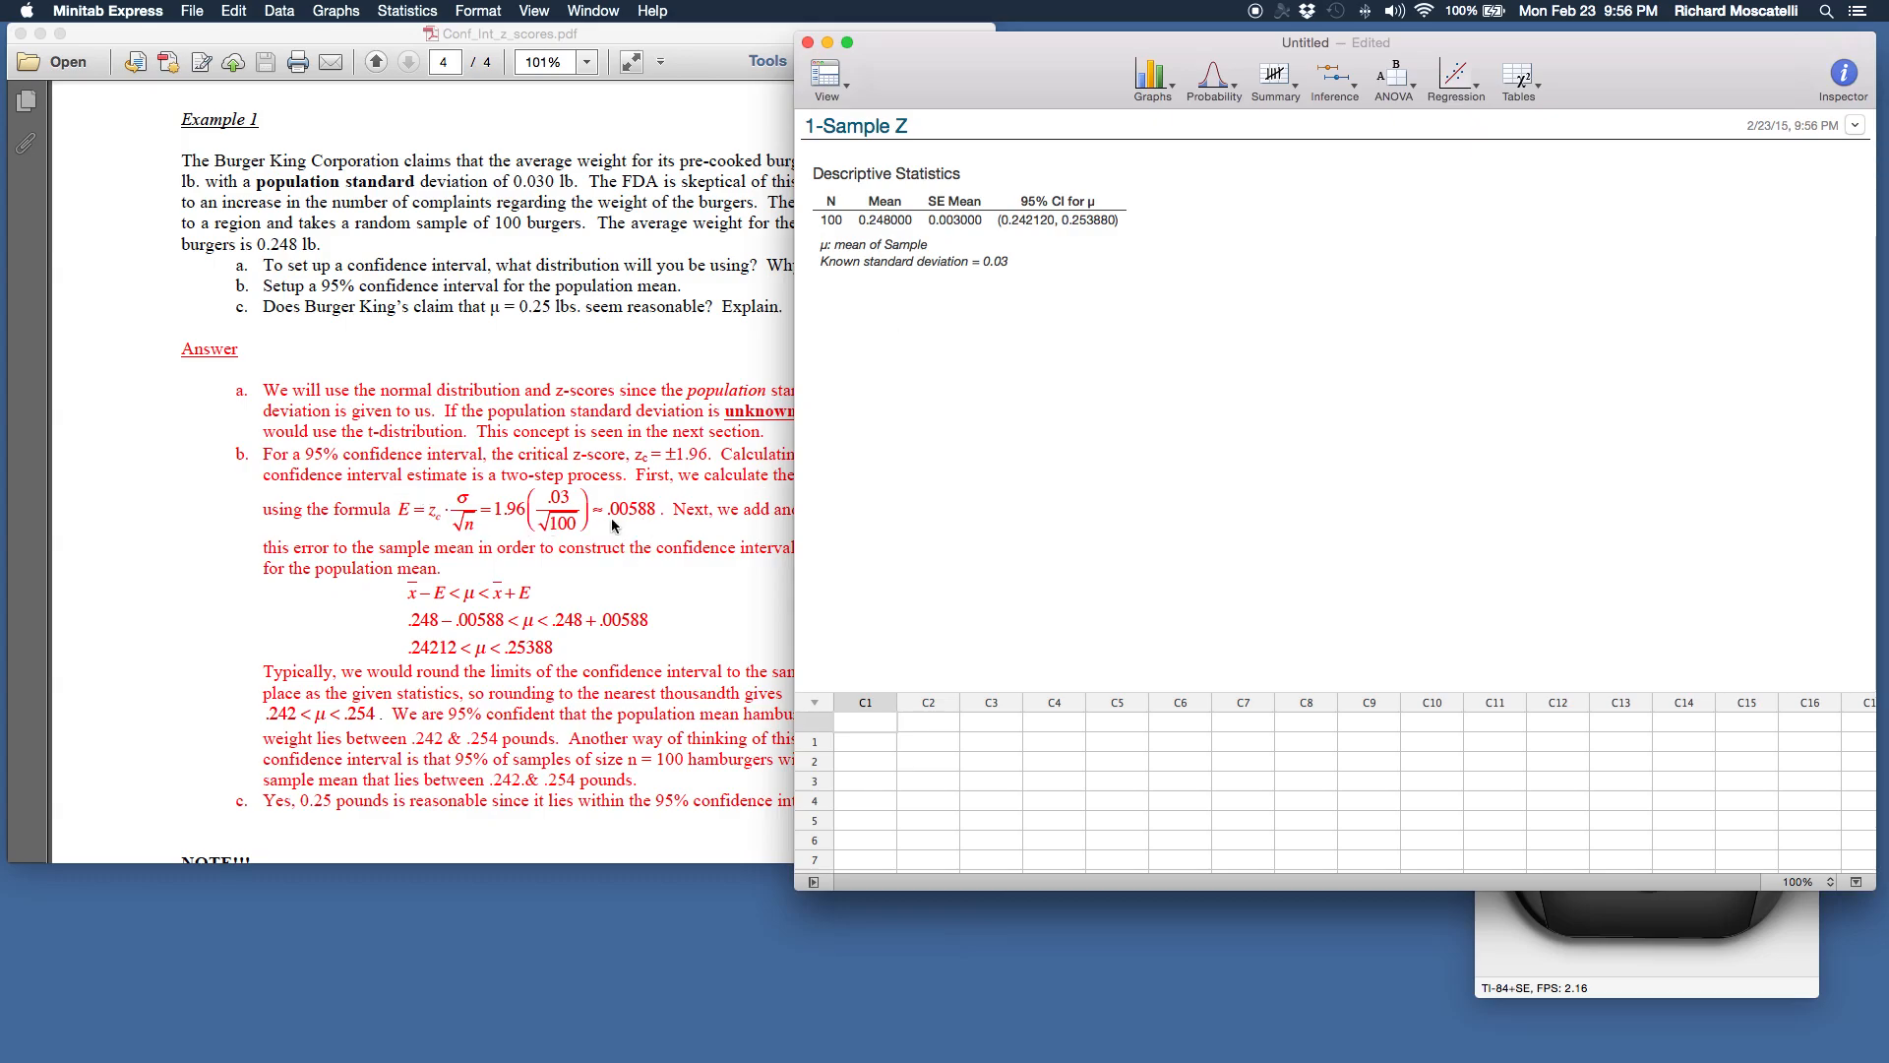
mouse_move(657, 523)
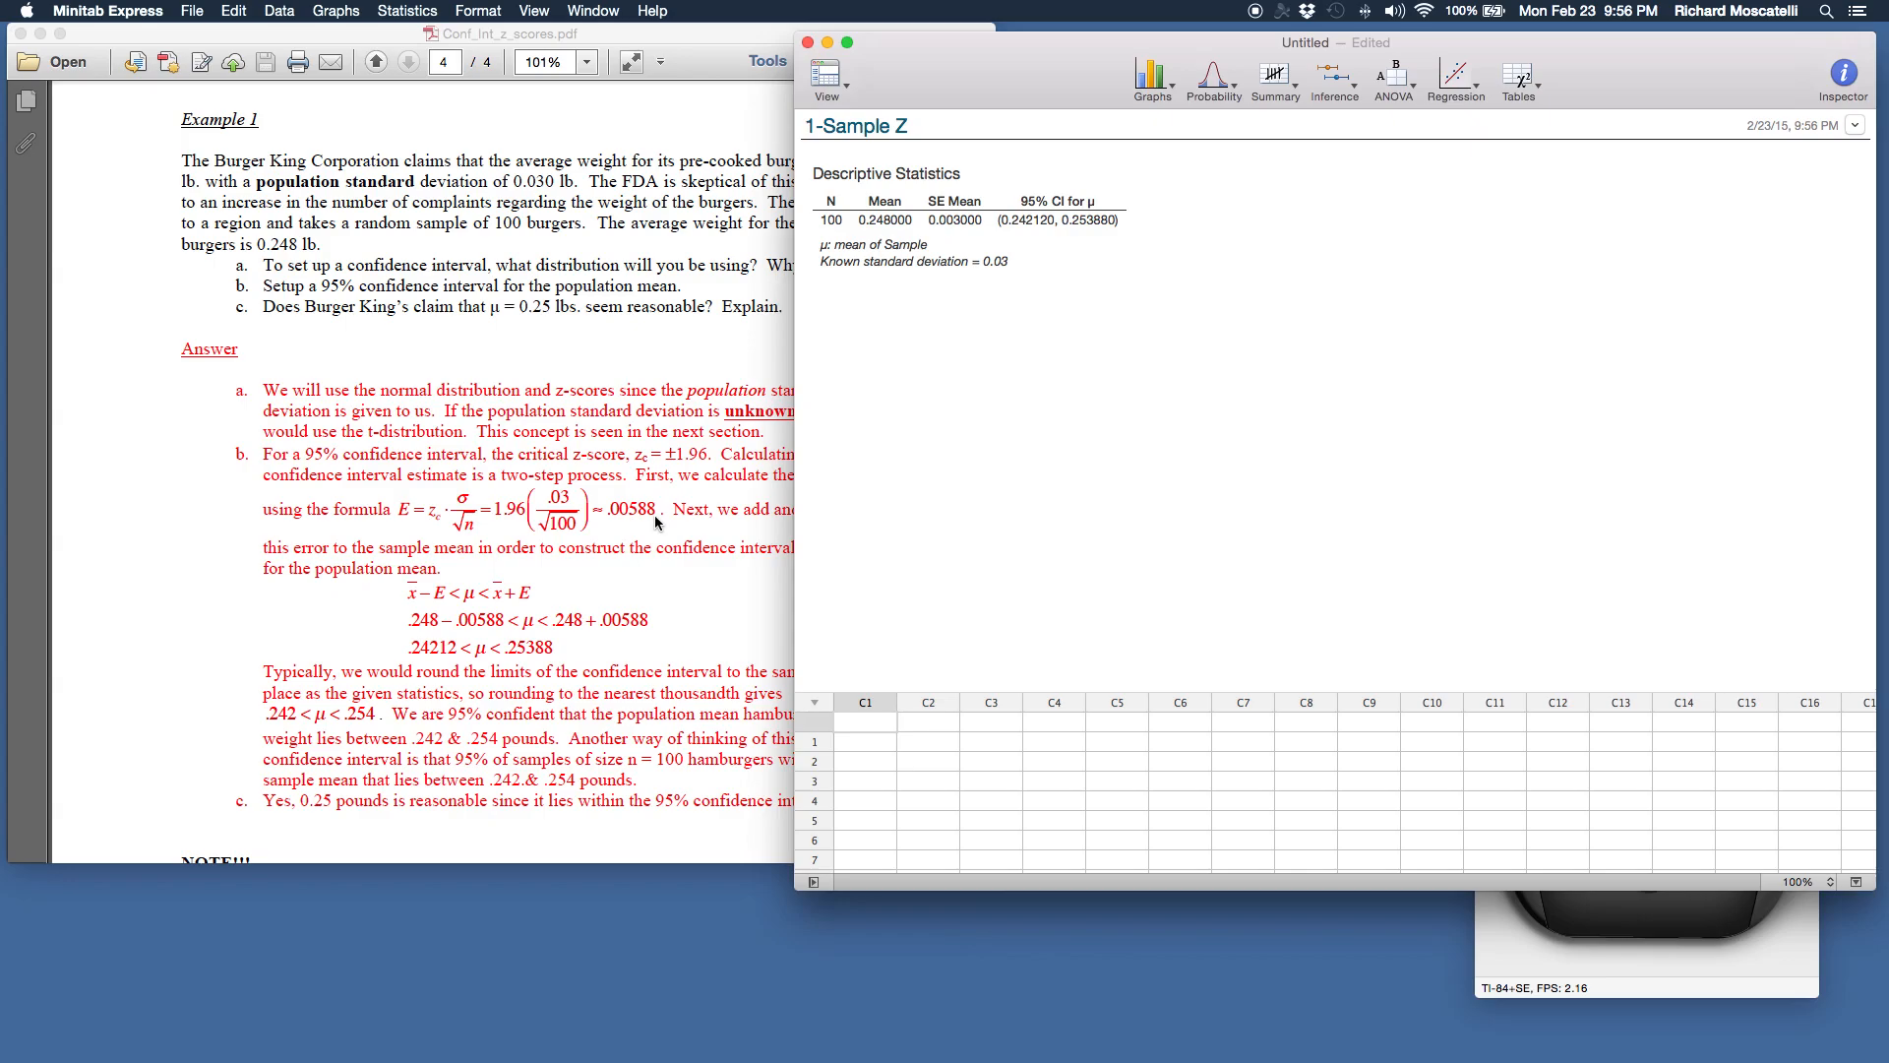
mouse_move(952, 459)
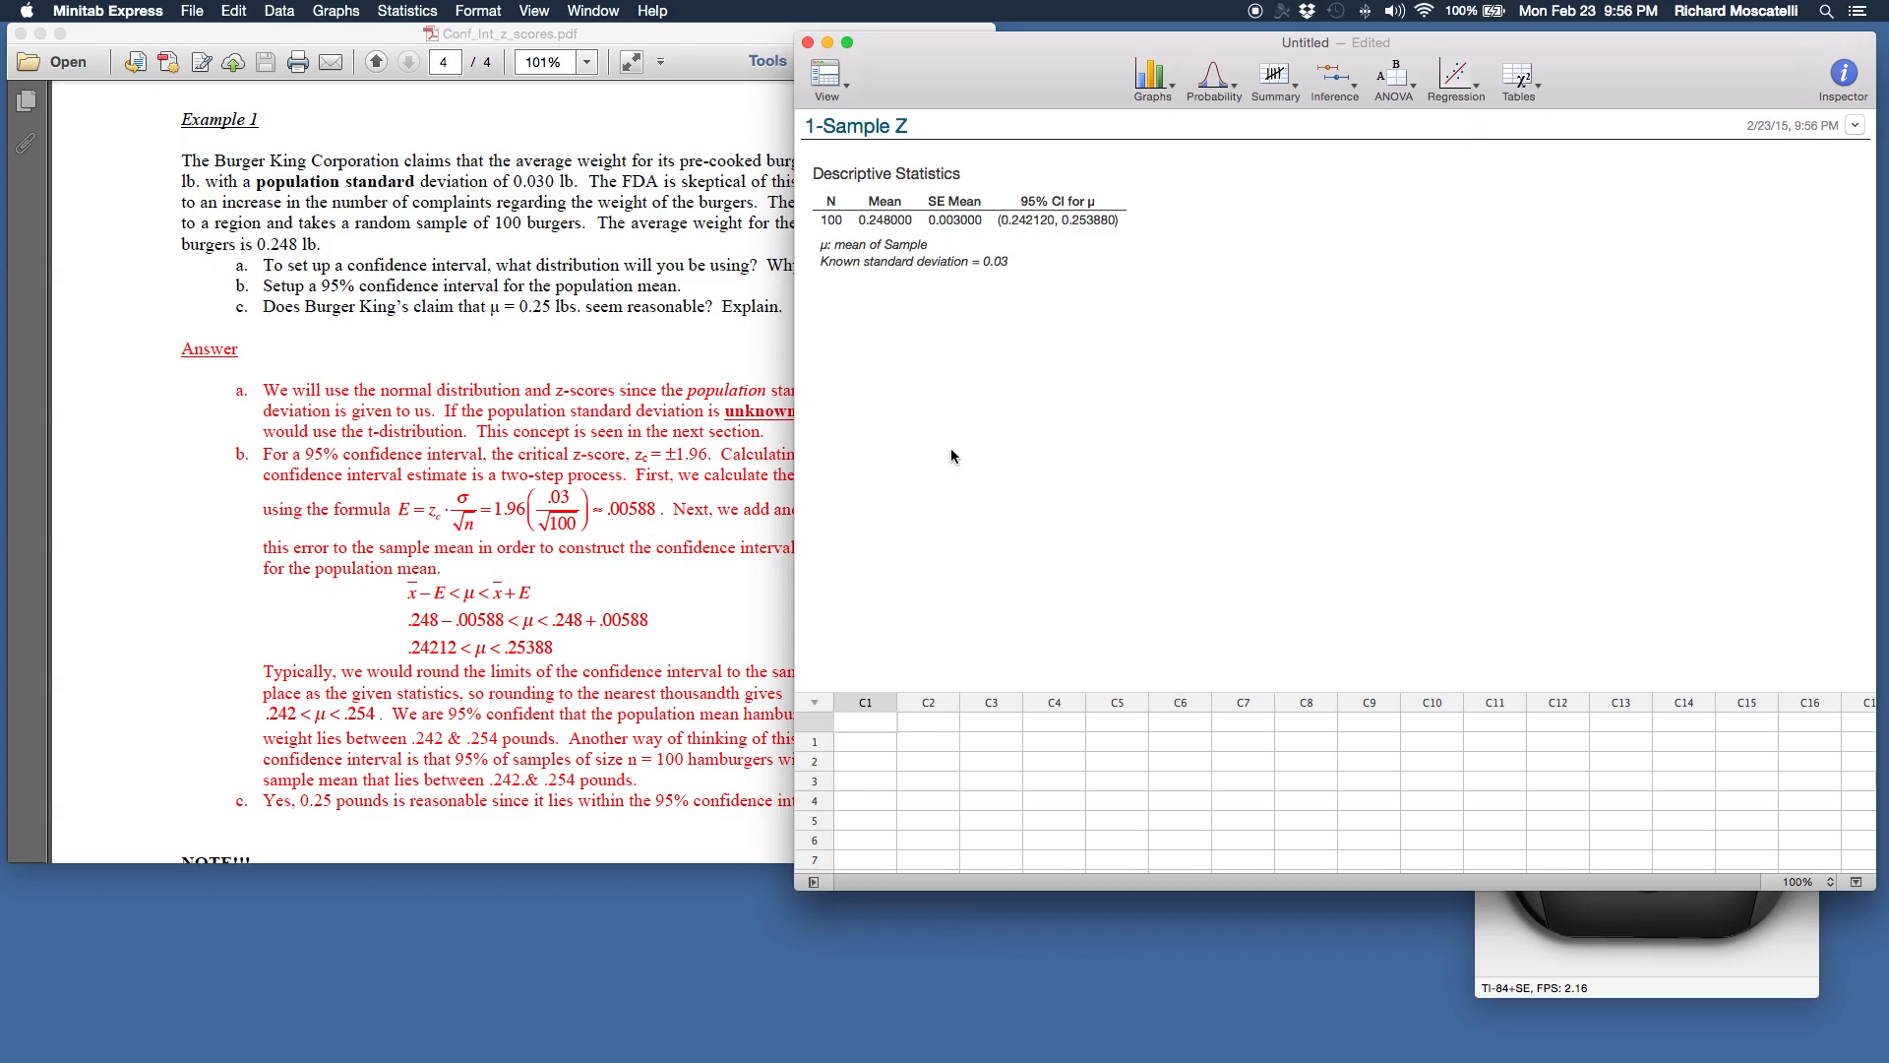
mouse_move(964, 212)
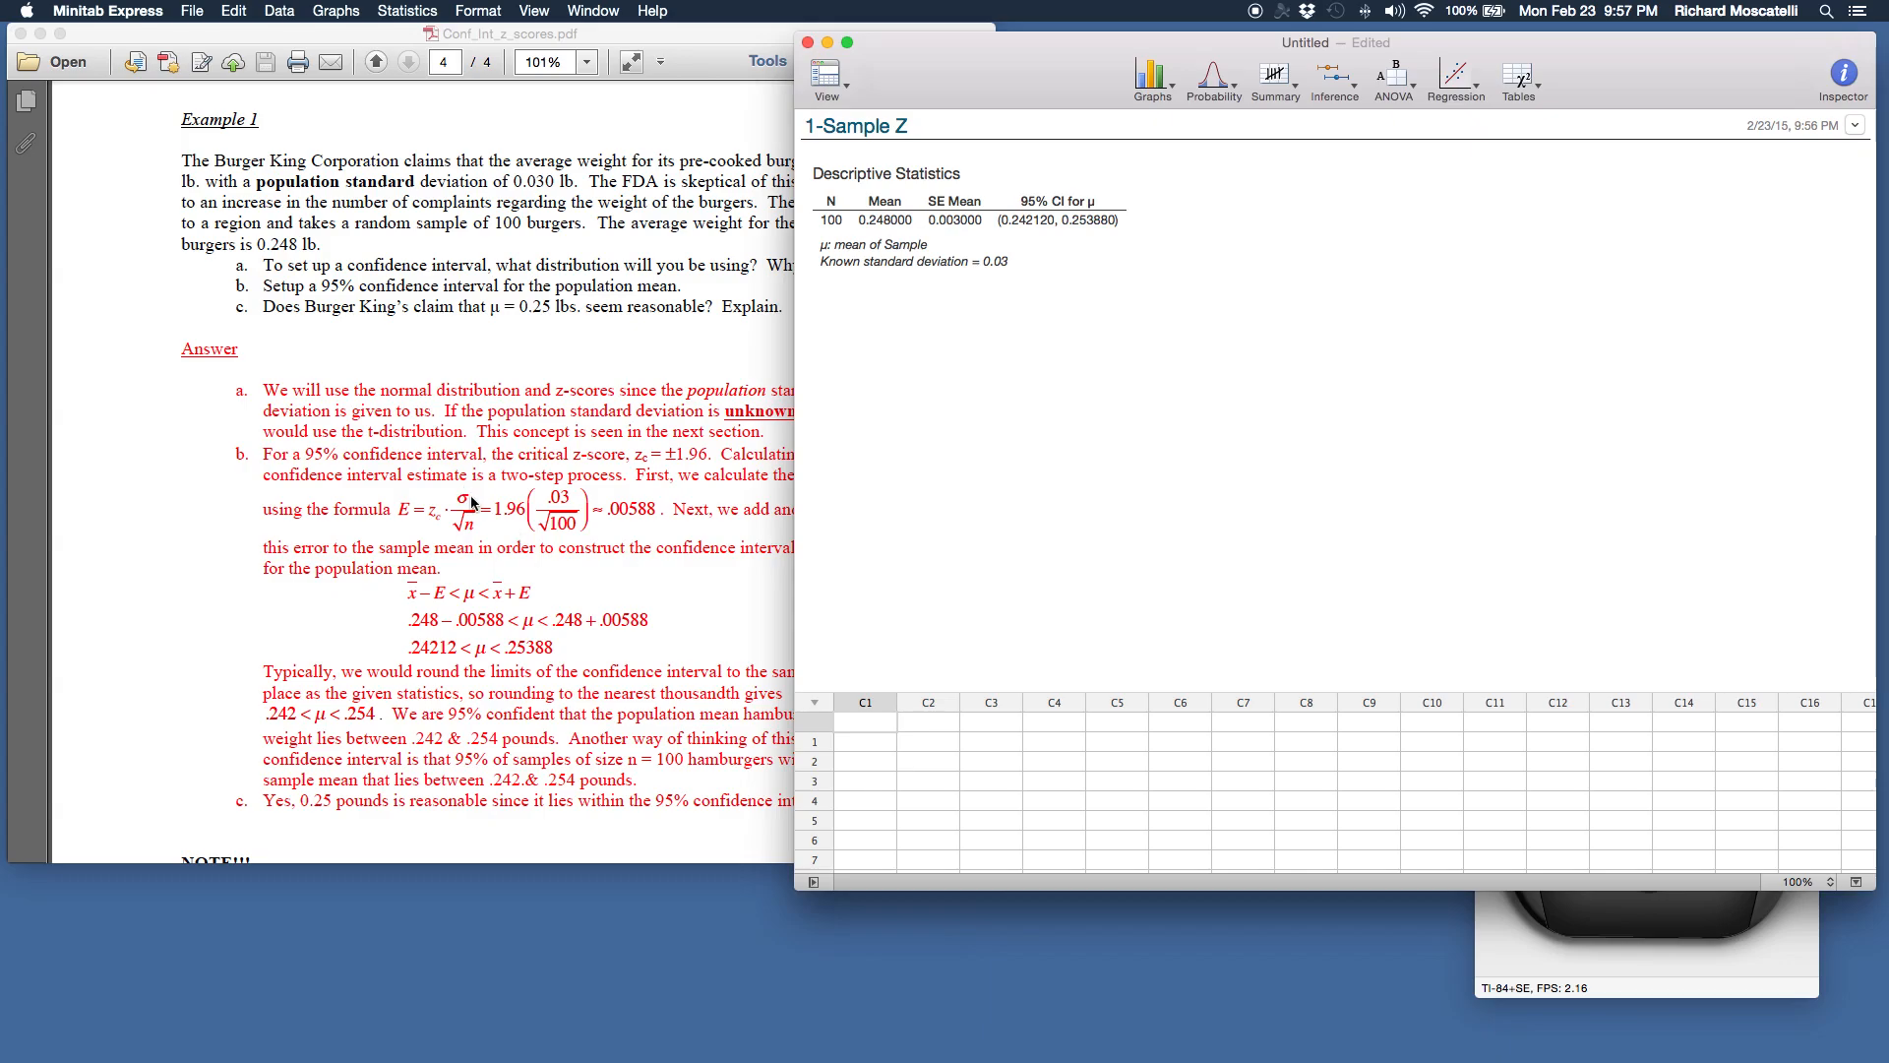
mouse_move(437, 527)
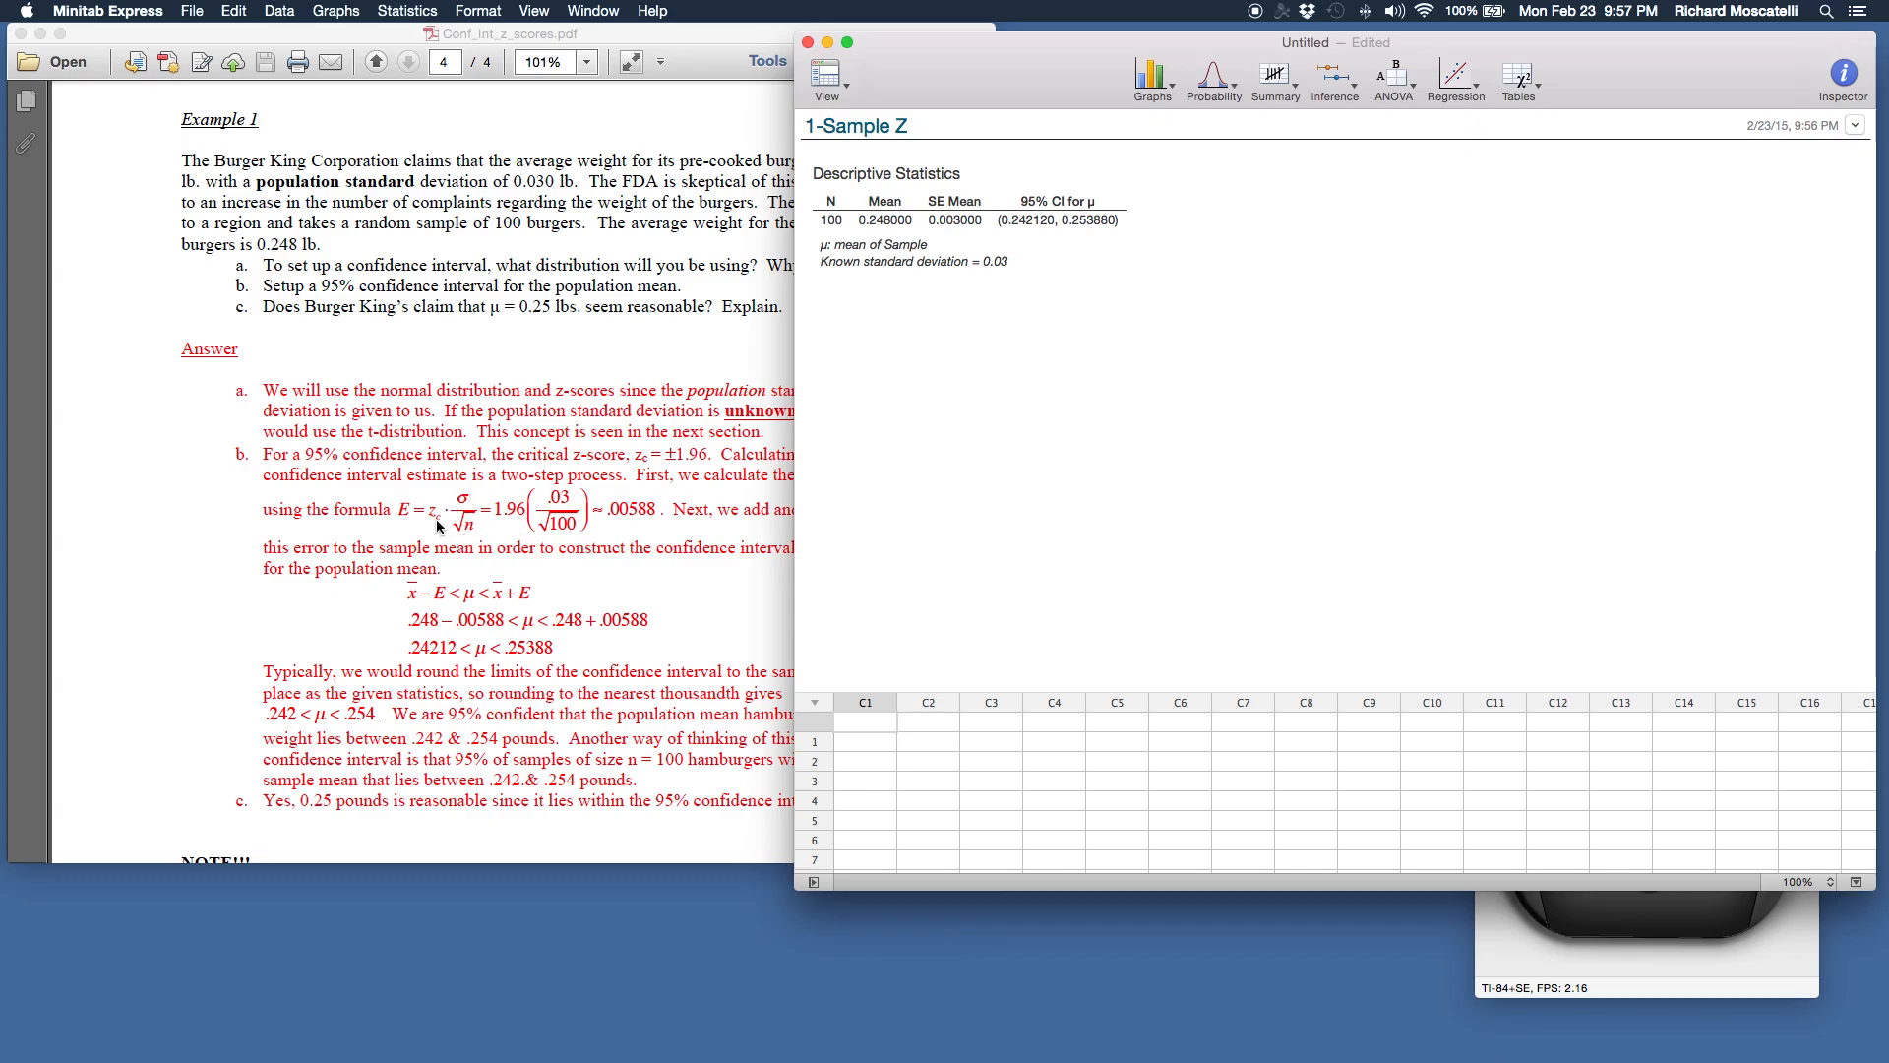
mouse_move(469, 545)
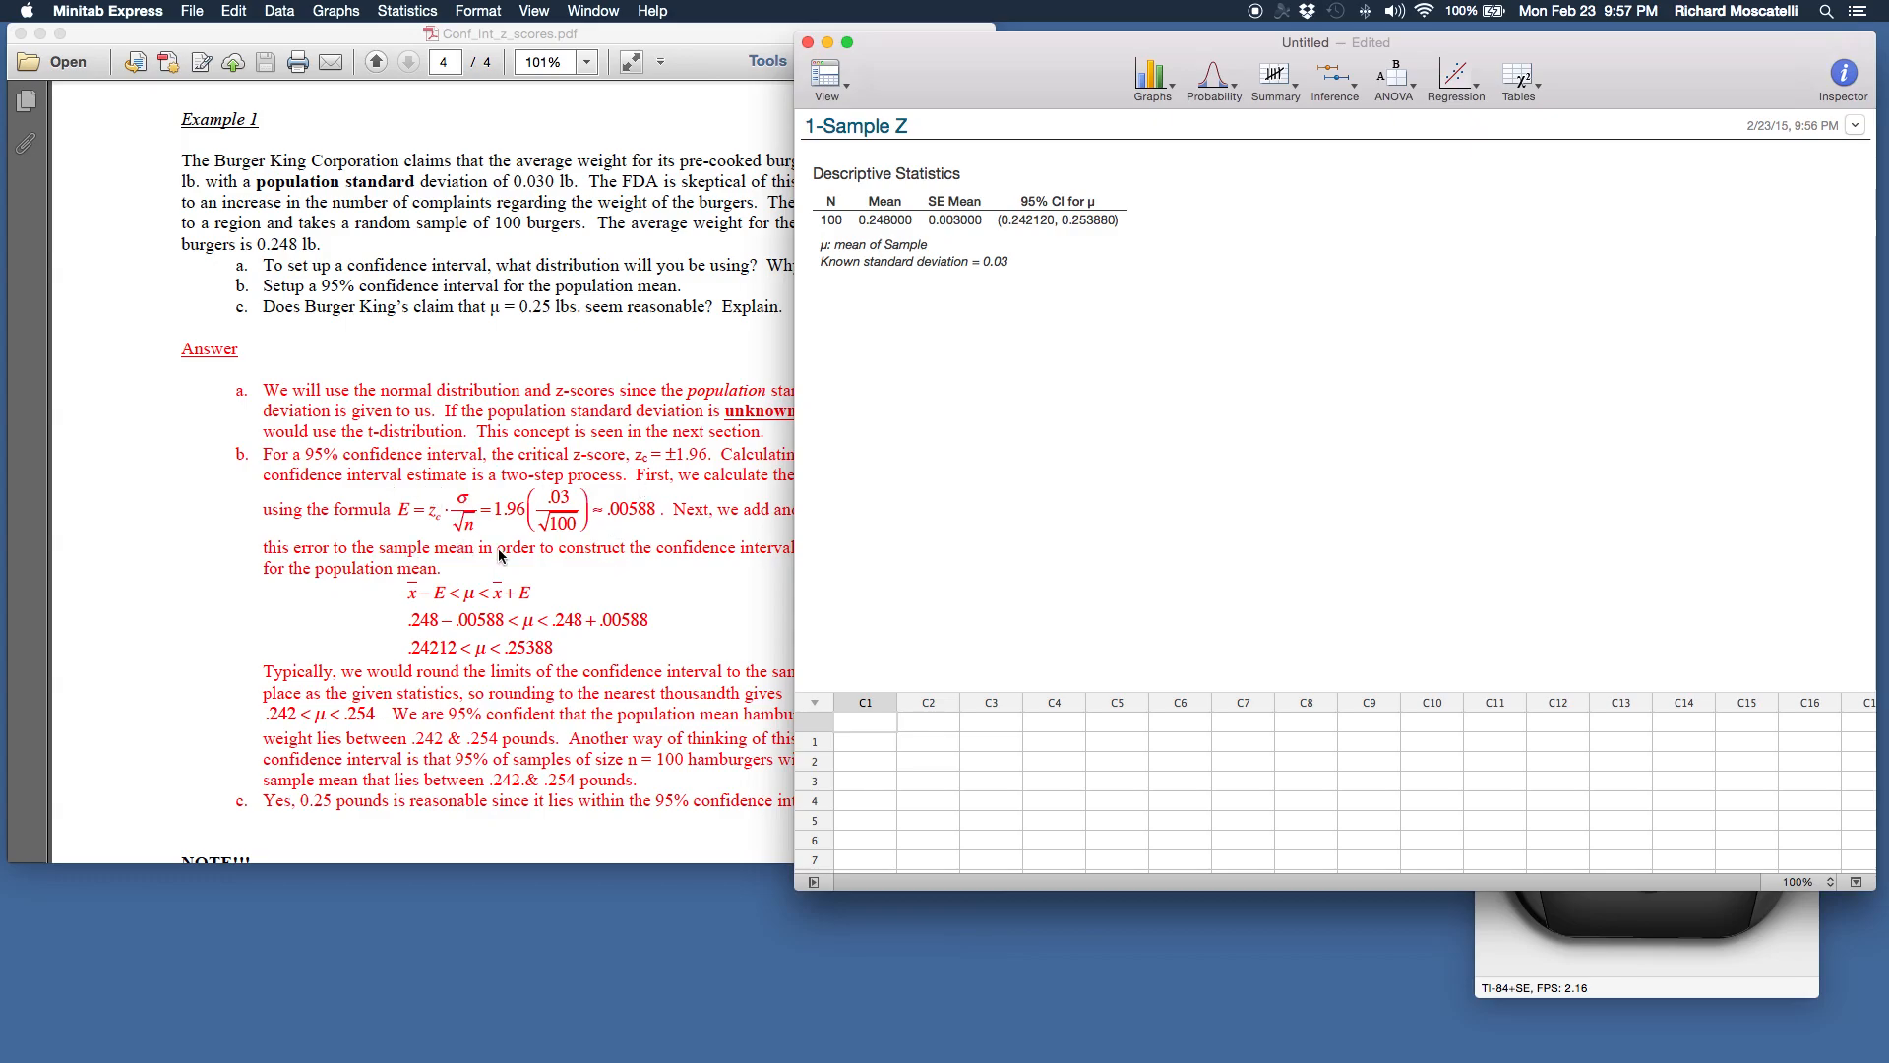
mouse_move(903, 217)
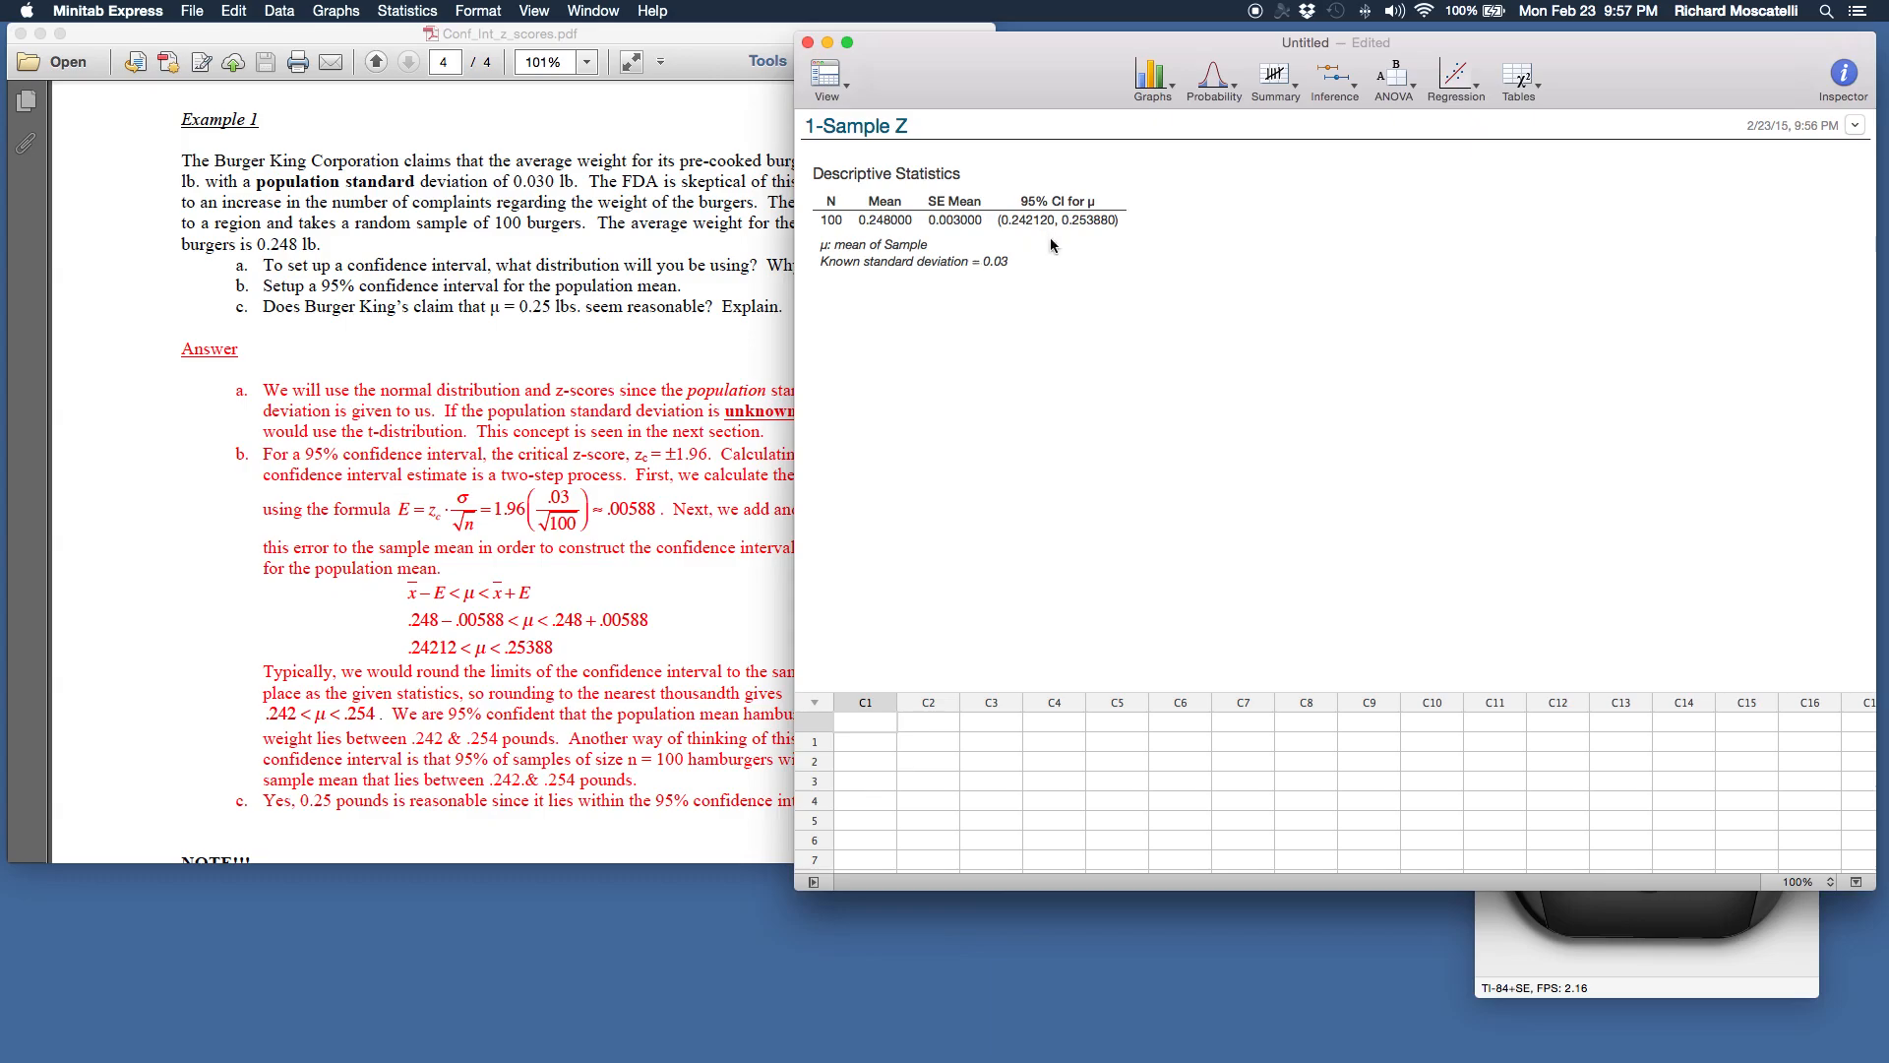
mouse_move(799, 561)
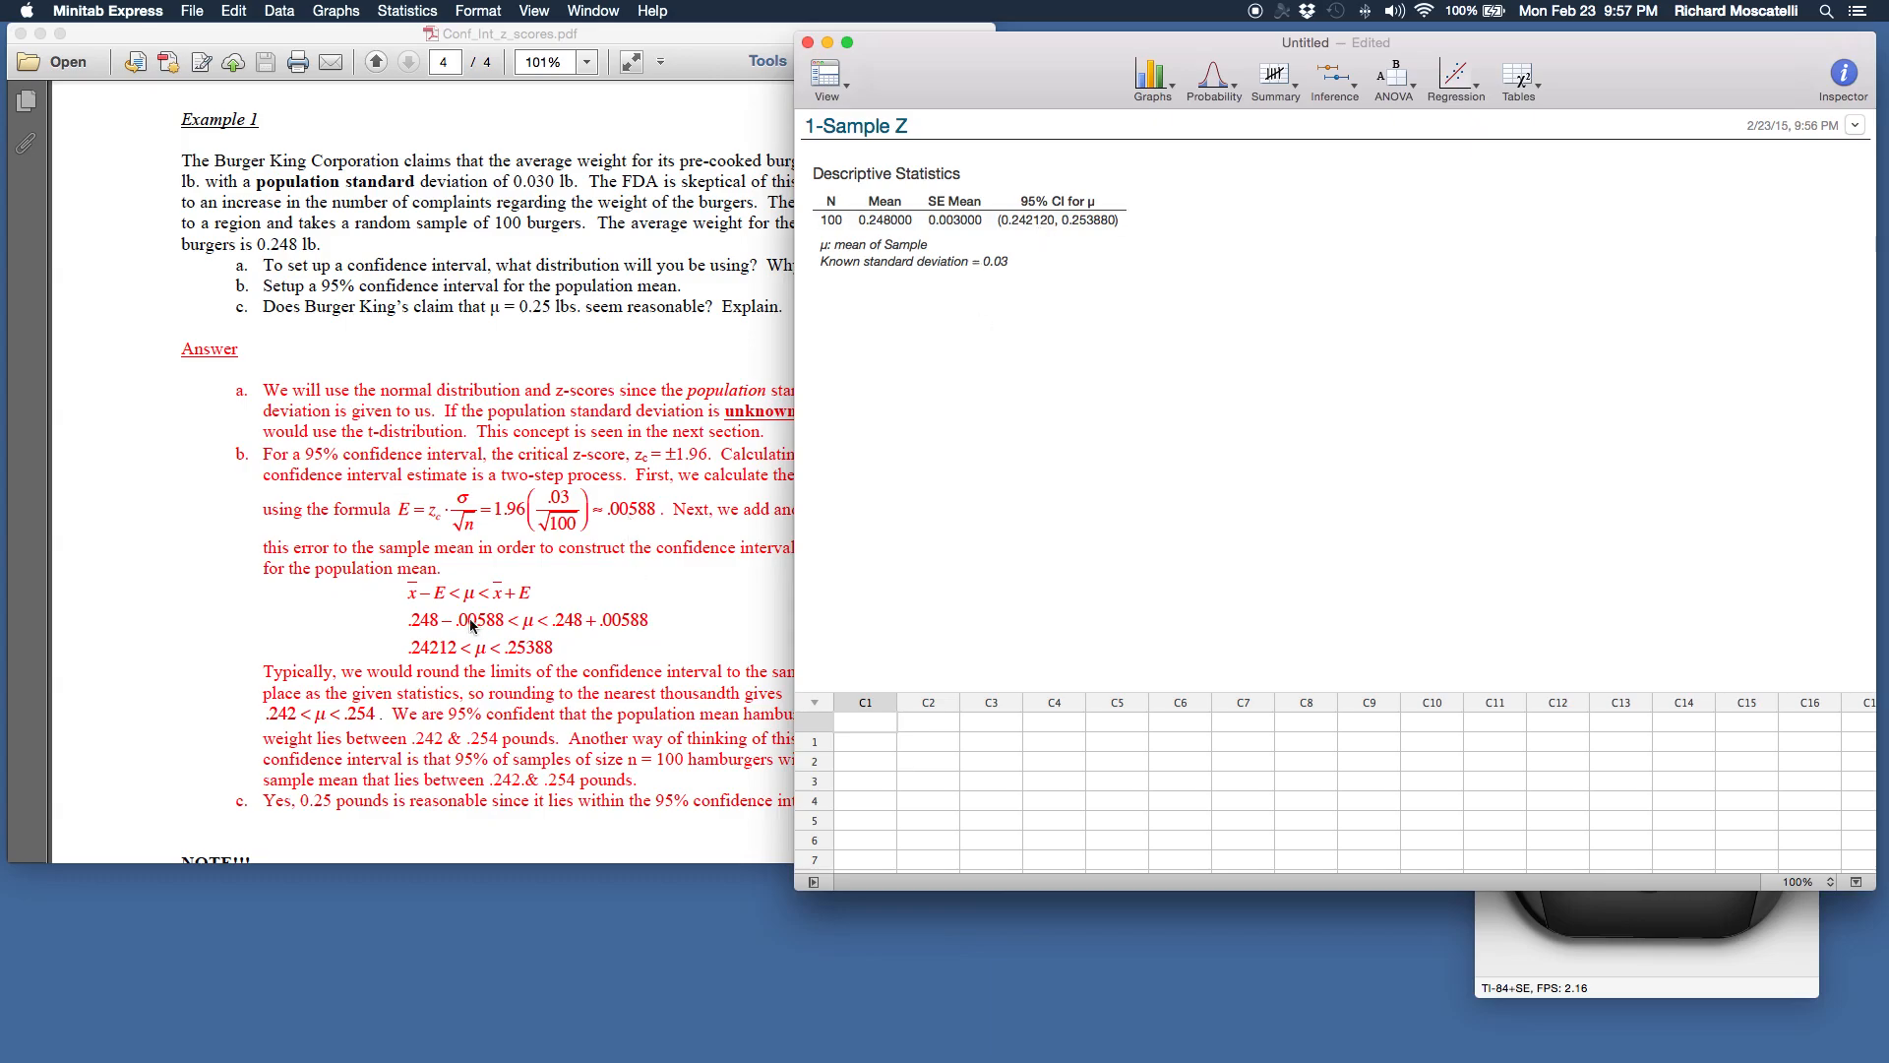
mouse_move(569, 628)
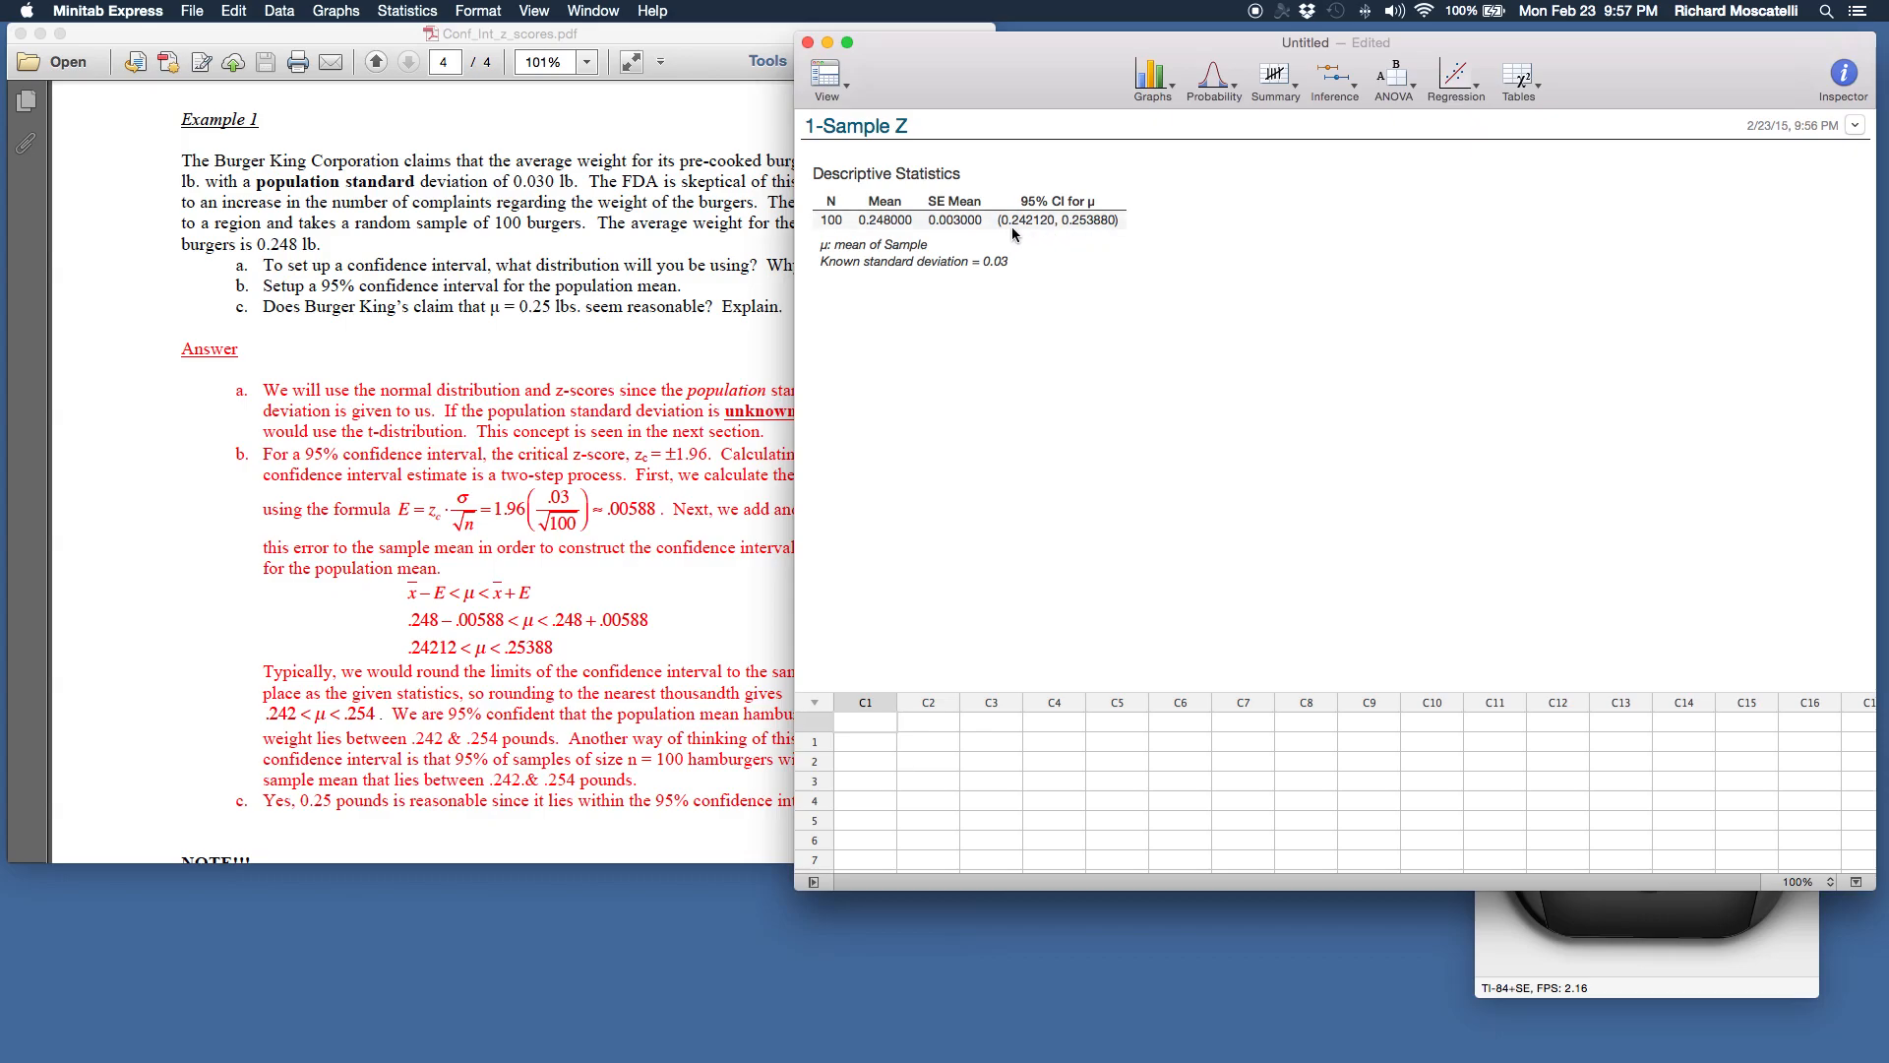
mouse_move(1090, 236)
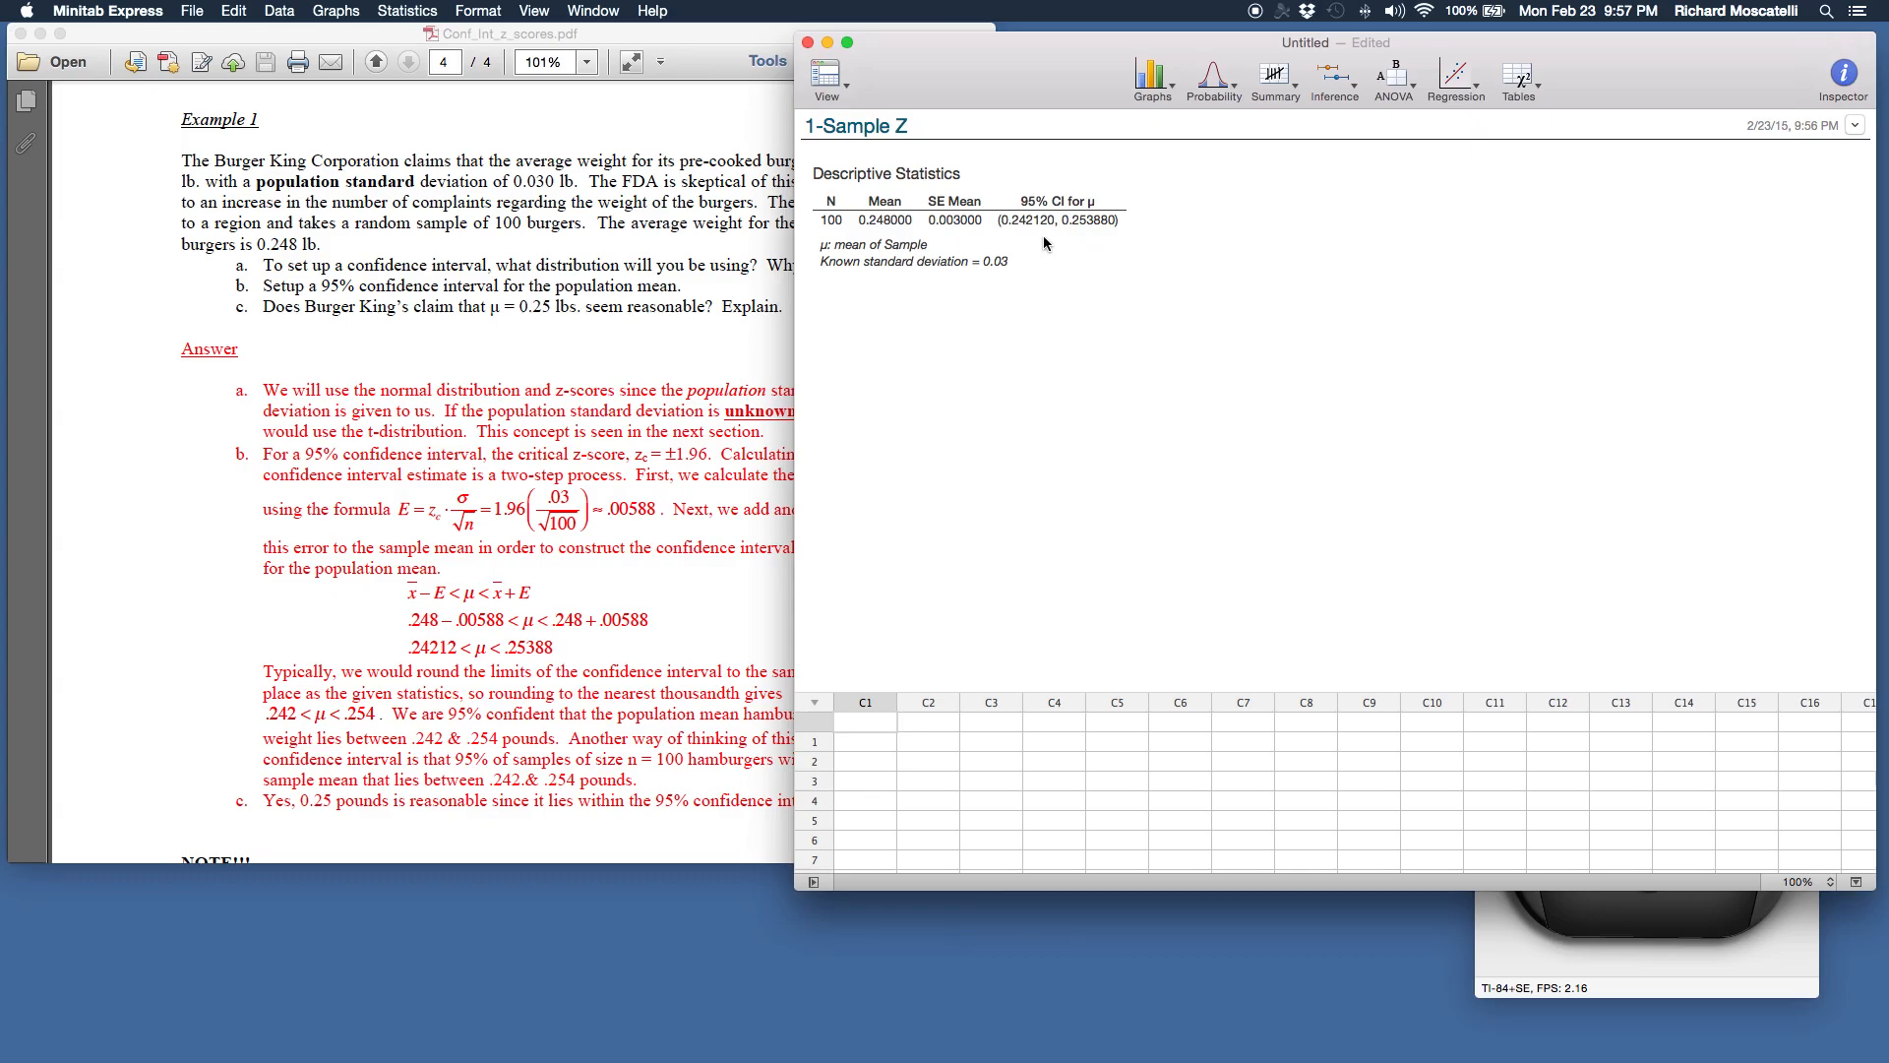
mouse_move(998, 240)
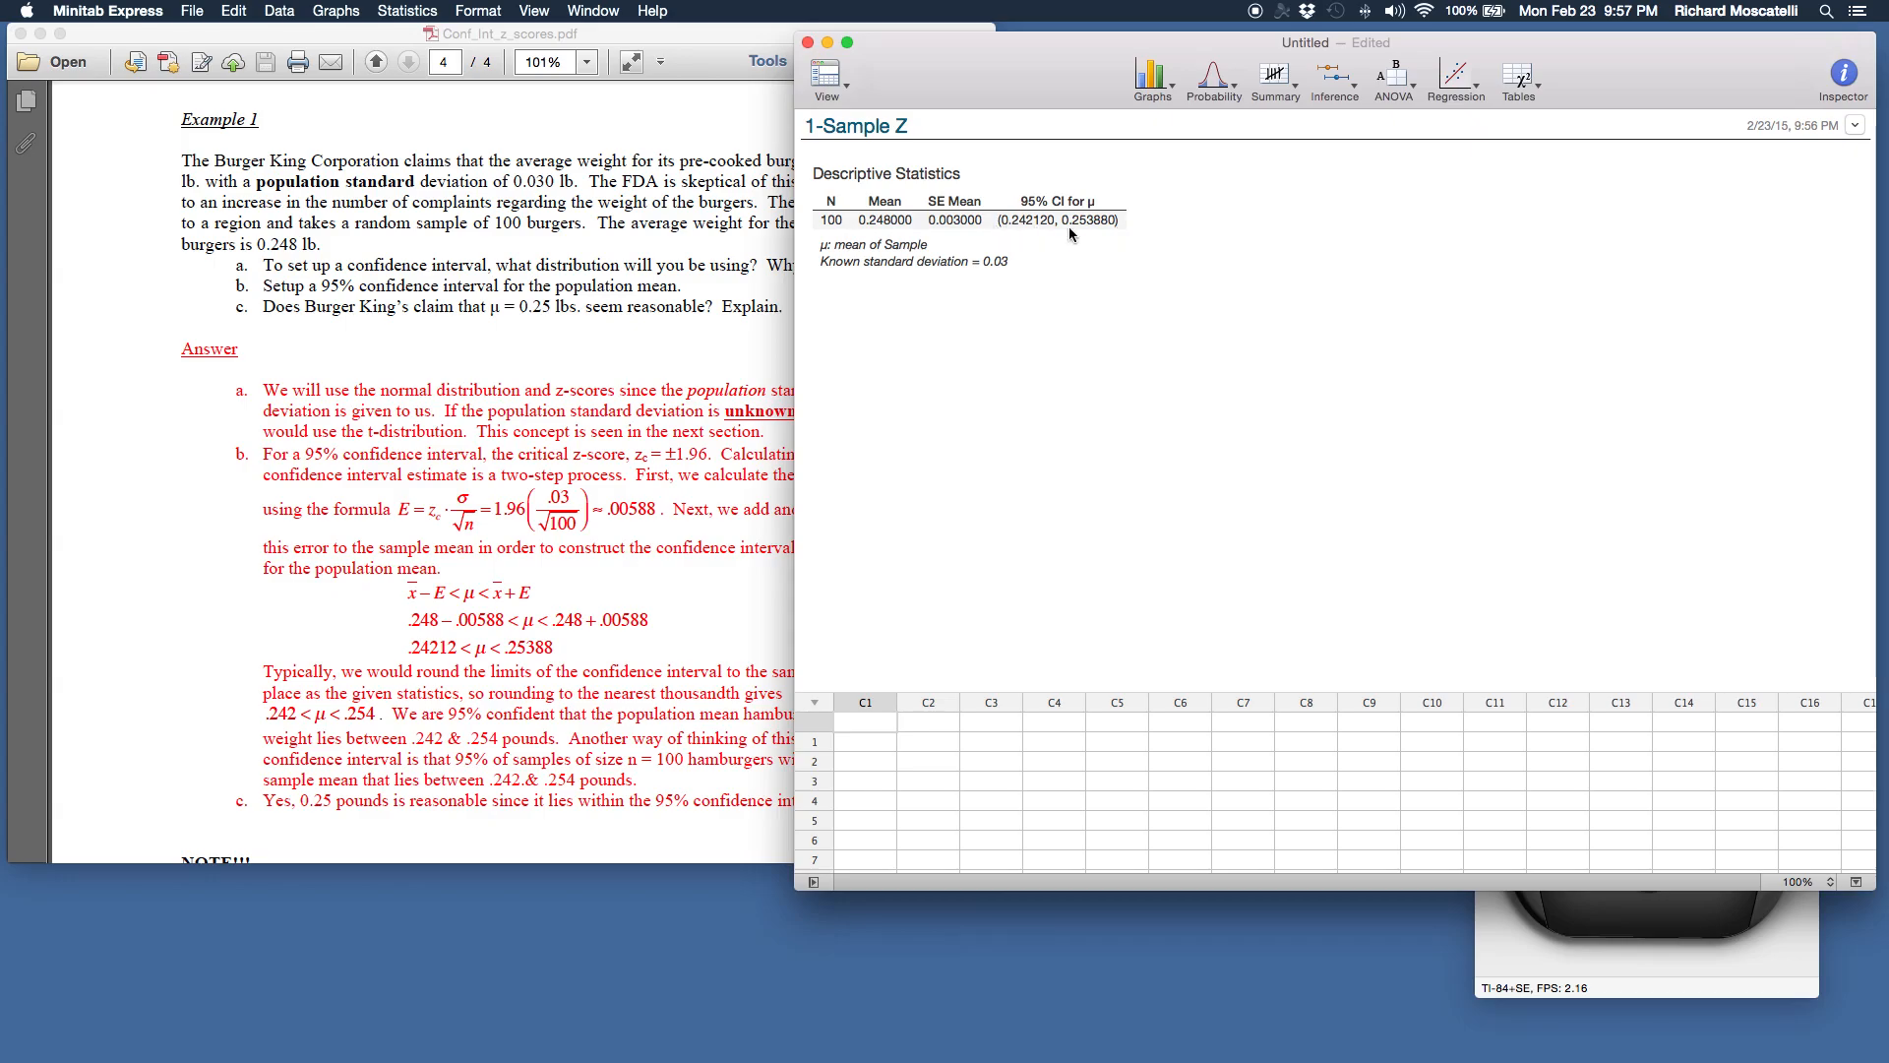
mouse_move(1092, 236)
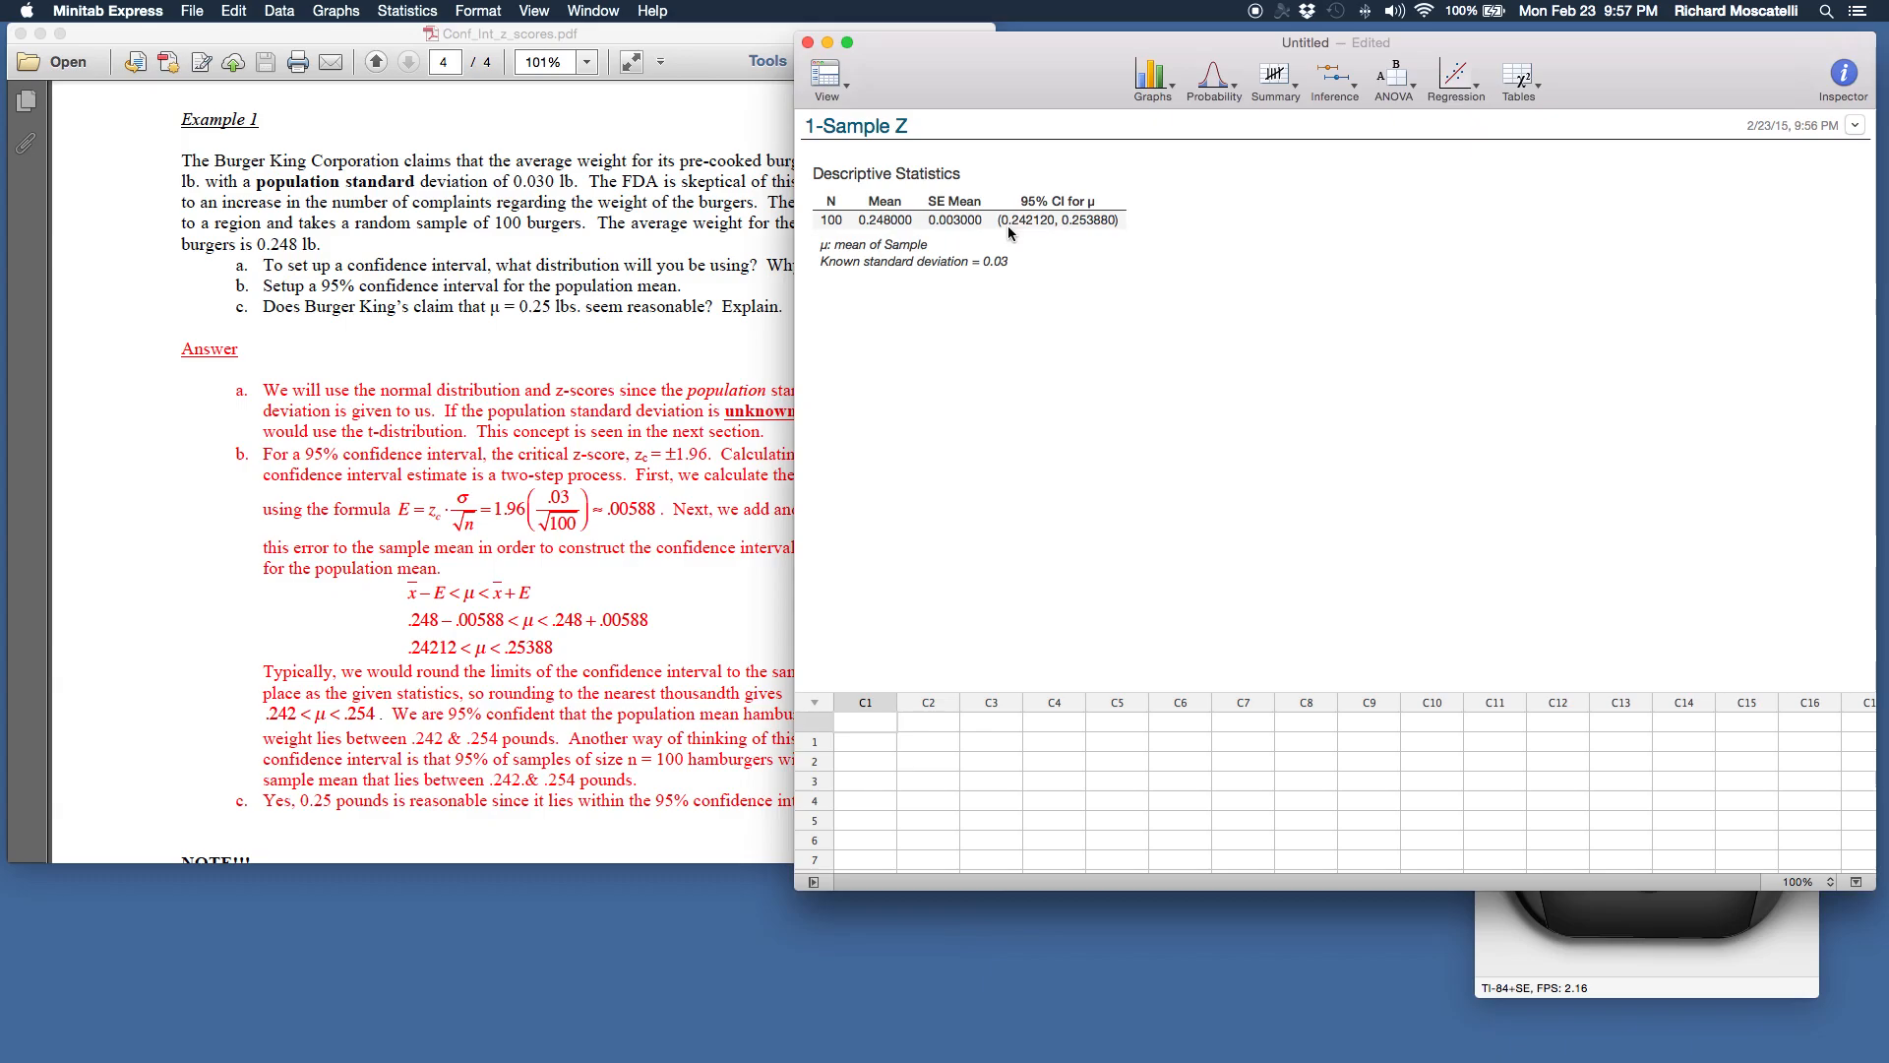
mouse_move(628, 524)
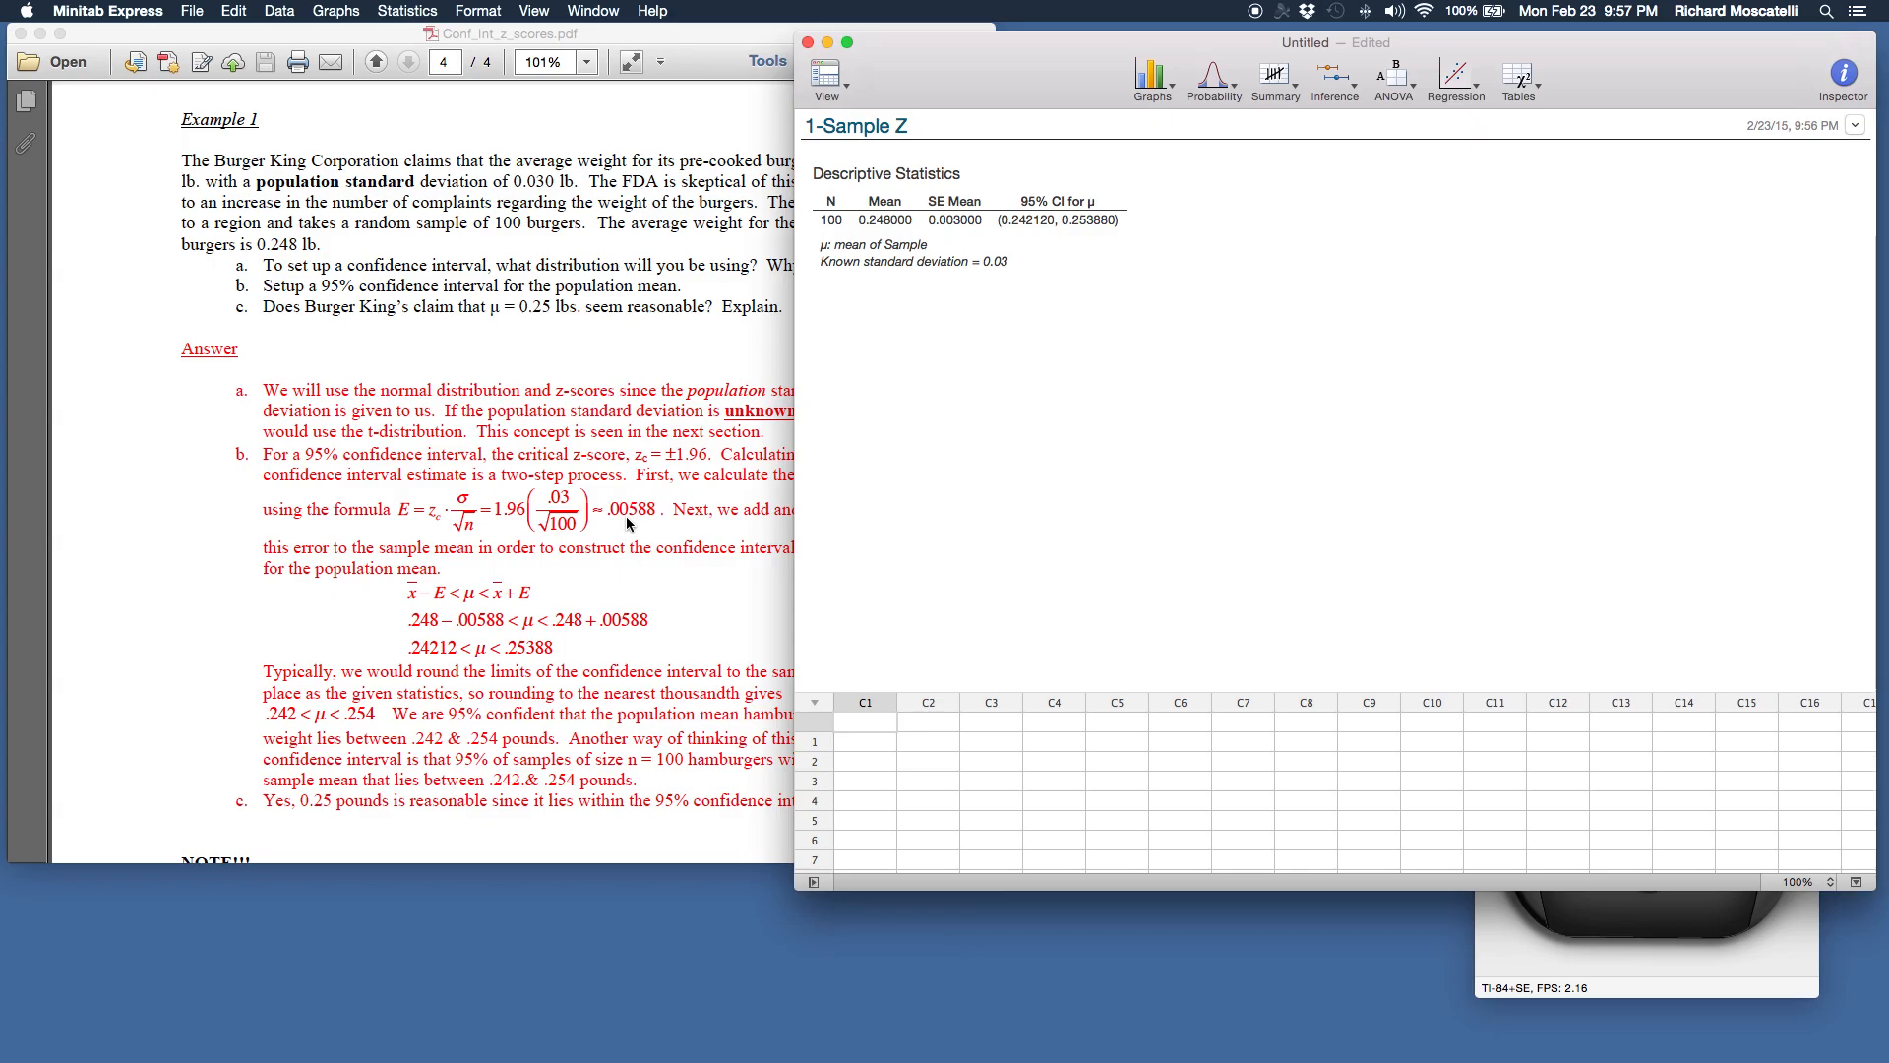
mouse_move(1184, 657)
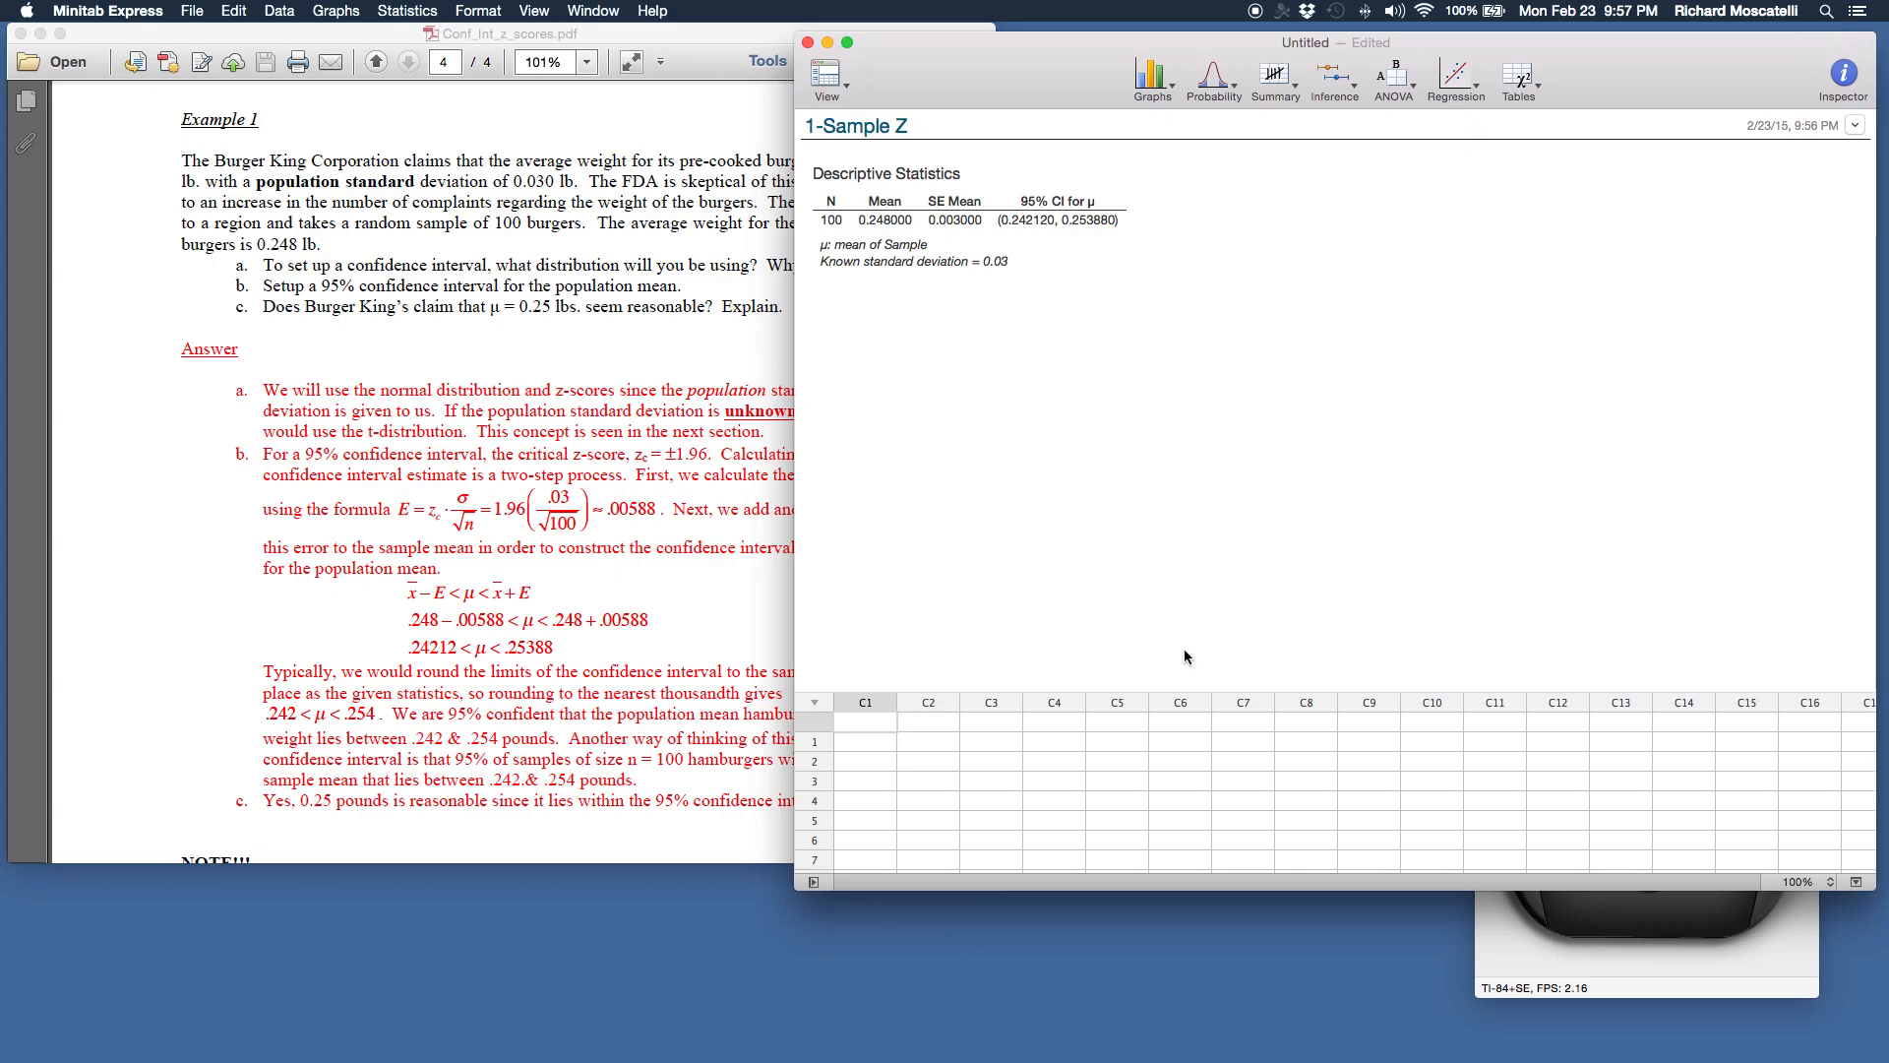
mouse_move(1635, 955)
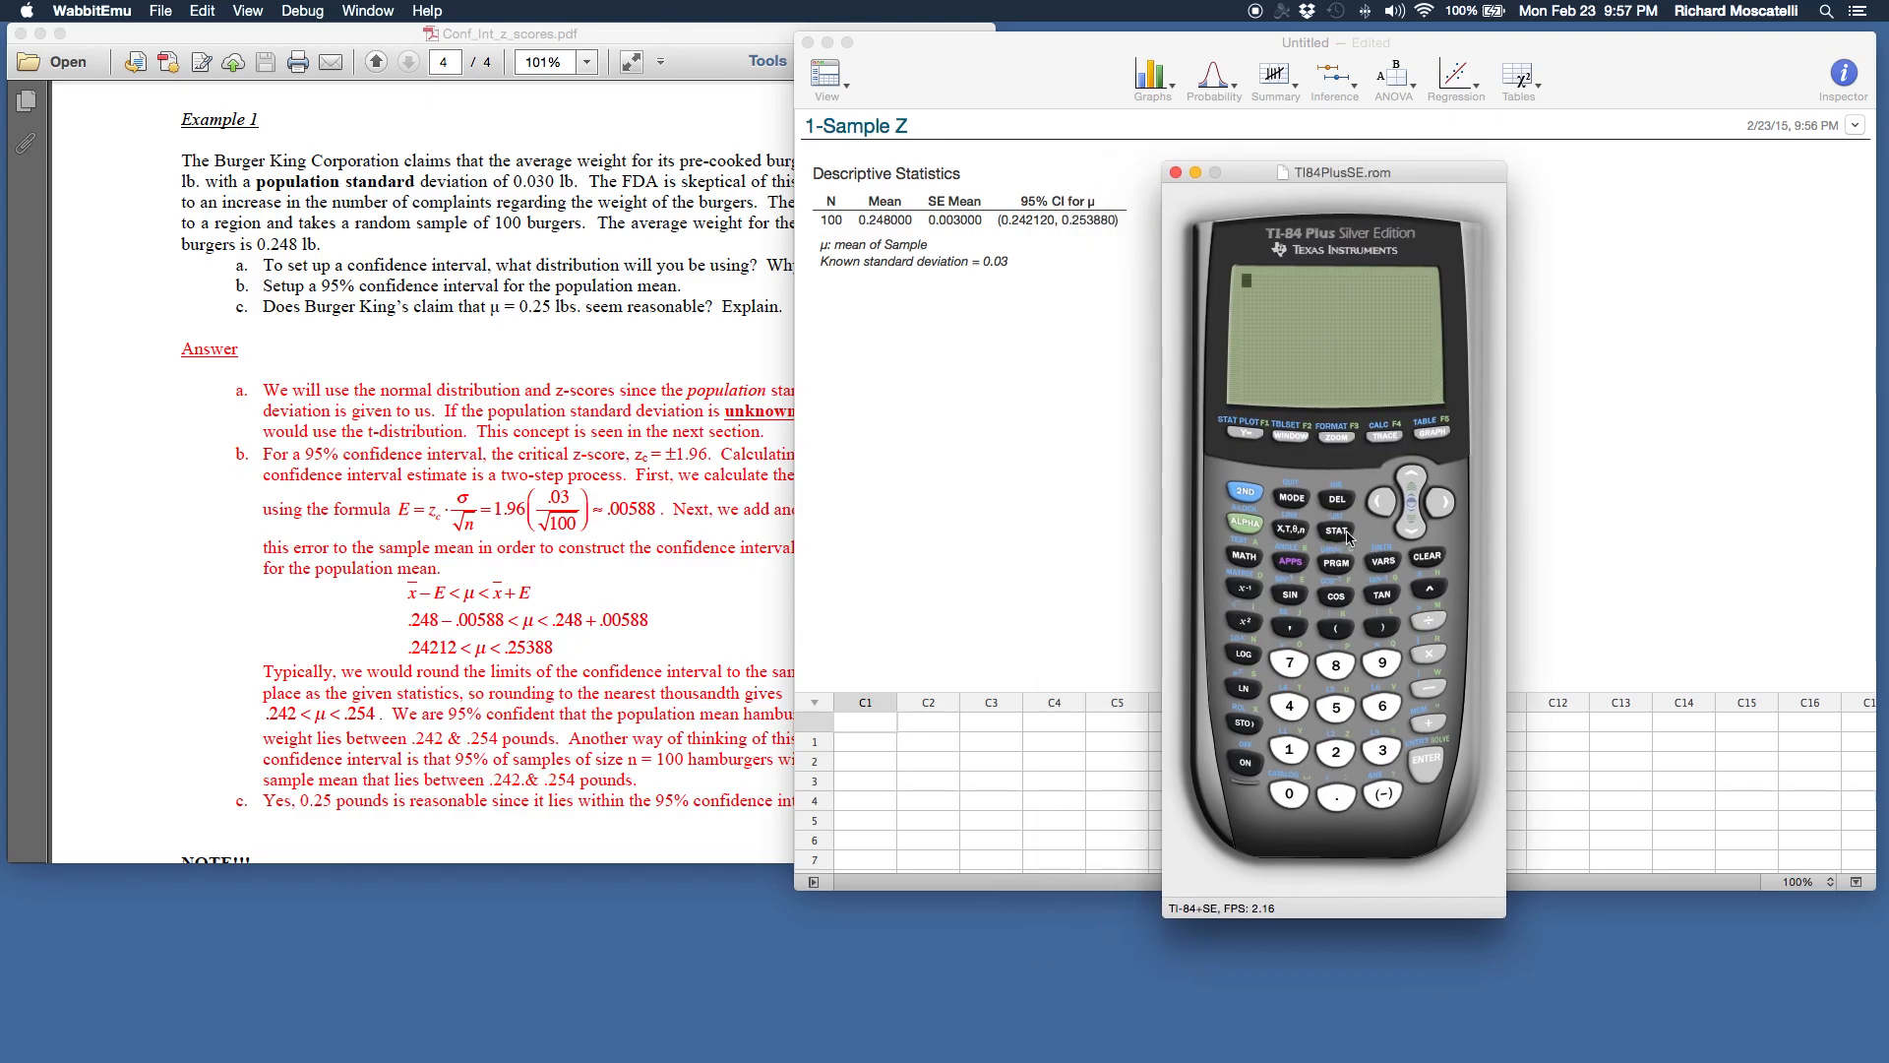
Step: Bring up the TI-84's STAT menu to reach the list of tests
click(1334, 529)
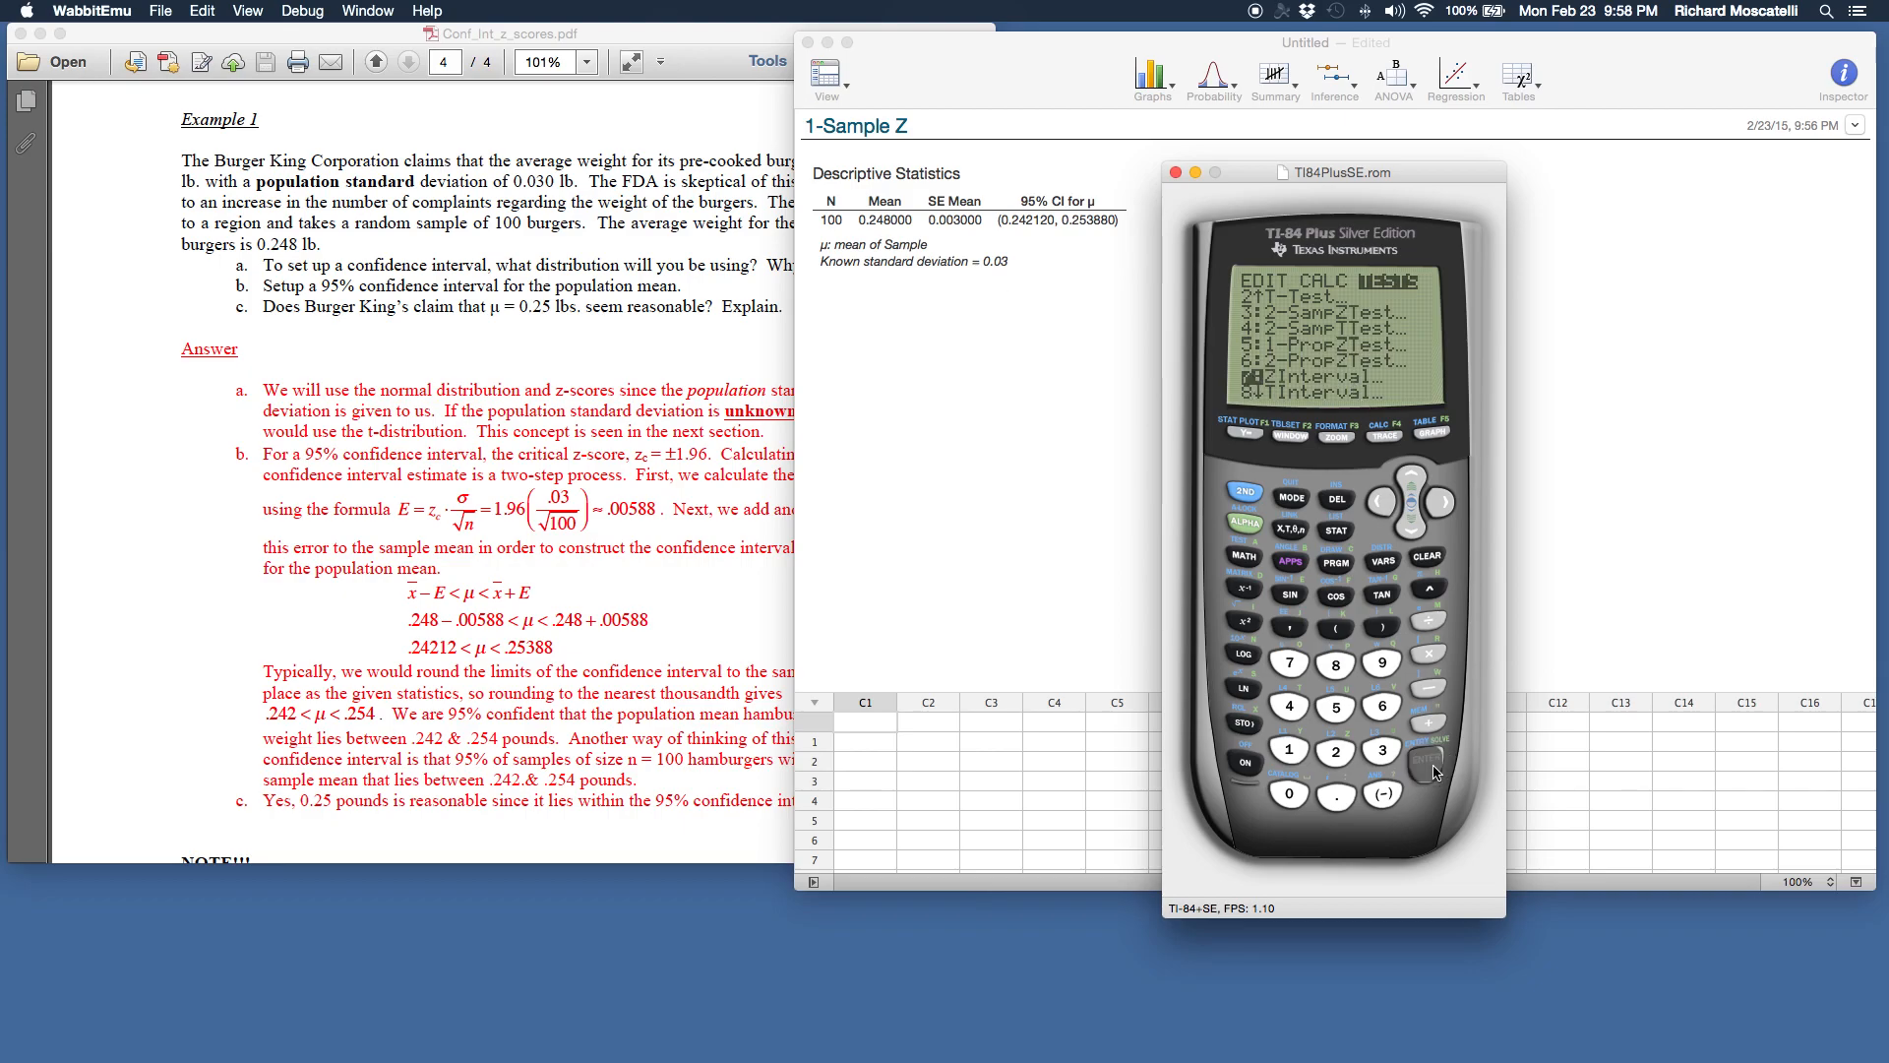
Step: Set ZInterval to Stats input with σ .03, x̄ .248, n 100 and C-Level .95
click(1428, 757)
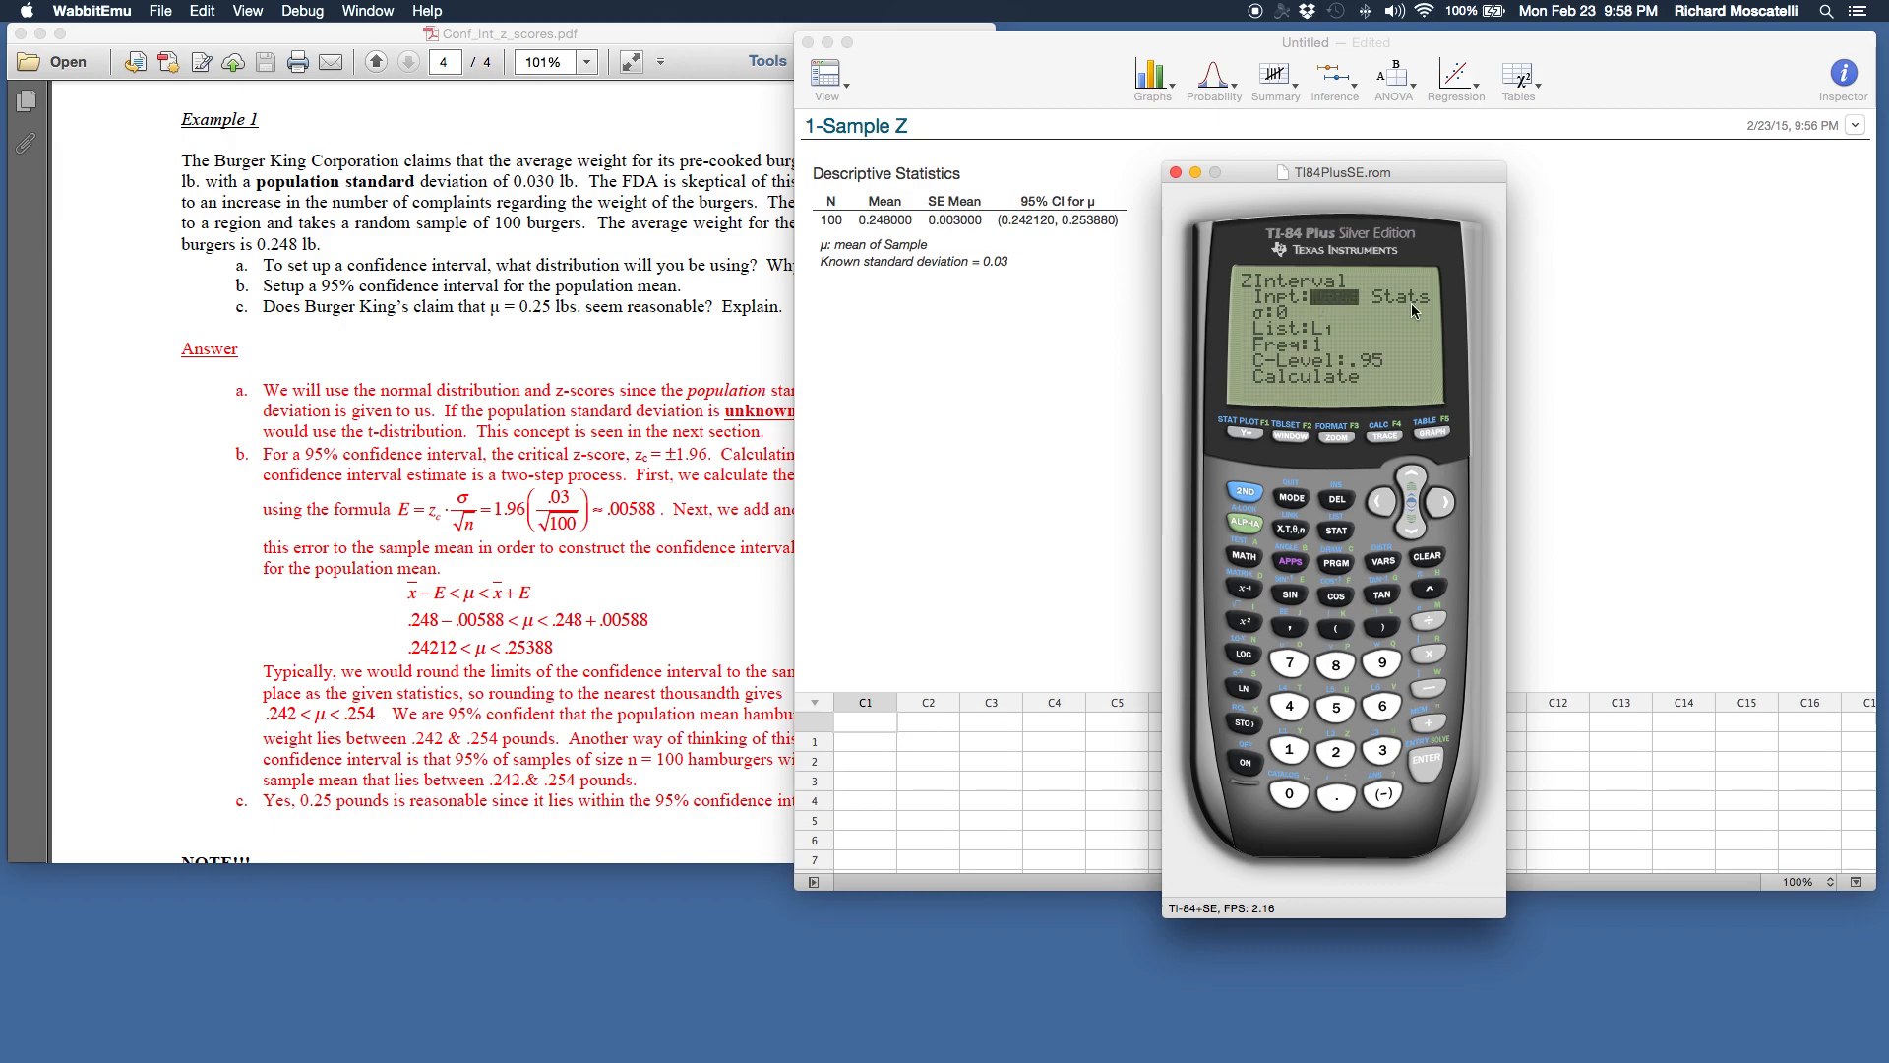
click(1442, 500)
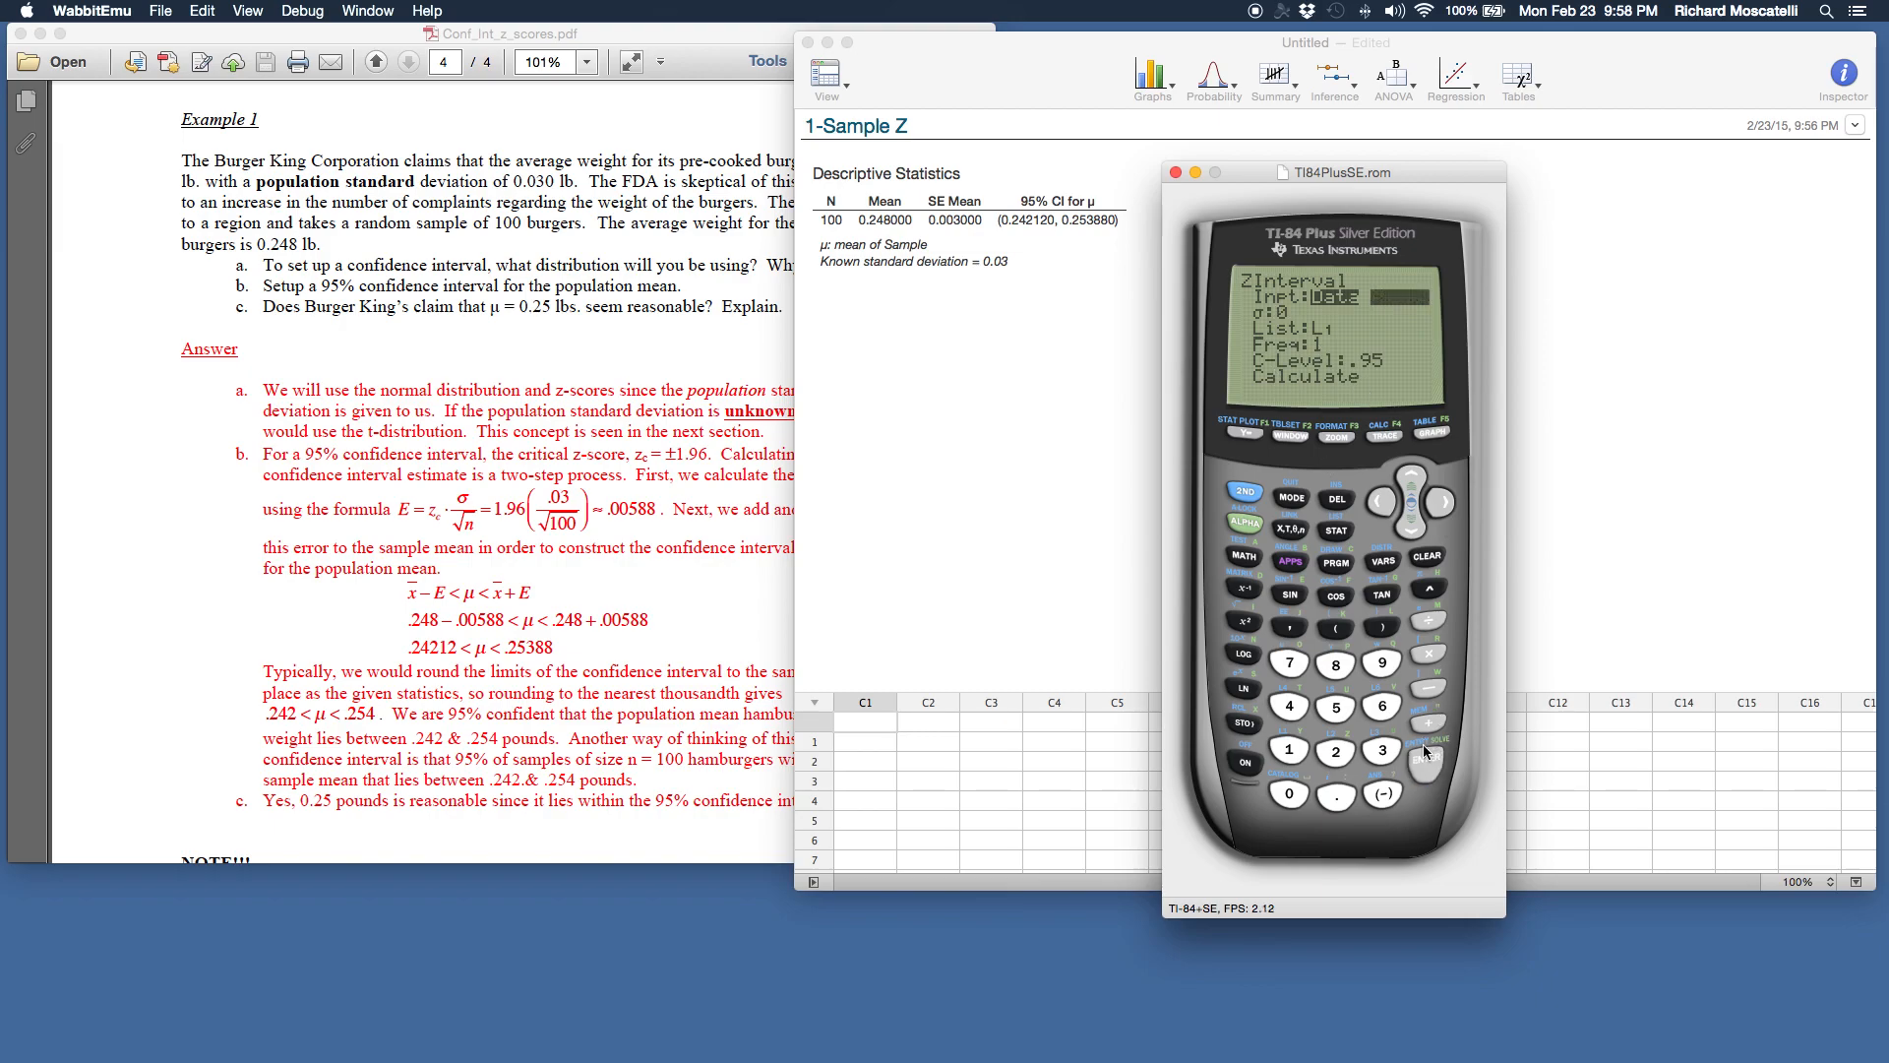
click(1427, 770)
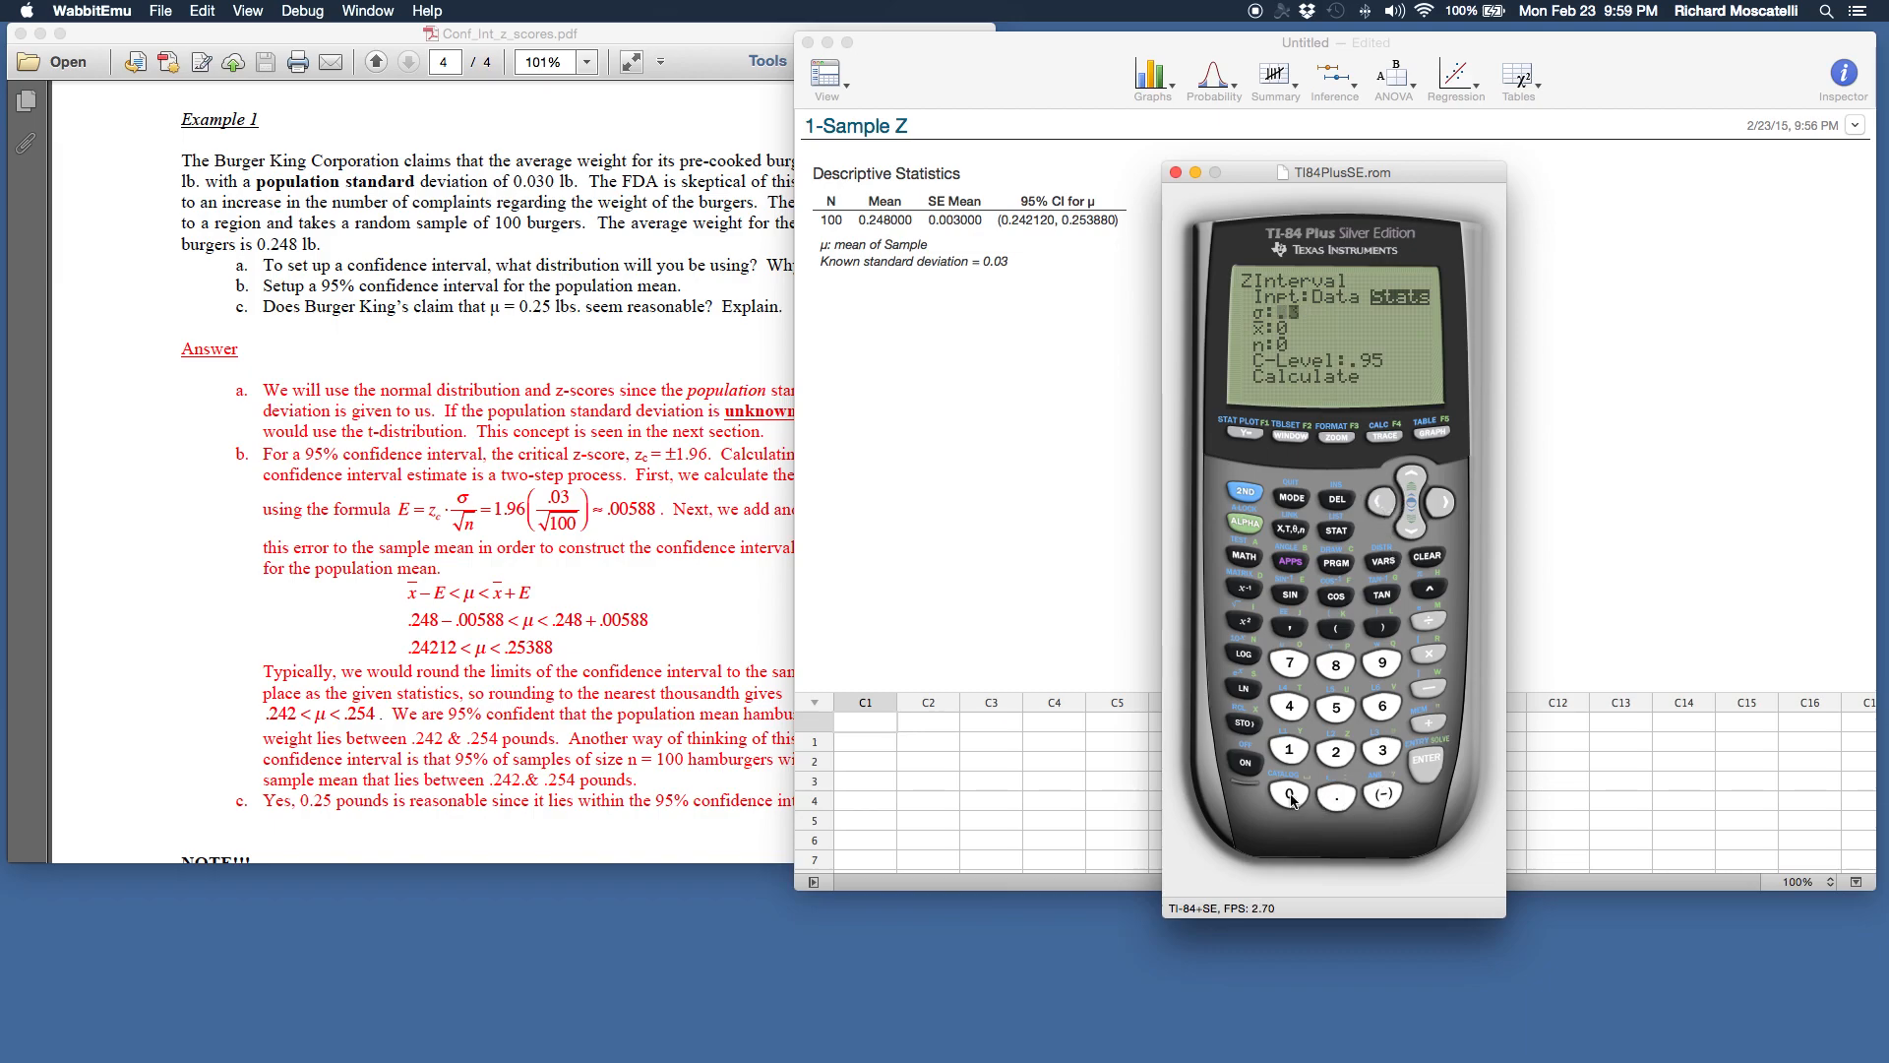
click(1381, 749)
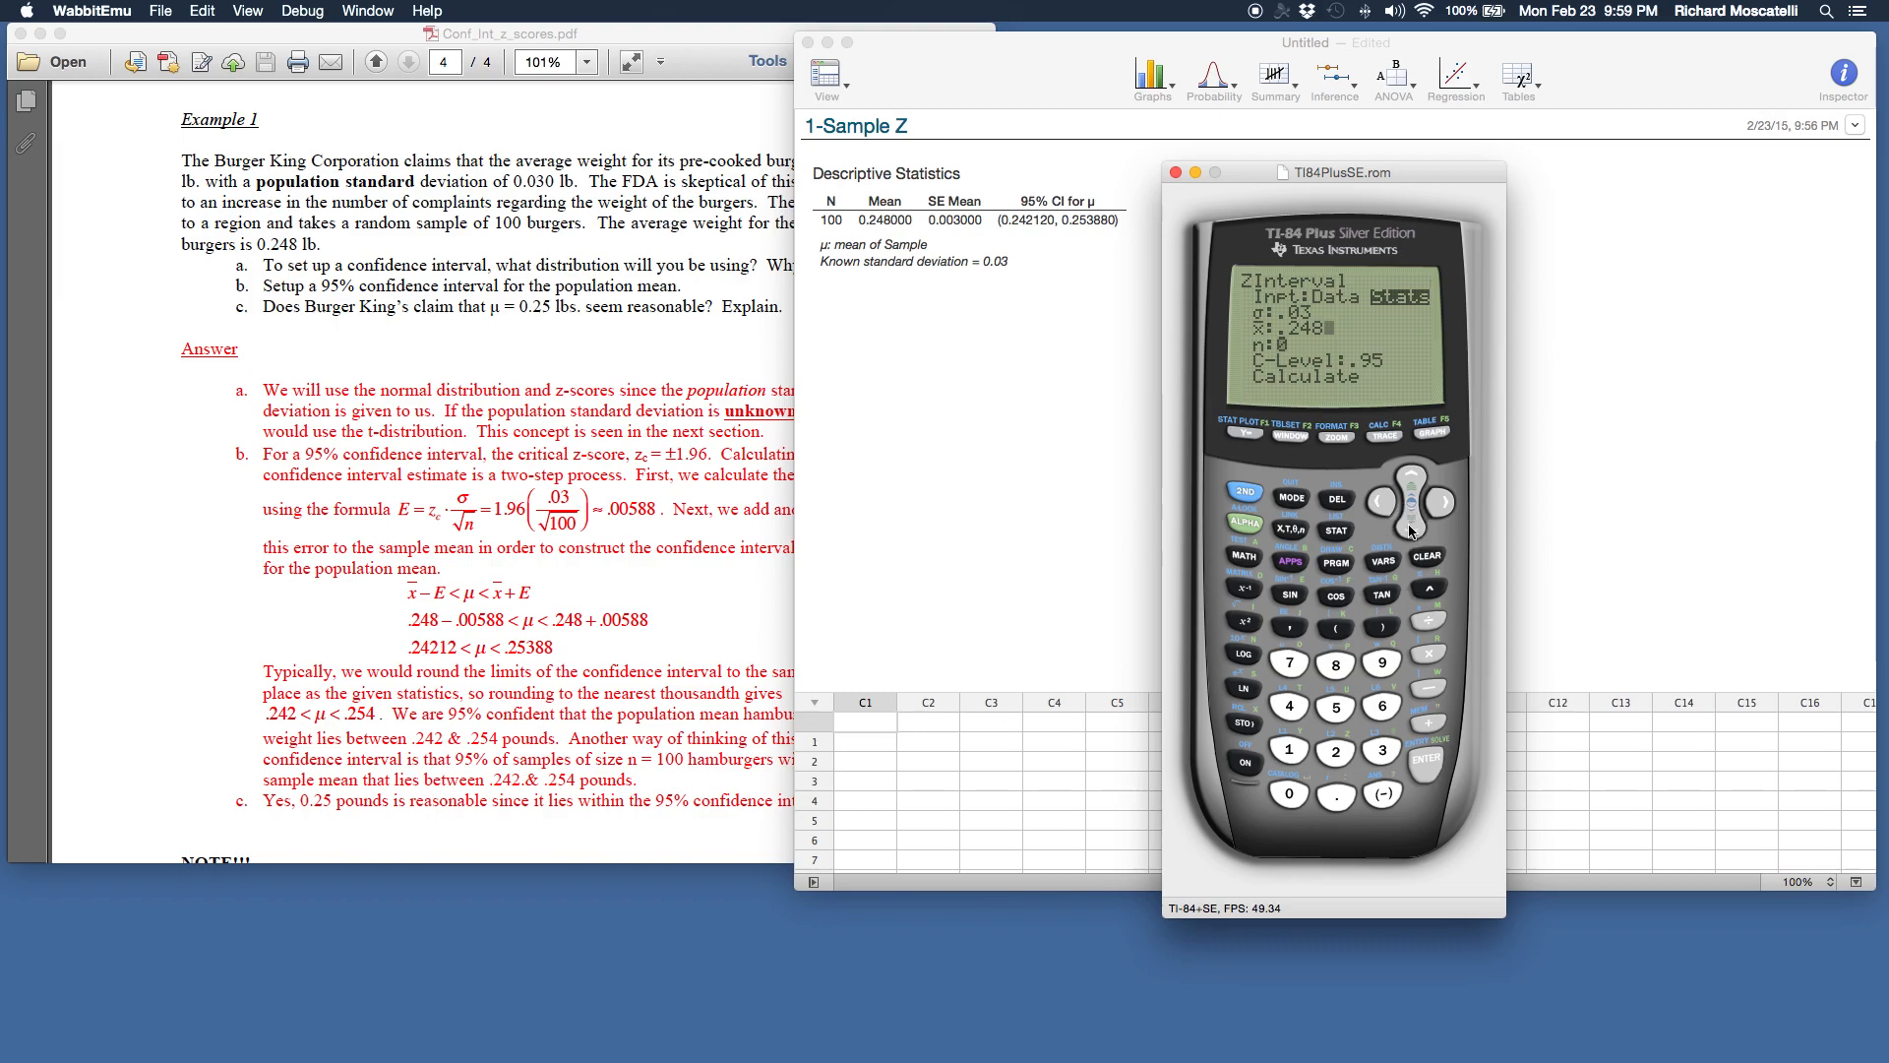
click(1286, 793)
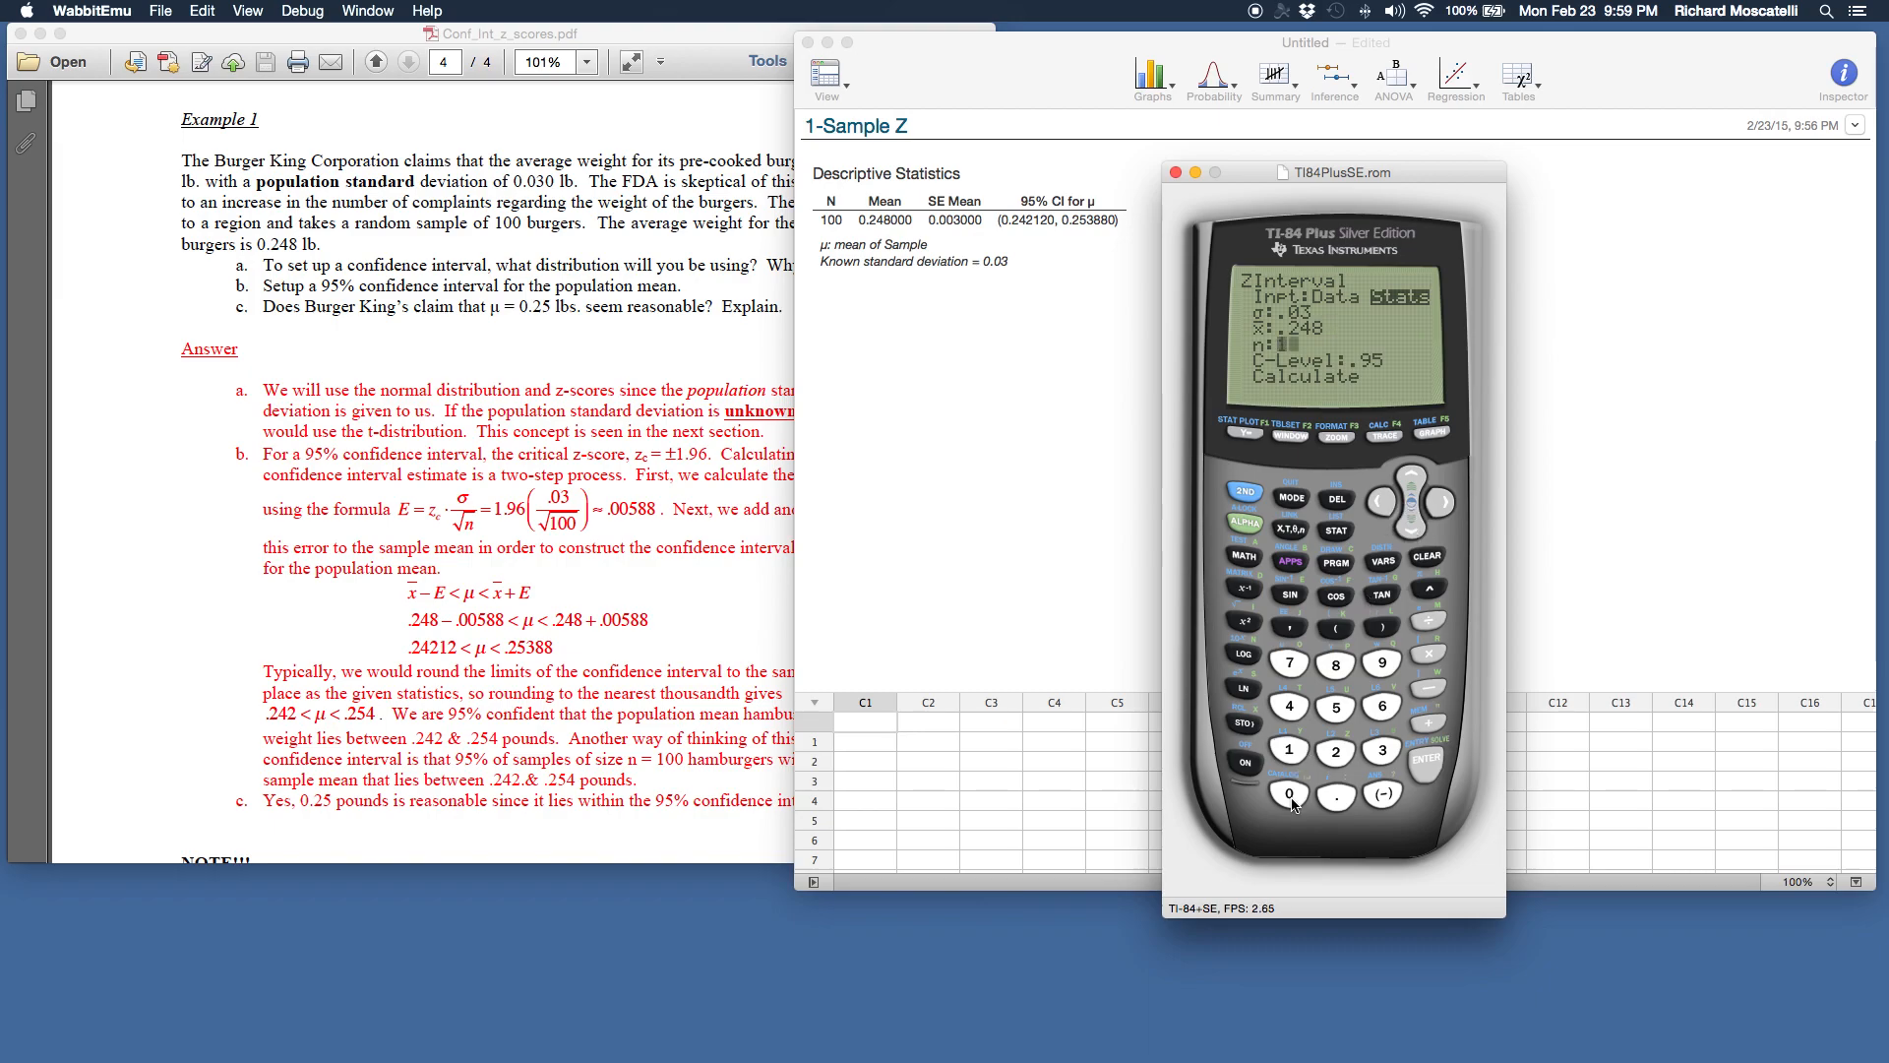
click(1287, 793)
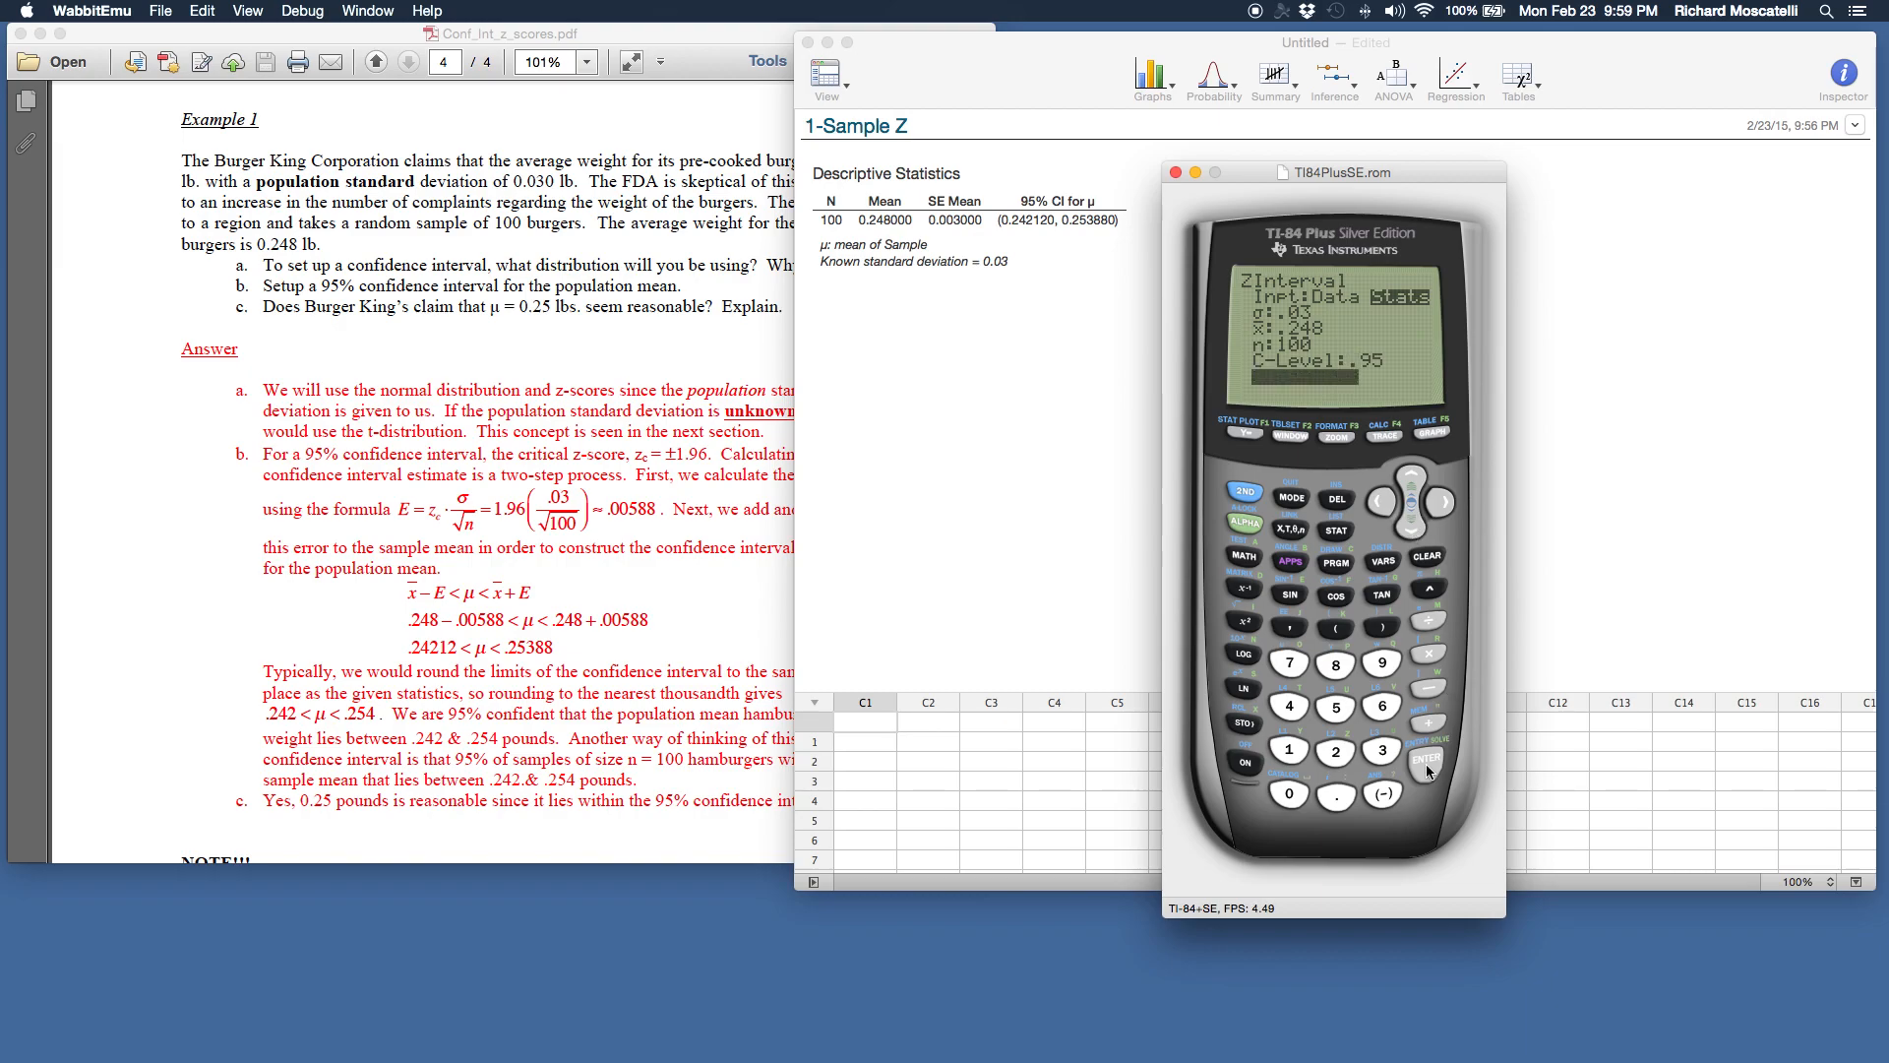
Step: Calculate the ZInterval, giving (.24212, .25388) with x̄ .248 and n 100
click(1428, 768)
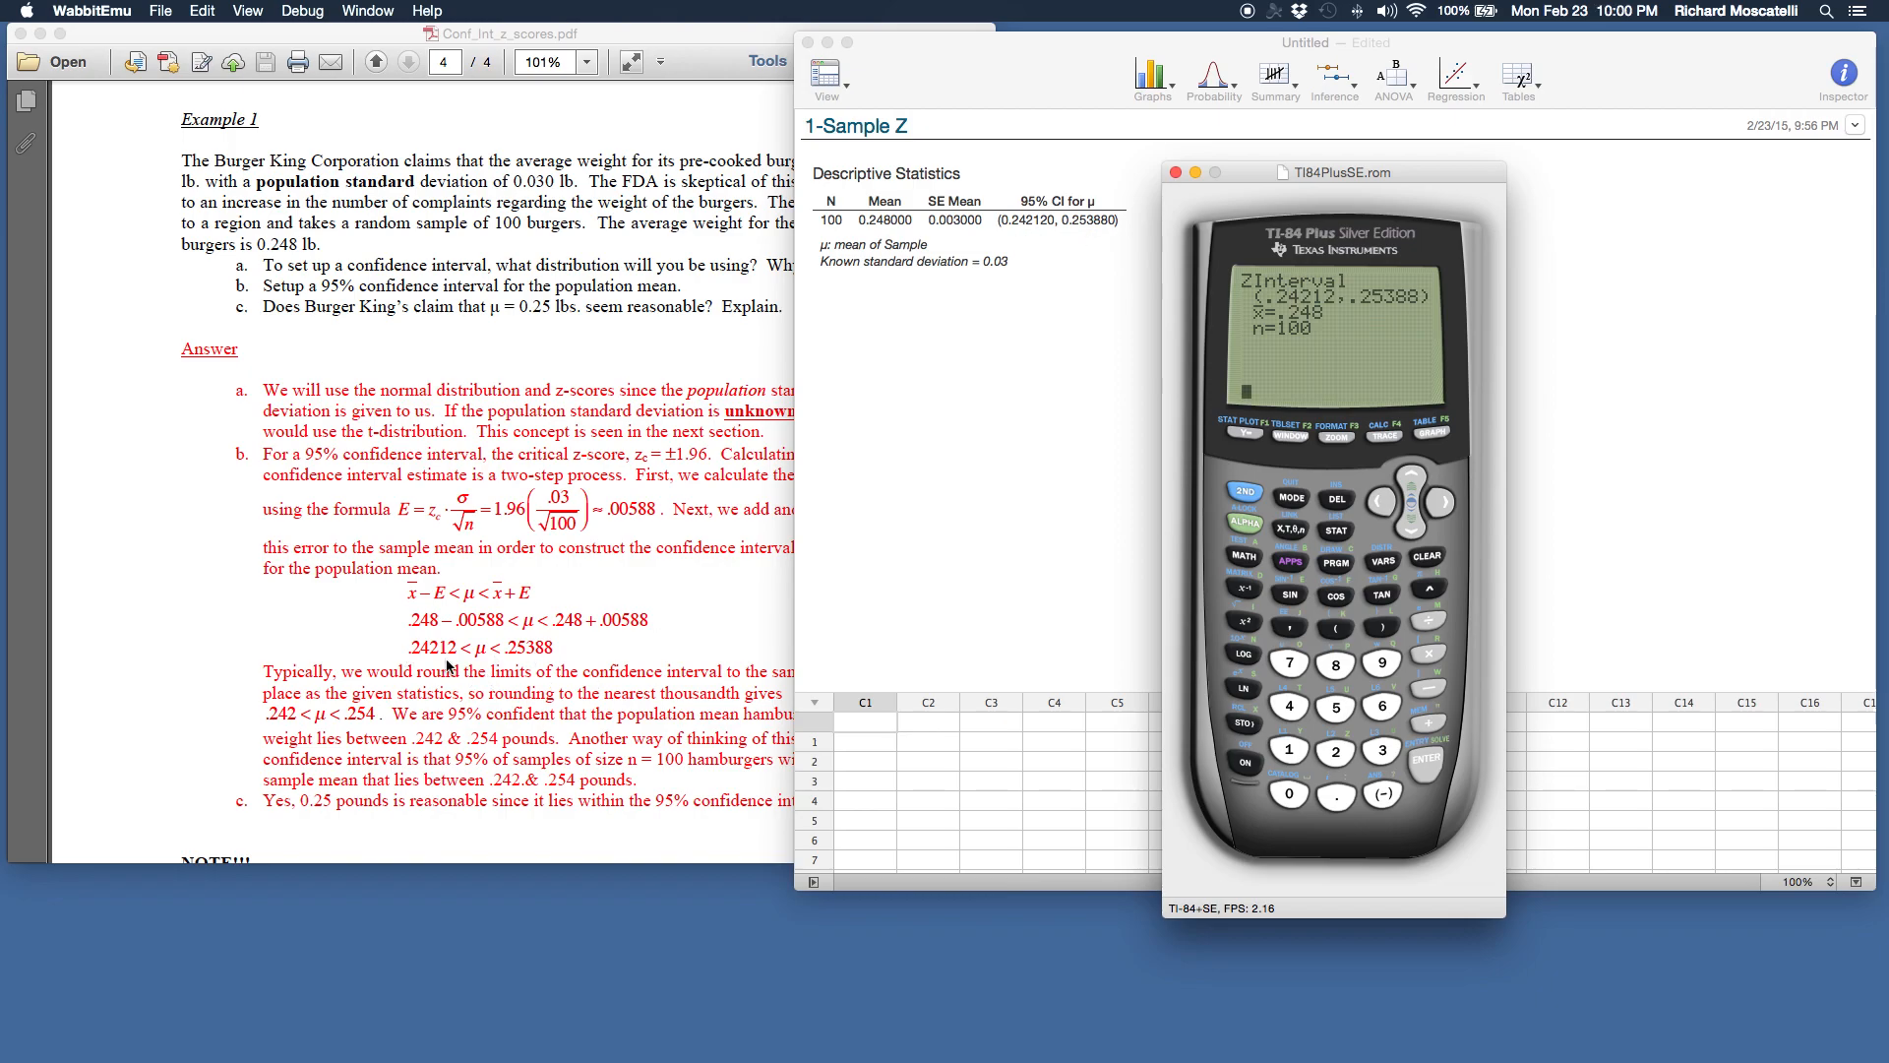
mouse_move(469, 667)
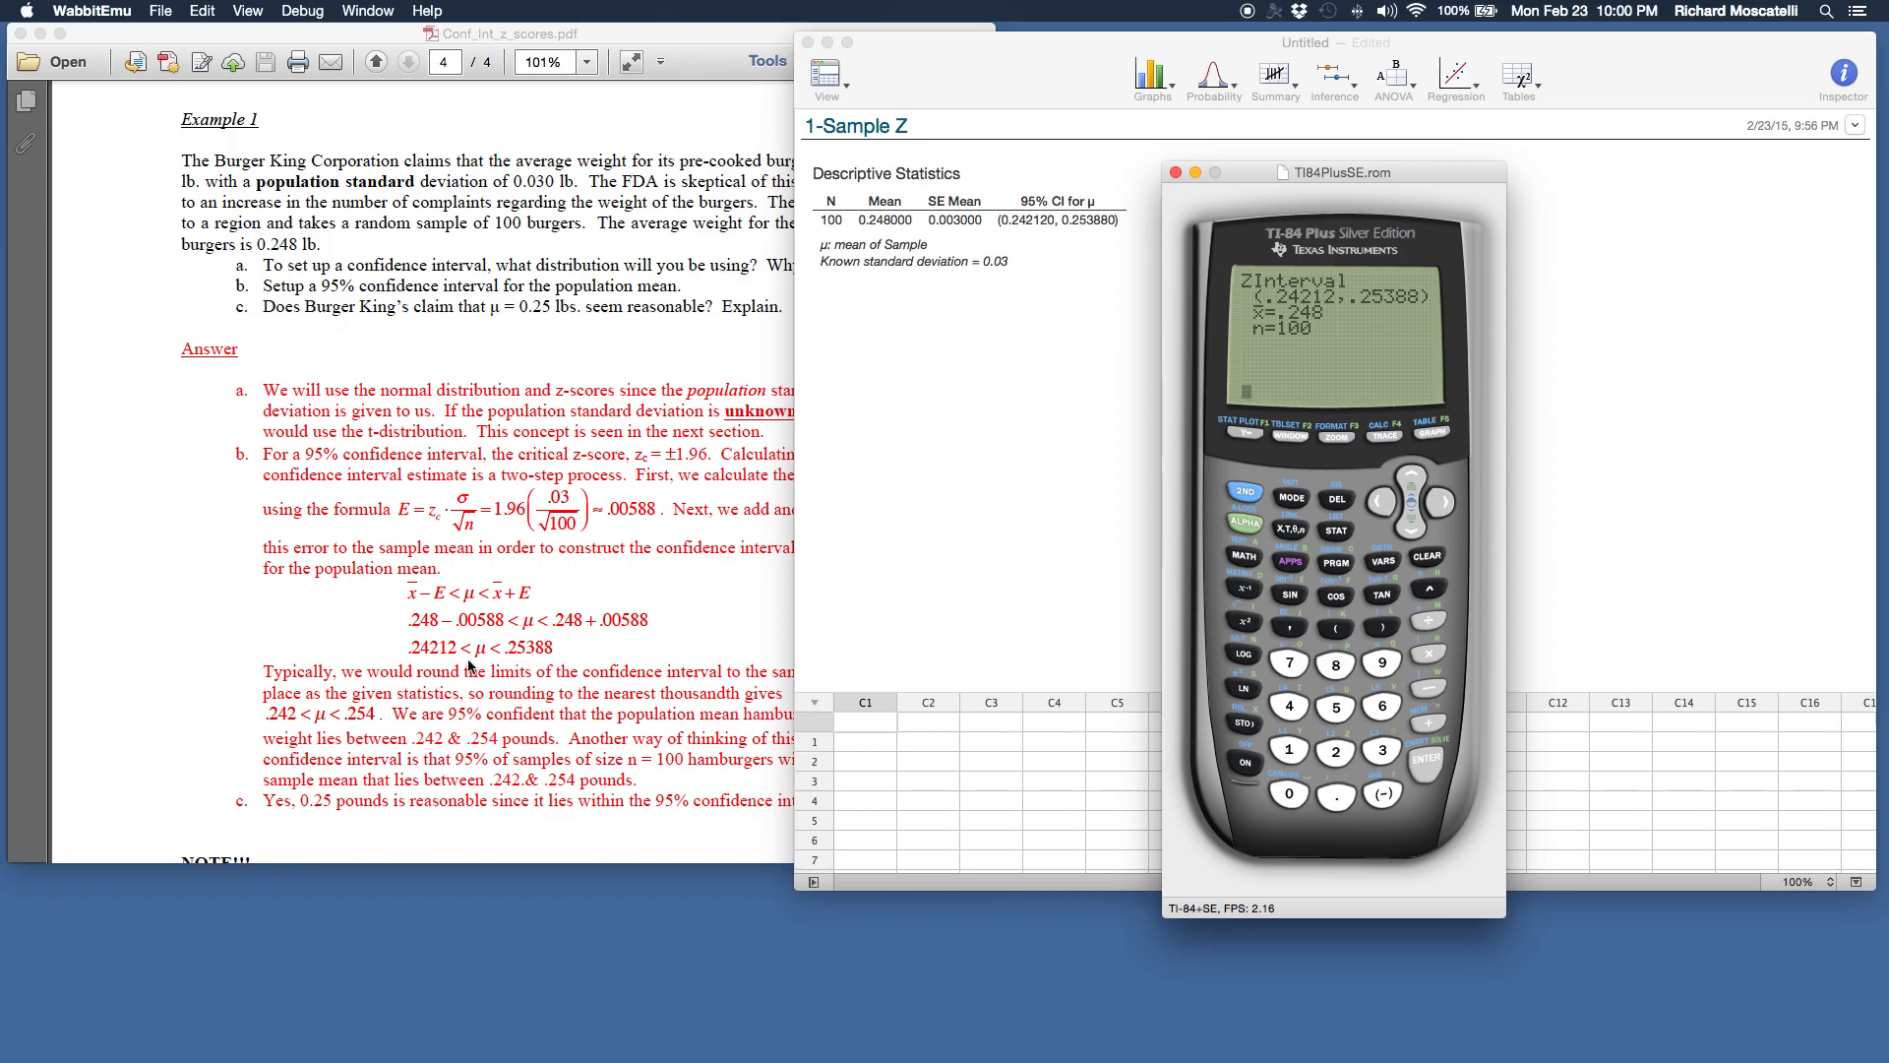
mouse_move(1356, 602)
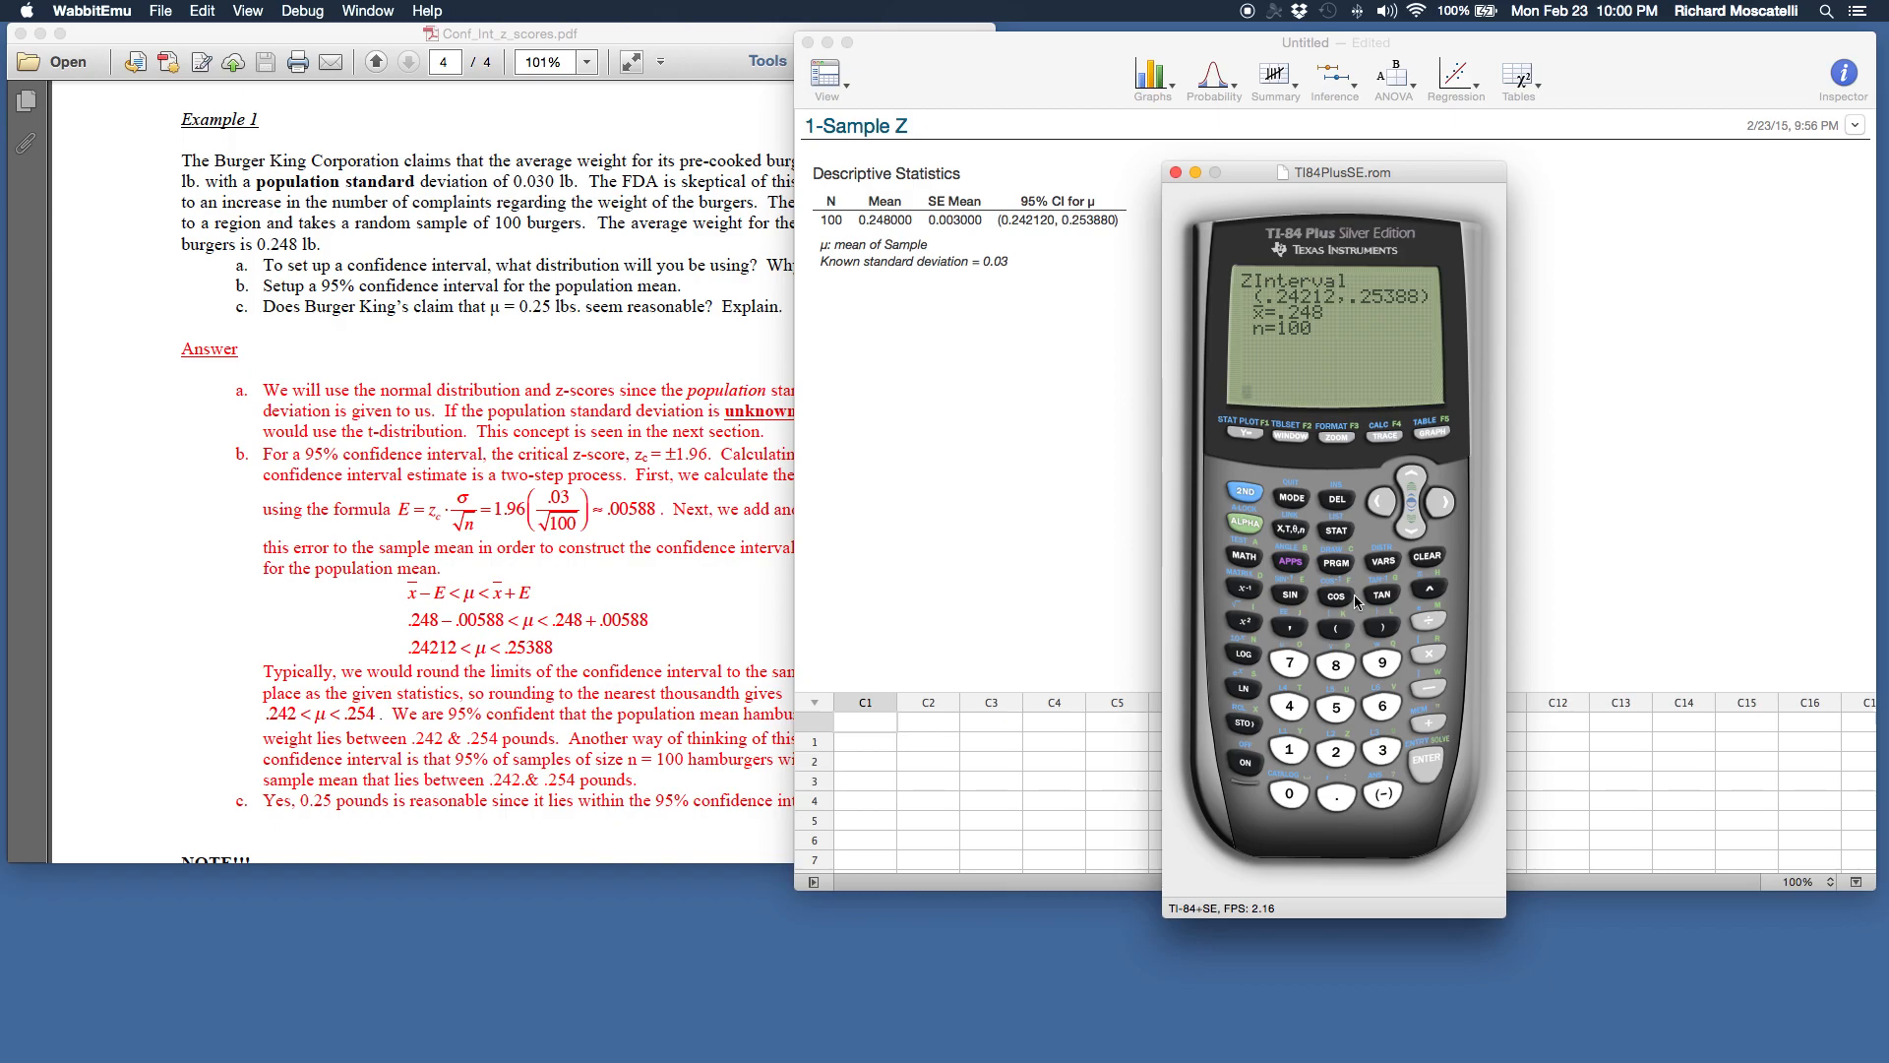
mouse_move(448, 545)
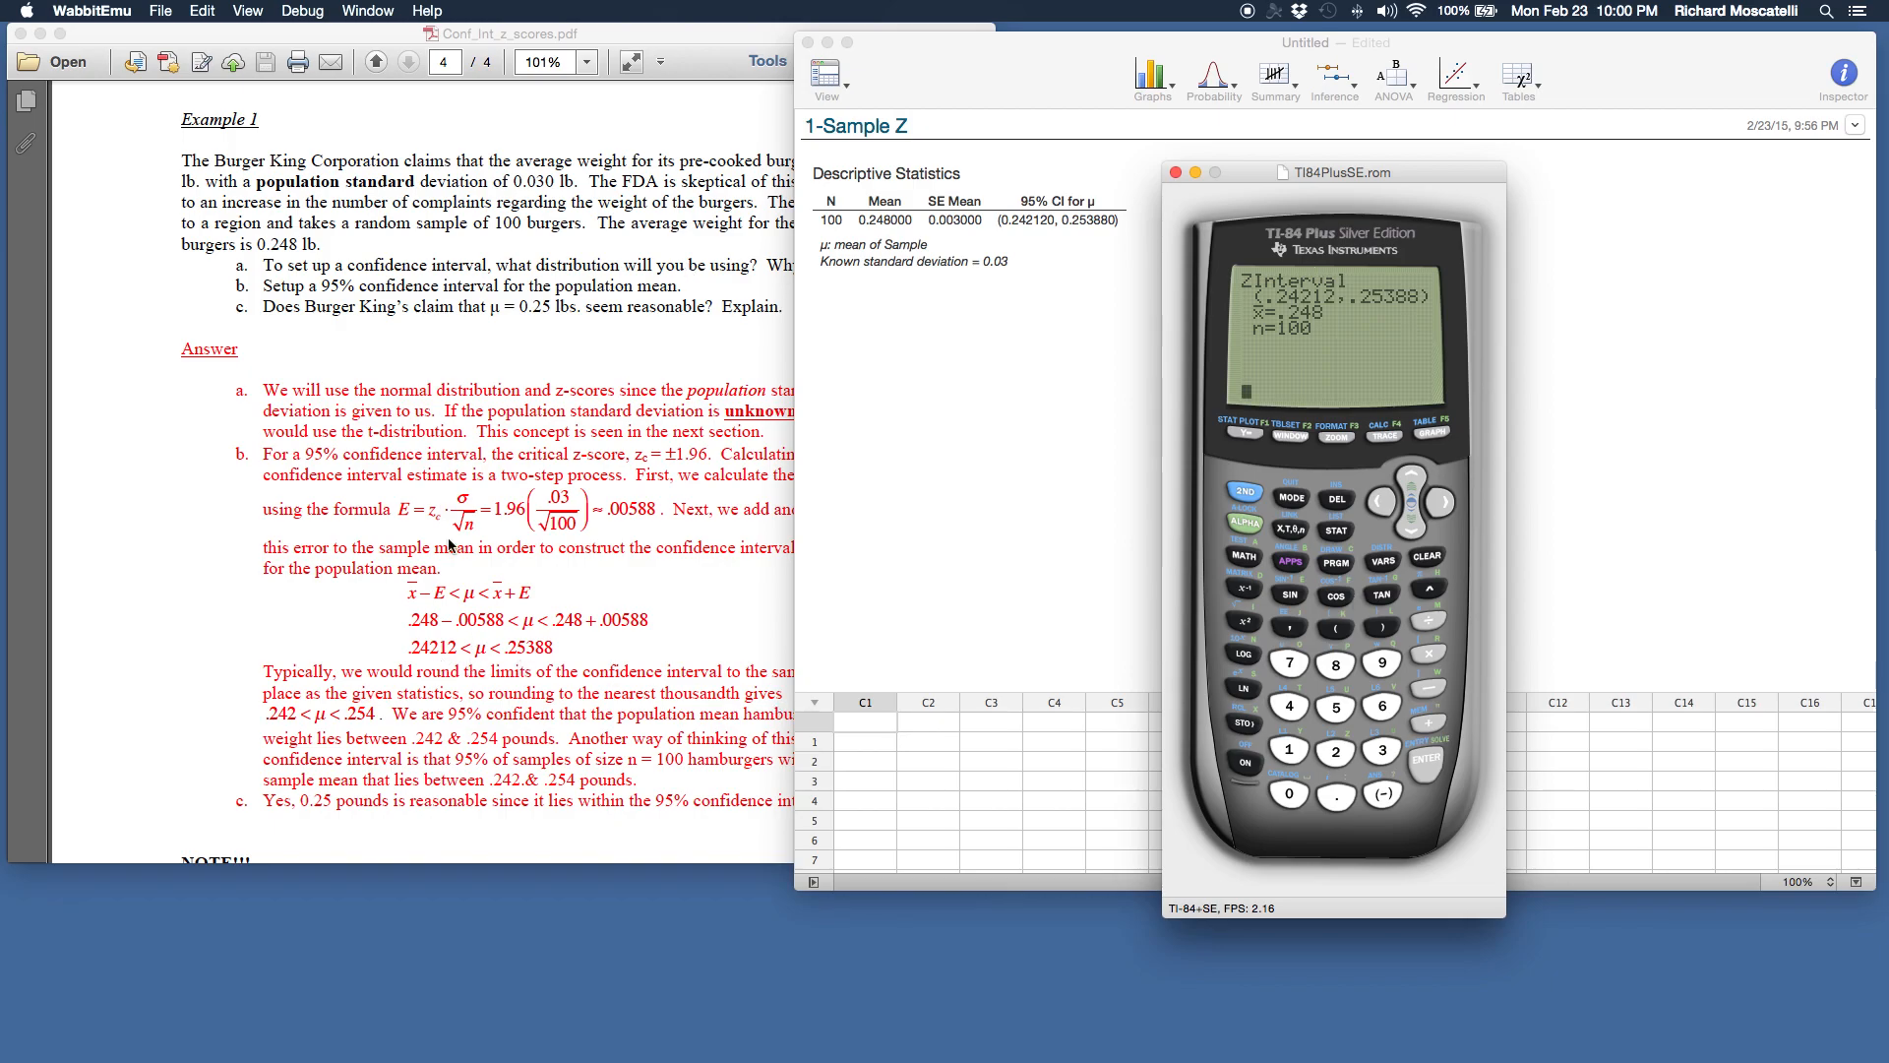
mouse_move(535, 604)
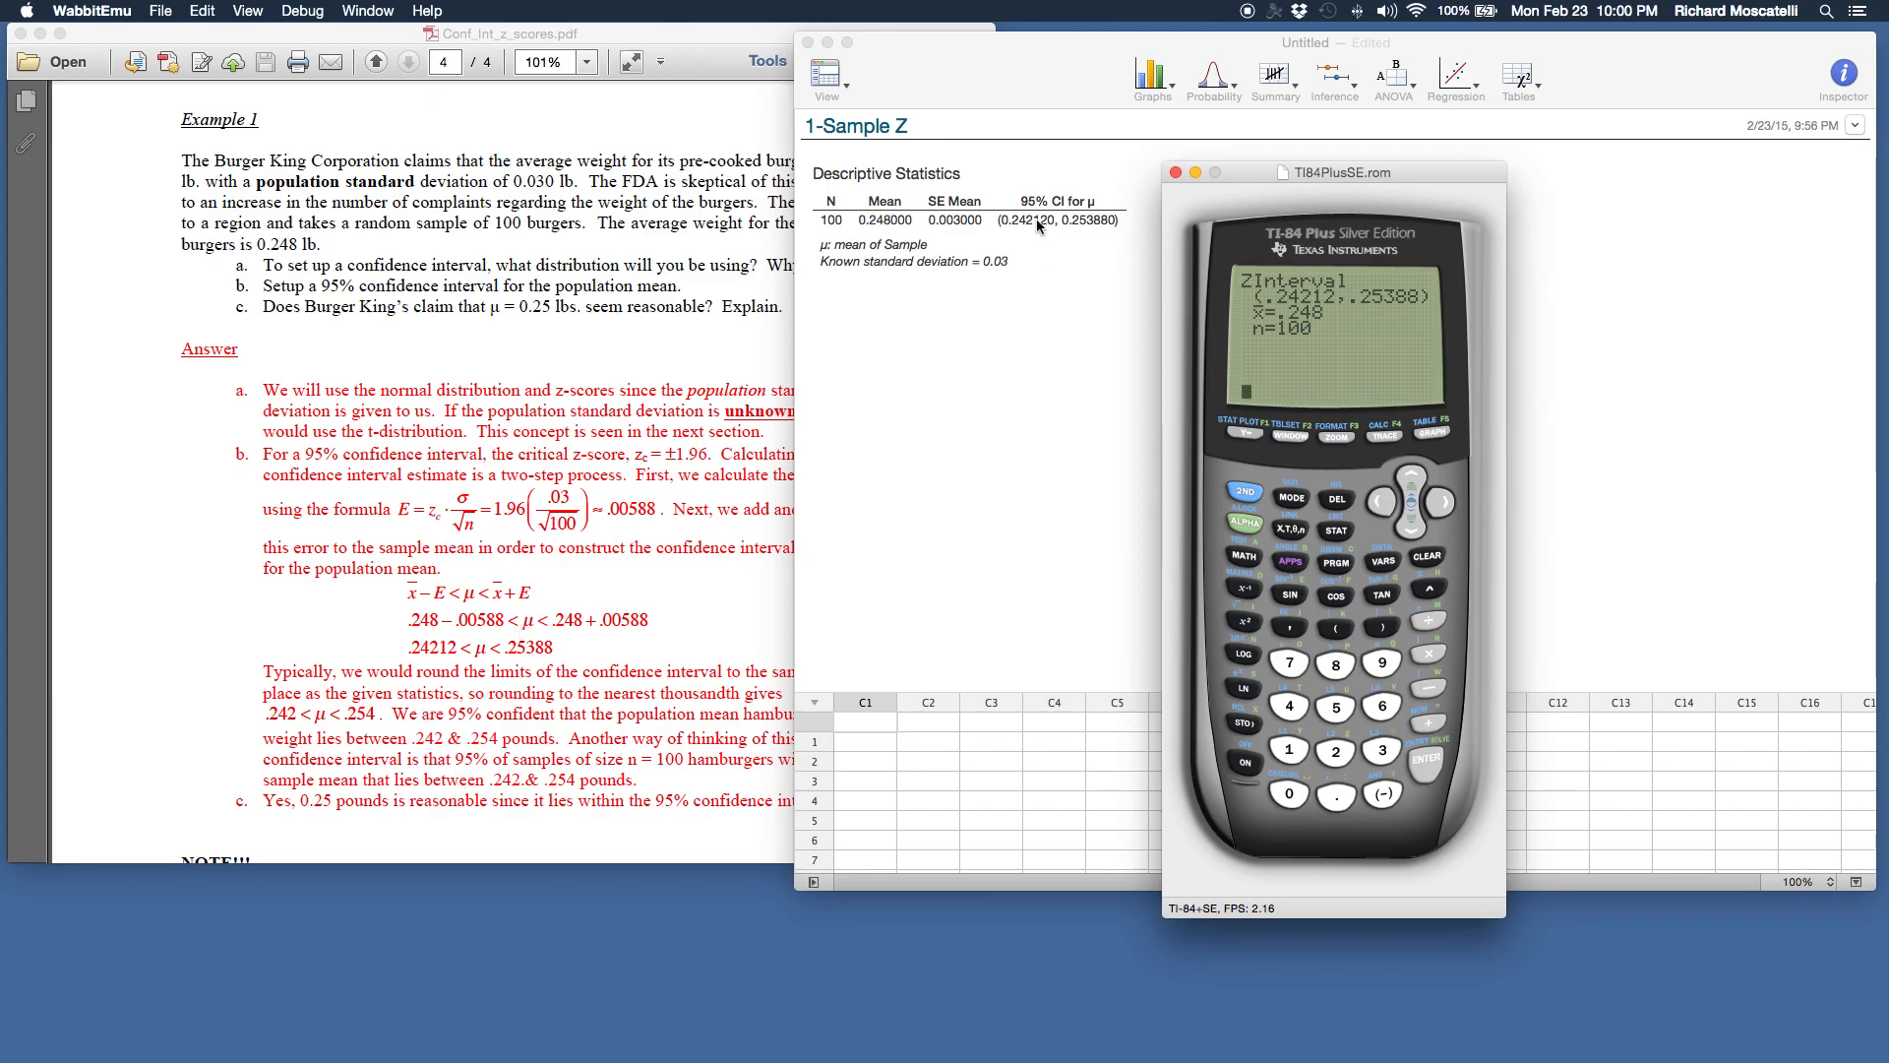
mouse_move(1413, 437)
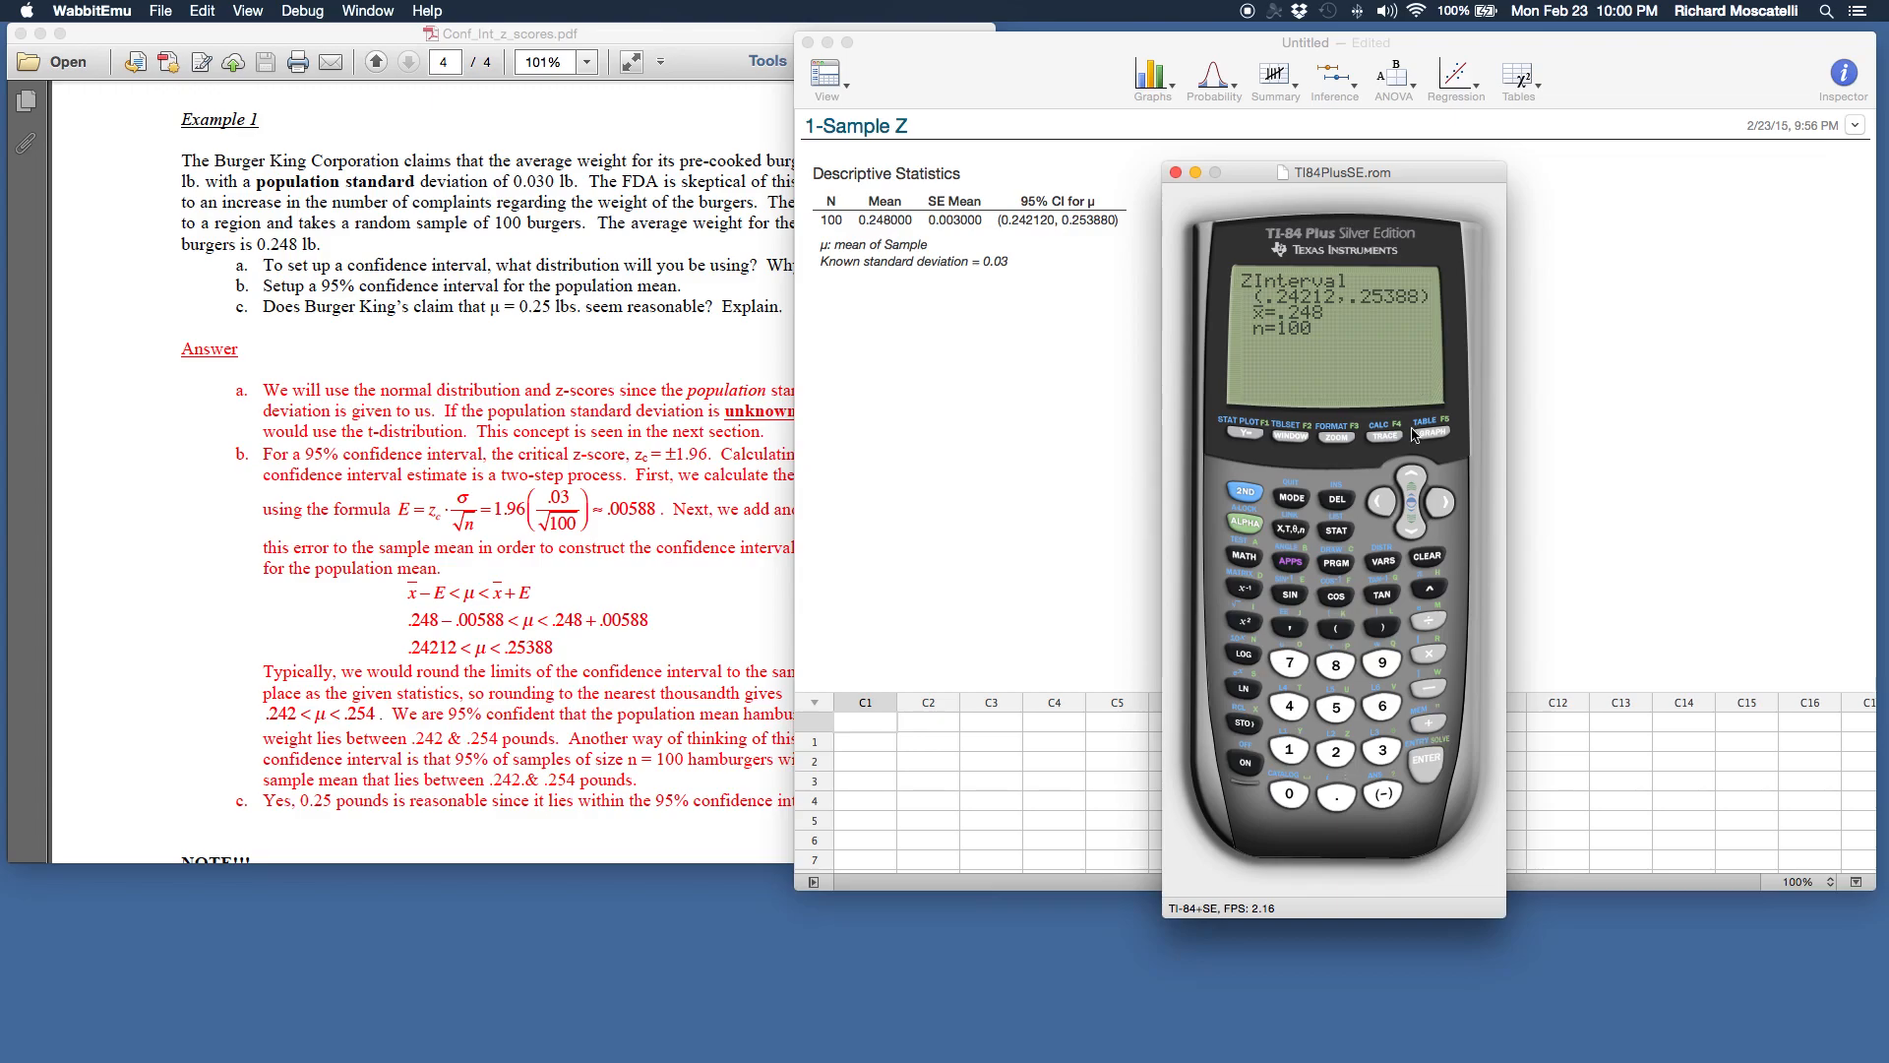